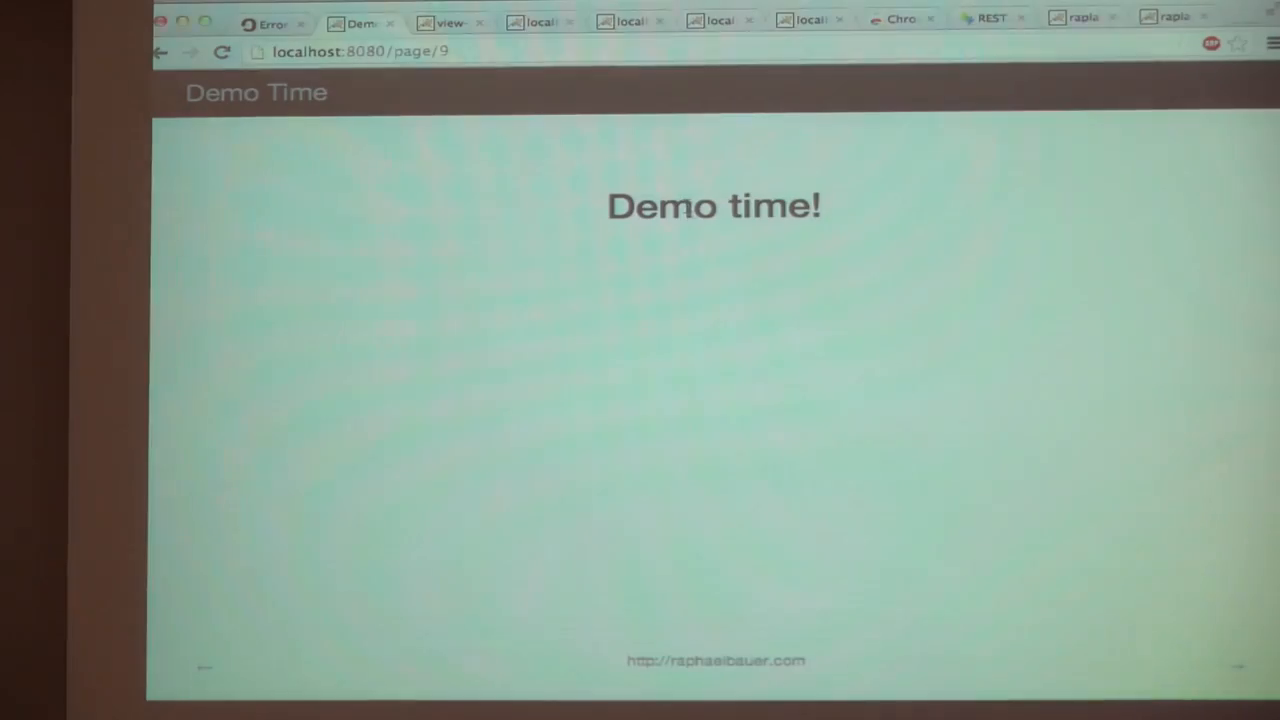
Load localhost:8080/admin/setup_first in Chrome to seed the initial test data.
left_click(630, 20)
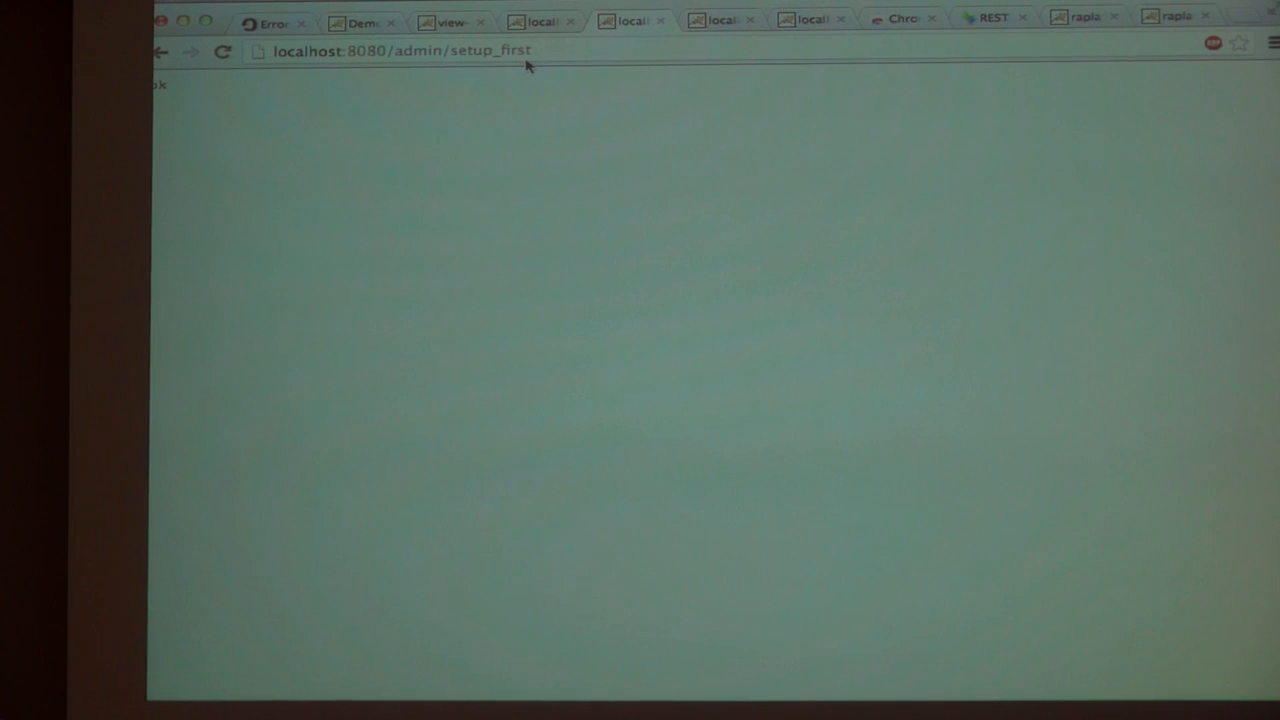
mouse_move(604, 136)
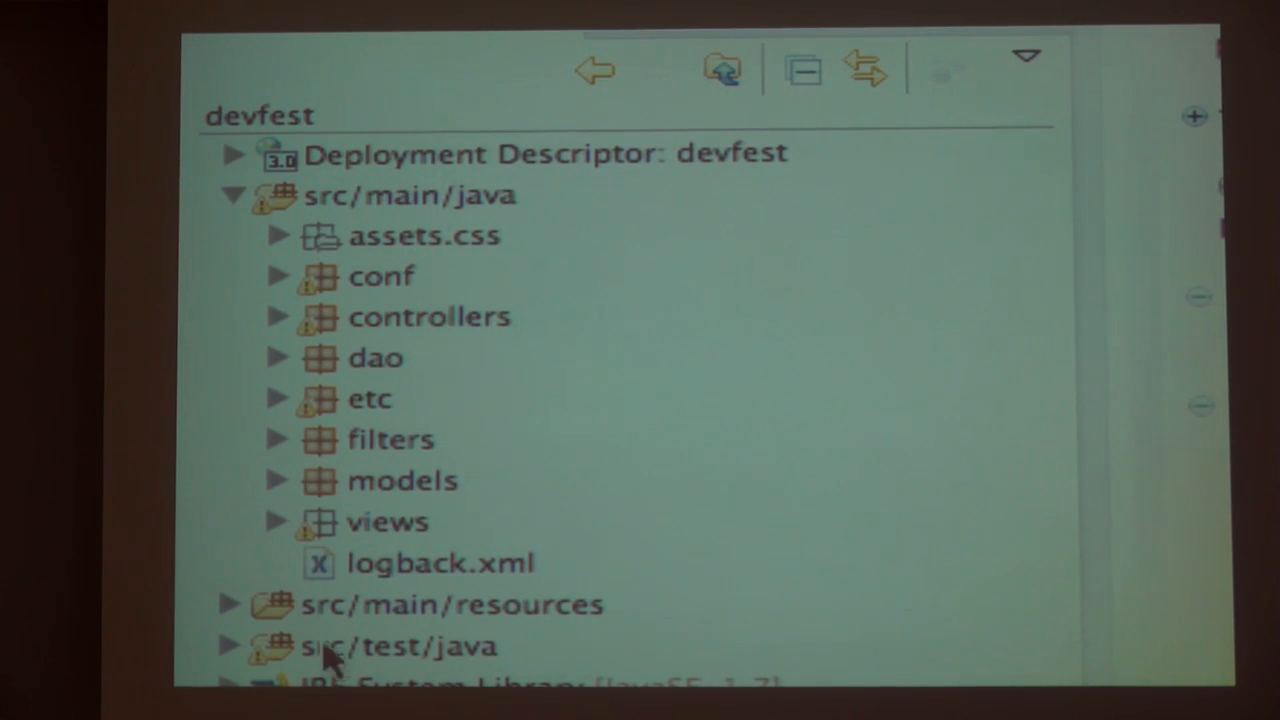
Expand the devfest conf package and bring up Routes.java in the editor.
scroll("down", 3)
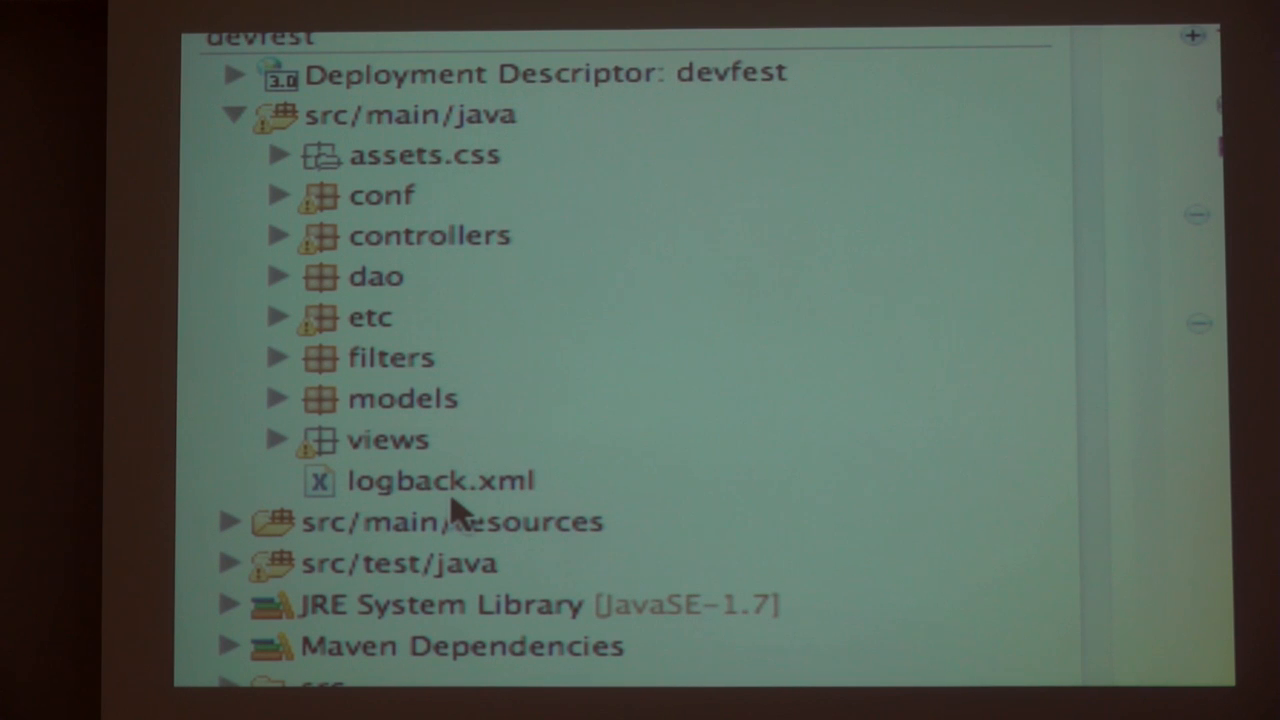
mouse_move(460, 196)
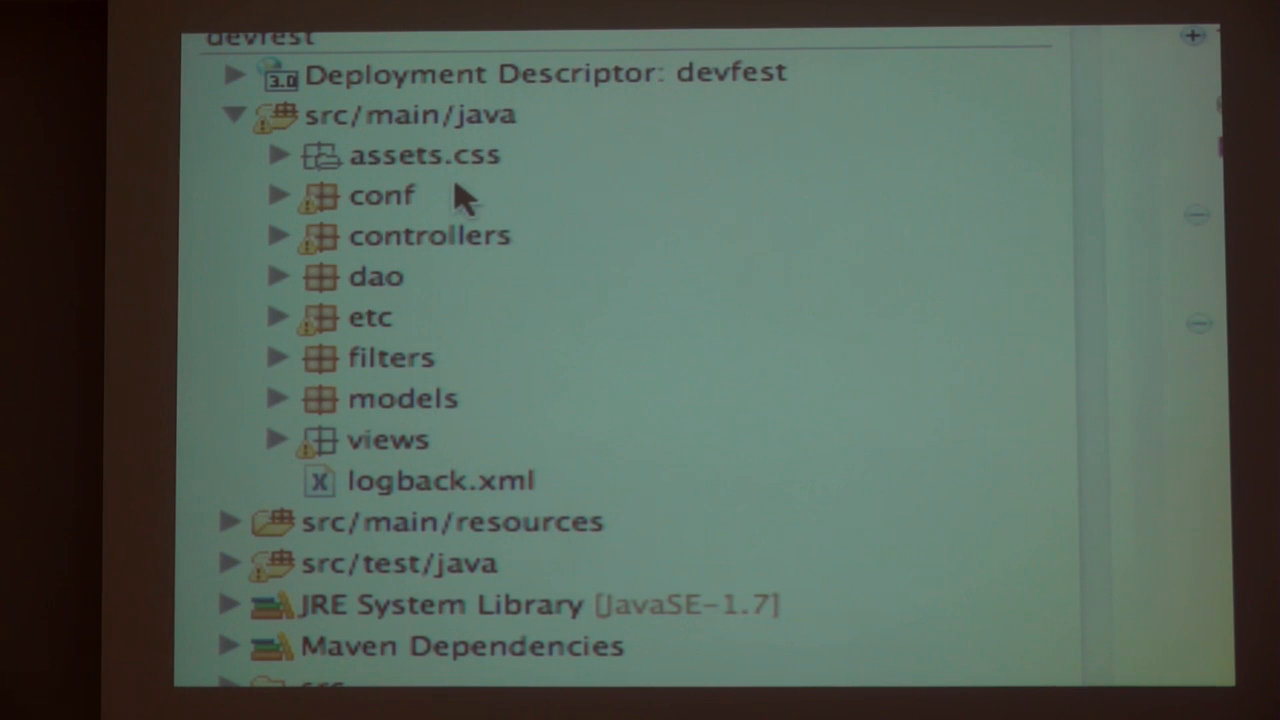
mouse_move(436, 204)
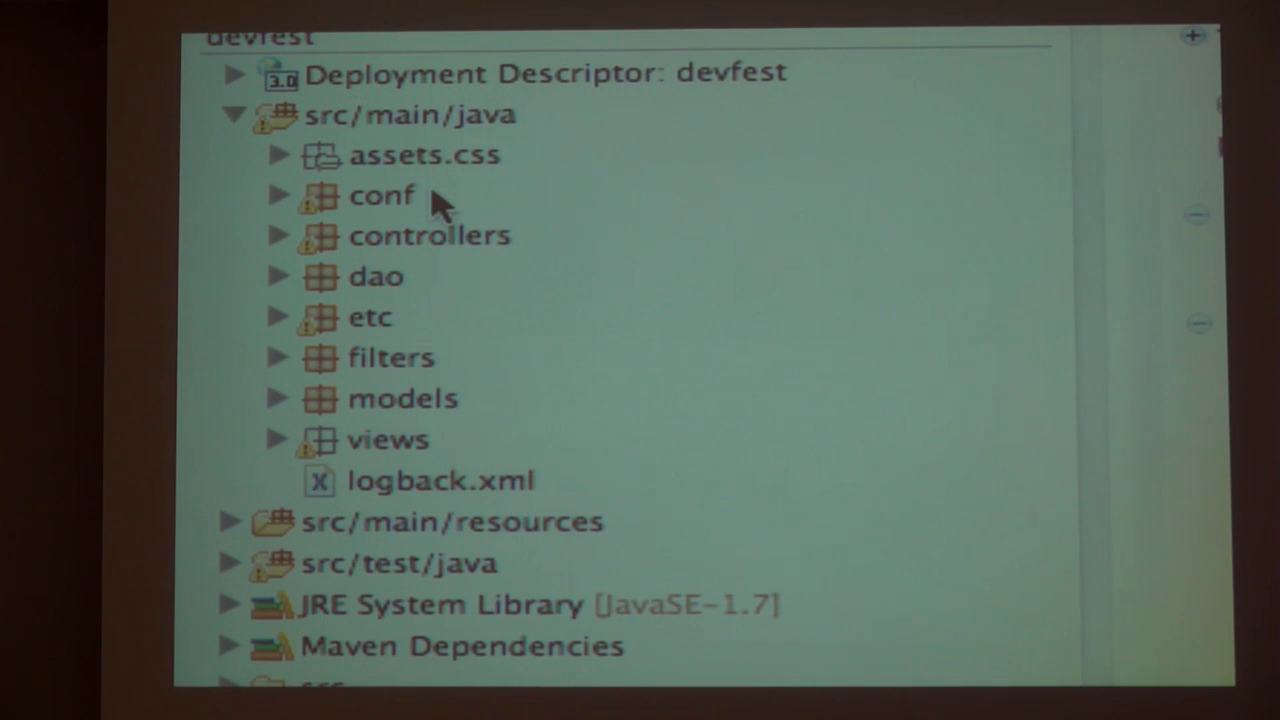
left_click(384, 196)
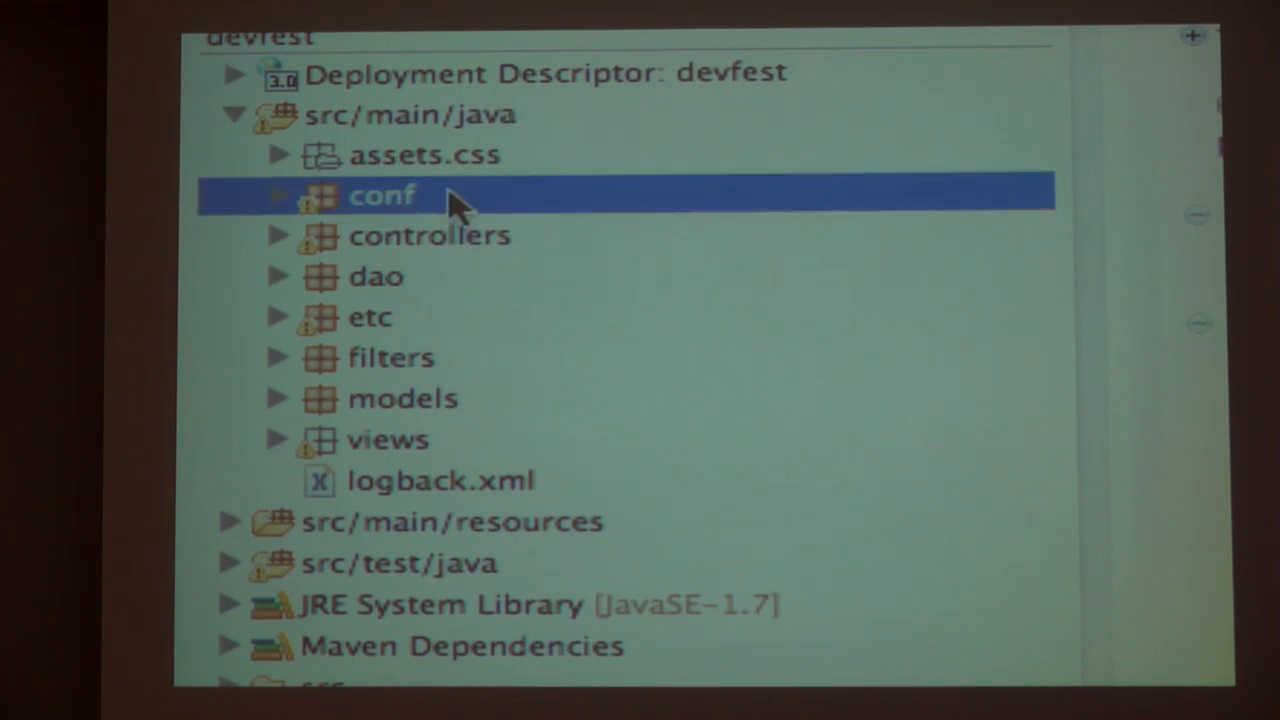
left_click(280, 196)
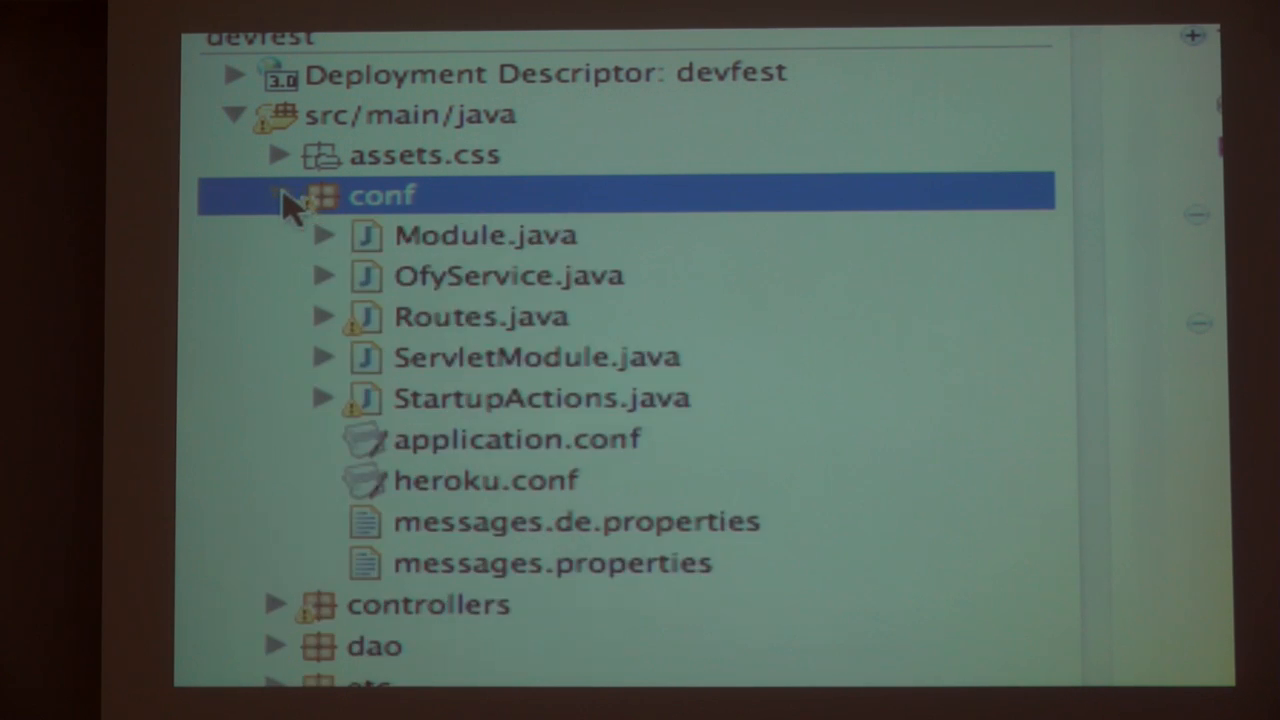
left_click(480, 316)
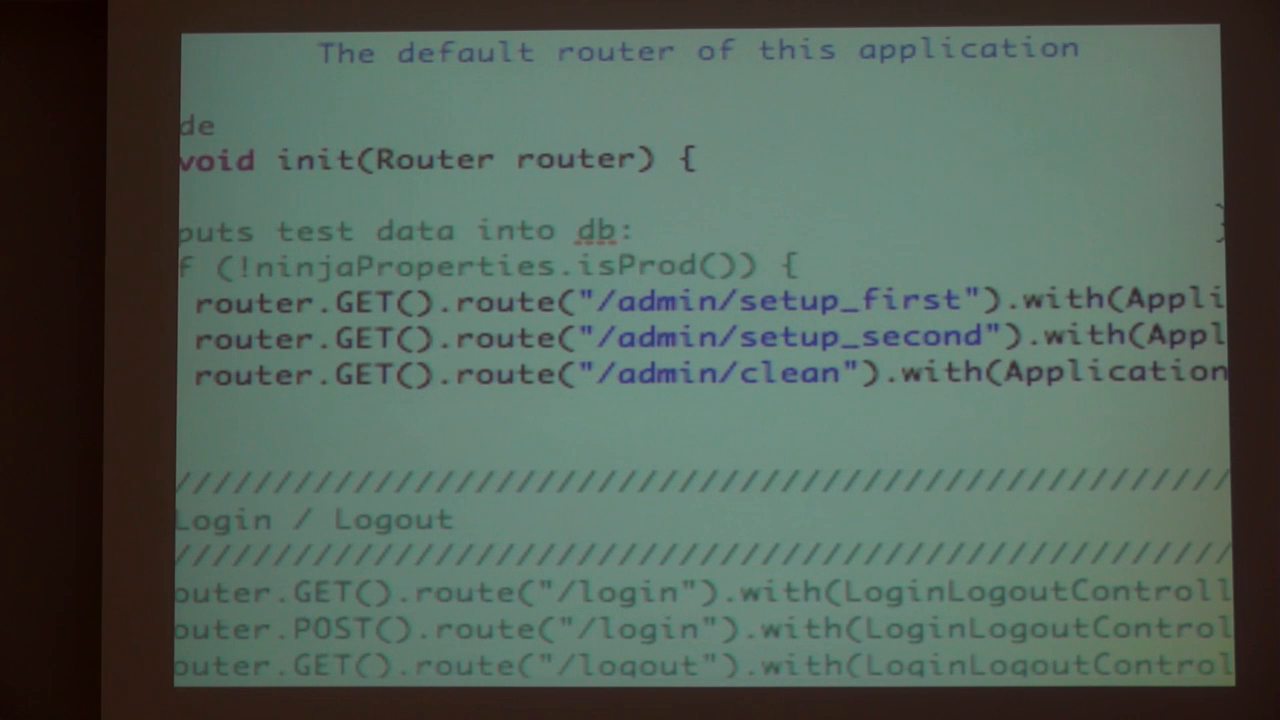
Follow the setupSecond route handler into ApplicationController's setupFirst method.
scroll("down", 3)
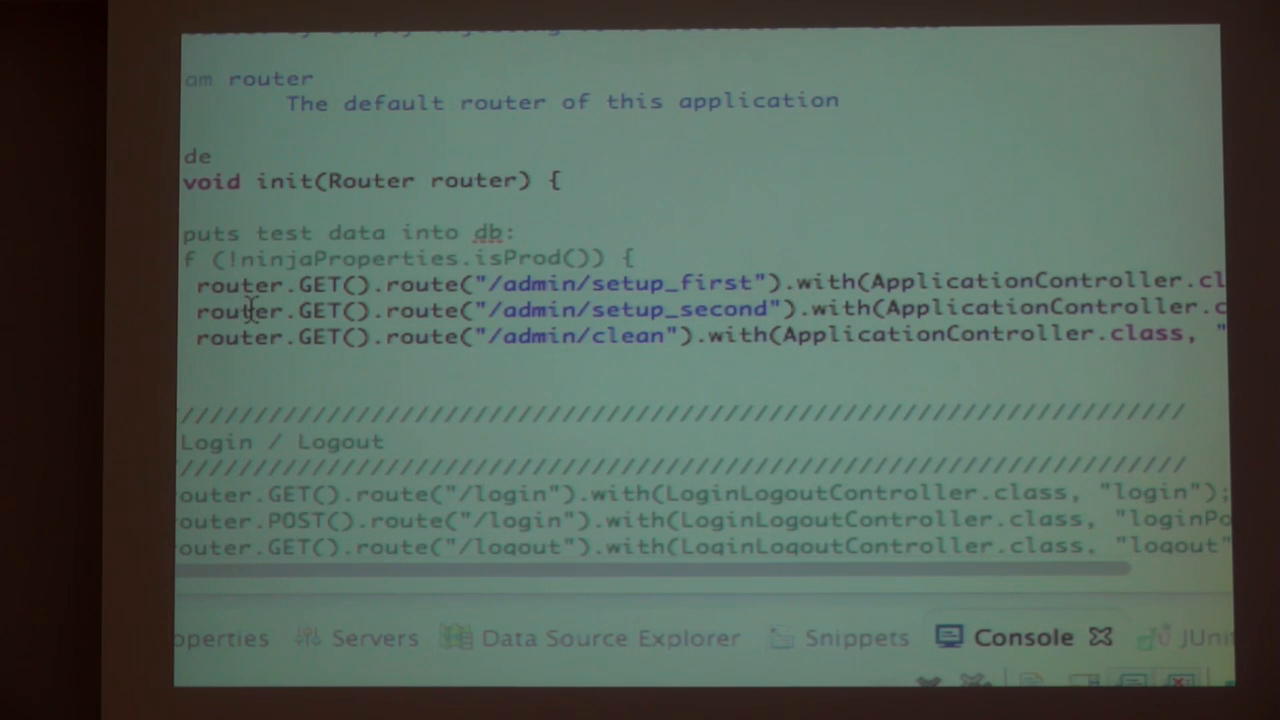
mouse_move(330, 310)
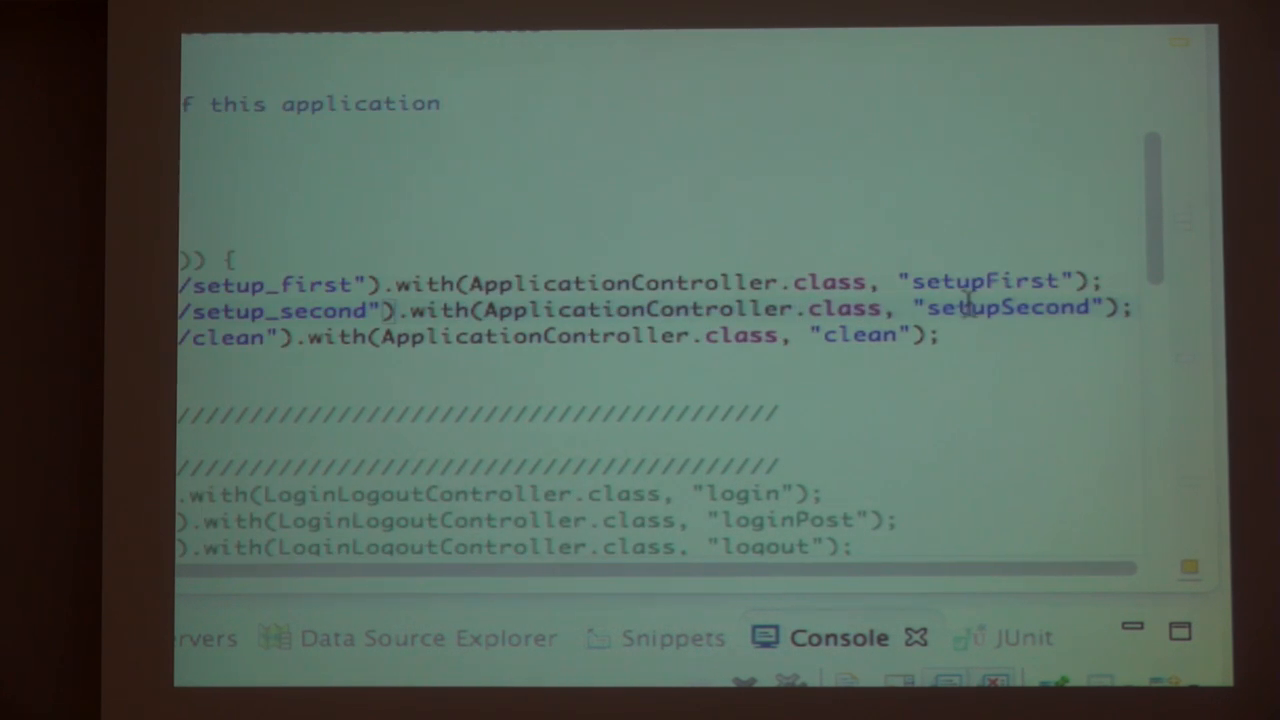
double_click(1004, 308)
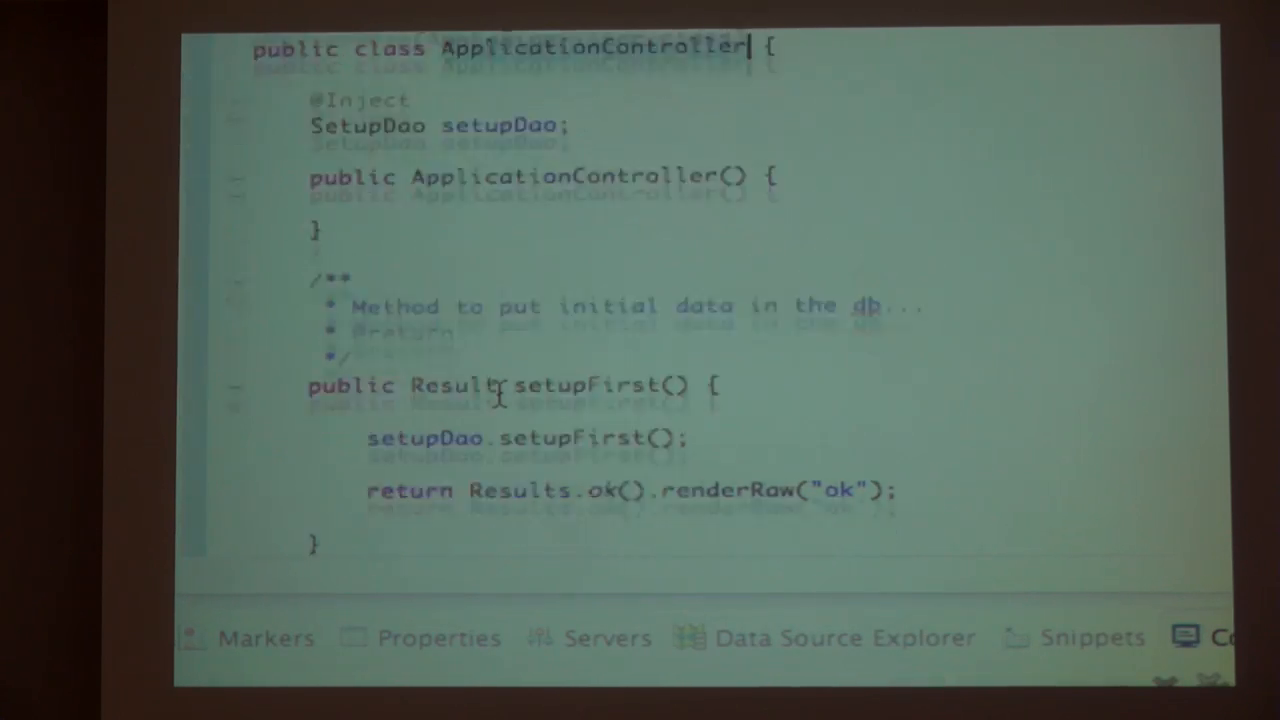
scroll("down", 3)
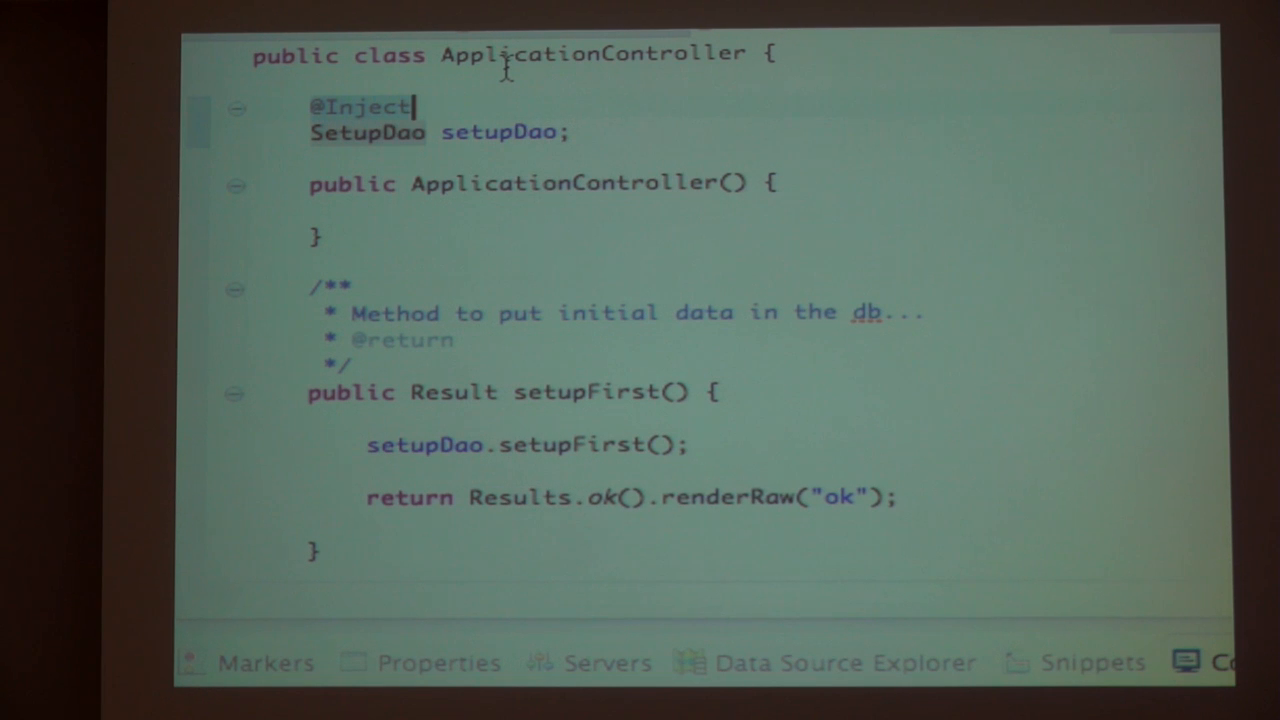
scroll("down", 3)
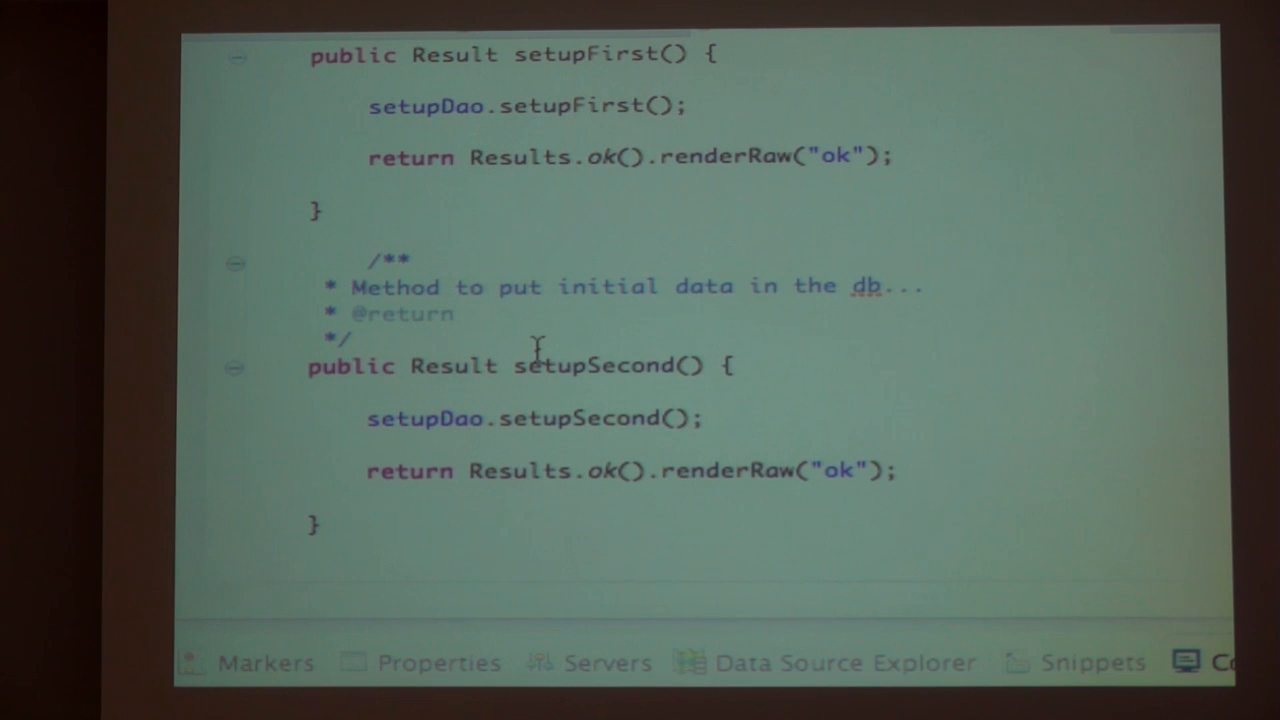
mouse_move(496, 288)
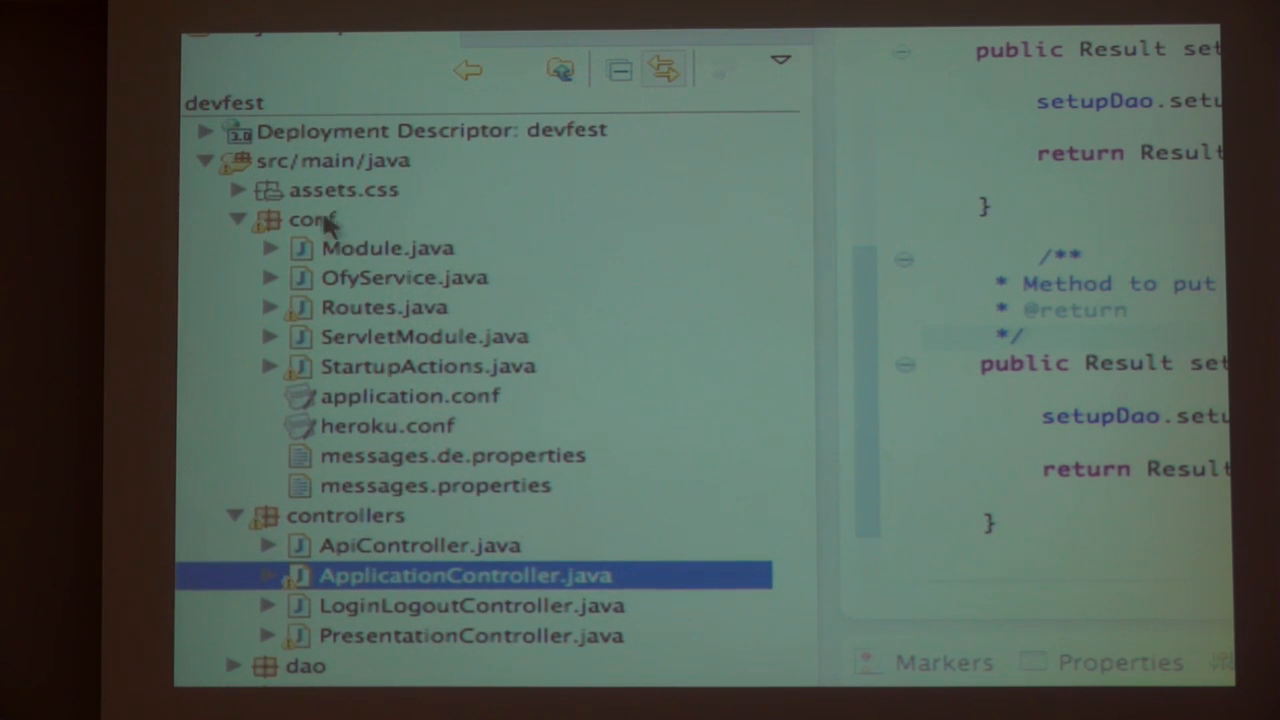
mouse_move(396, 320)
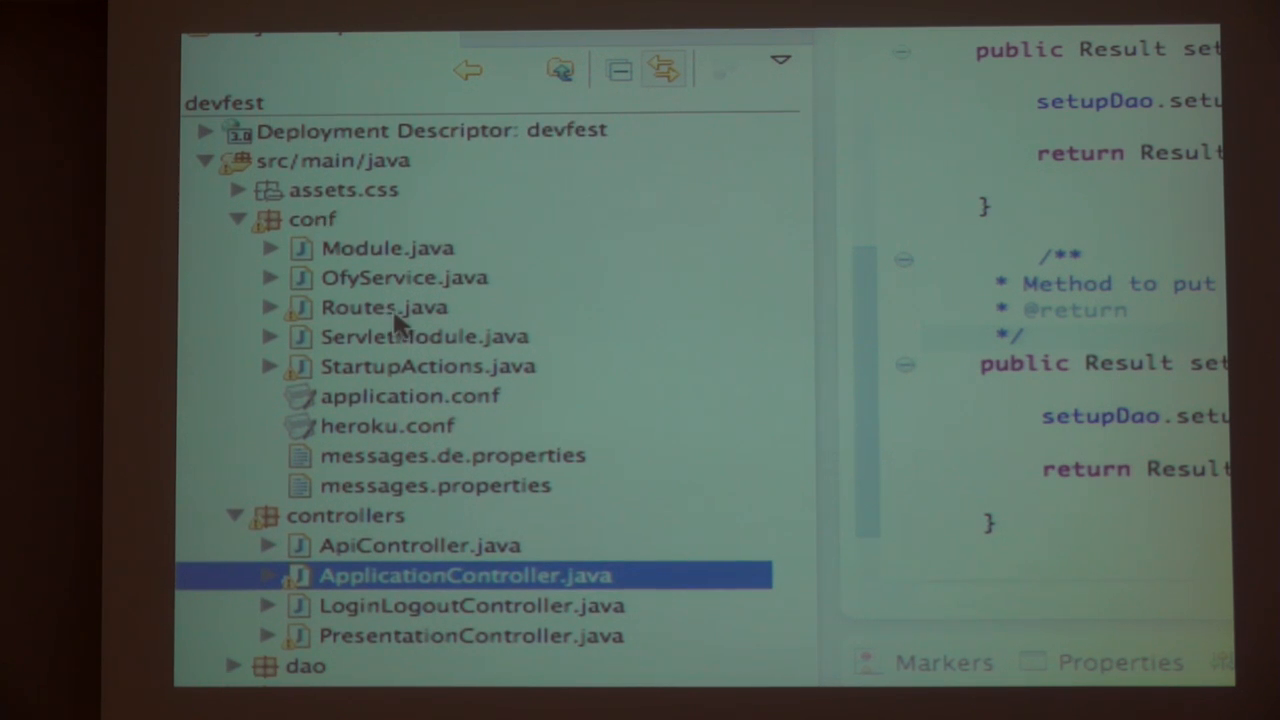
mouse_move(640, 300)
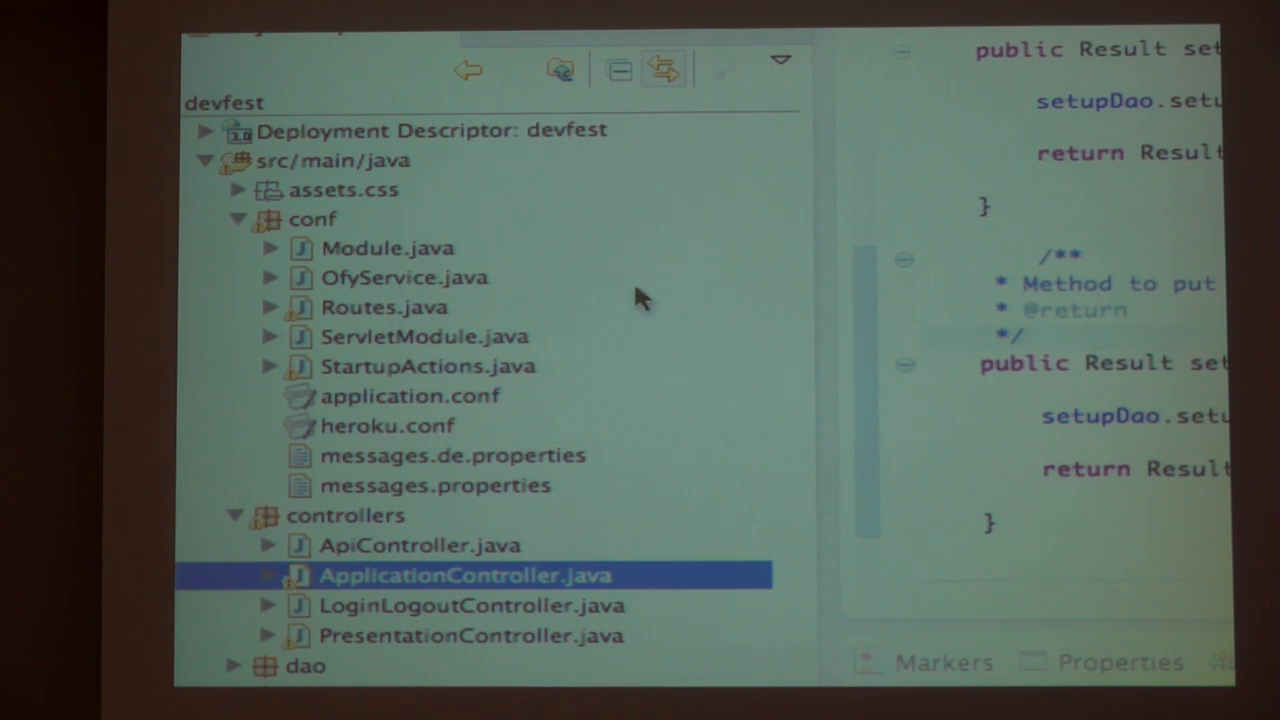
mouse_move(500, 340)
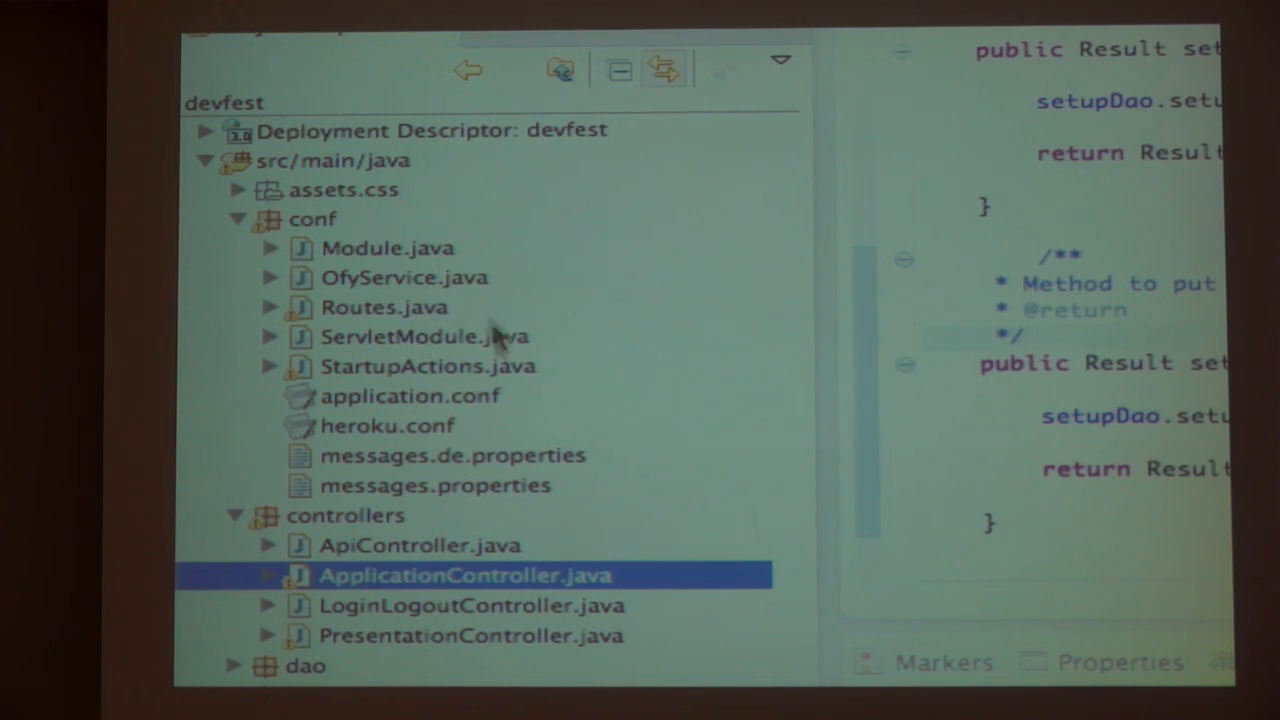
mouse_move(564, 578)
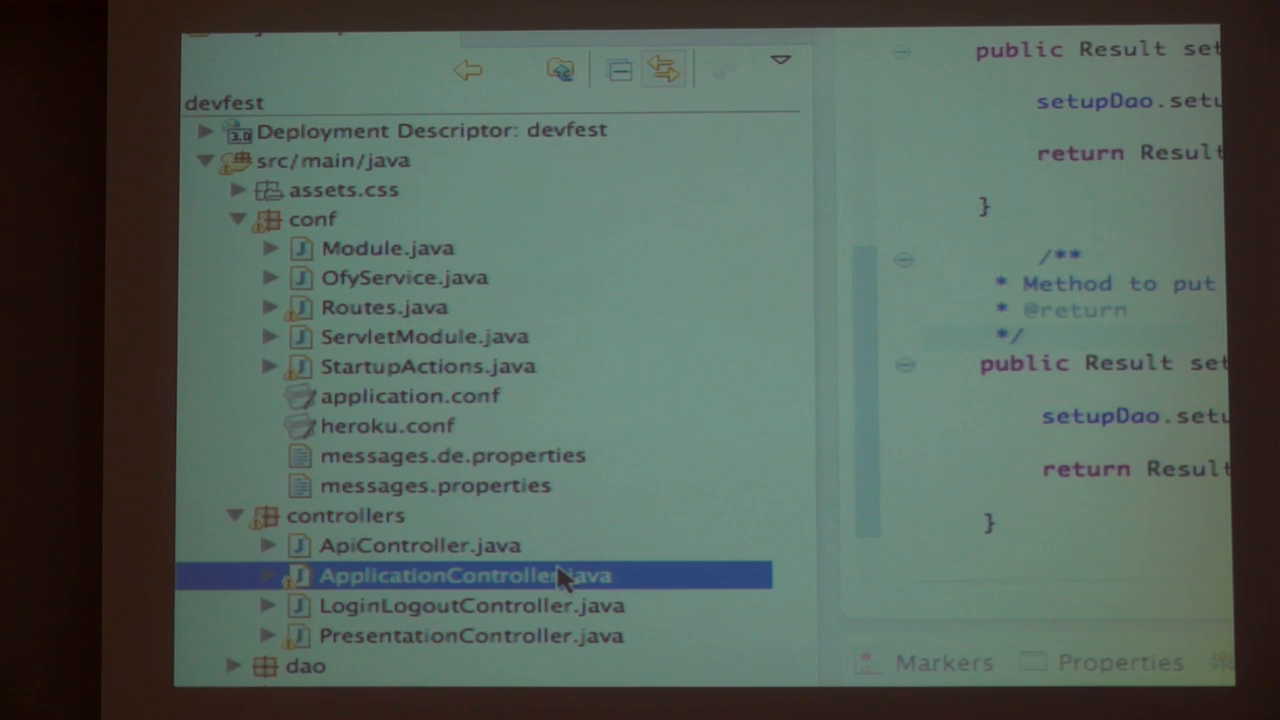
mouse_move(424, 518)
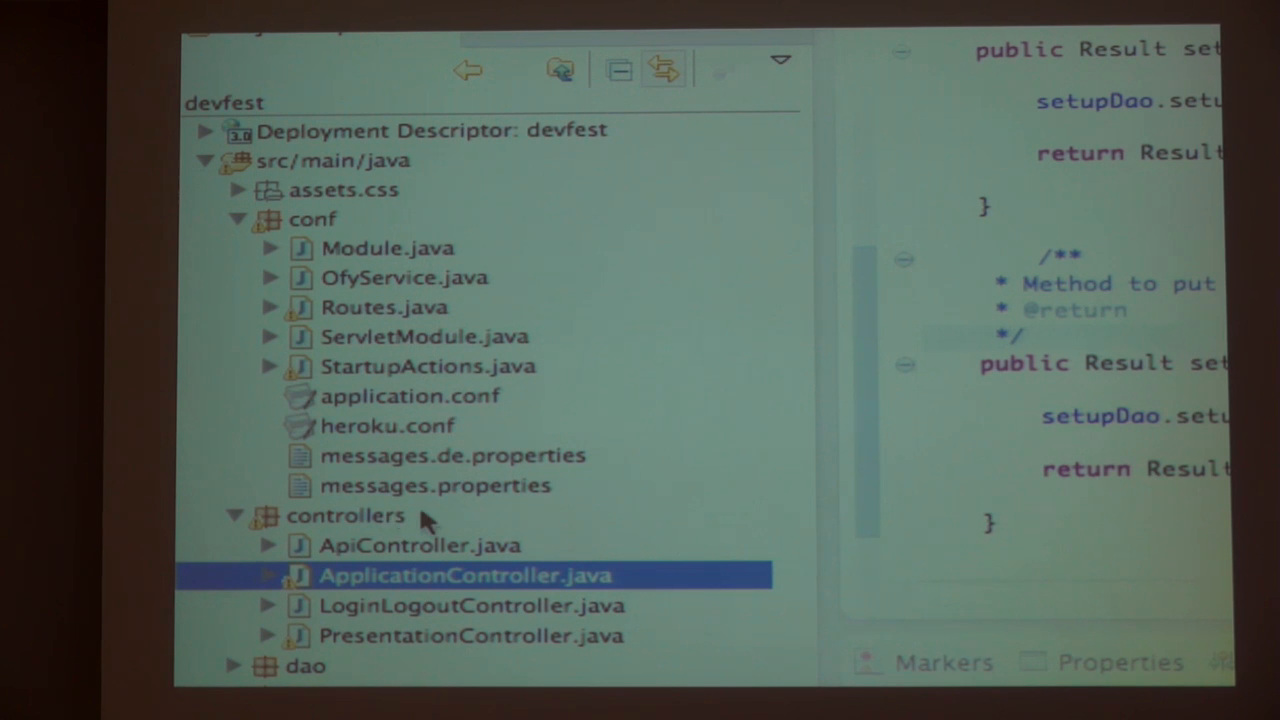
mouse_move(450, 410)
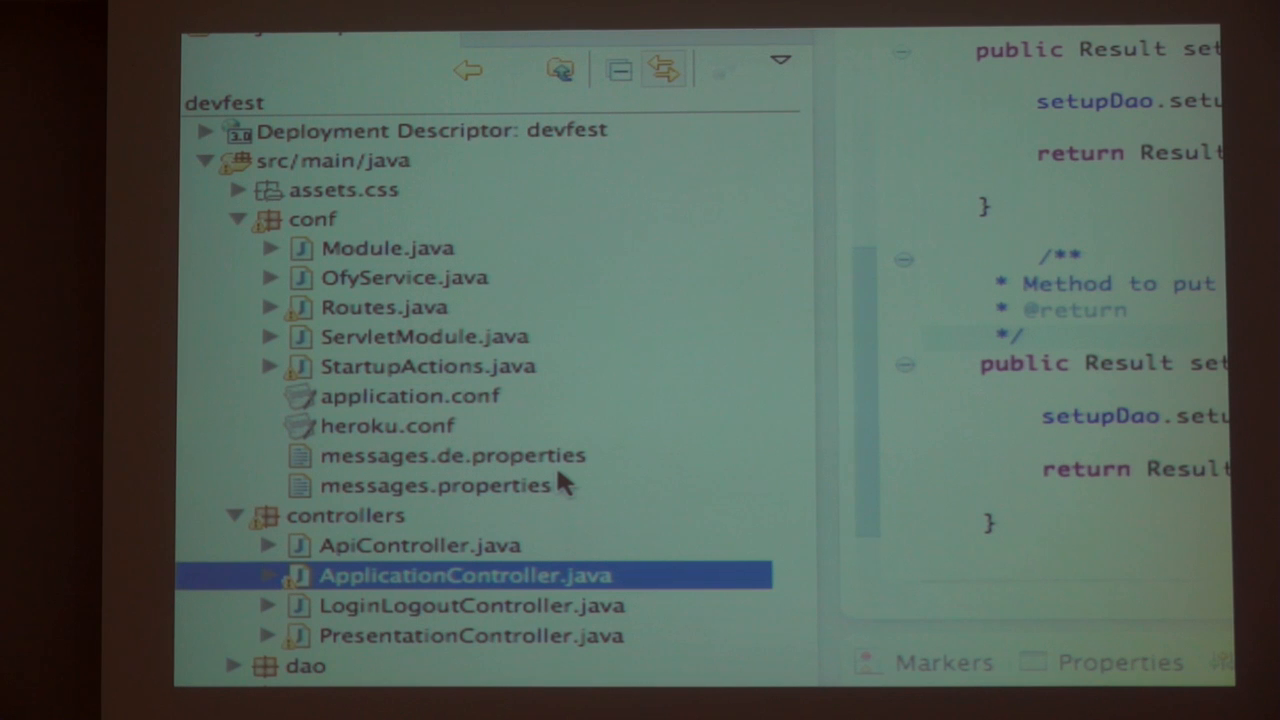
Scroll the project tree down to the models package's PresentationPage, PresentationPages and User classes.
scroll("down", 3)
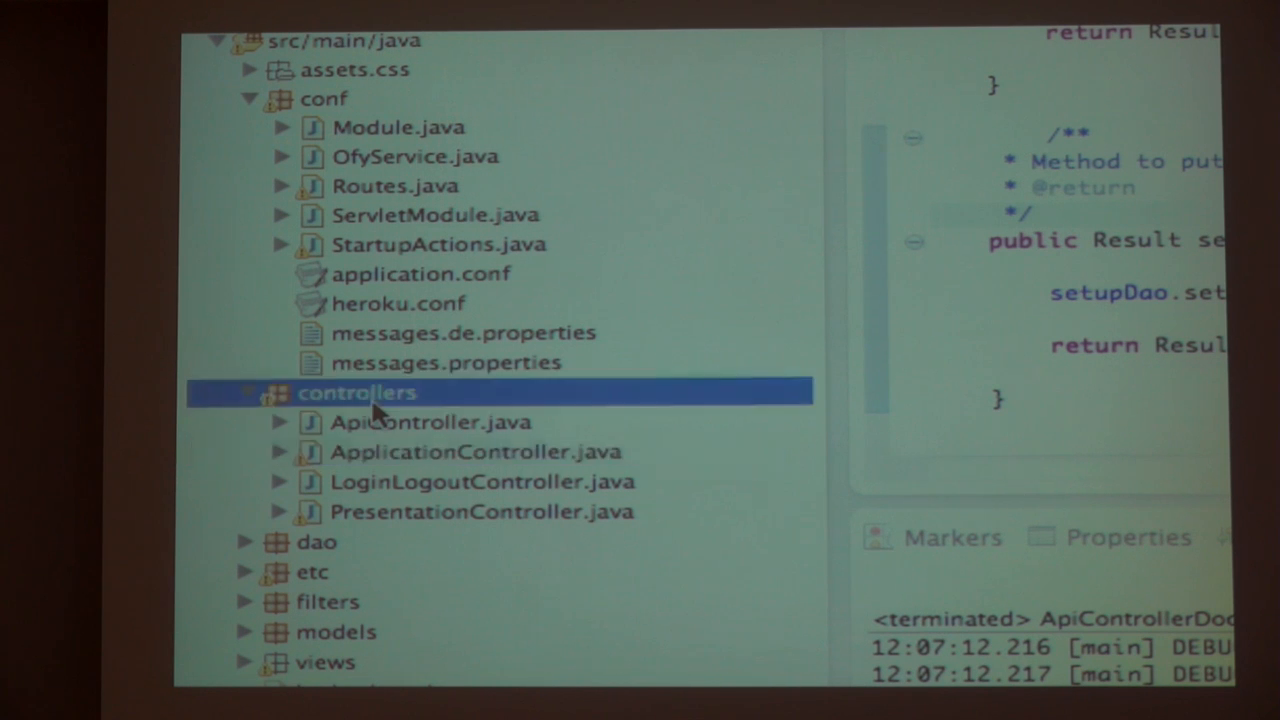
mouse_move(336, 570)
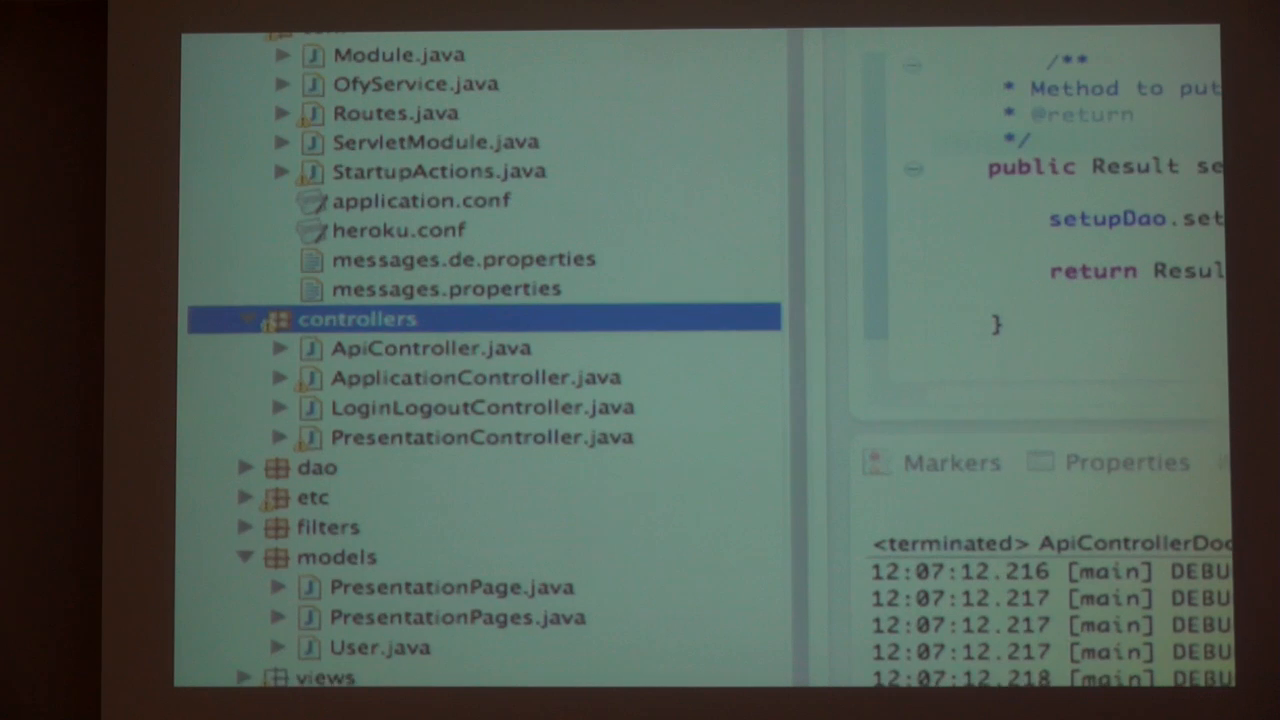
scroll("down", 3)
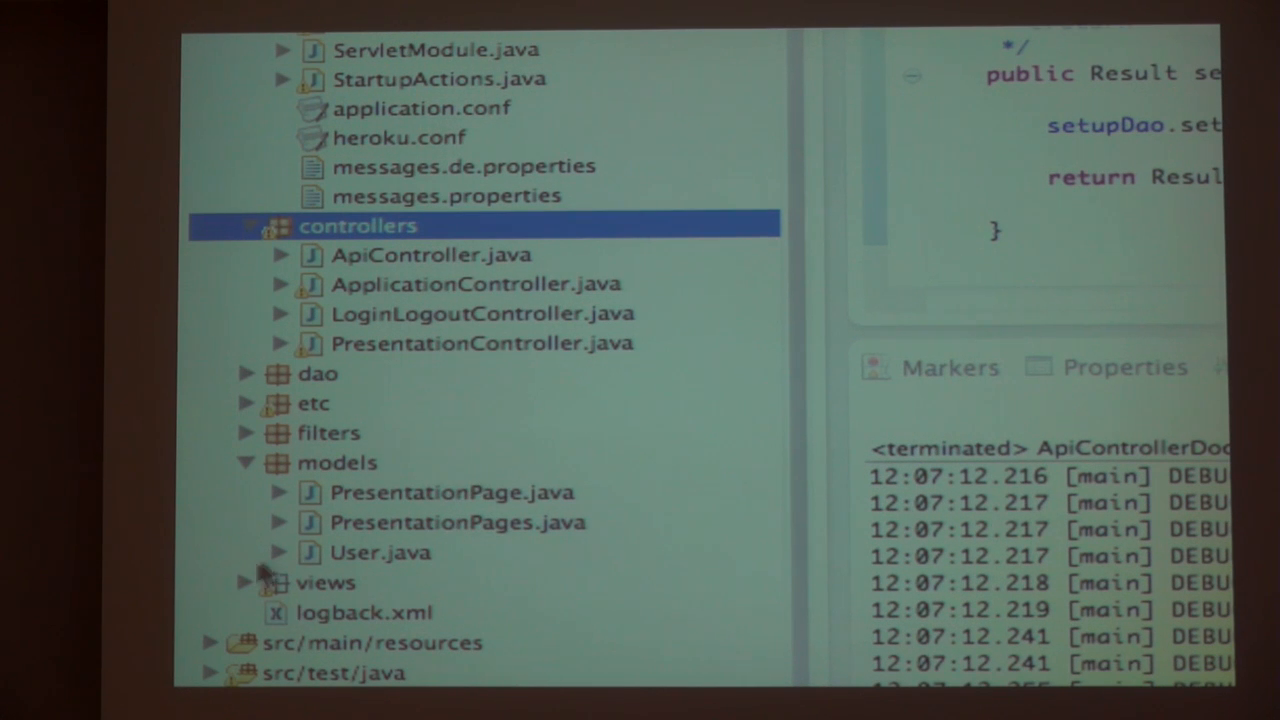
mouse_move(256, 486)
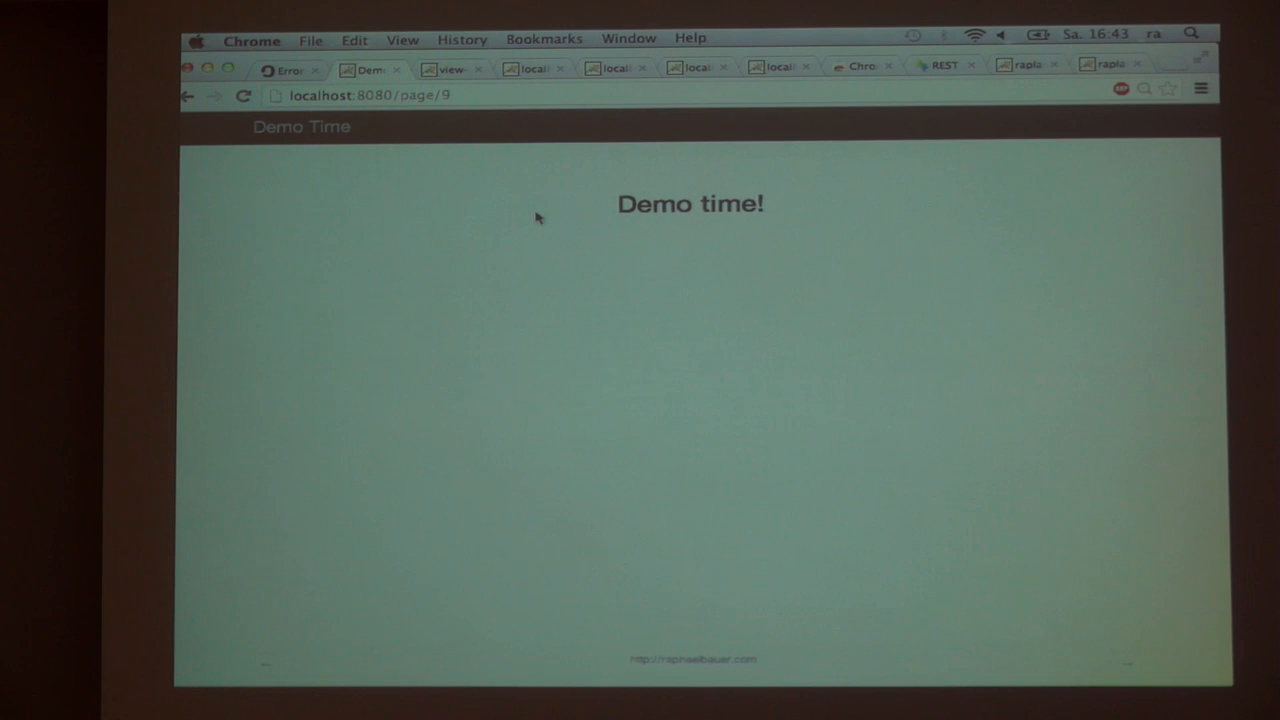
mouse_move(420, 166)
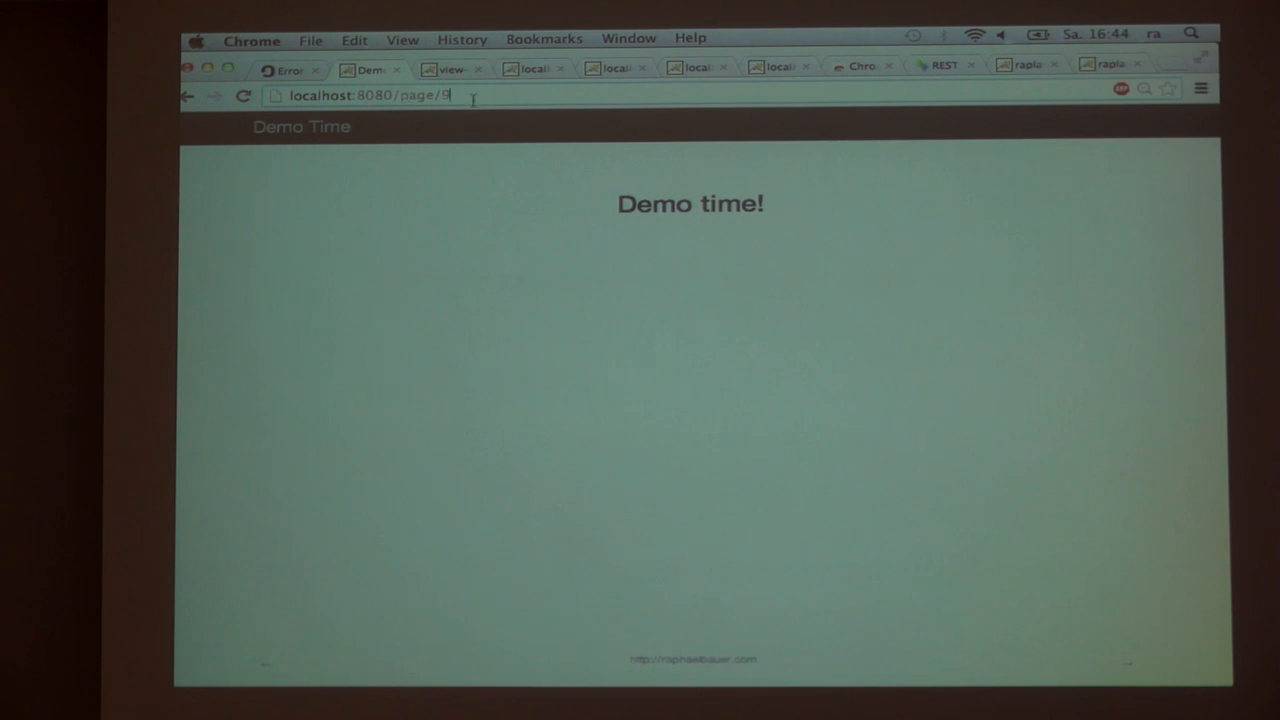
mouse_move(830, 364)
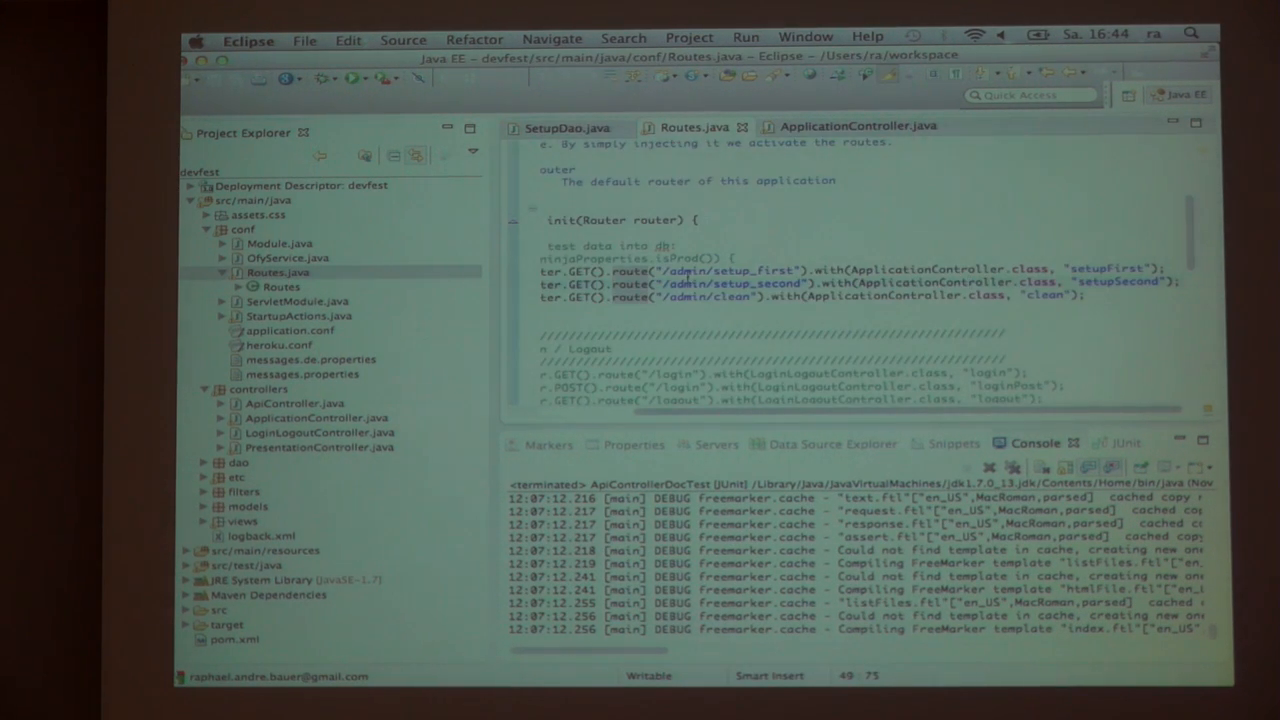
Reach the /page/{page} route in Routes.java and view localhost:8080/page/9 in Chrome.
scroll("down", 3)
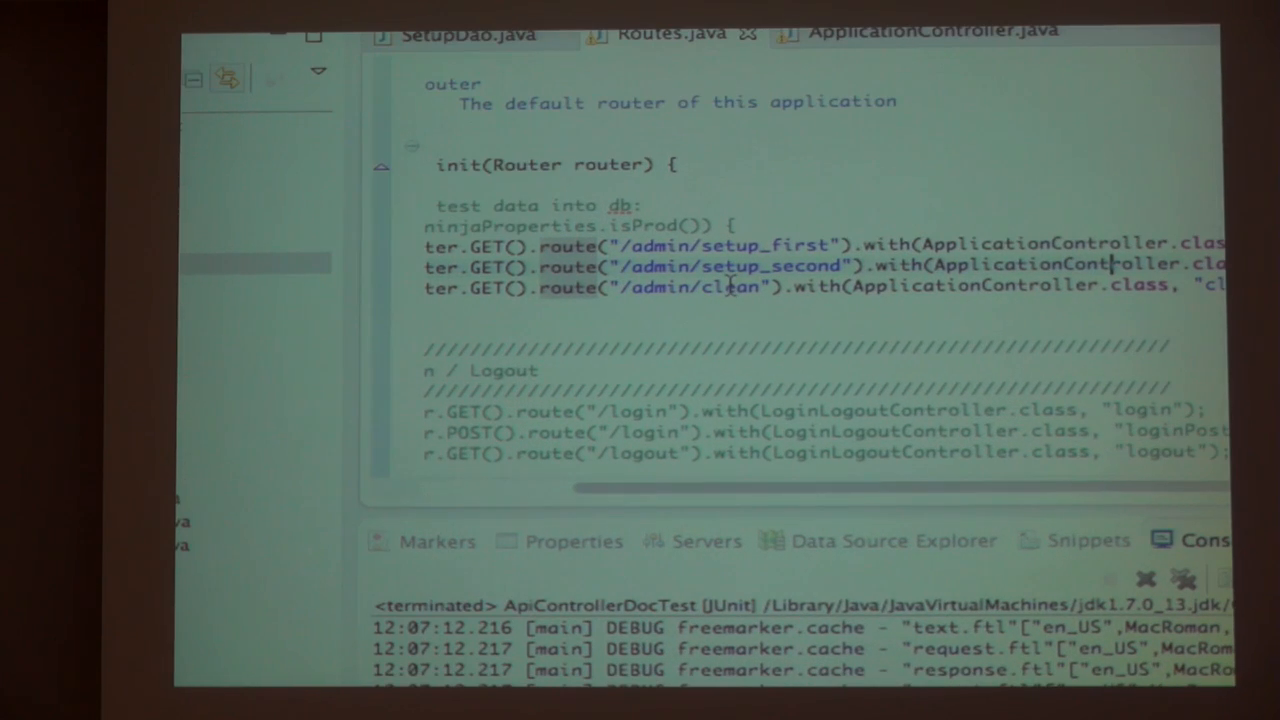
scroll("down", 3)
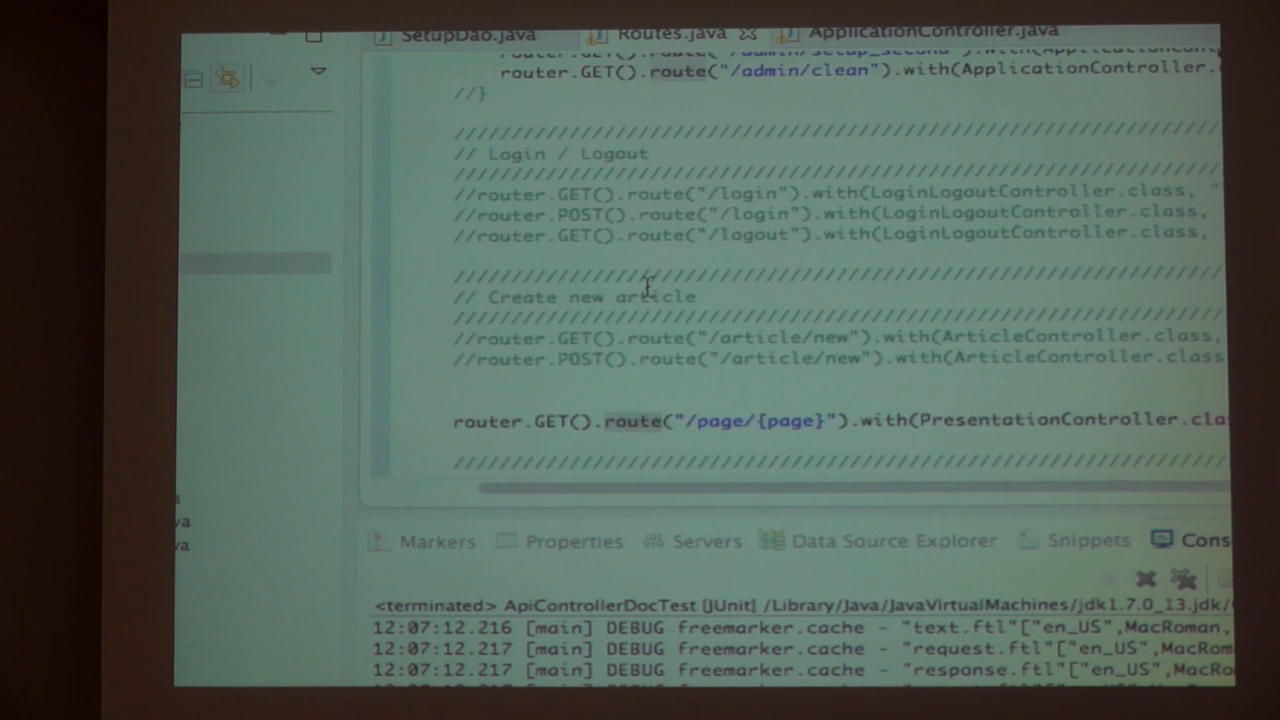
scroll("down", 3)
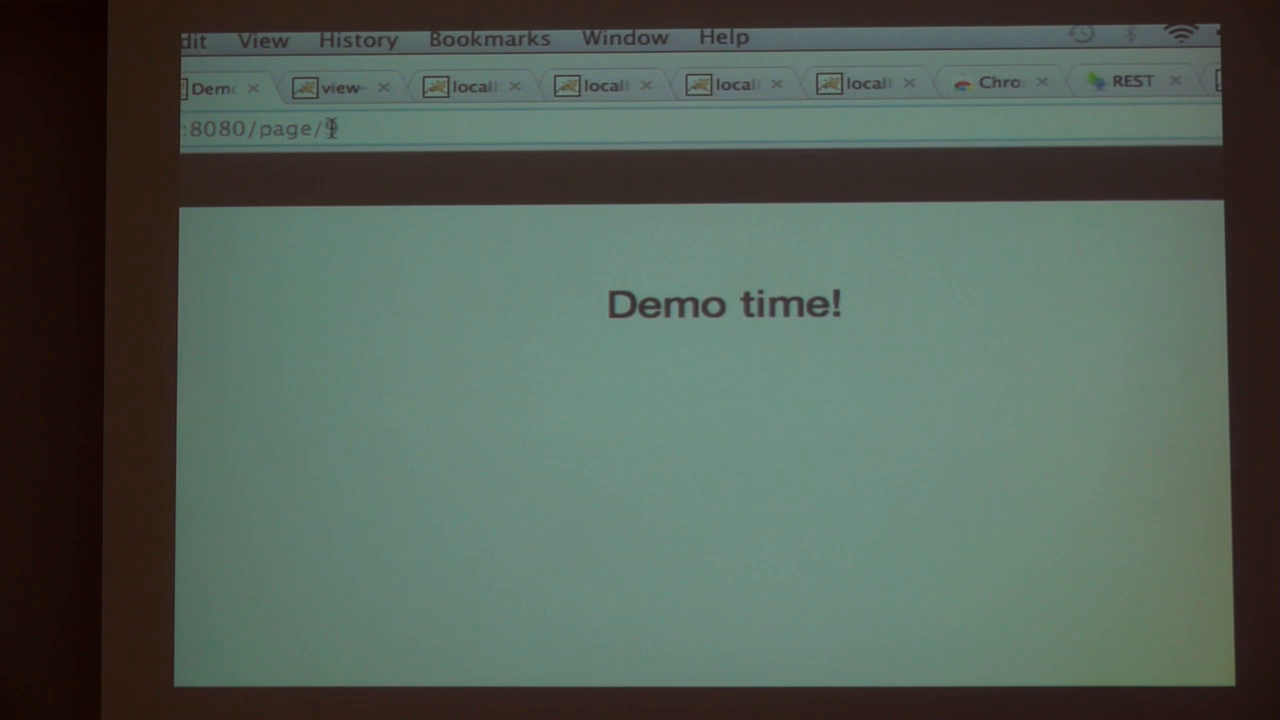
type("9")
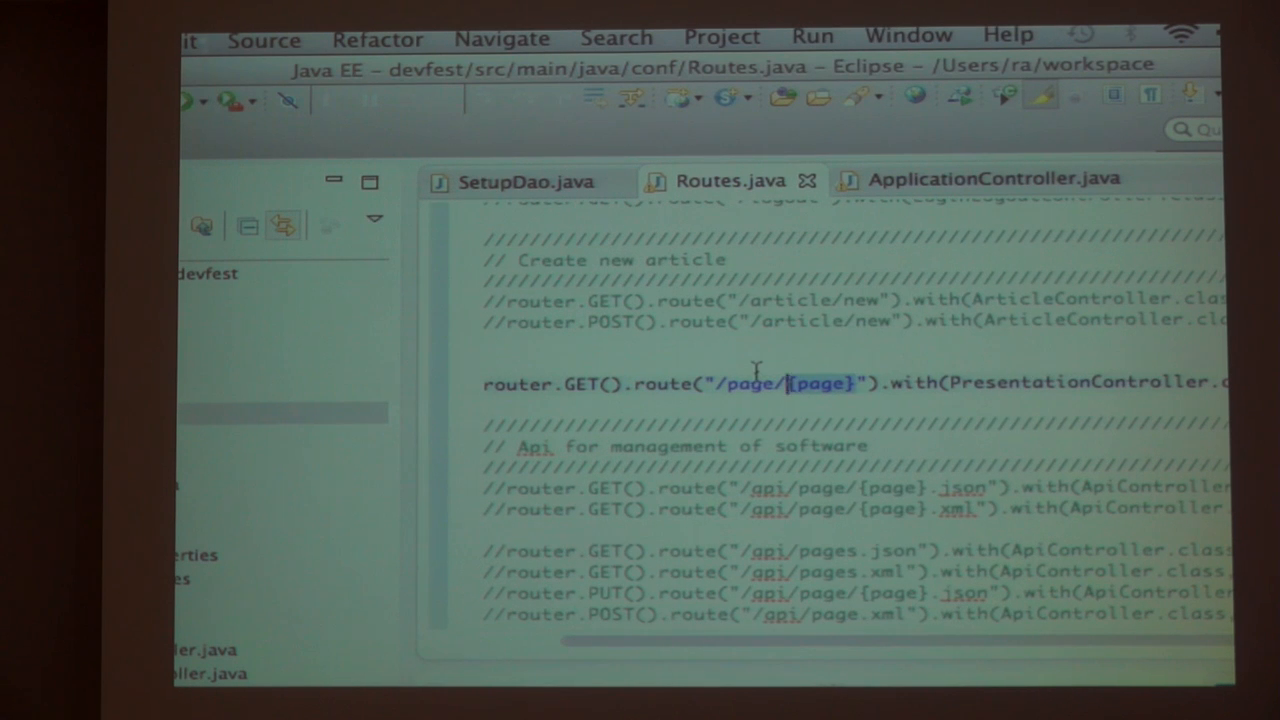
Select the getPage handler name of the /page/{page} route to jump to PresentationController.
scroll("down", 3)
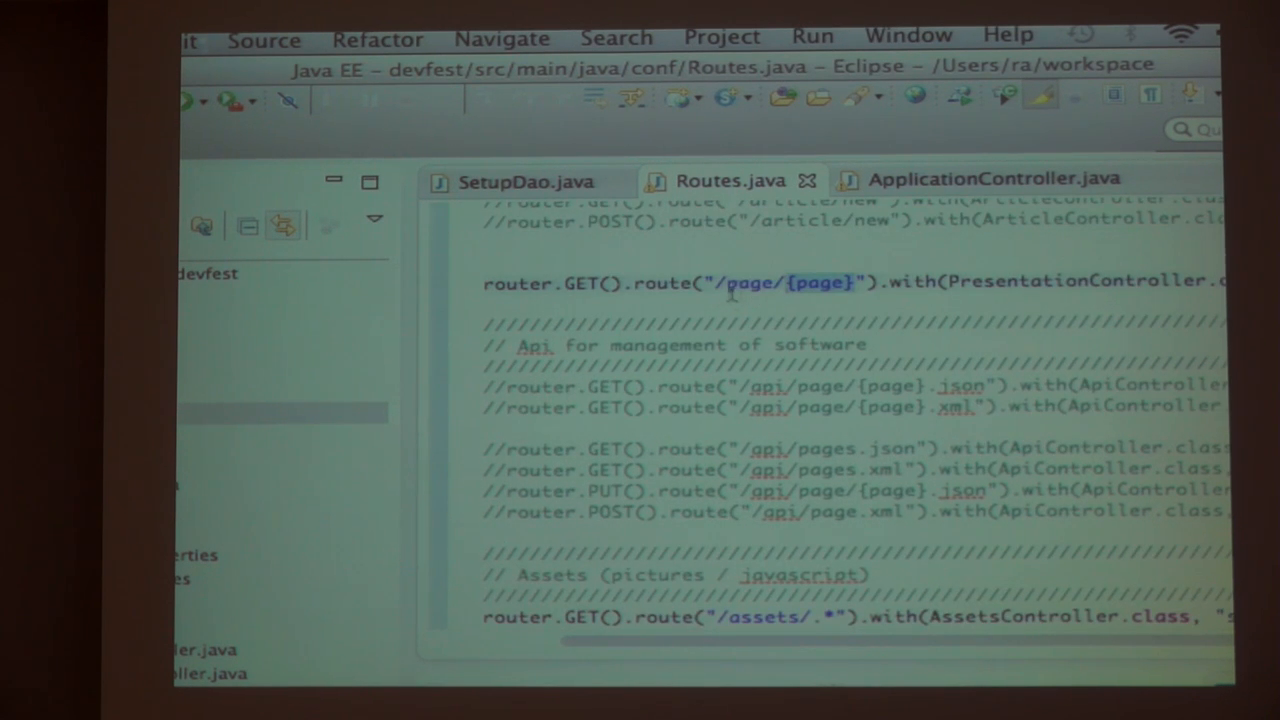
left_click(788, 282)
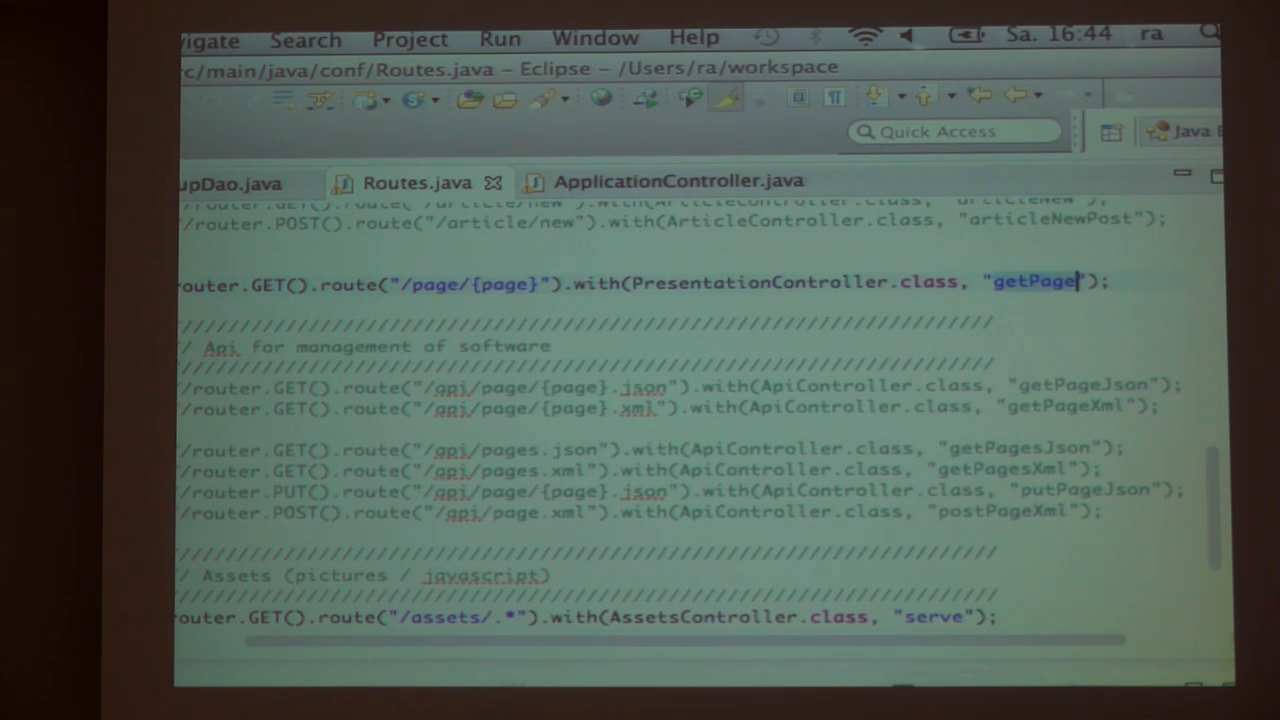
mouse_move(752, 270)
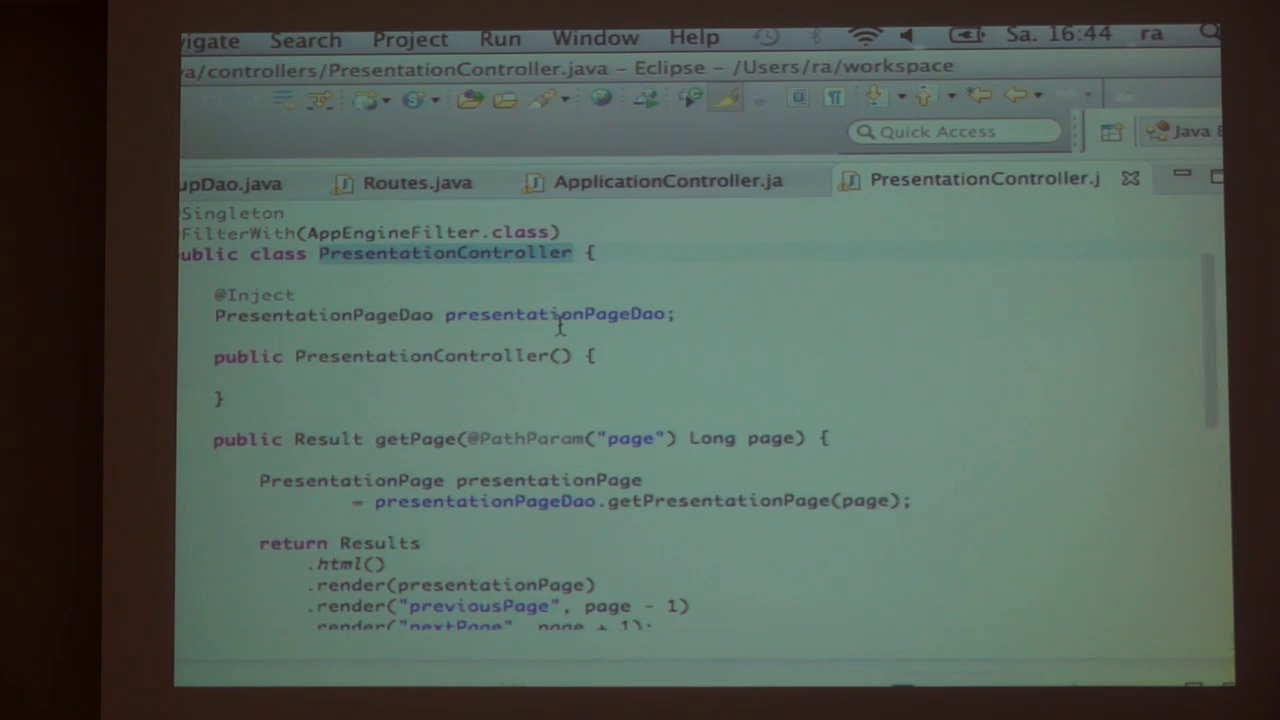
Read getPage's Results render with previous and next page numbers, then show Routes.java again.
scroll("down", 3)
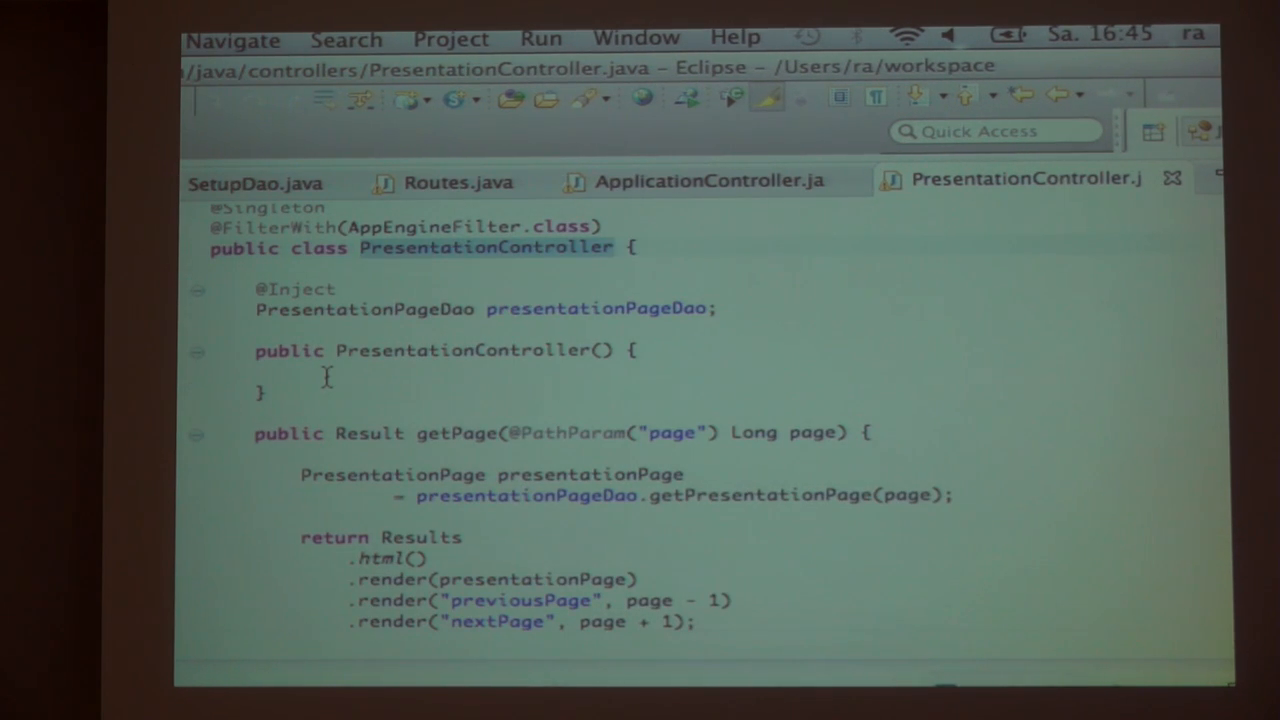
scroll("down", 3)
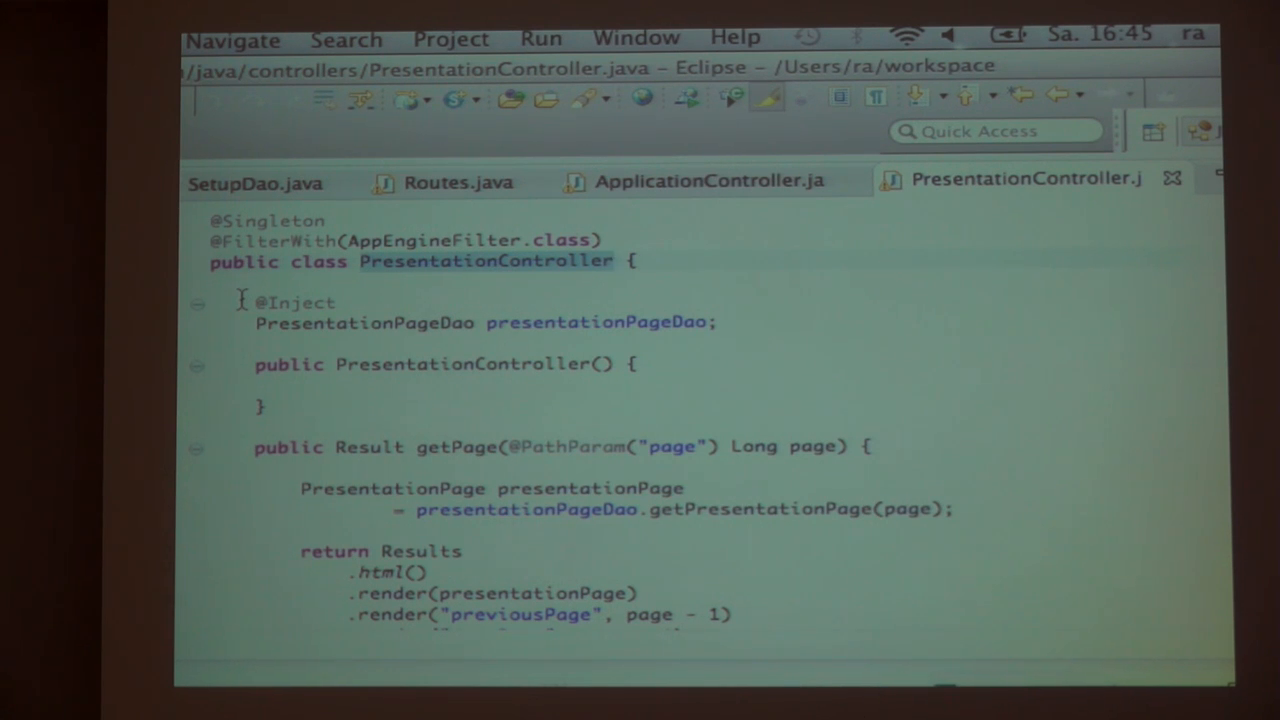
mouse_move(296, 302)
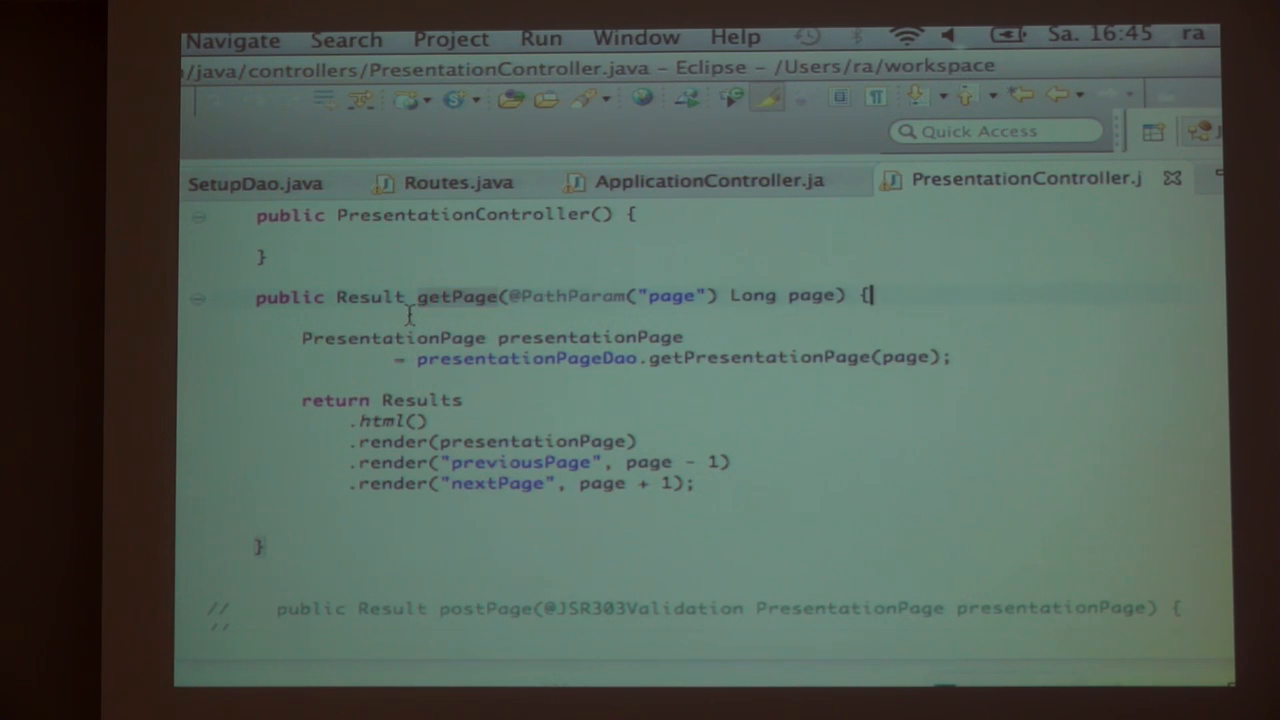
mouse_move(464, 310)
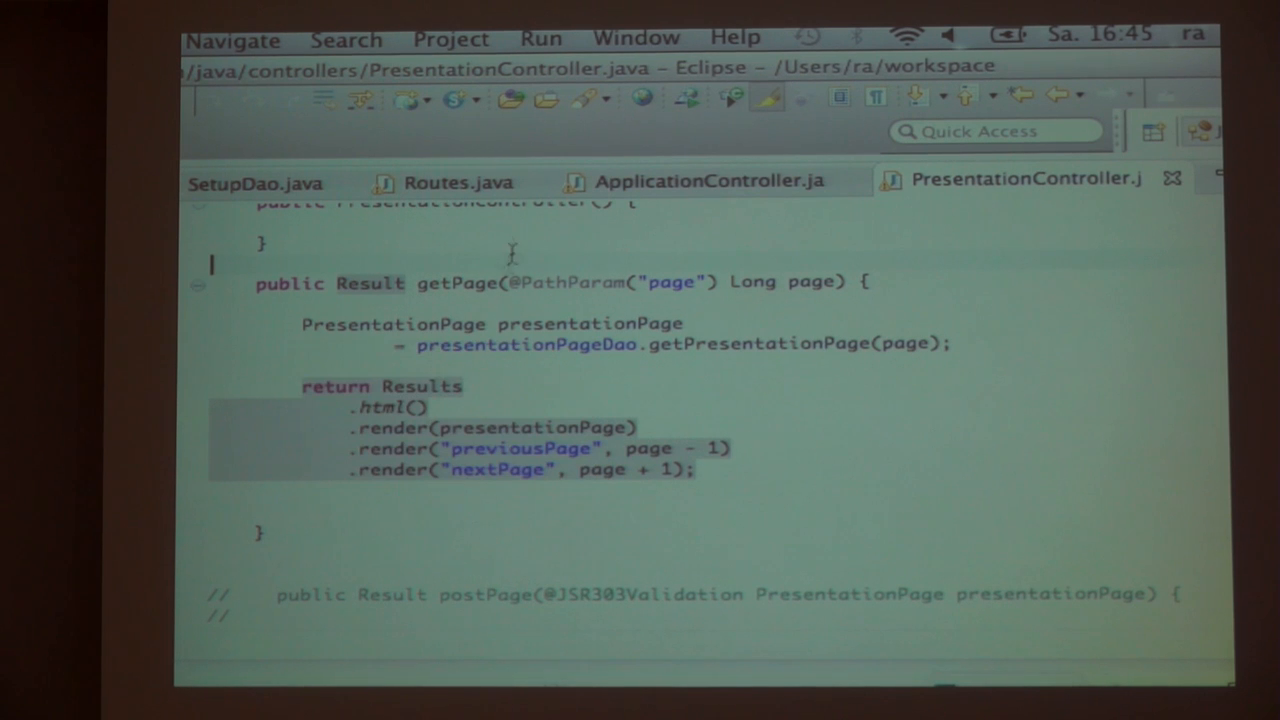
left_click(444, 180)
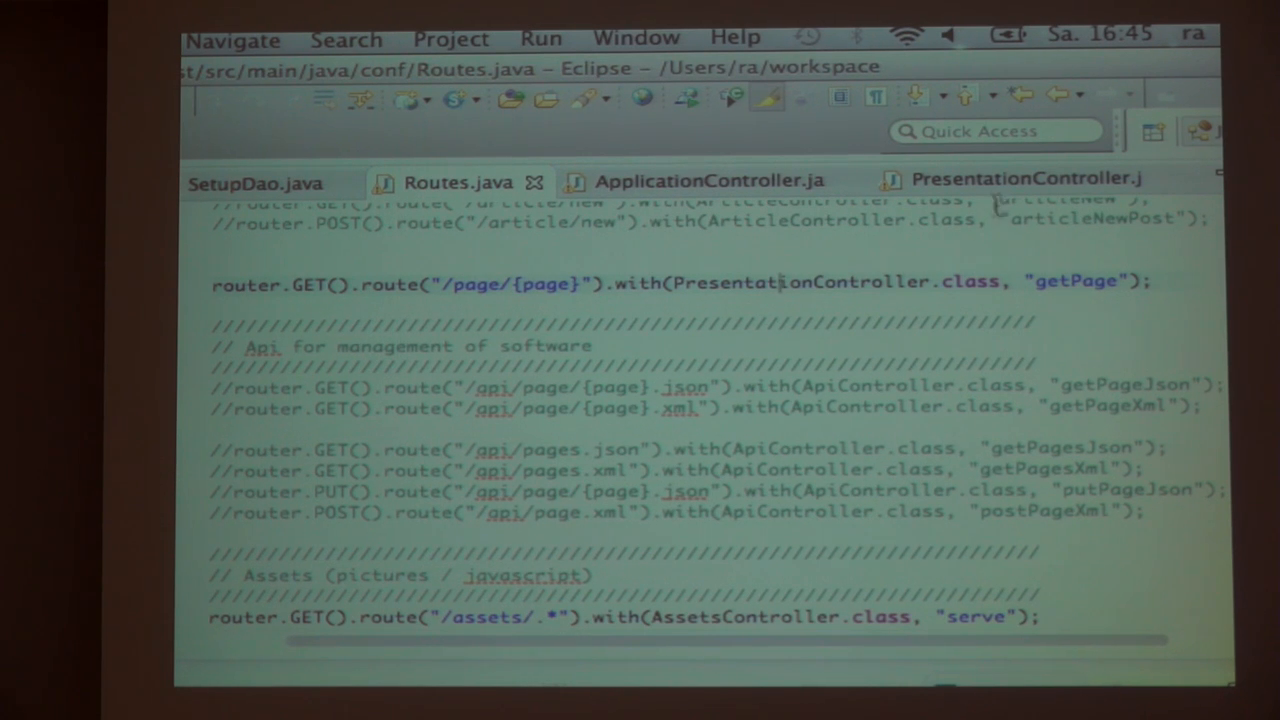
left_click(1020, 180)
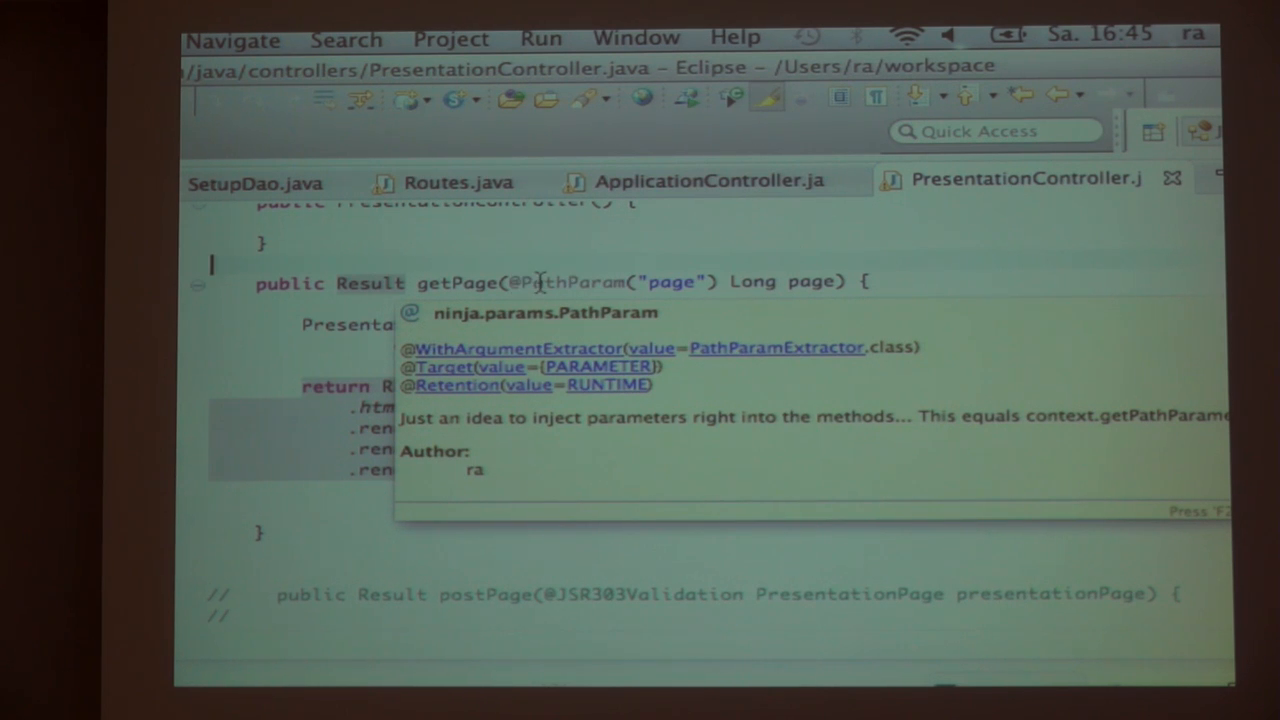
double_click(672, 280)
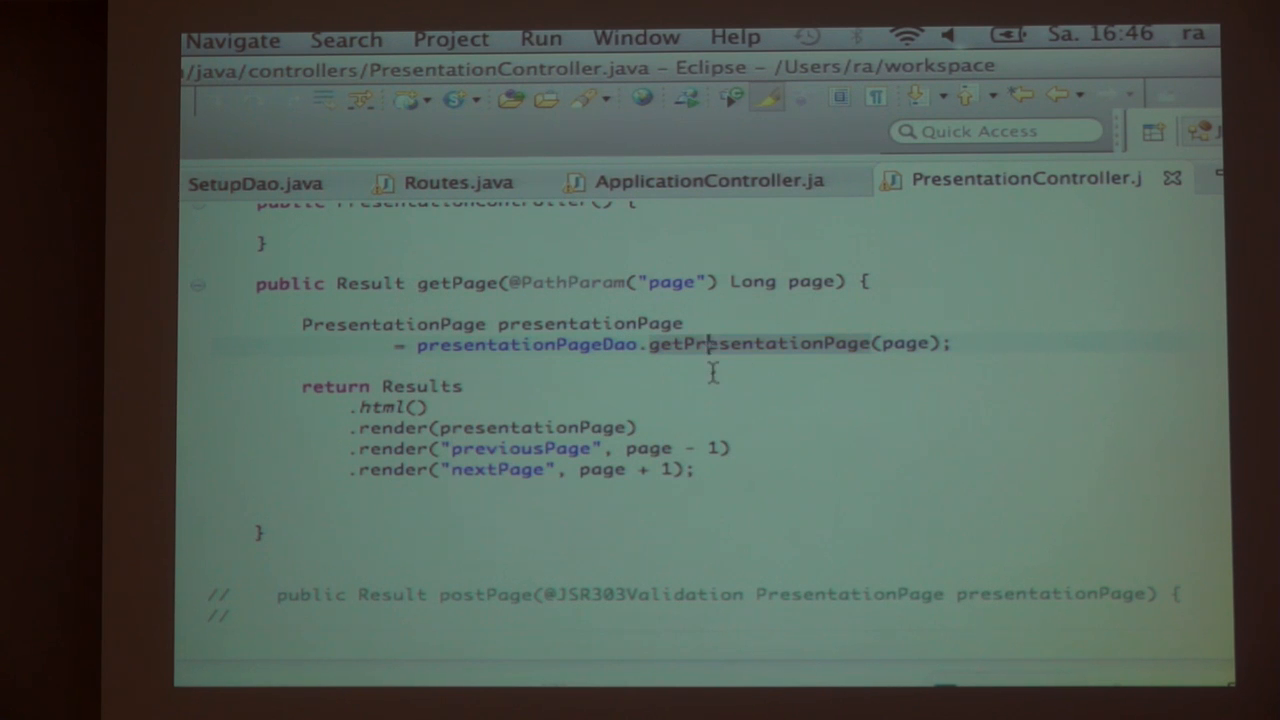
mouse_move(764, 372)
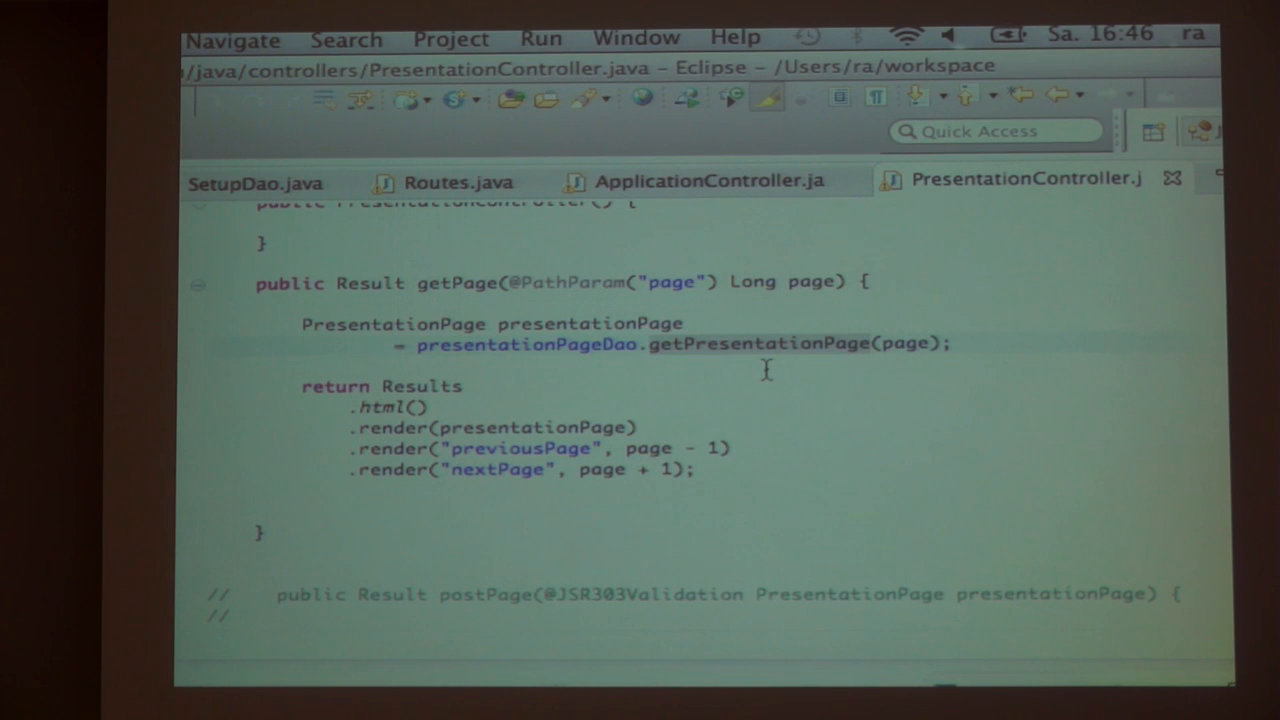
left_click(460, 386)
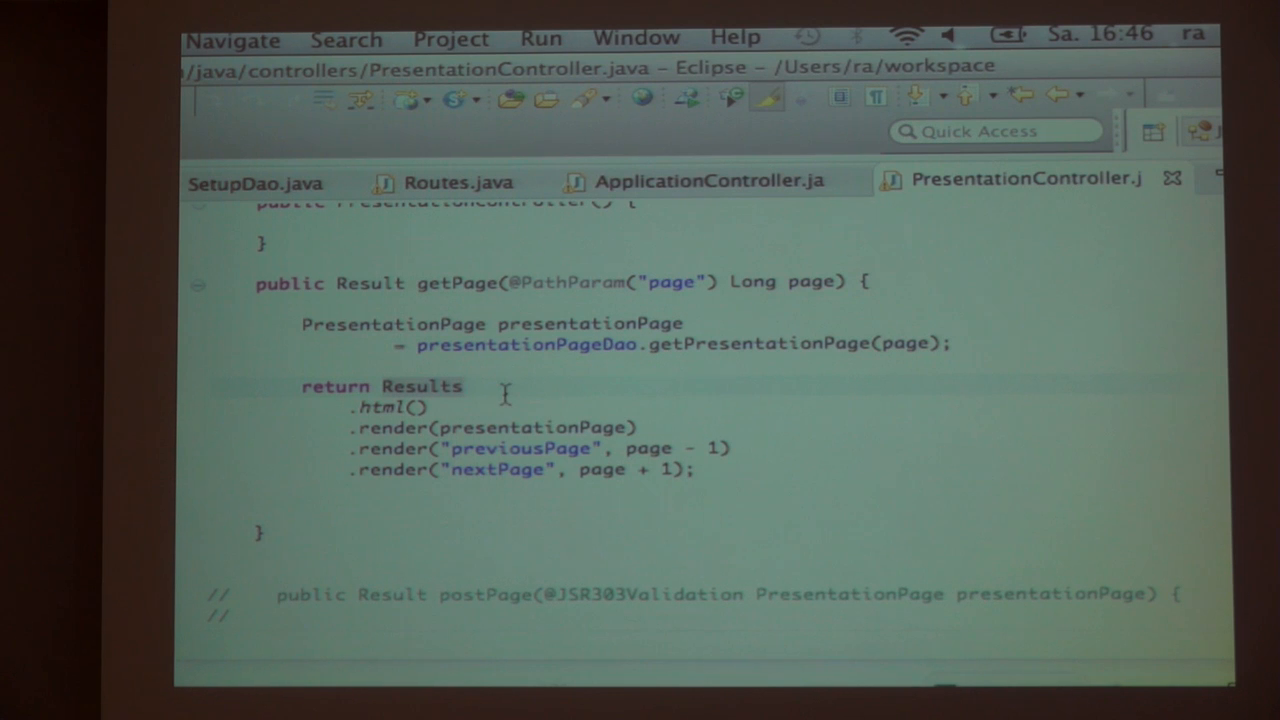
Append .json() to the getPage result, then revert it so Results.html() renders again.
type(".json()")
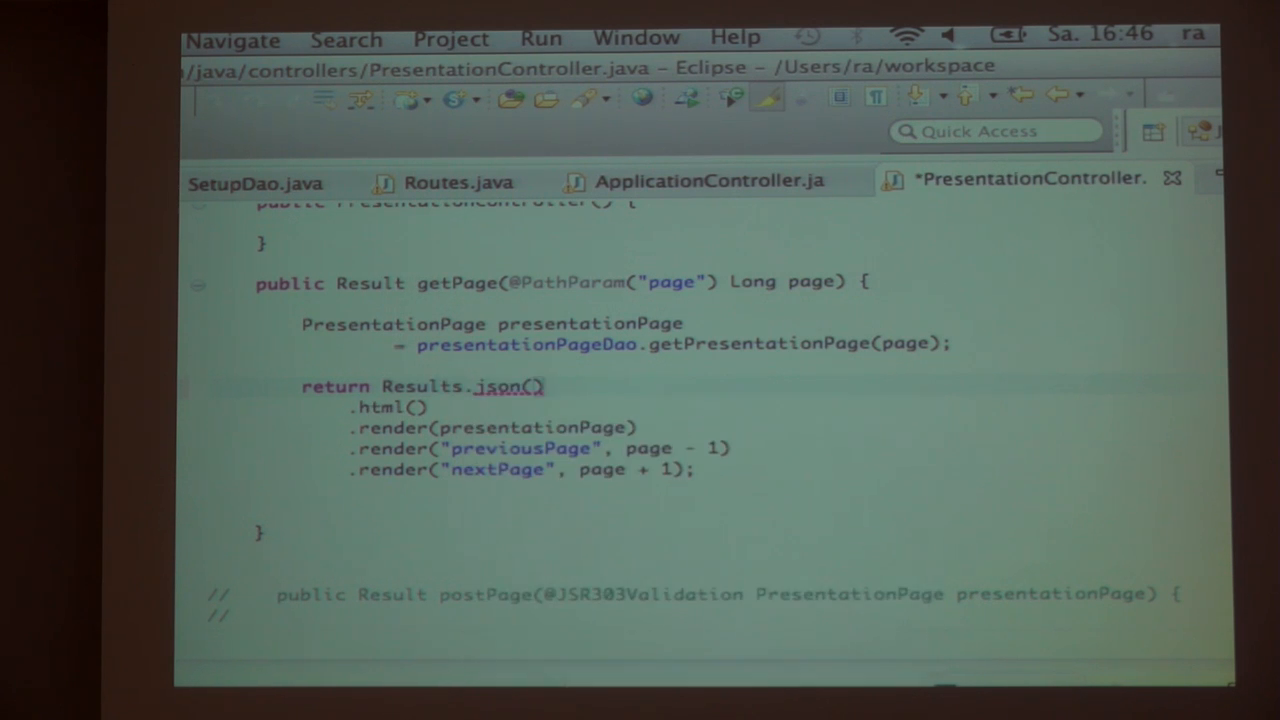
key("BackSpace")
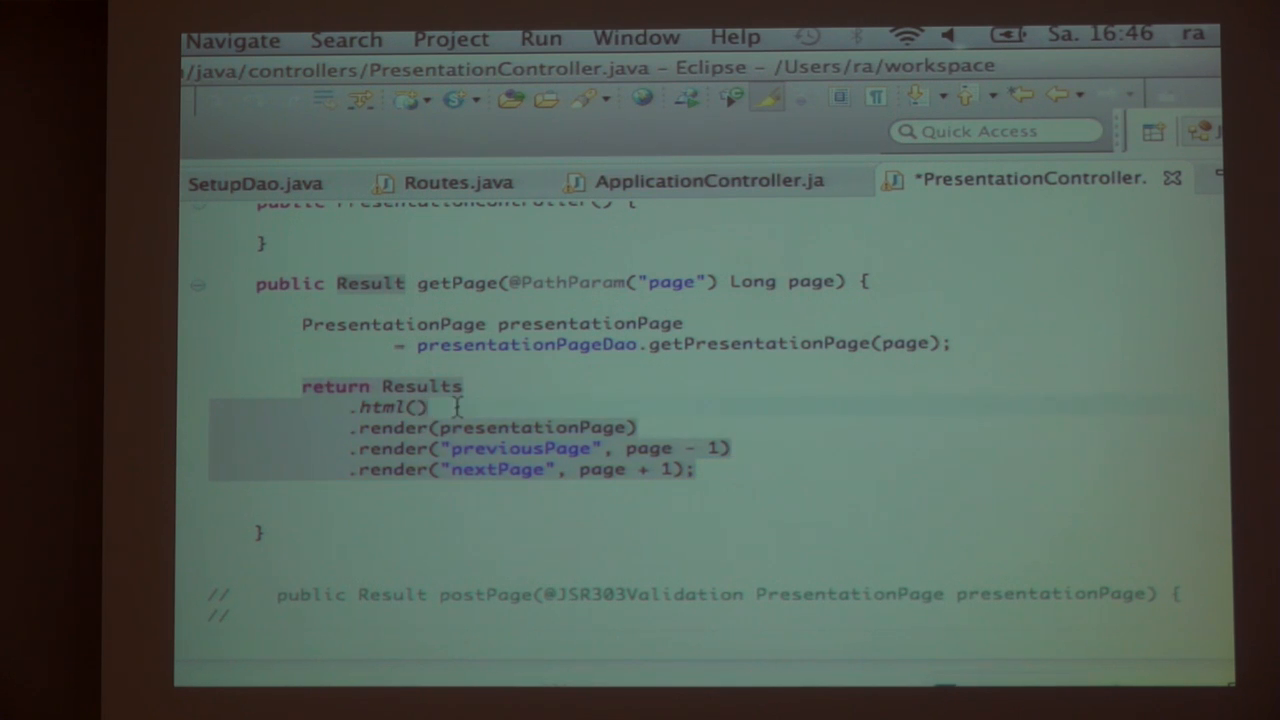
mouse_move(738, 470)
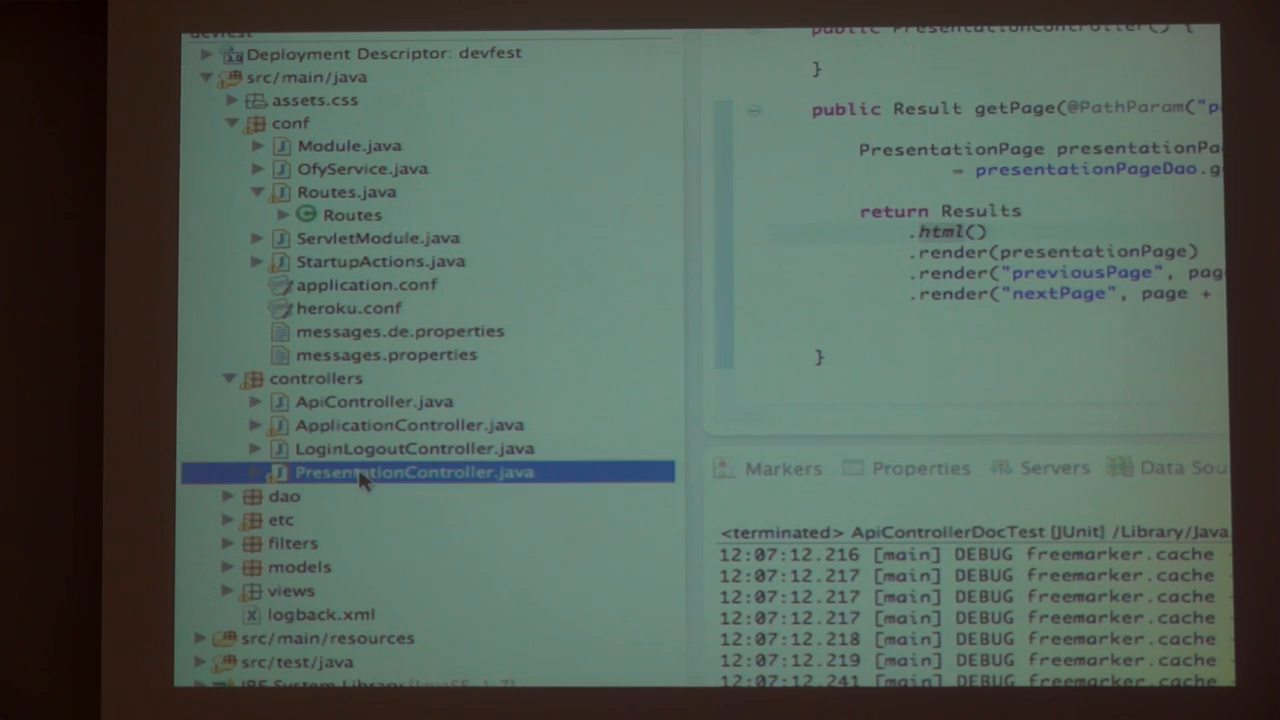
Expand views/PresentationController to show the getPage.ftl.html and putPage.ftl.html templates.
left_click(316, 378)
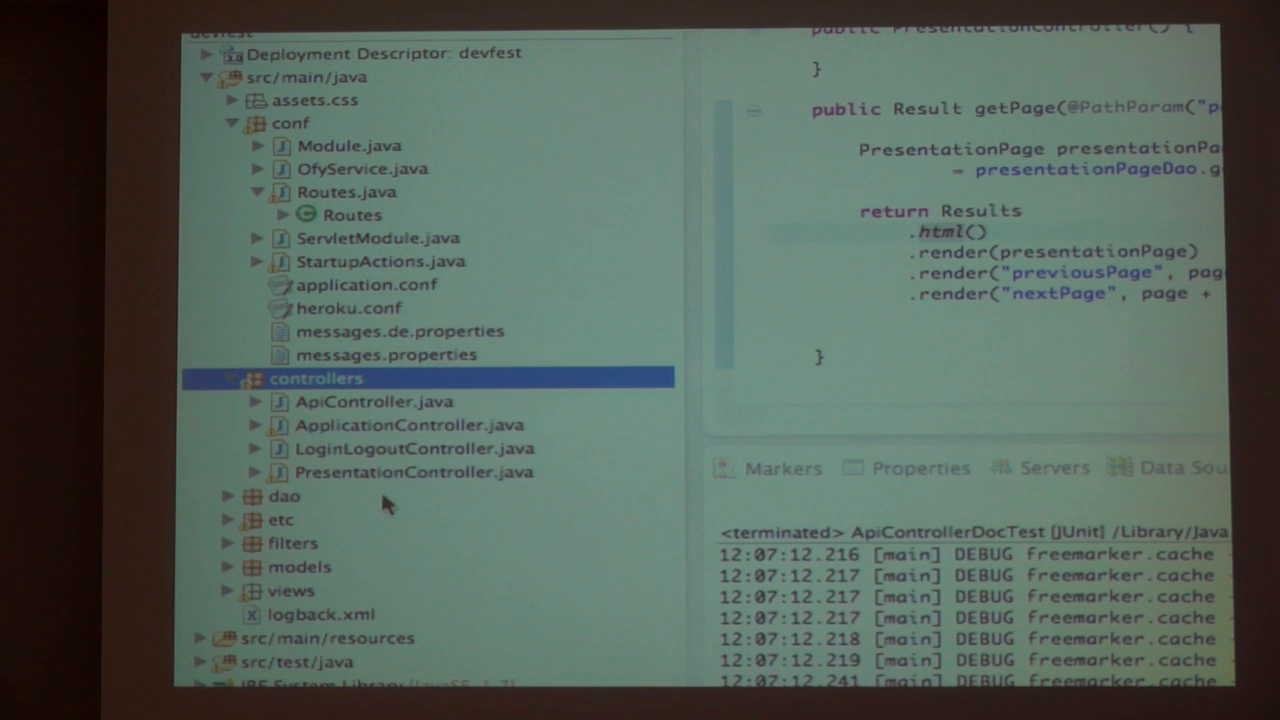
left_click(412, 472)
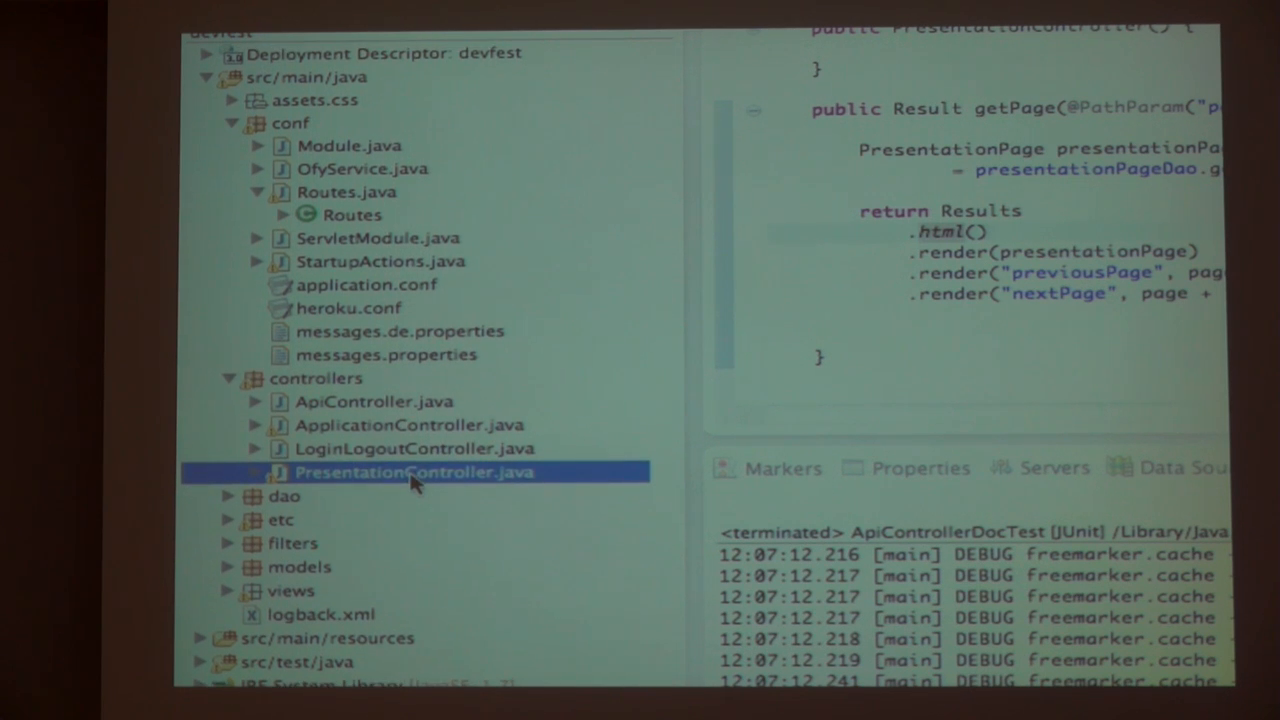
left_click(292, 590)
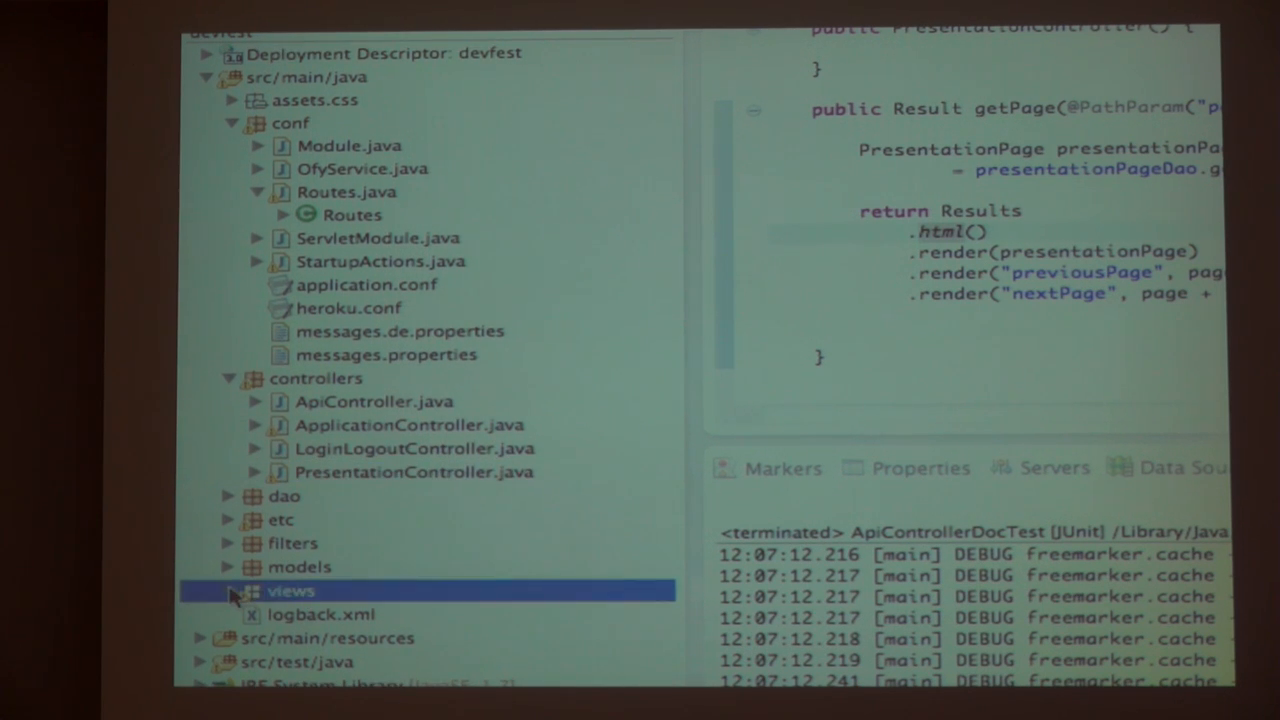
left_click(230, 590)
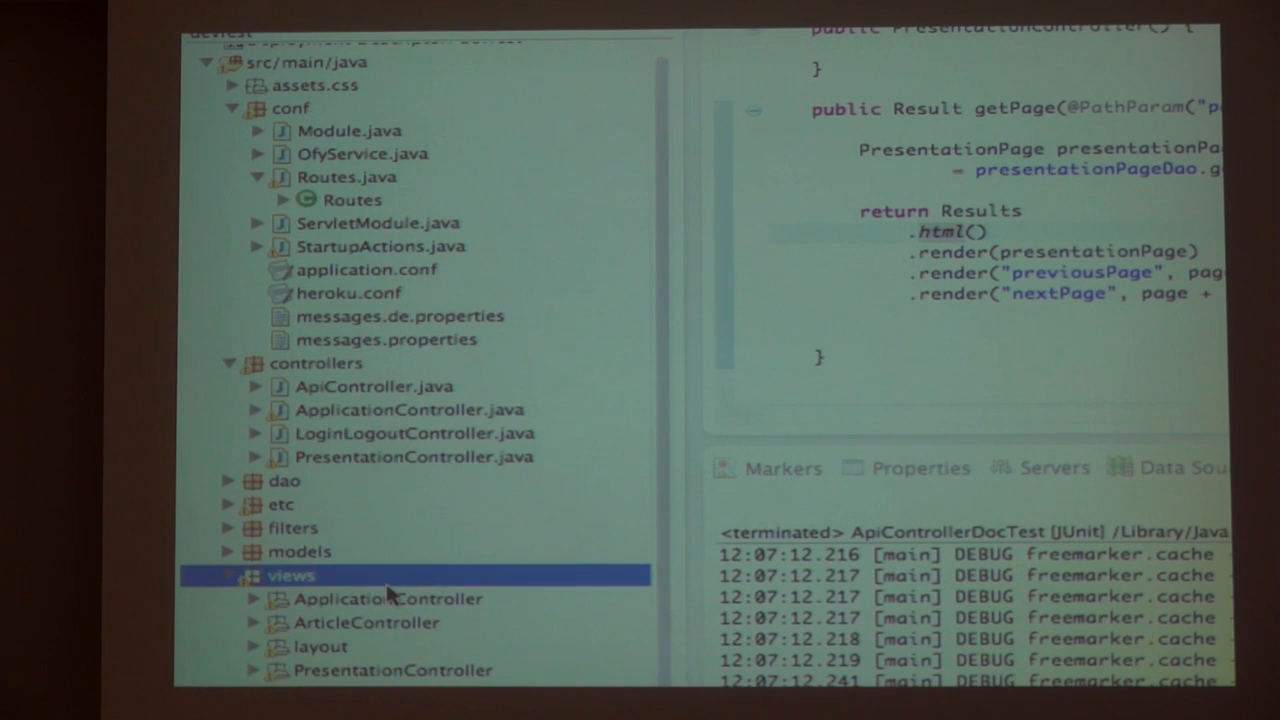
scroll("down", 3)
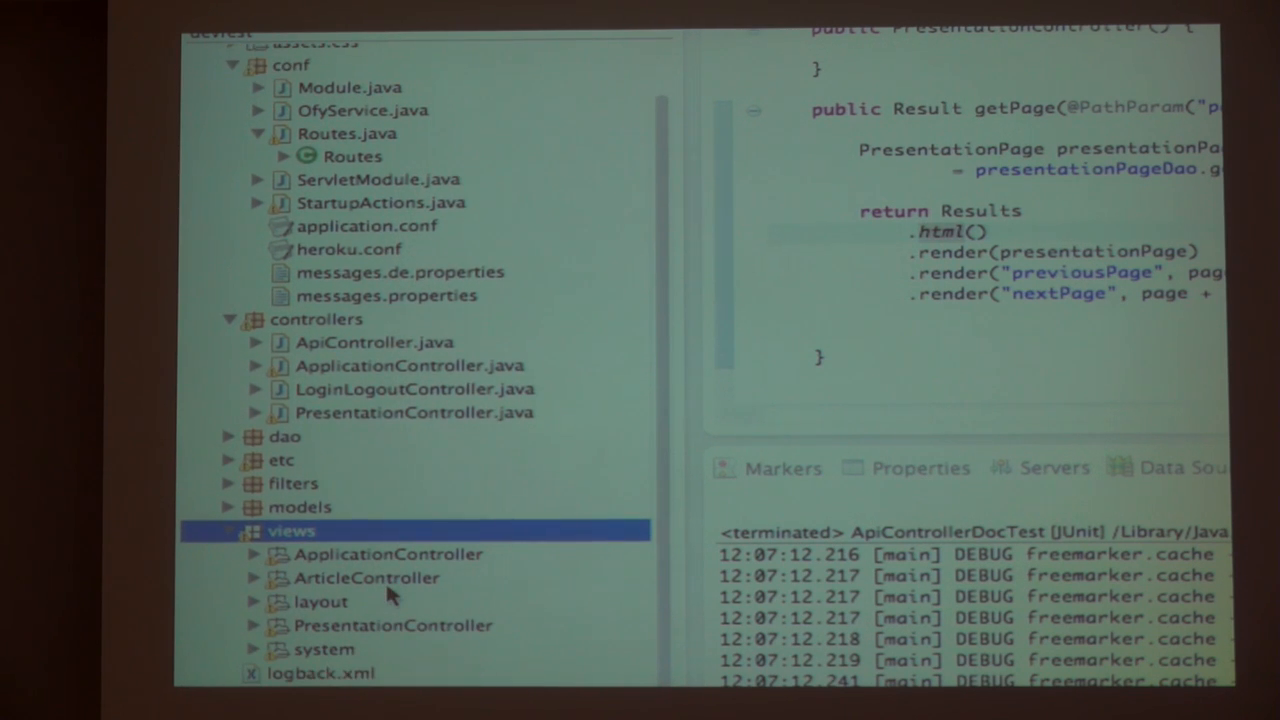
mouse_move(304, 544)
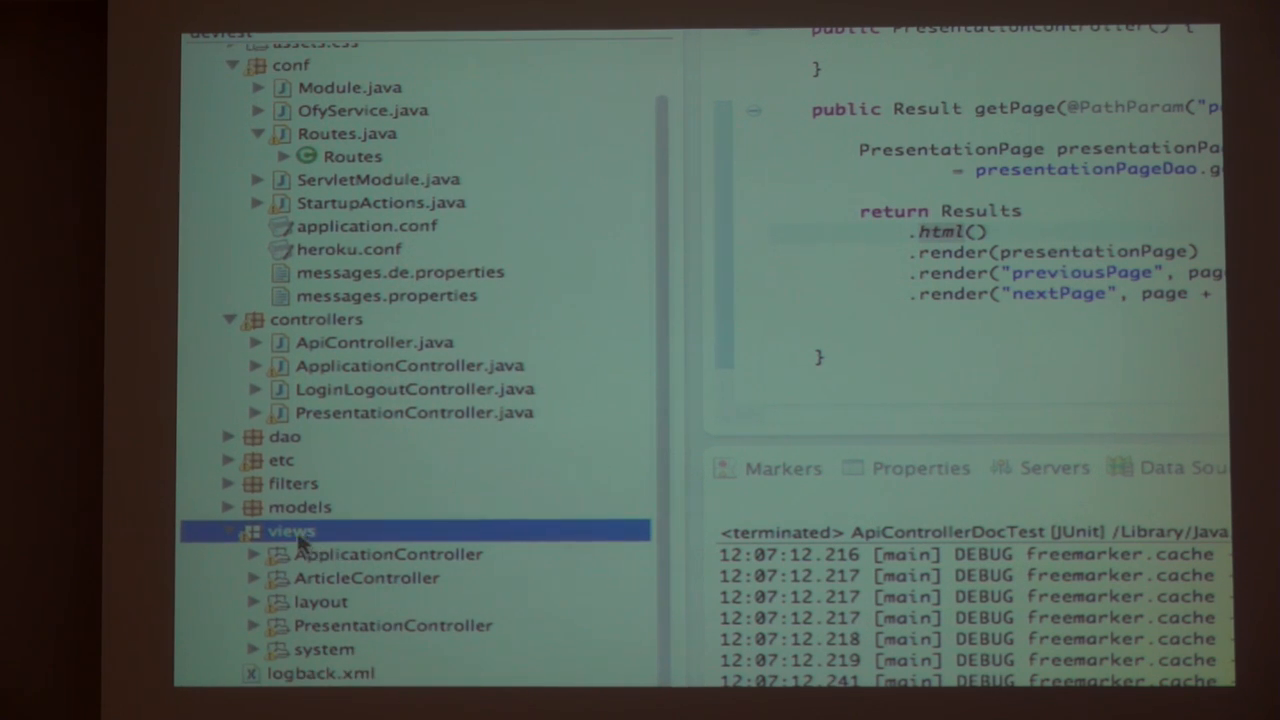
left_click(392, 624)
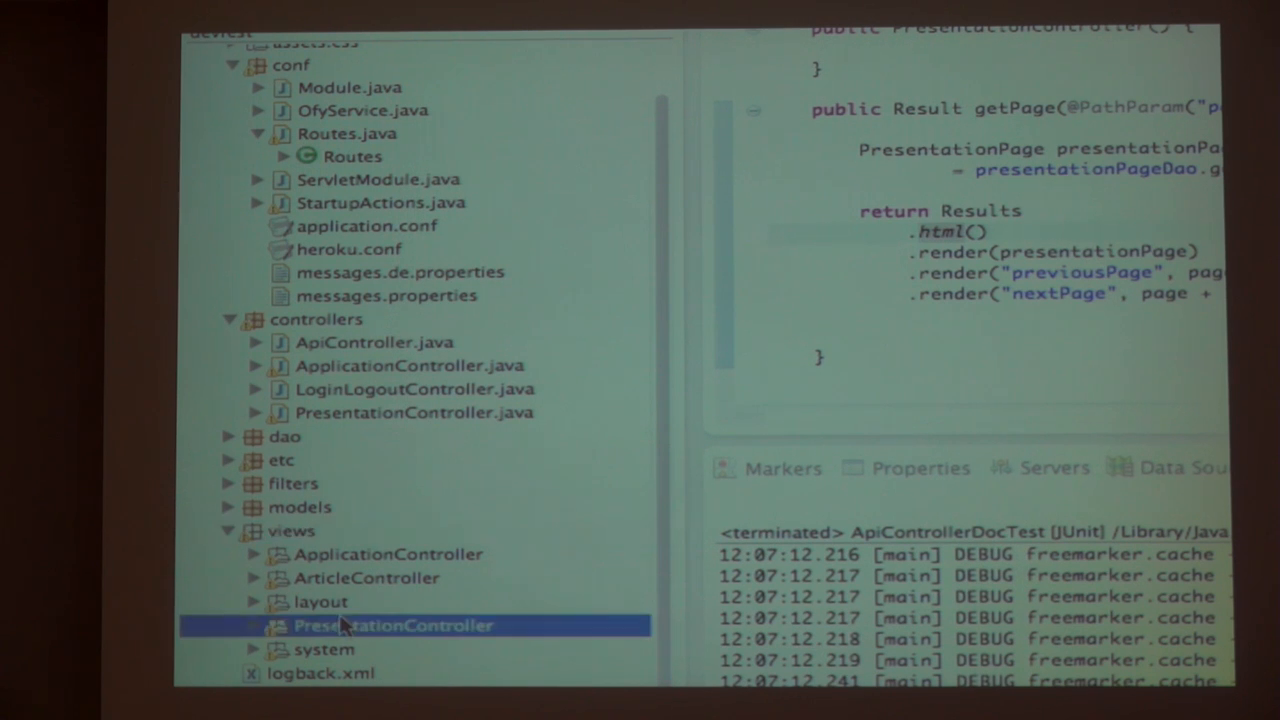
left_click(256, 624)
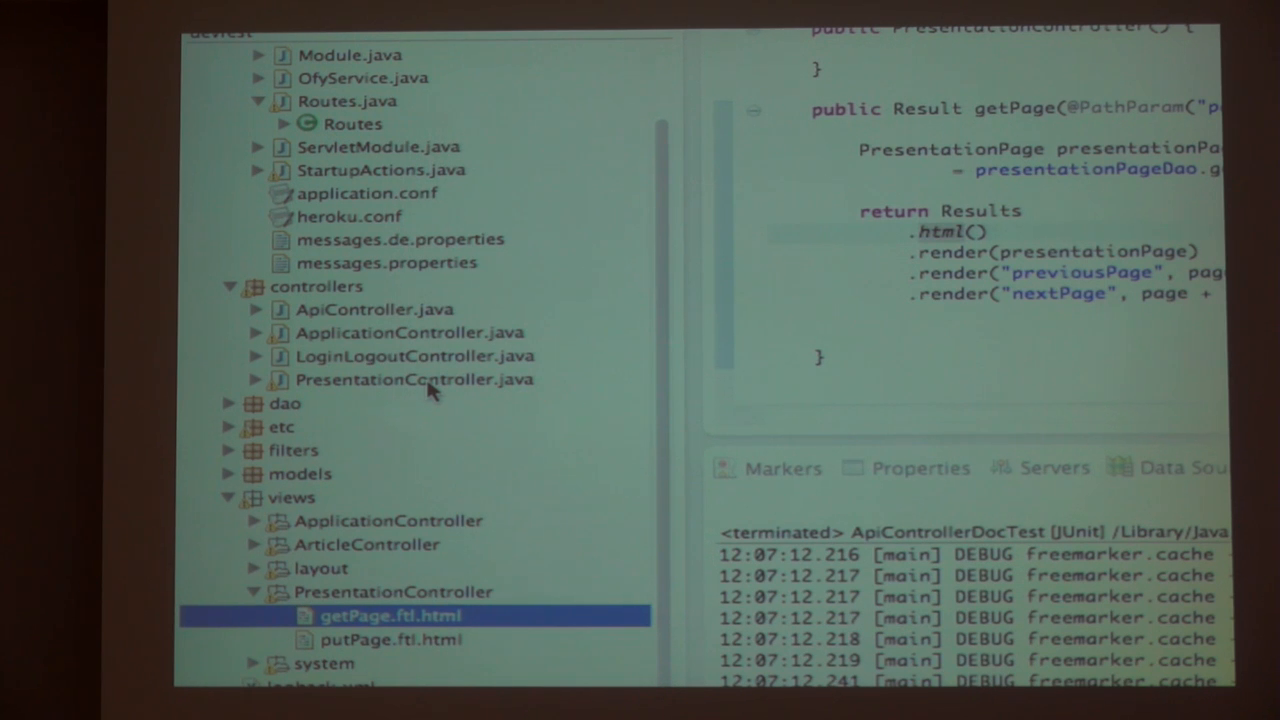
mouse_move(304, 524)
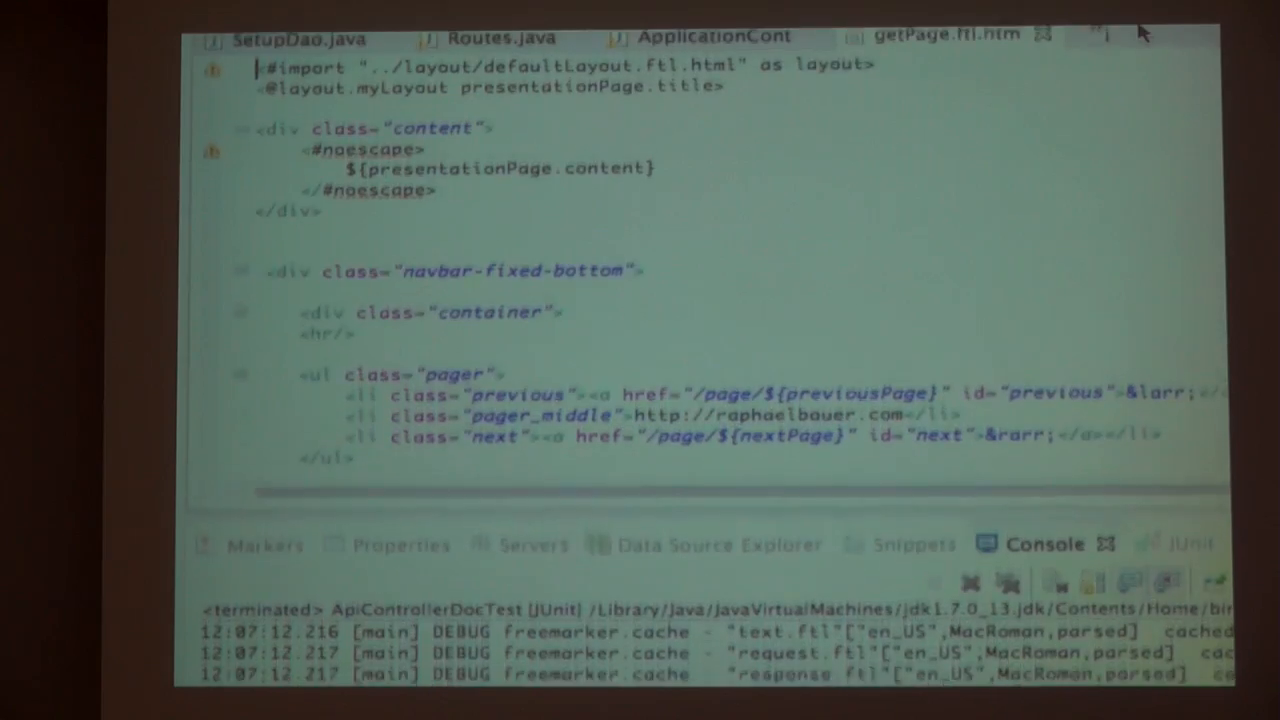
scroll("down", 3)
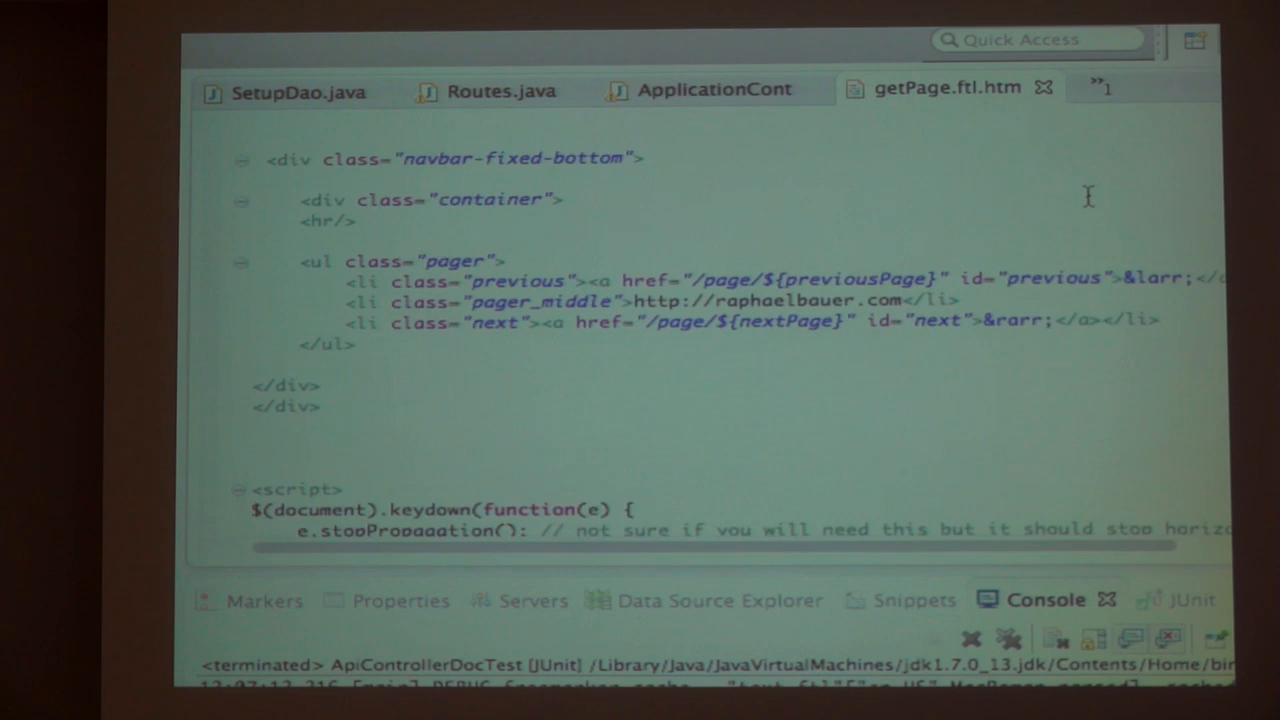
scroll("down", 3)
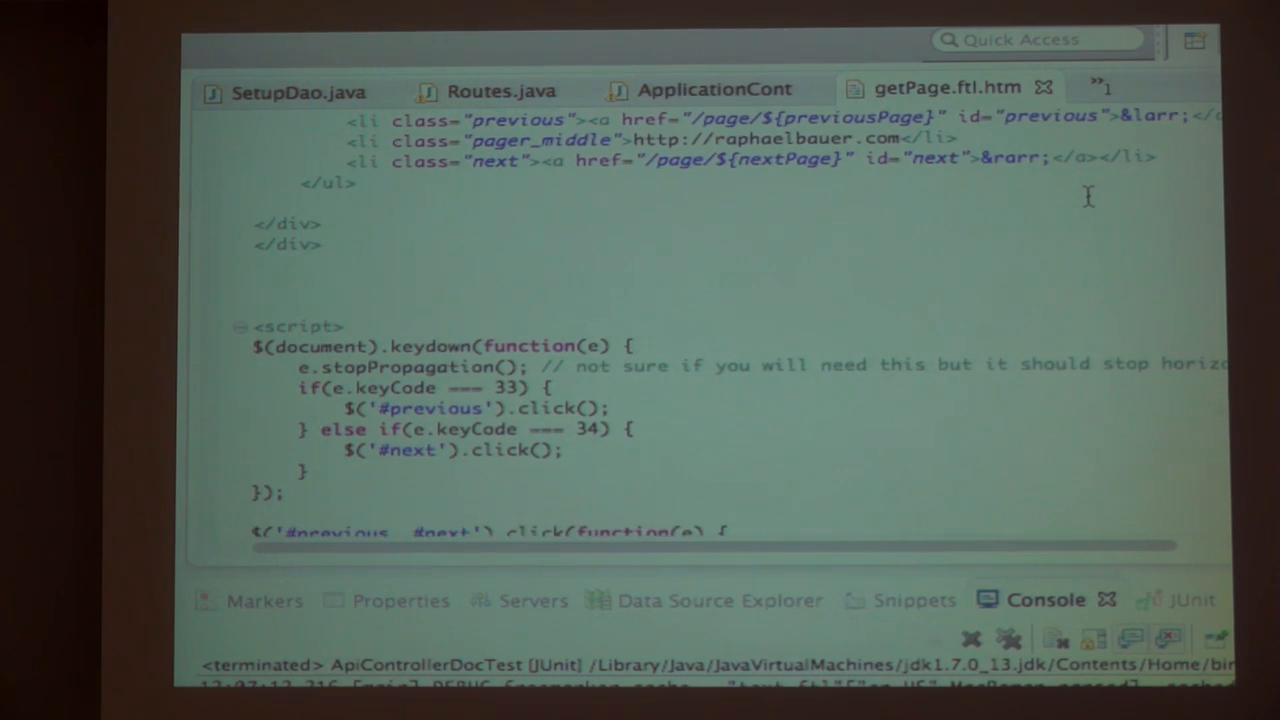
scroll("down", 3)
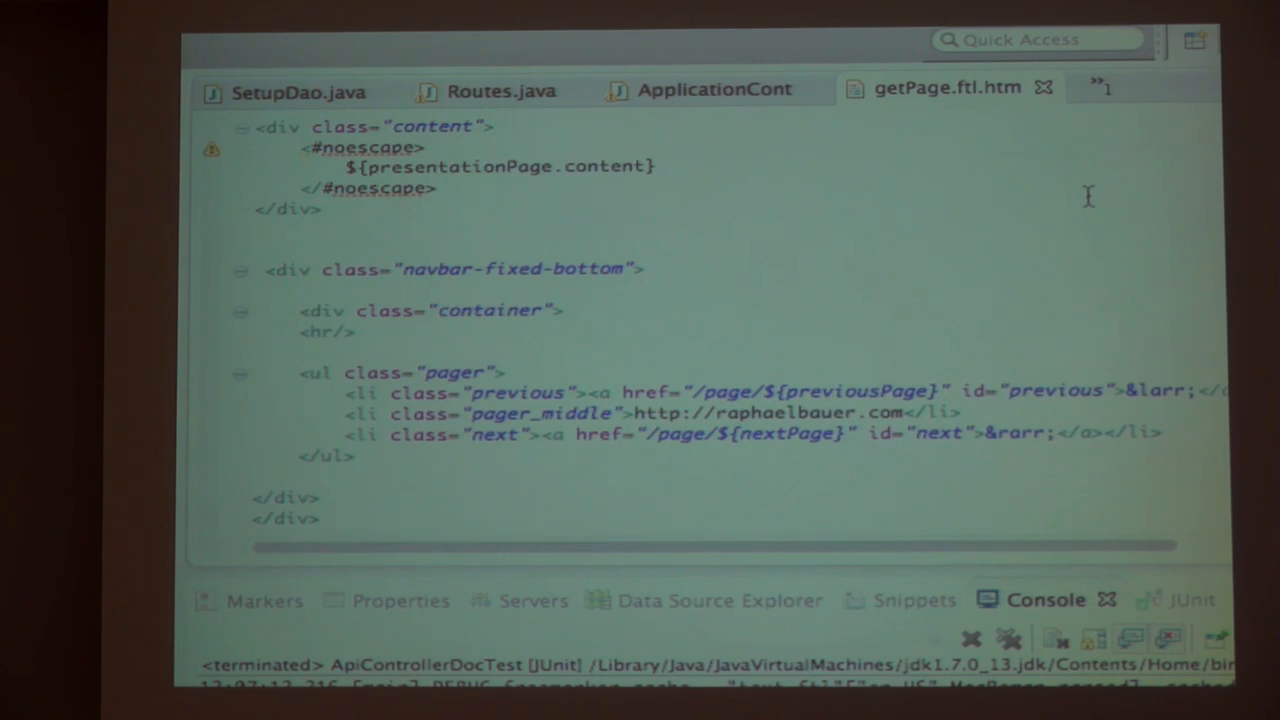
mouse_move(1132, 224)
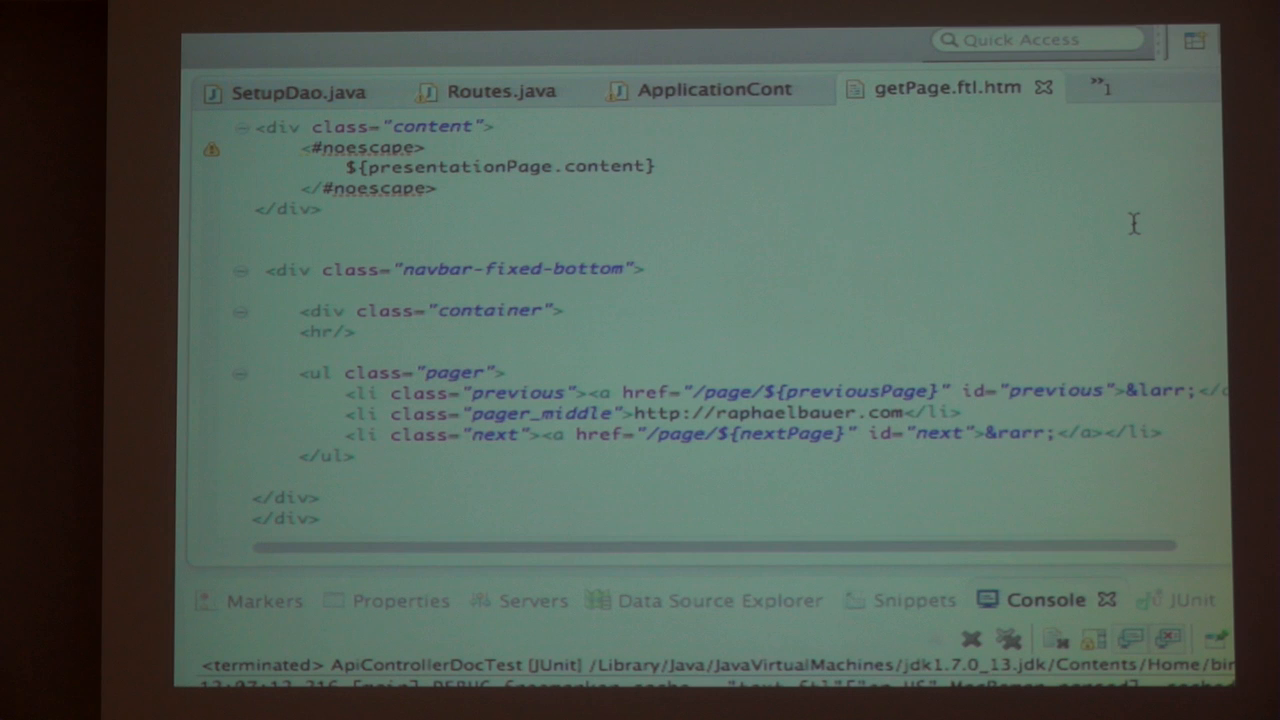
mouse_move(632, 136)
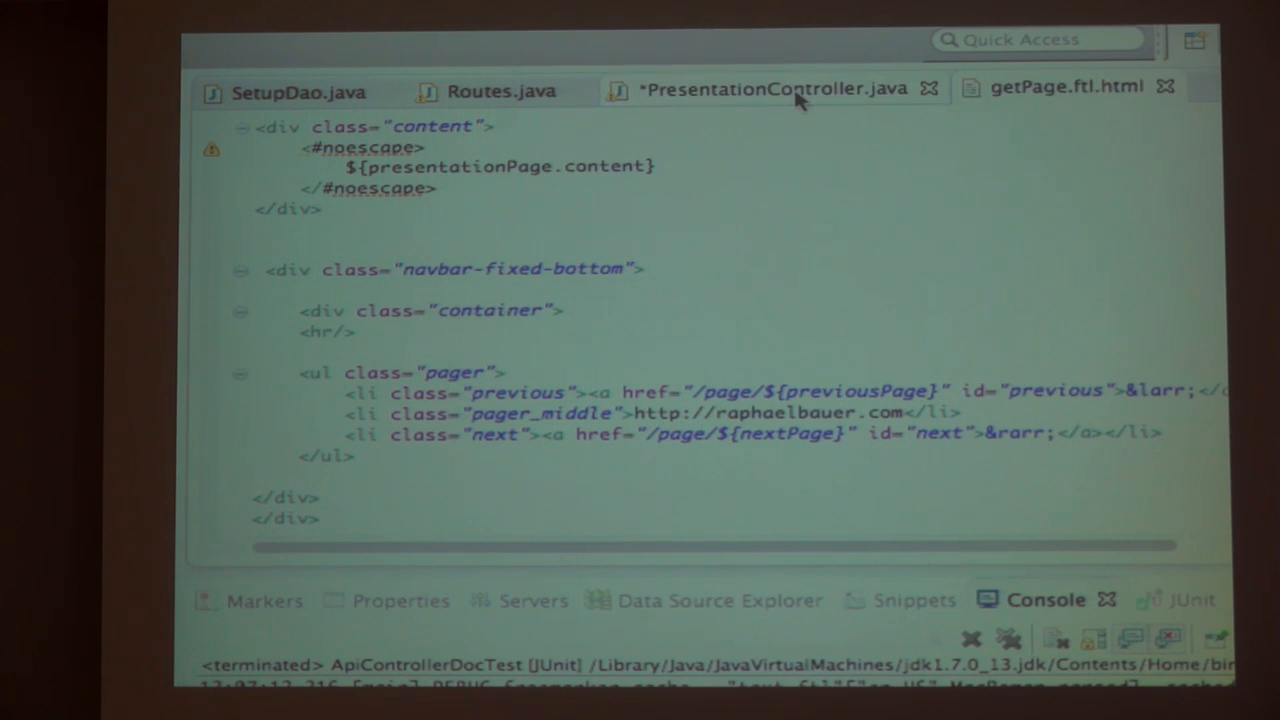
left_click(770, 88)
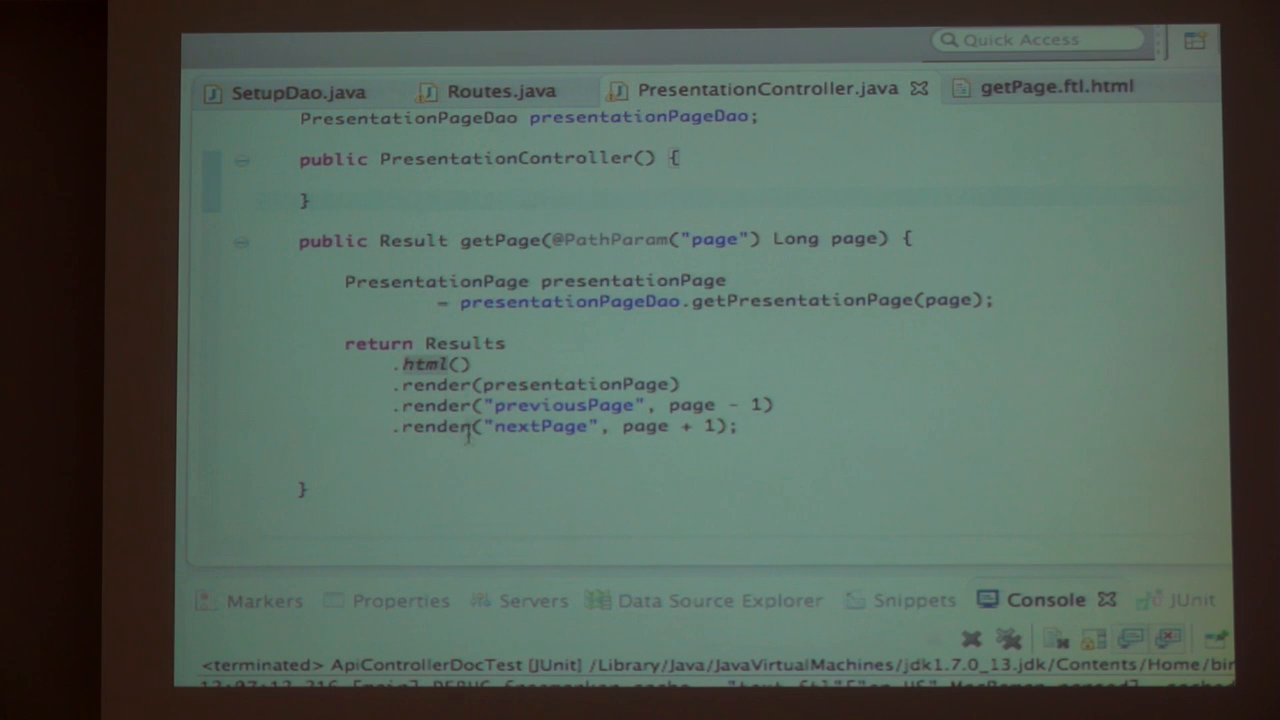
double_click(564, 404)
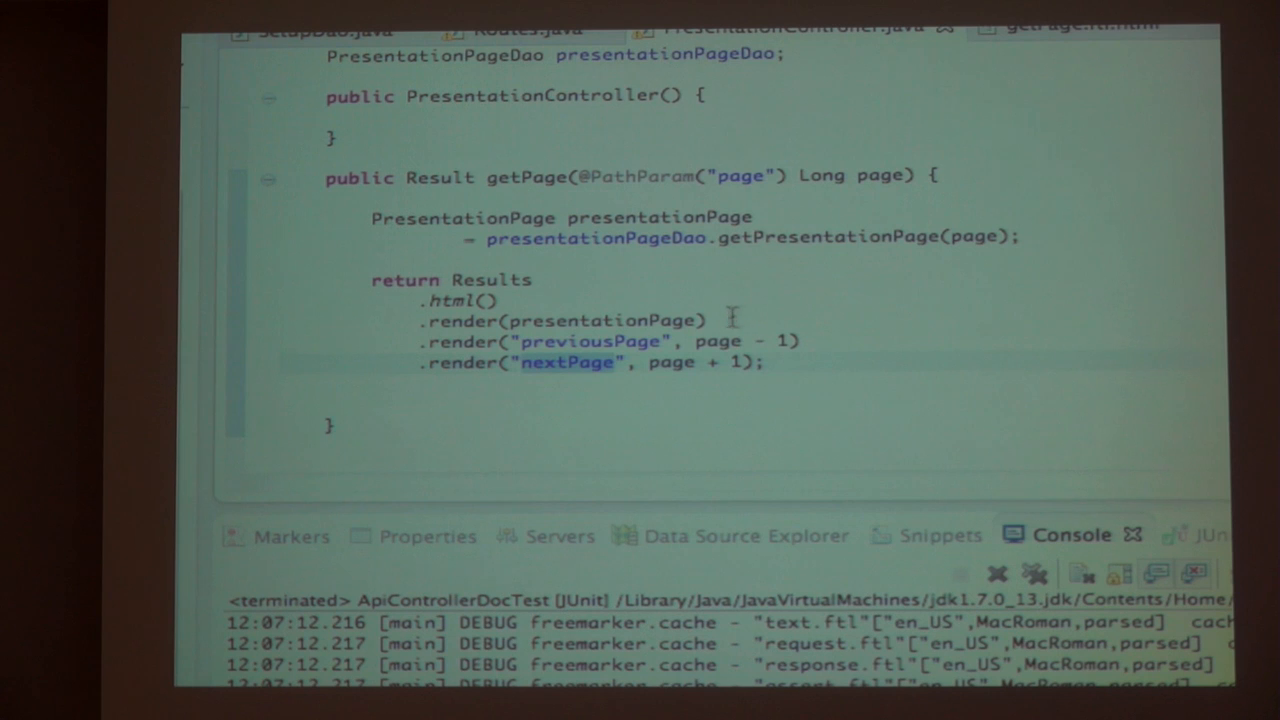
mouse_move(676, 358)
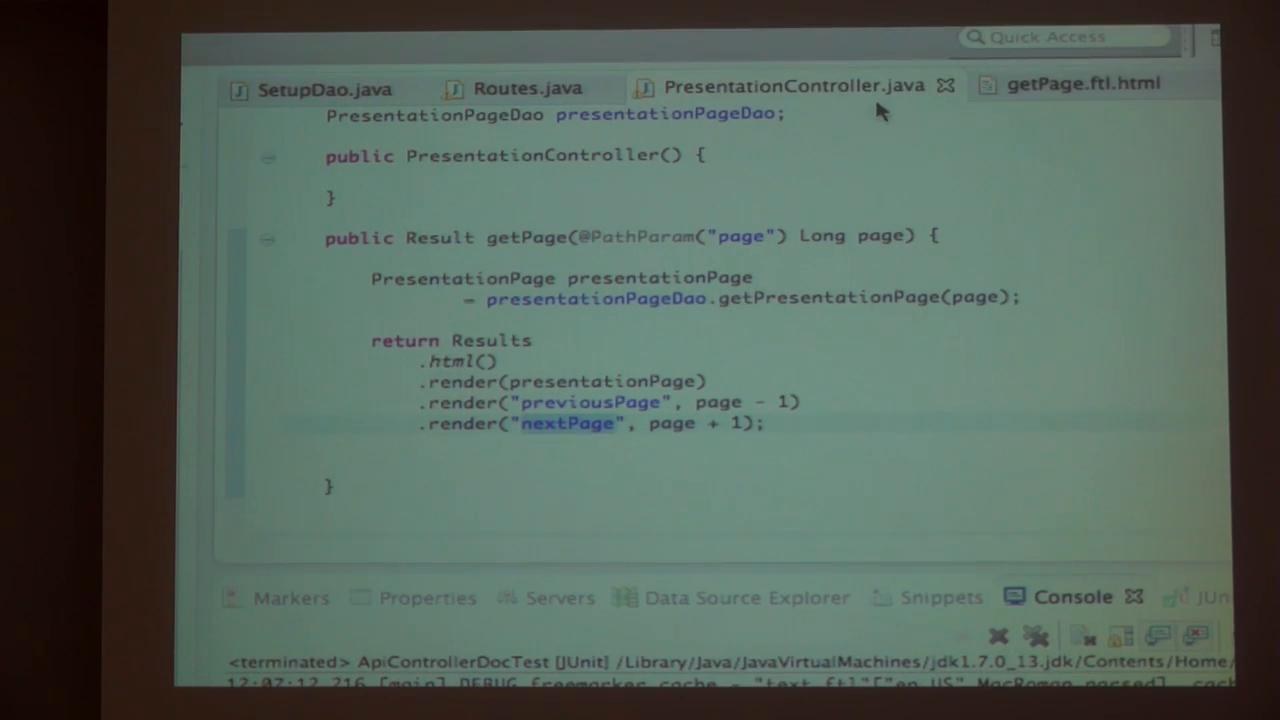
left_click(1080, 84)
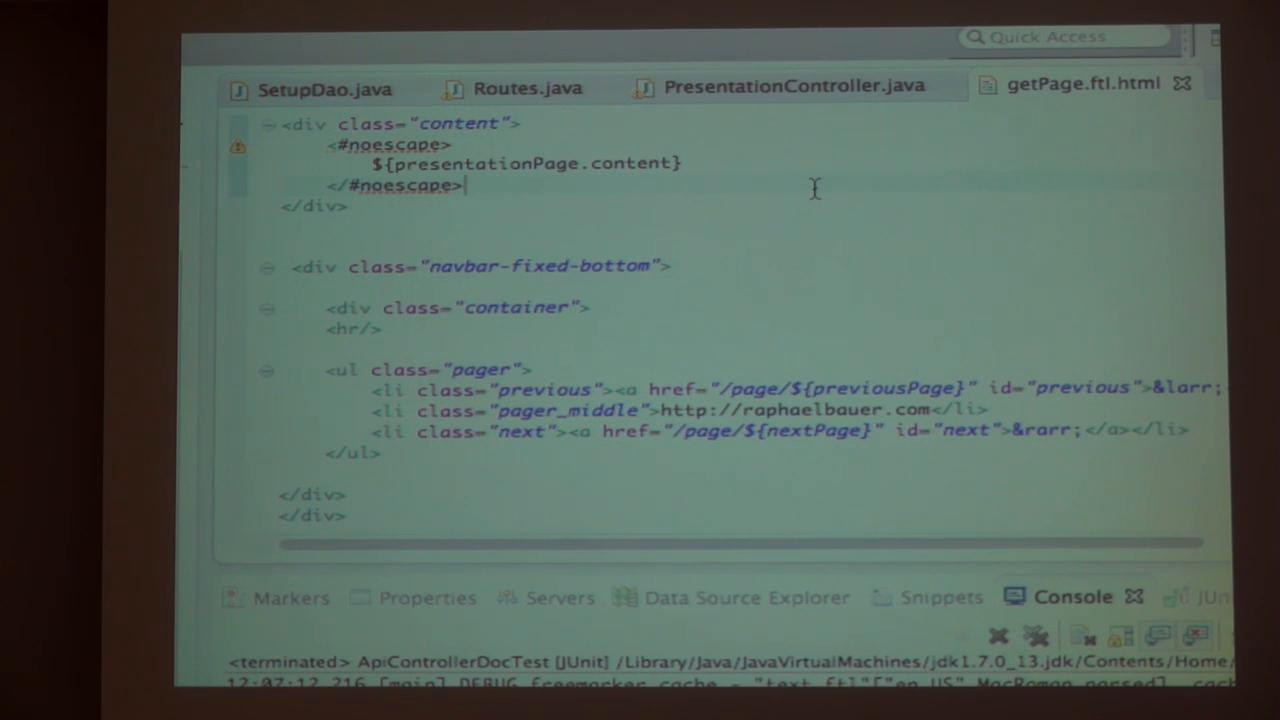
scroll("down", 3)
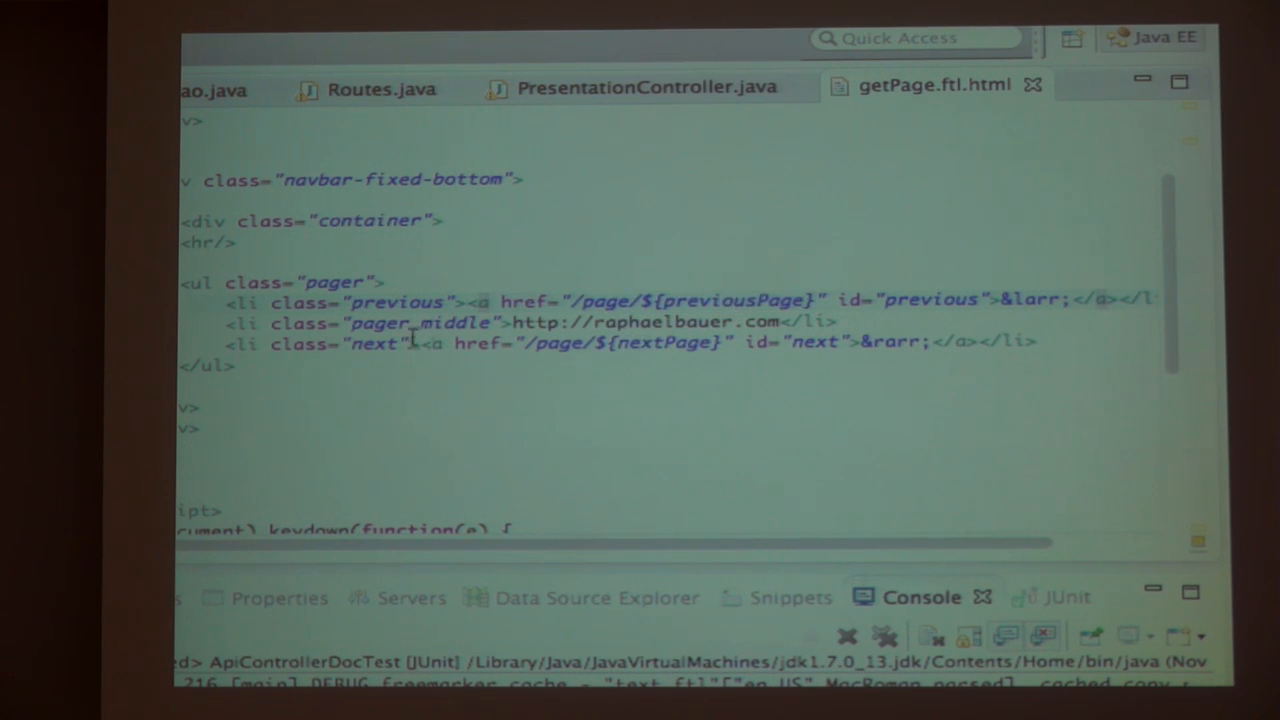
mouse_move(530, 300)
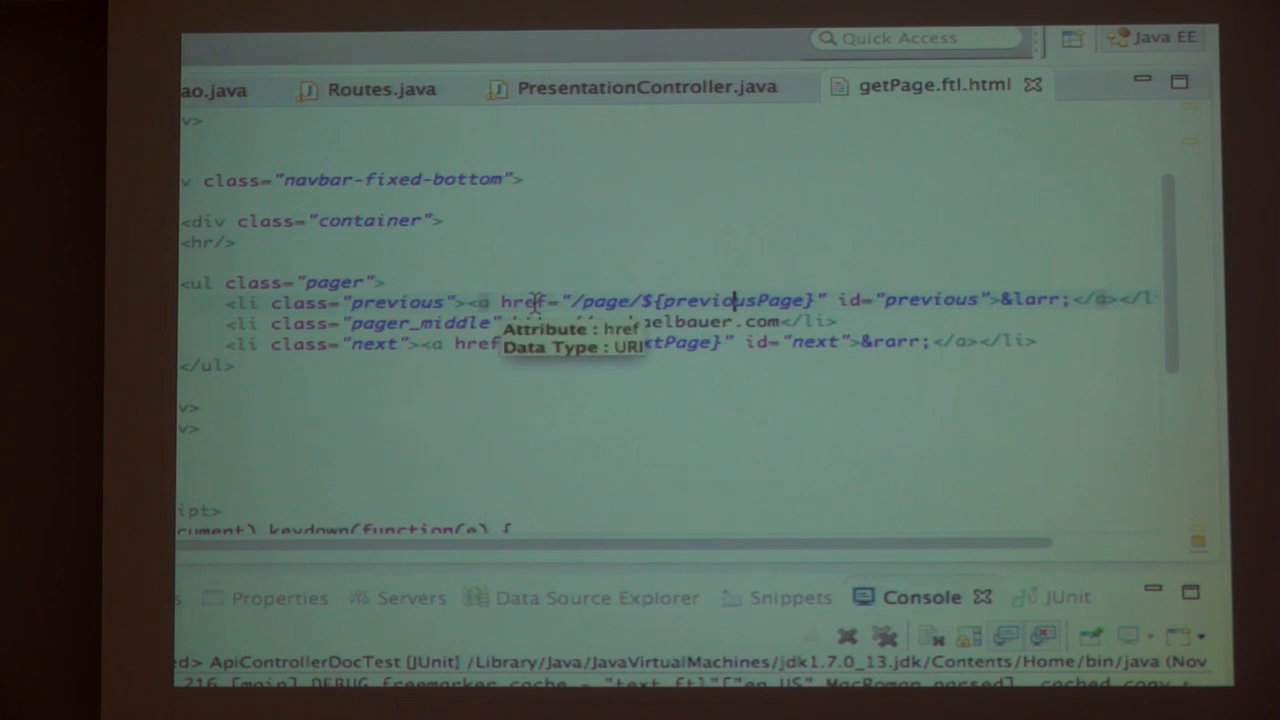
mouse_move(680, 380)
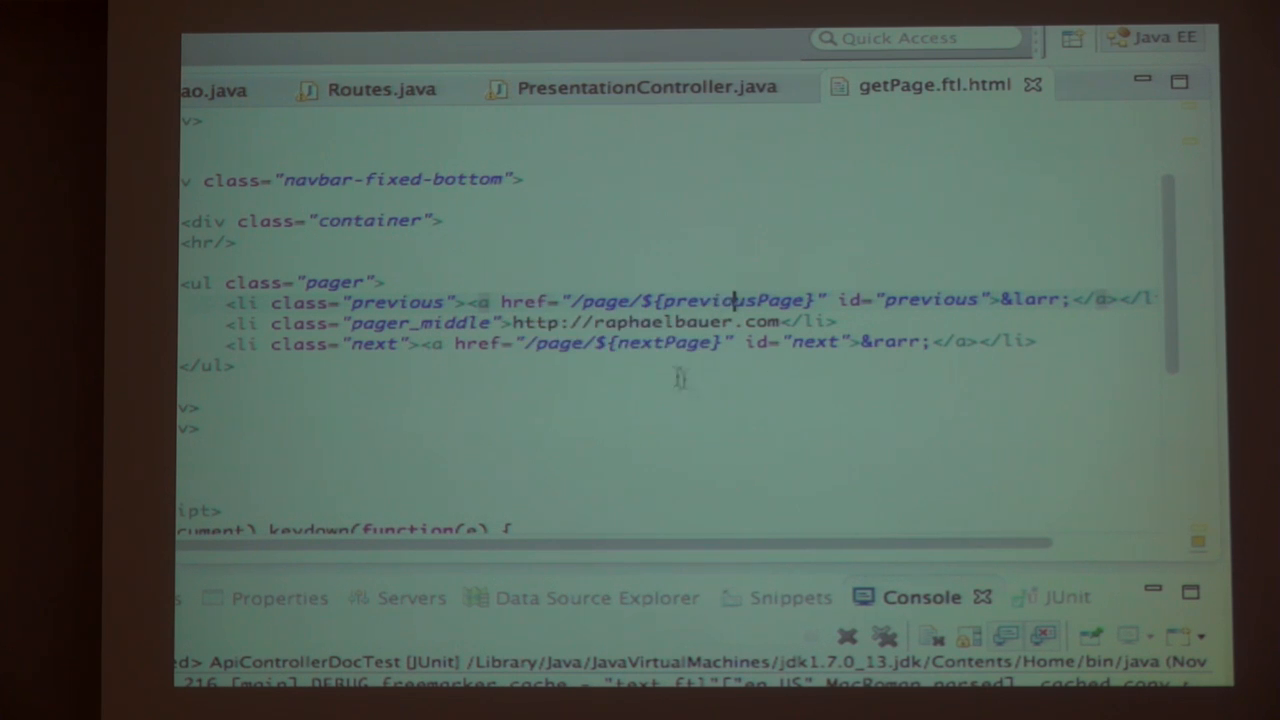
mouse_move(652, 264)
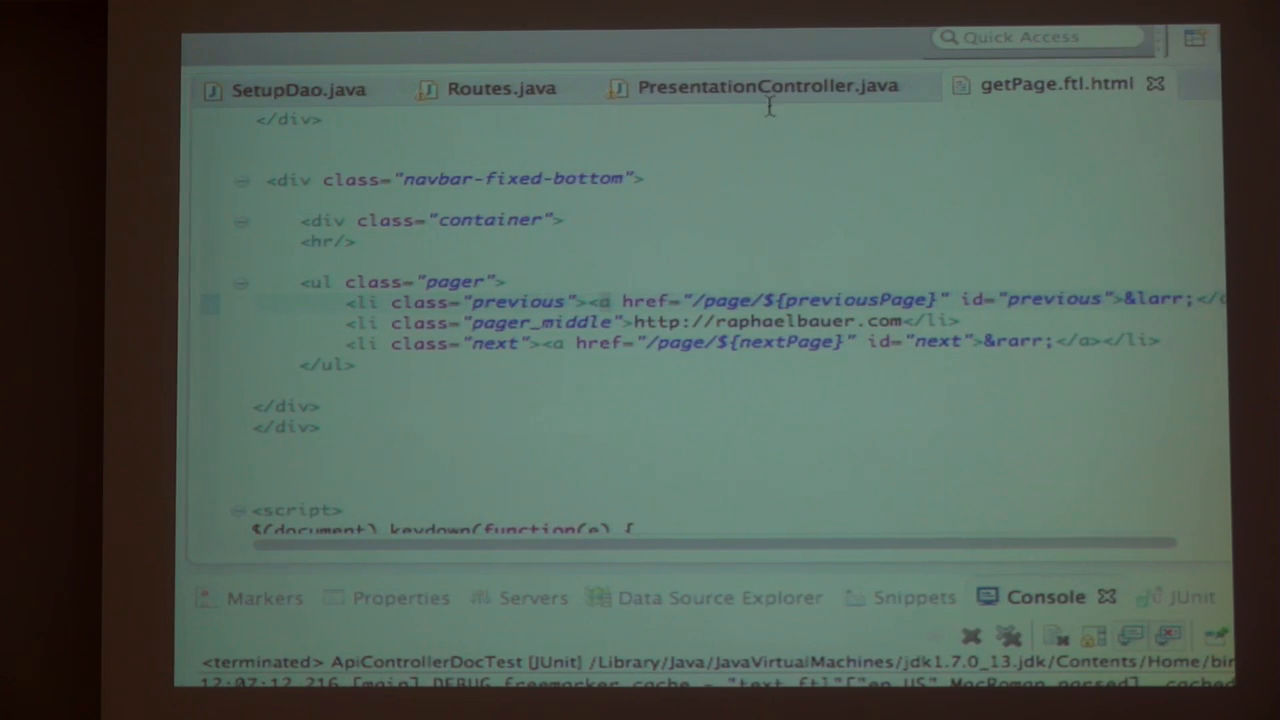
Switch to the PresentationController source to reach PresentationPage and its getPage method.
left_click(764, 84)
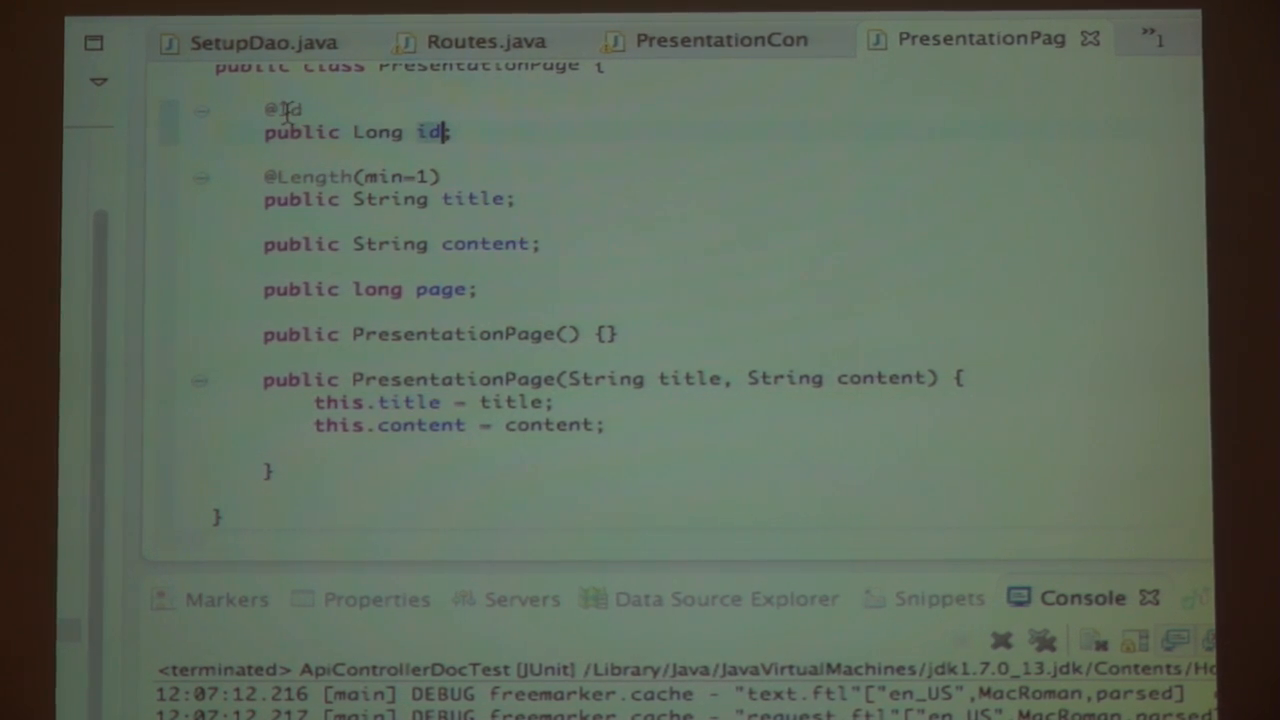
mouse_move(284, 108)
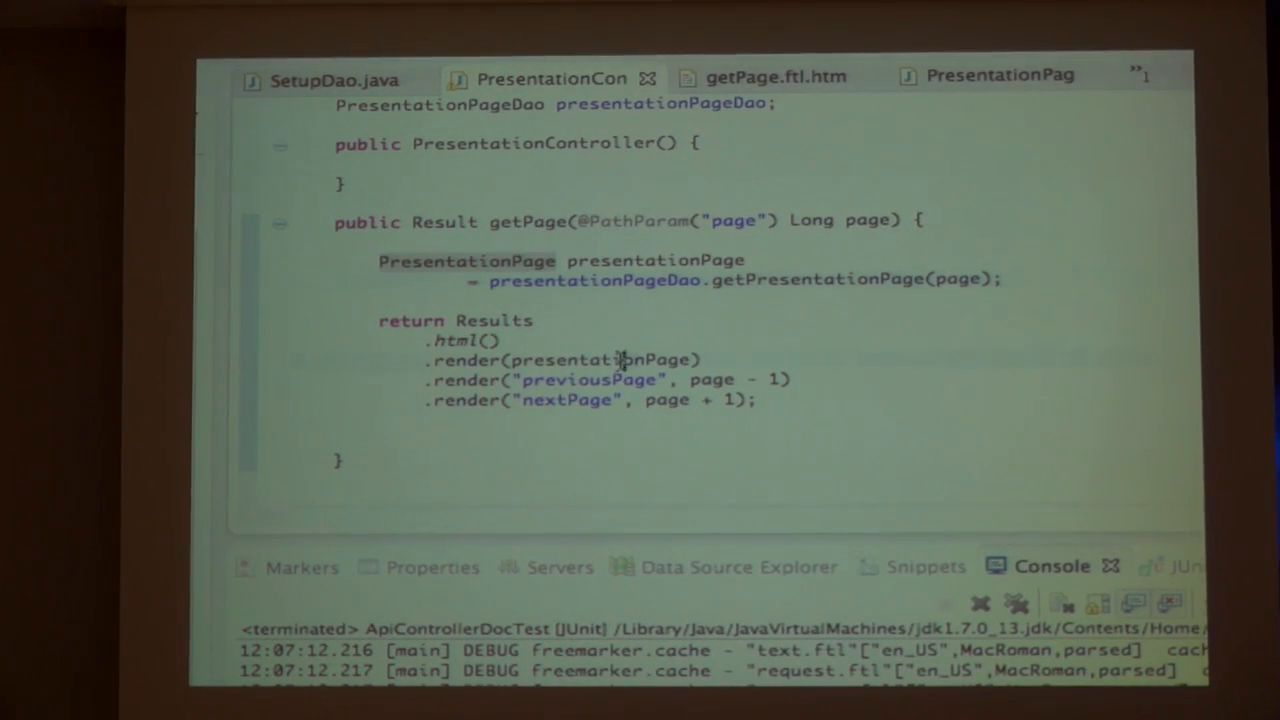
Follow the presentationPage render argument into PresentationPageDao's getPresentationPage declaration.
double_click(600, 360)
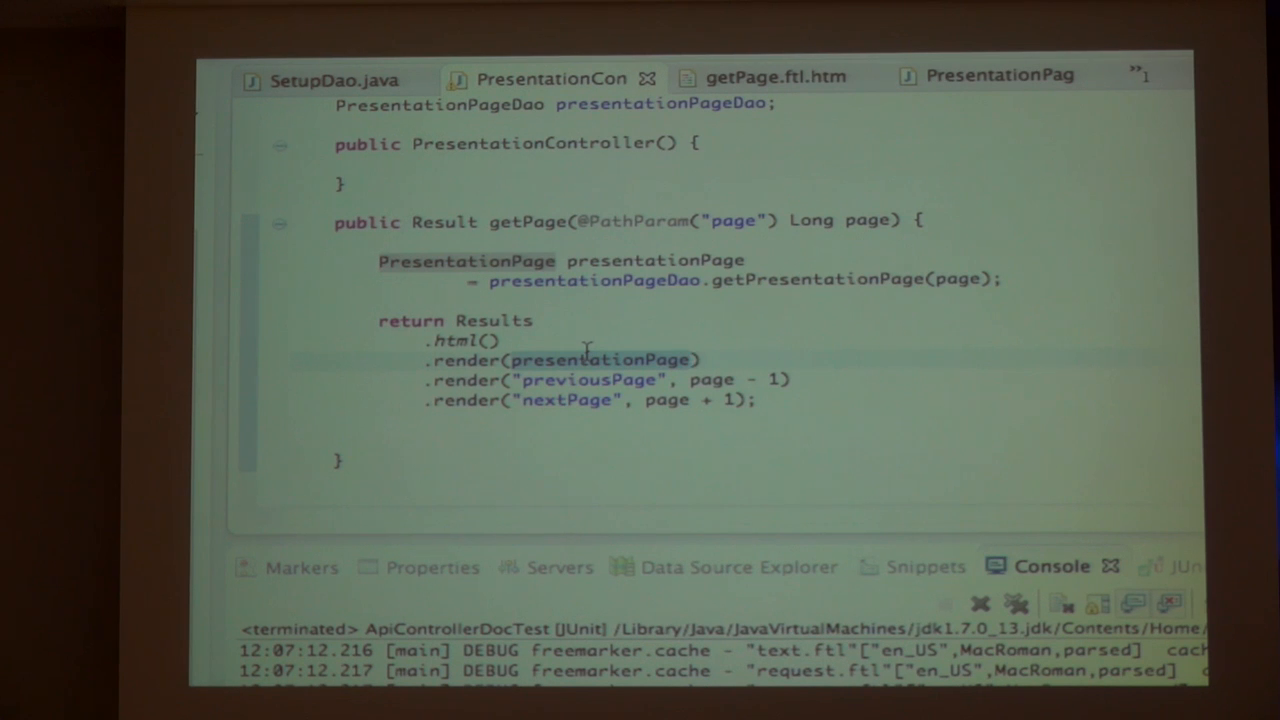
mouse_move(1010, 280)
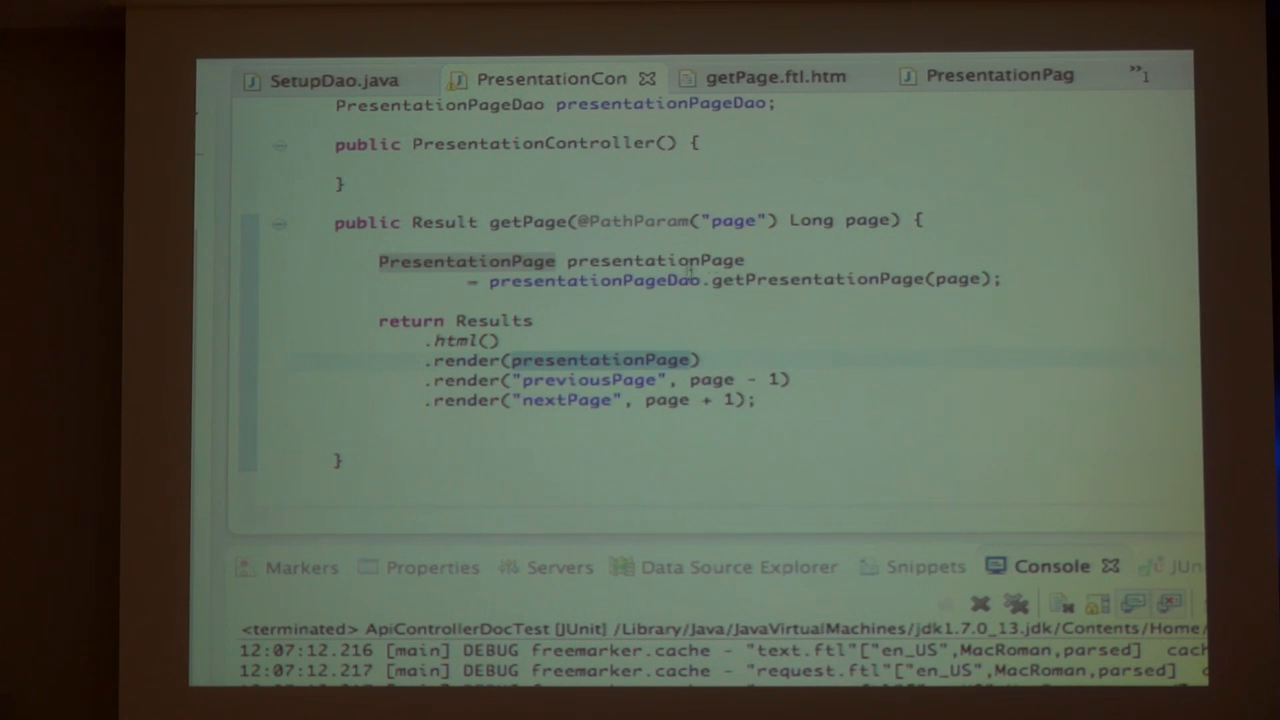
mouse_move(784, 284)
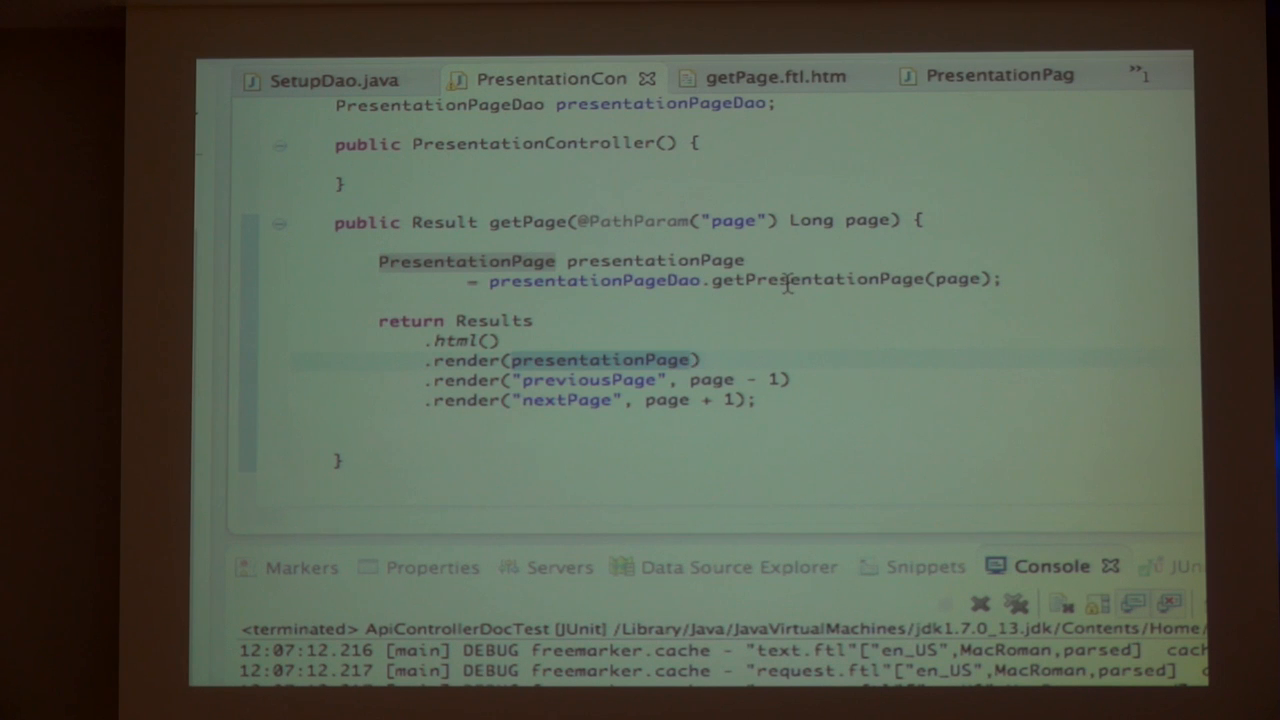
left_click(1000, 76)
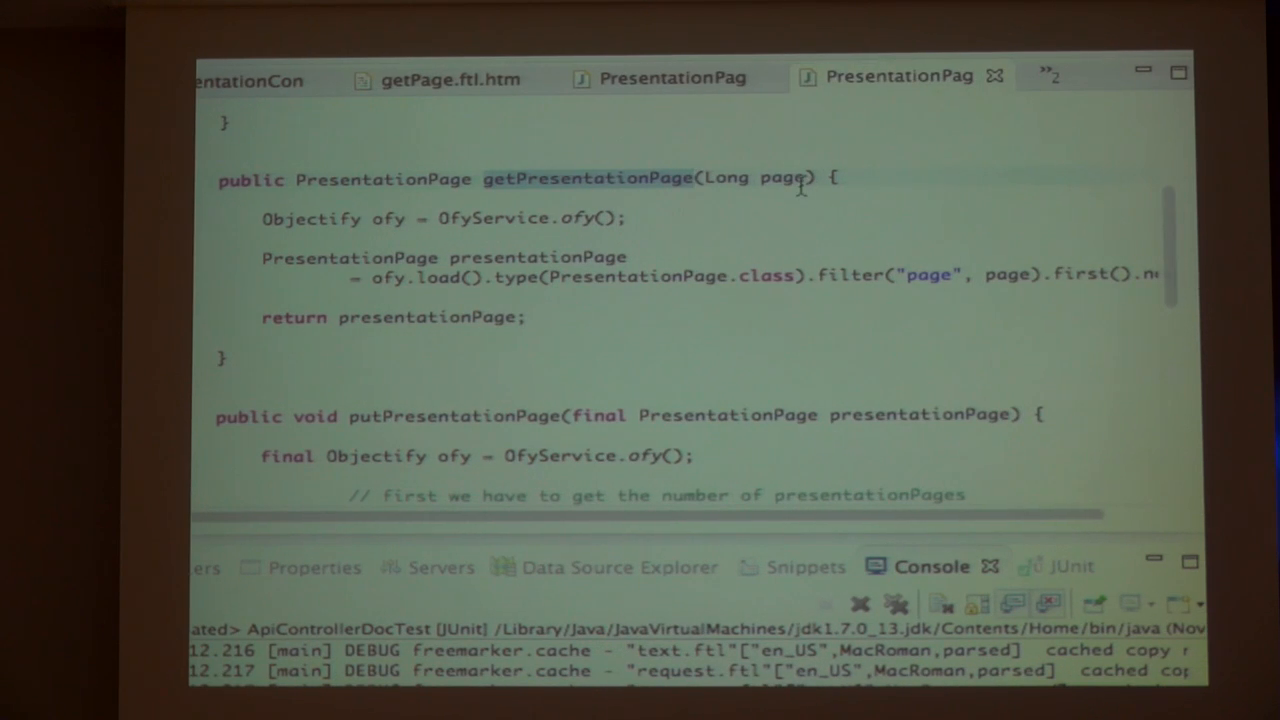
left_click(784, 178)
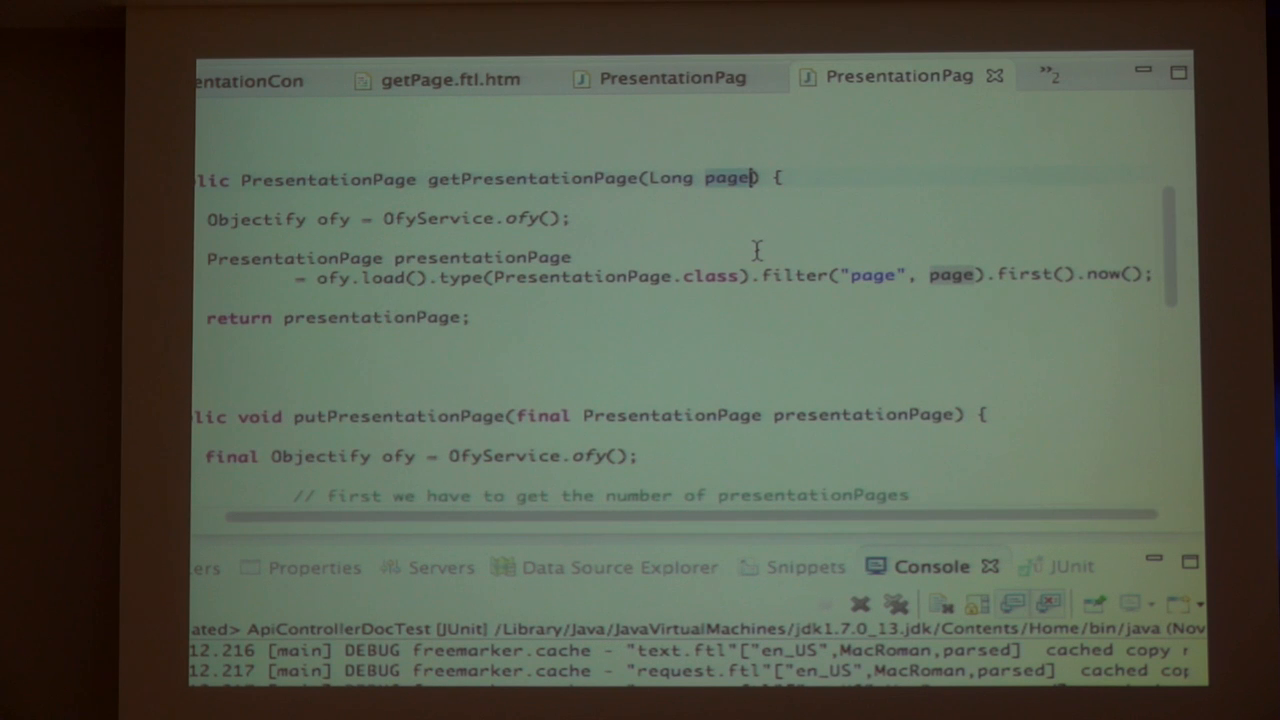
mouse_move(384, 322)
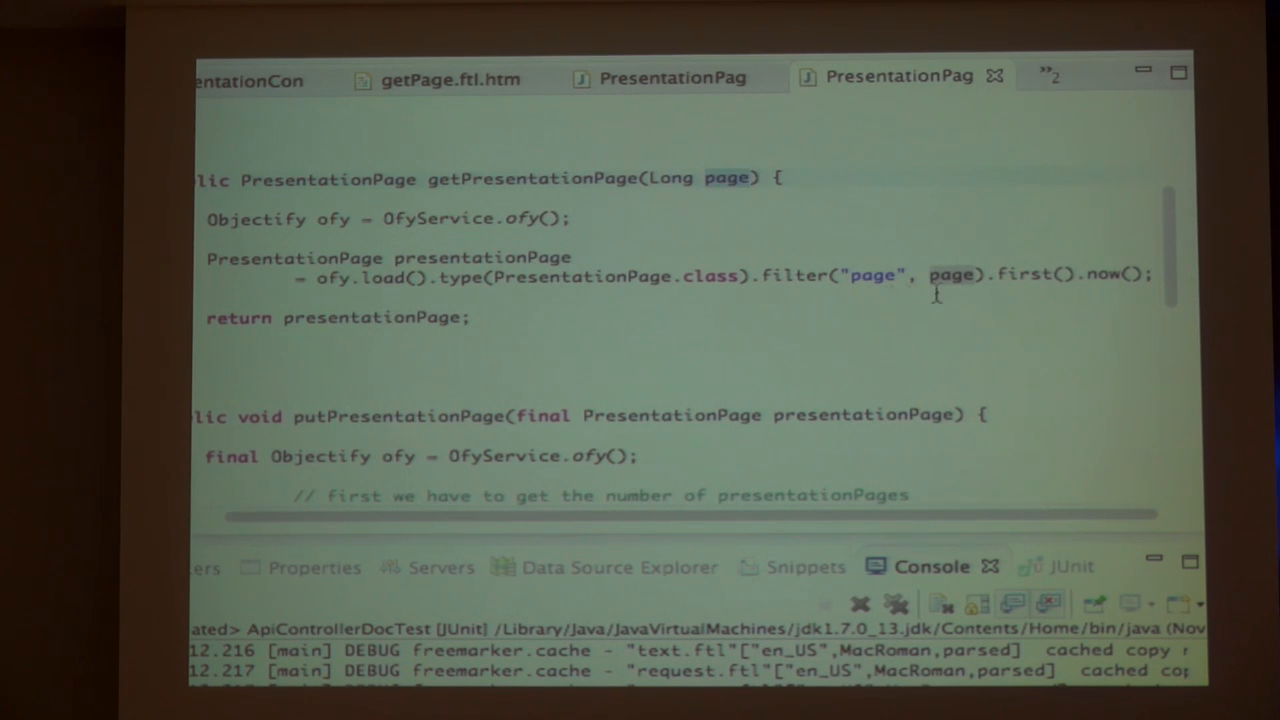
mouse_move(384, 278)
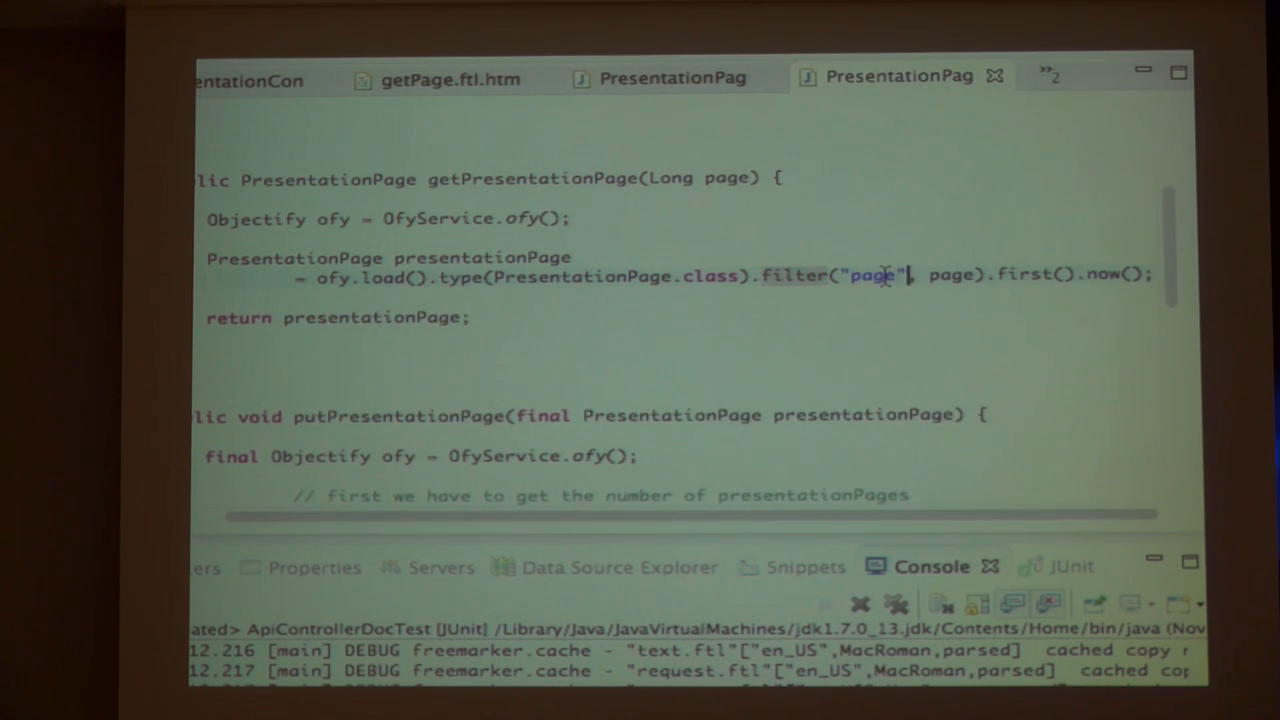
mouse_move(1104, 276)
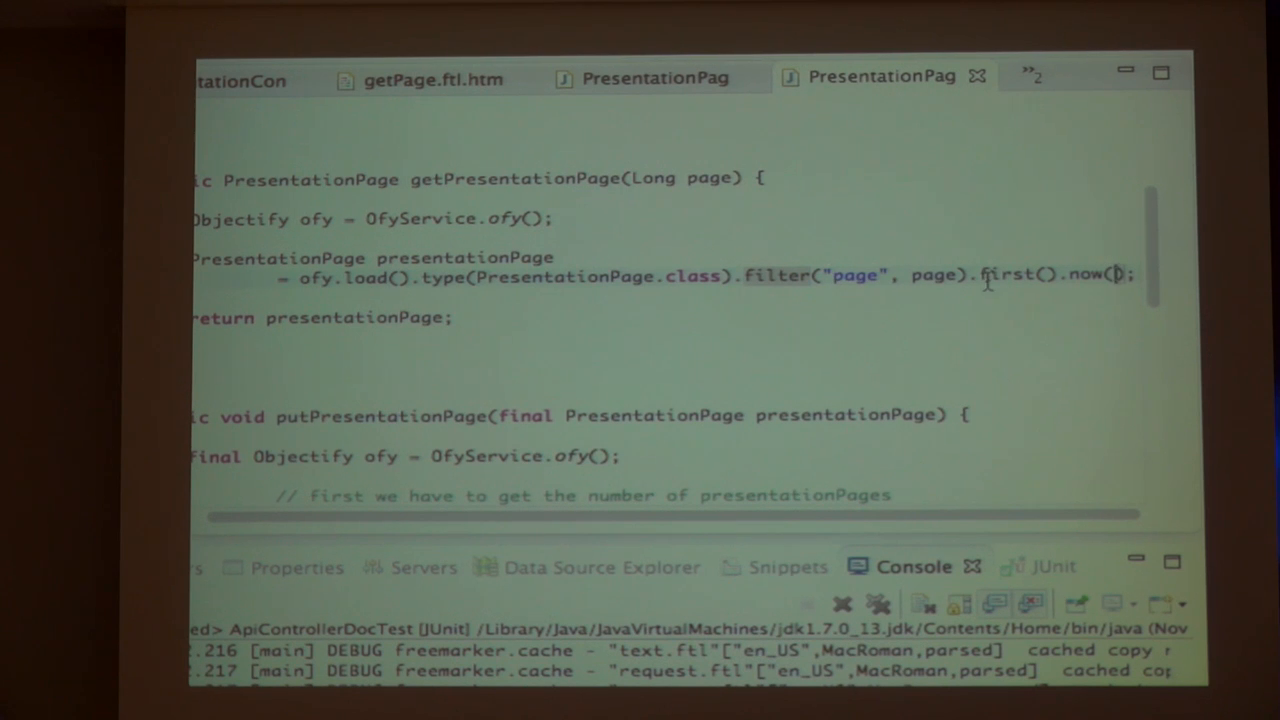
mouse_move(772, 128)
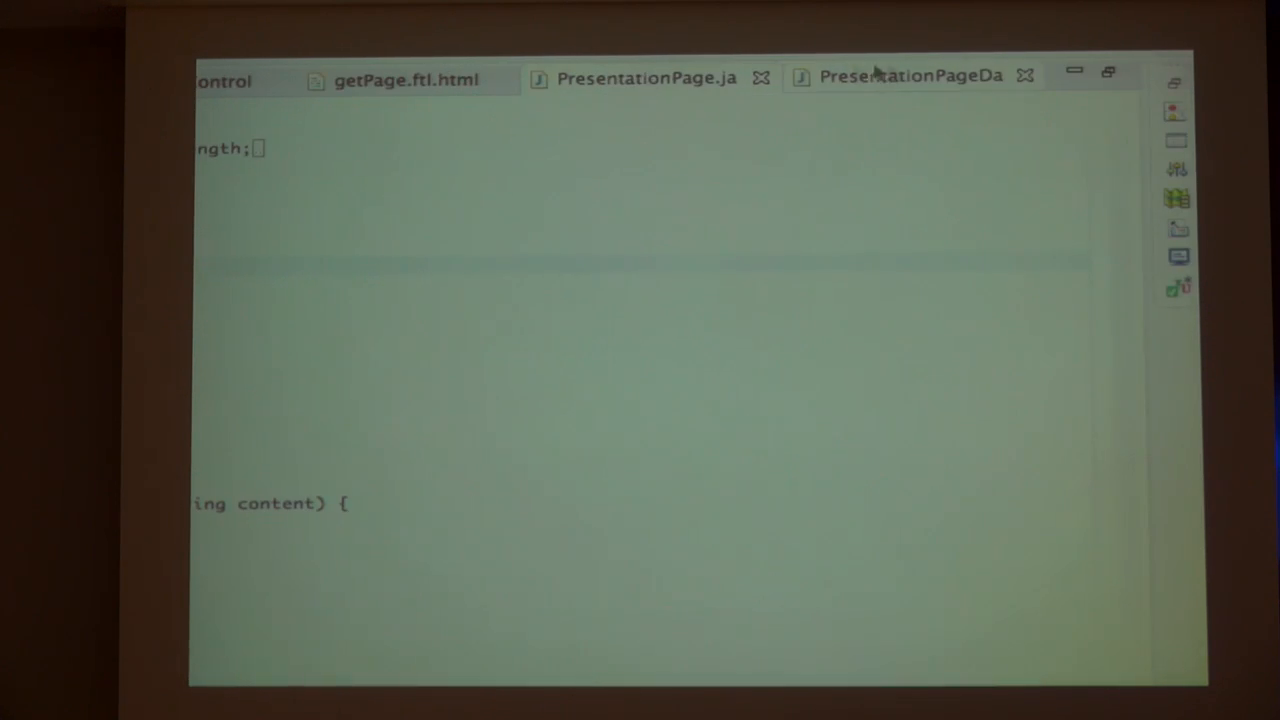
Recheck the presentationPage argument in PresentationController.getPage, then return to getPage.ftl.html.
left_click(230, 80)
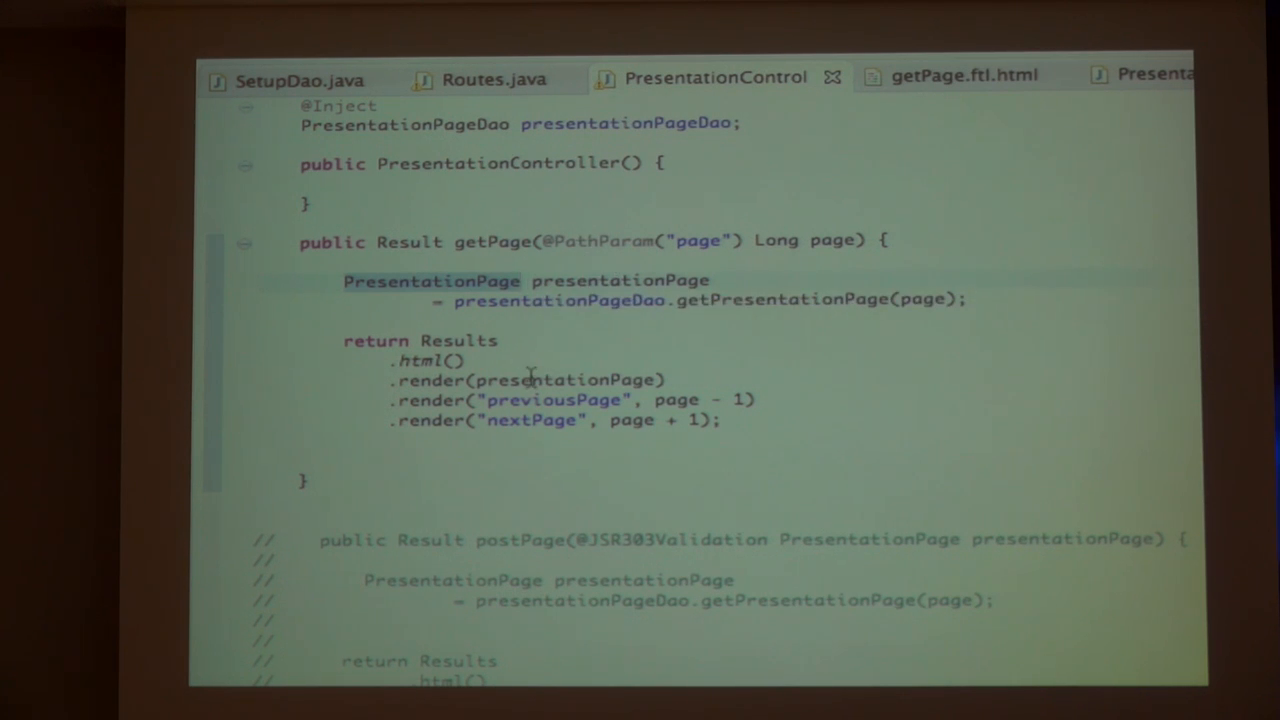
double_click(568, 380)
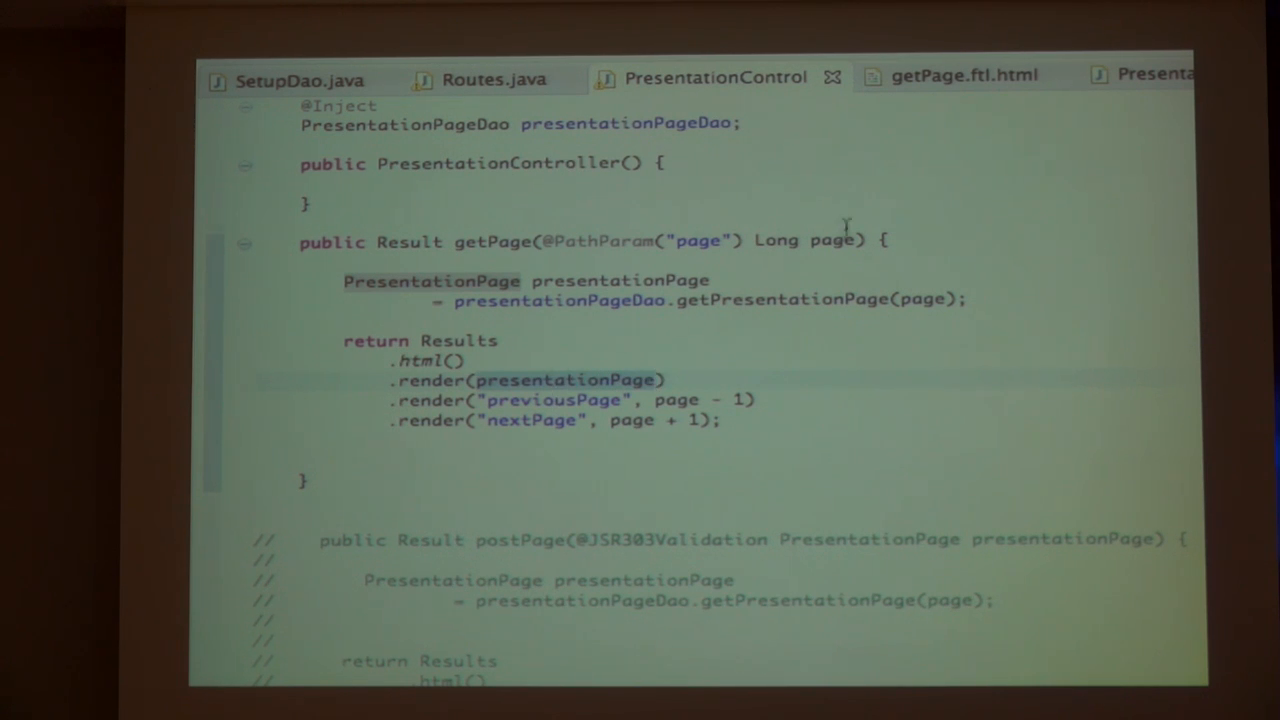
left_click(964, 76)
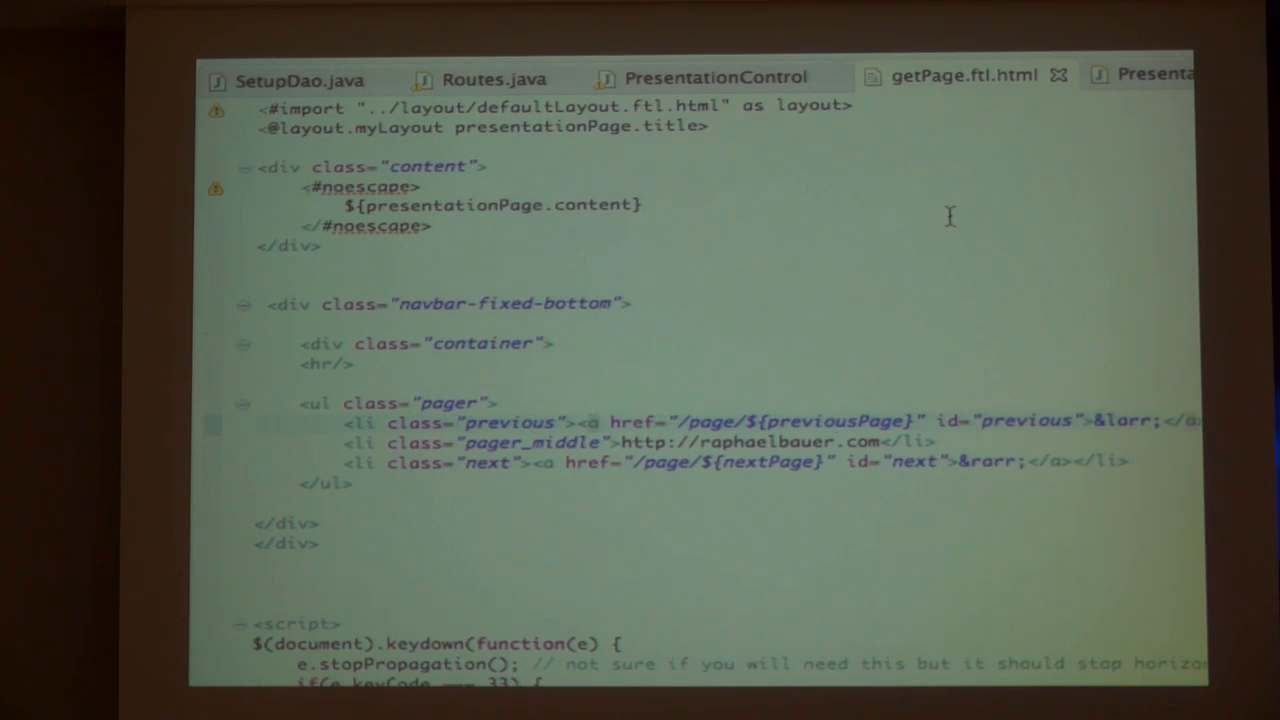
double_click(456, 204)
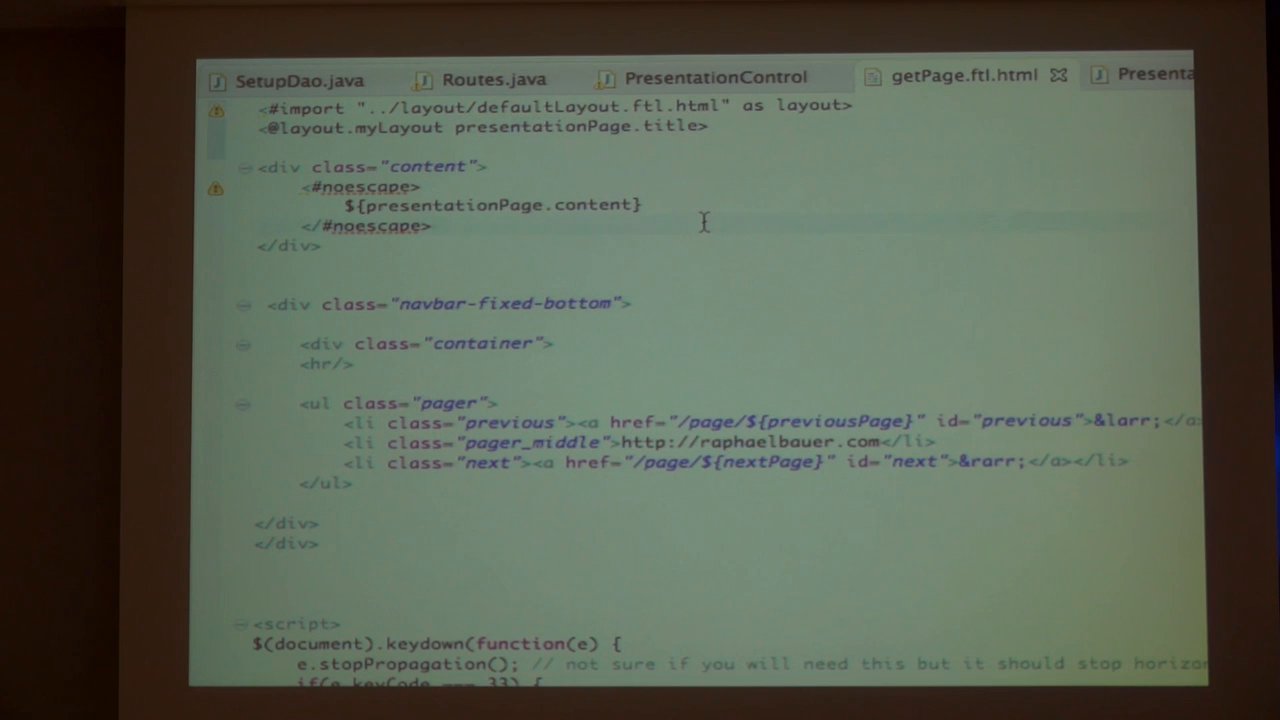
left_click(430, 224)
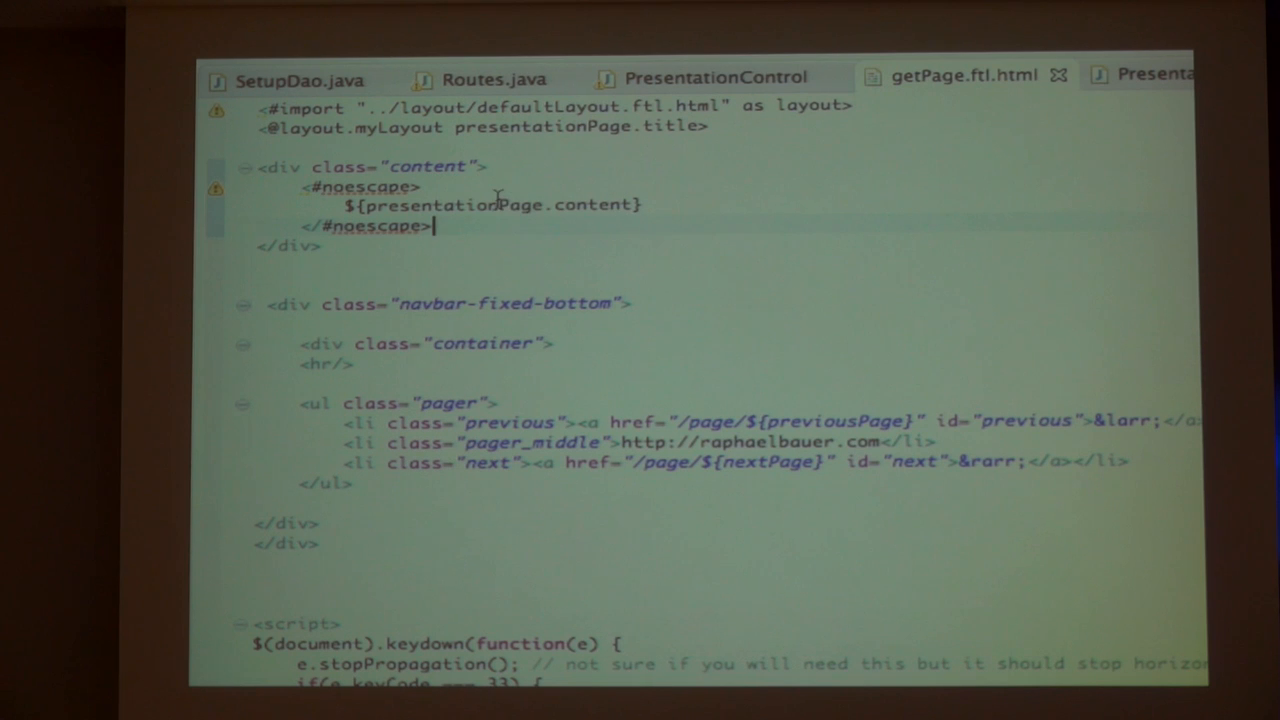
left_click(424, 186)
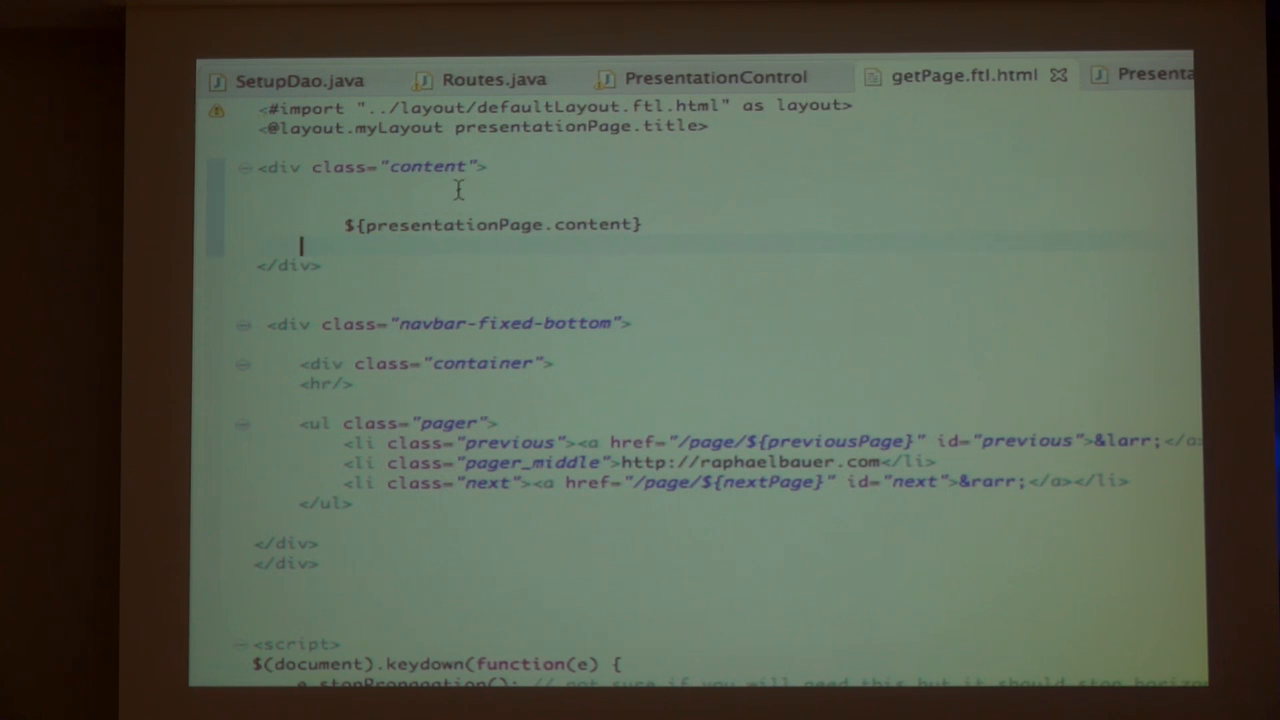
mouse_move(536, 240)
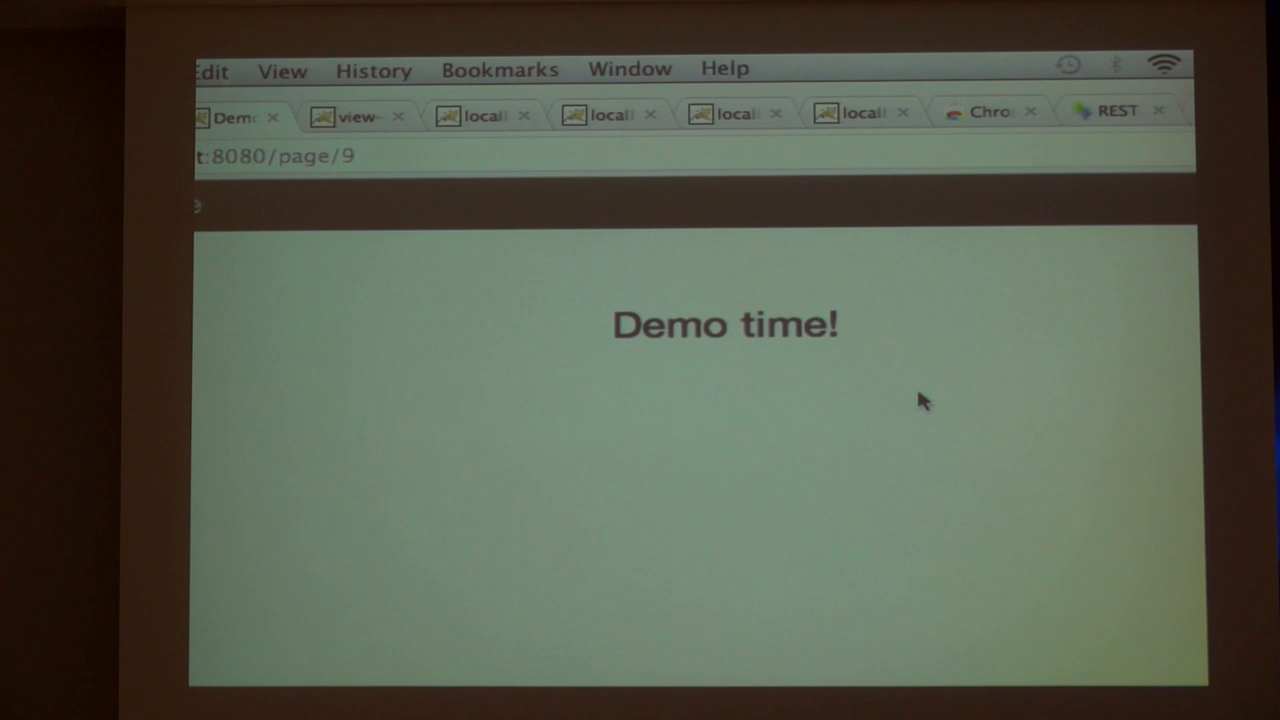
mouse_move(644, 356)
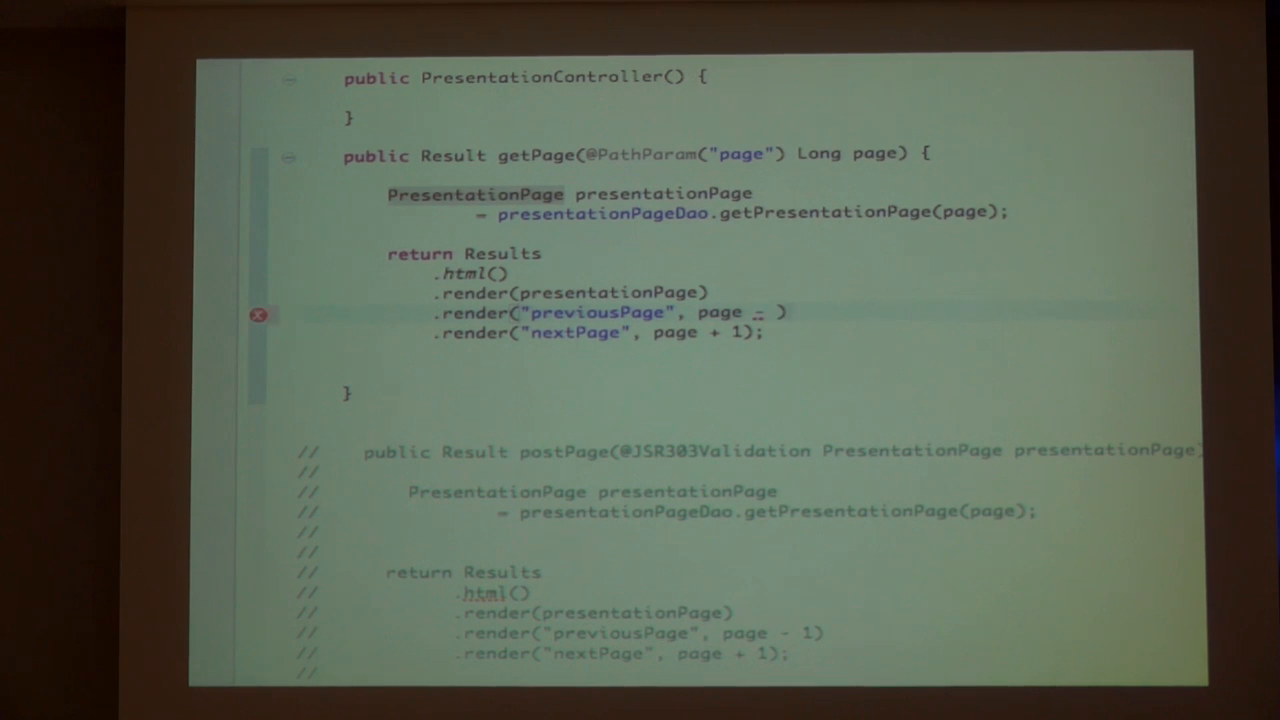
Change the previousPage render argument in getPage to page - 10.
type("10")
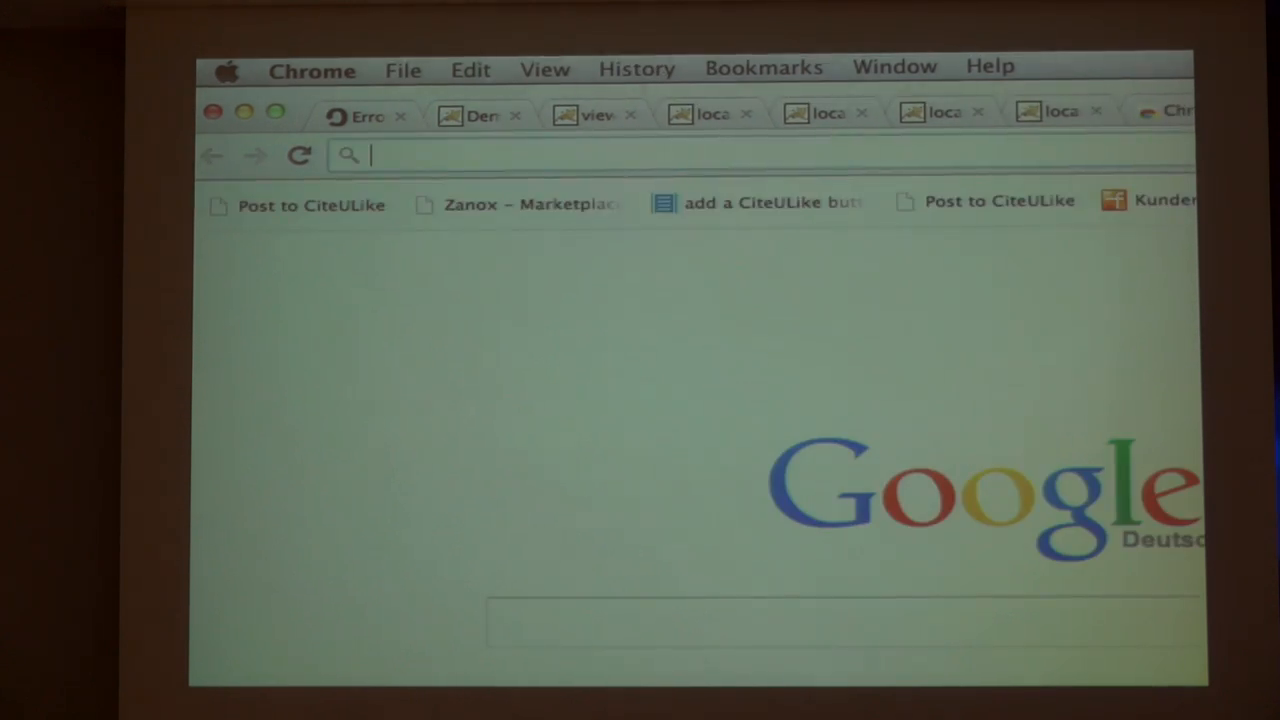
type("http://localhost:8080/page/-1")
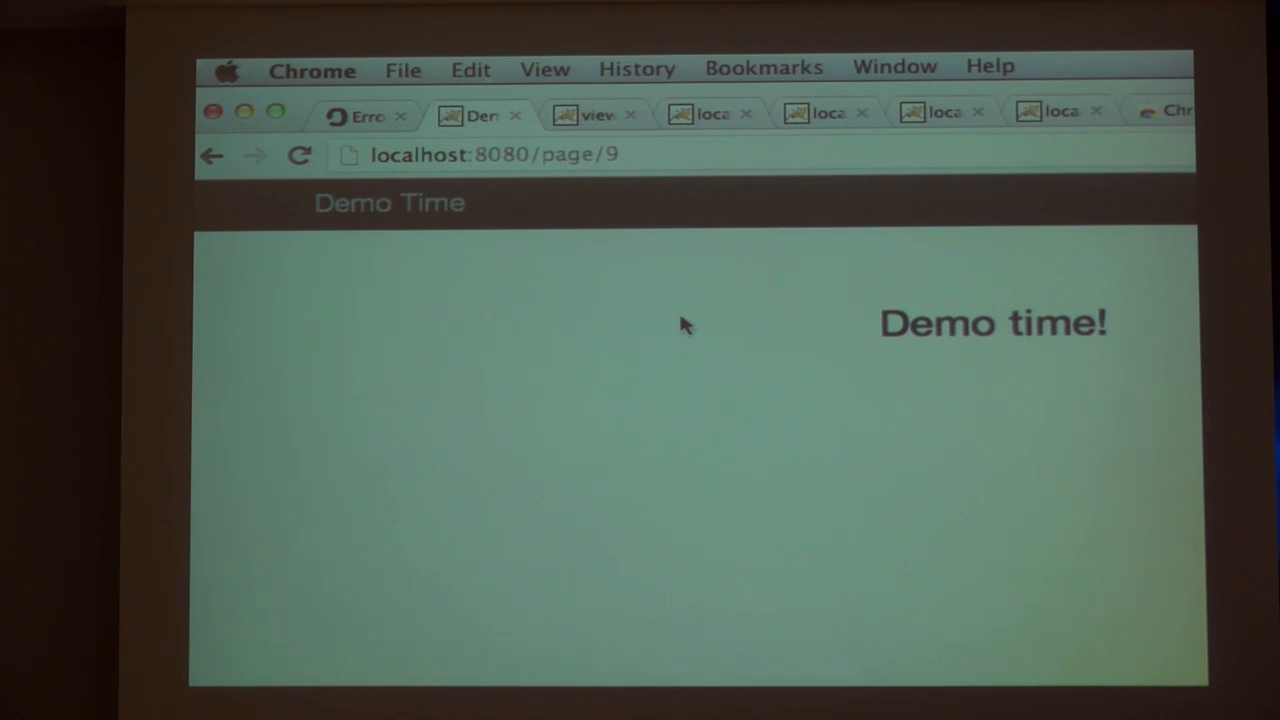
mouse_move(748, 228)
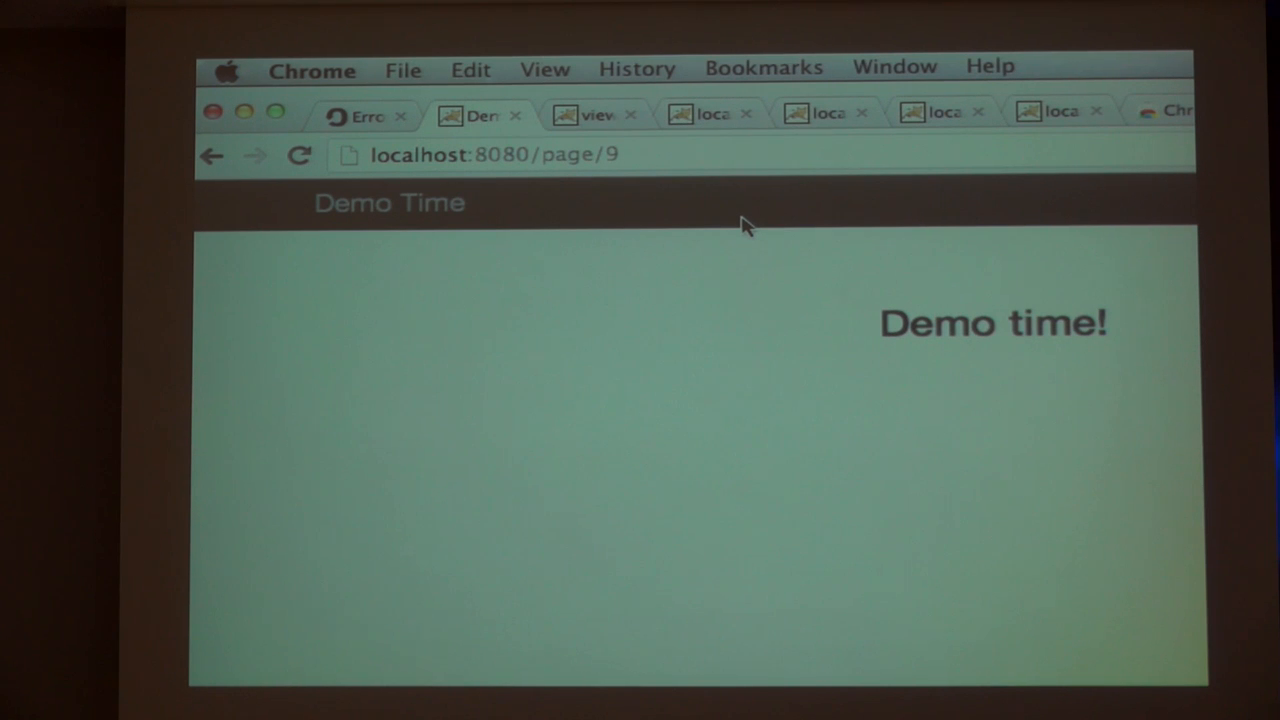
mouse_move(876, 220)
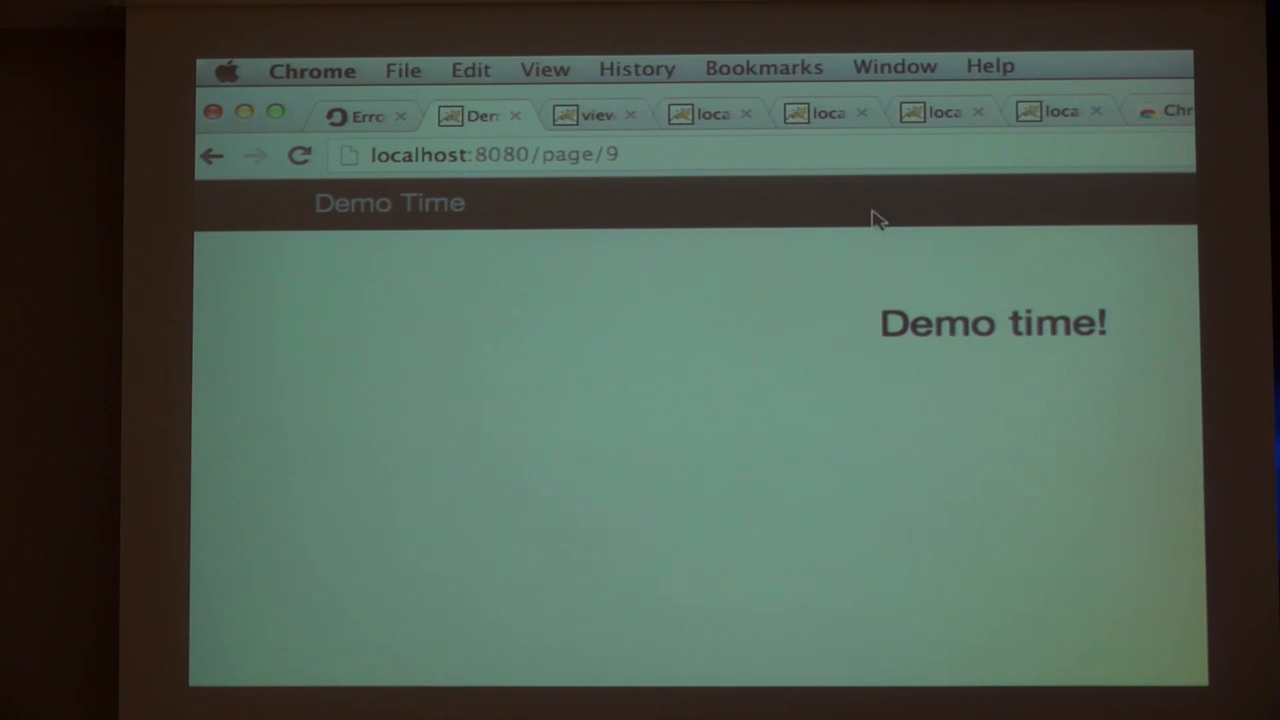
mouse_move(1012, 204)
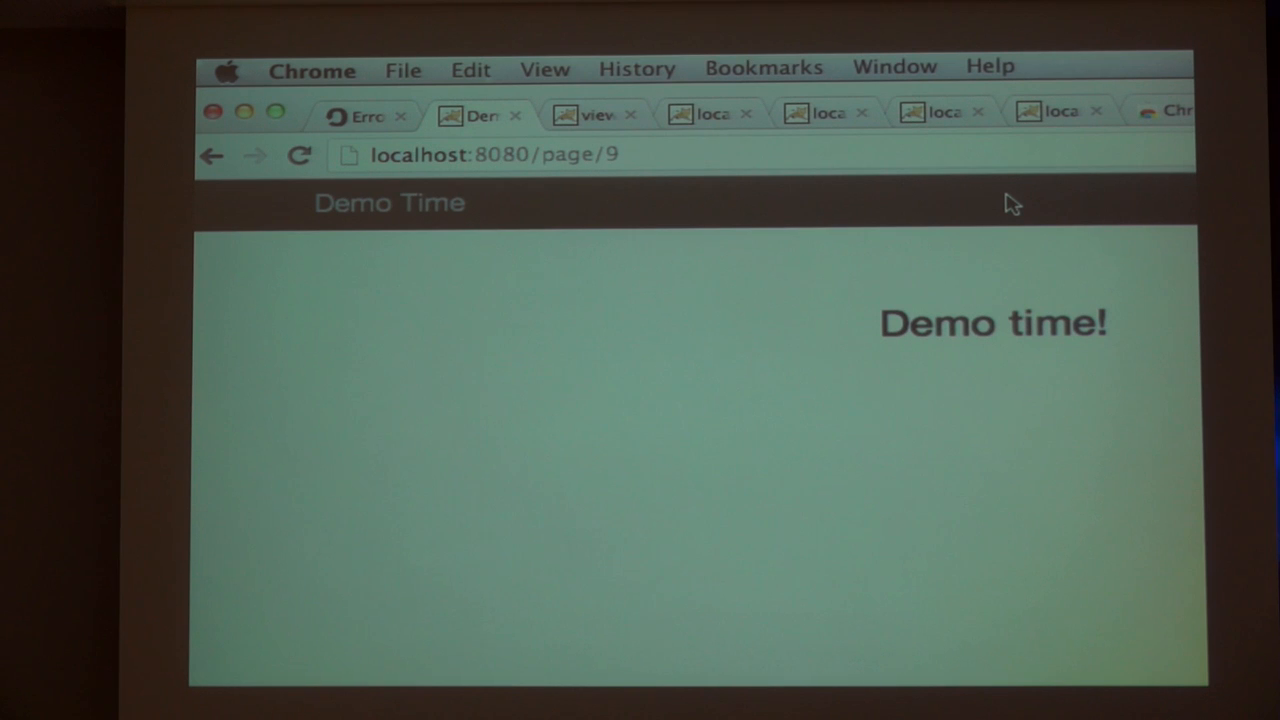
mouse_move(1078, 198)
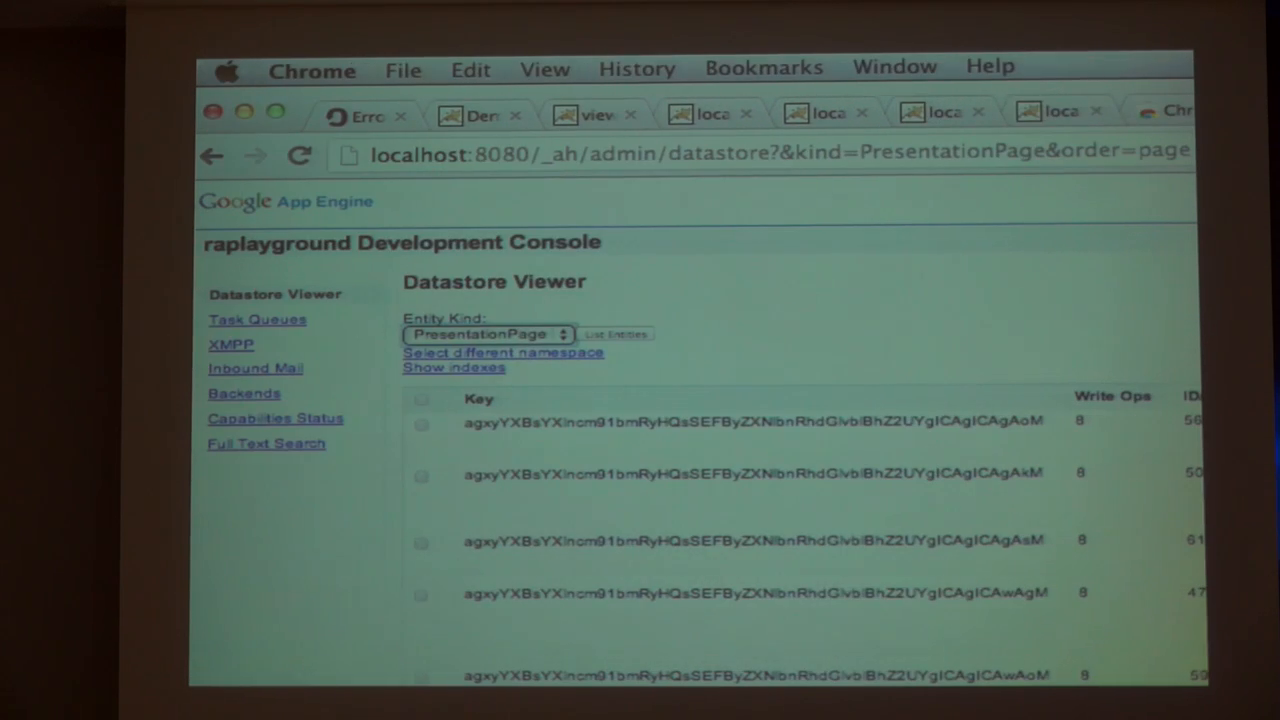
List the stored PresentationPage entities in the Datastore Viewer.
left_click(676, 154)
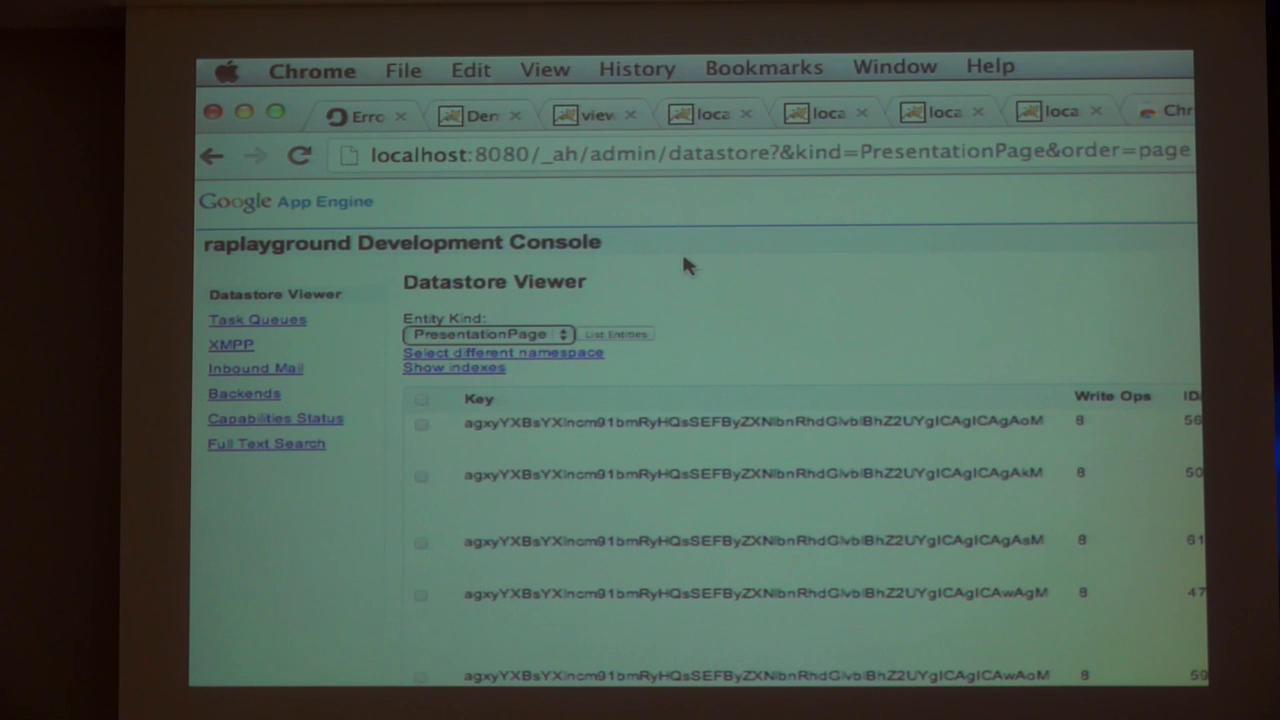
mouse_move(1192, 414)
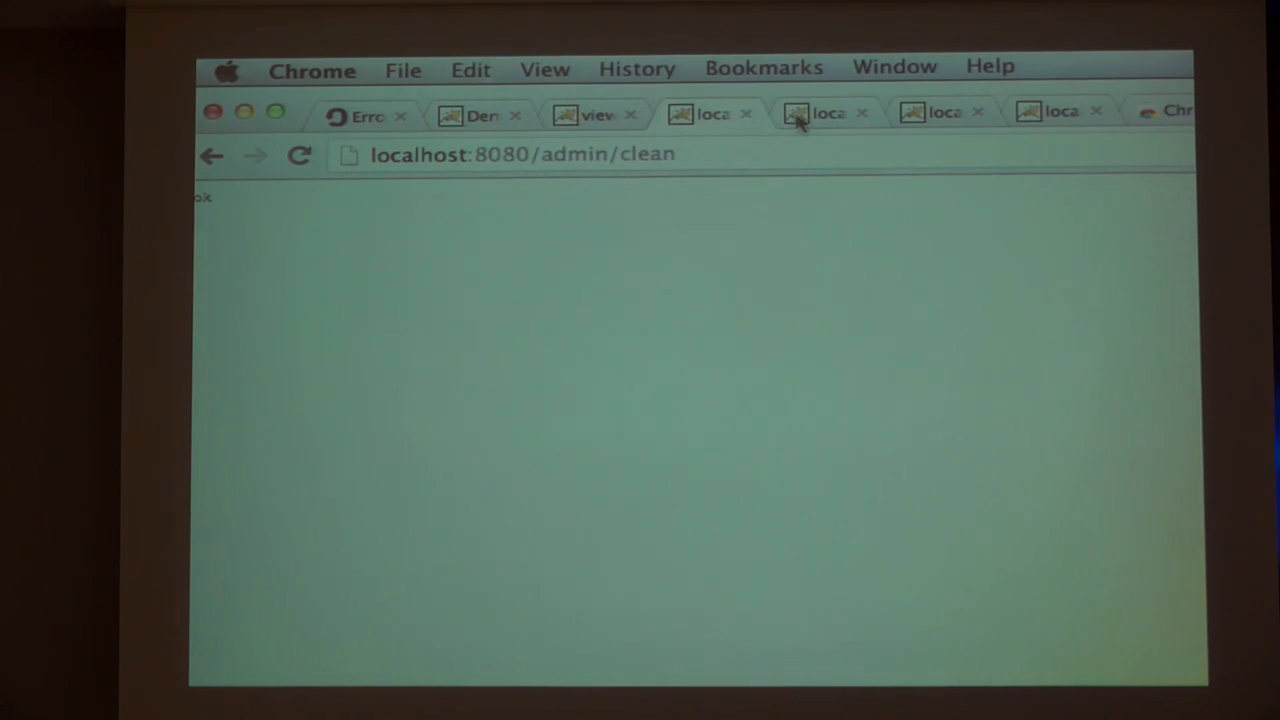
Load localhost:8080/admin/clean, then look through ApplicationController for setupSecond.
left_click(940, 112)
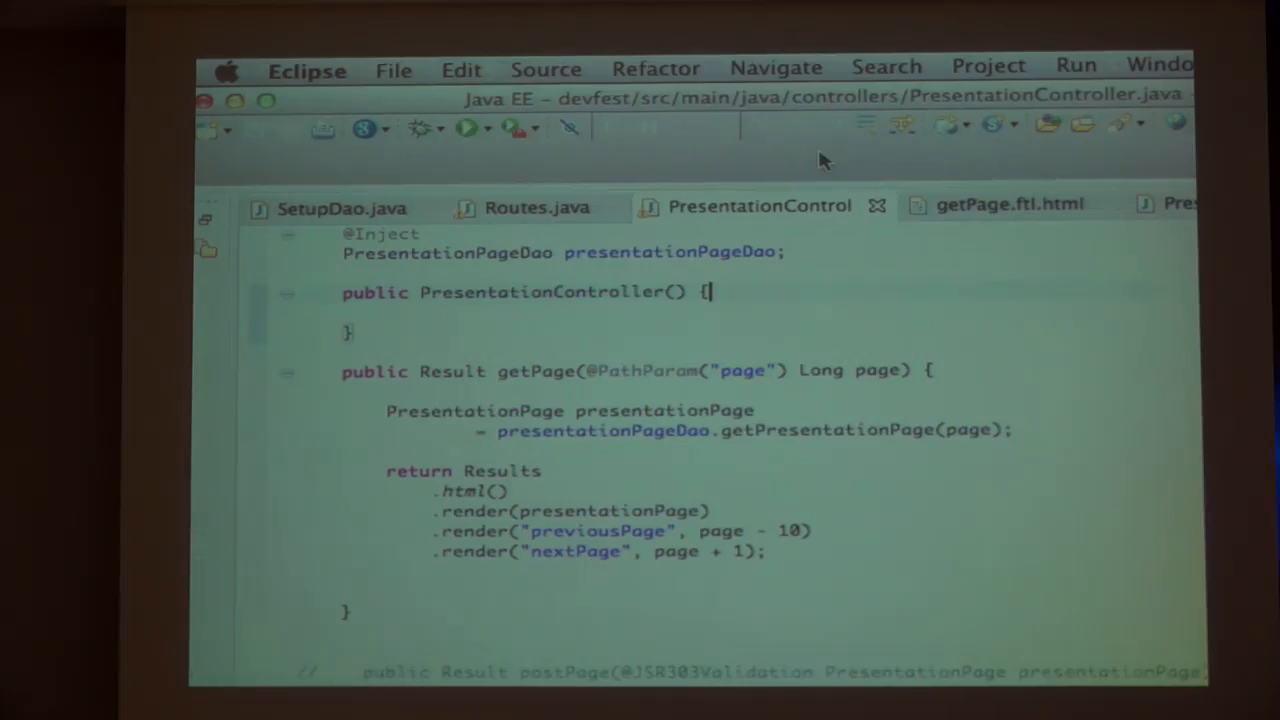
mouse_move(200, 278)
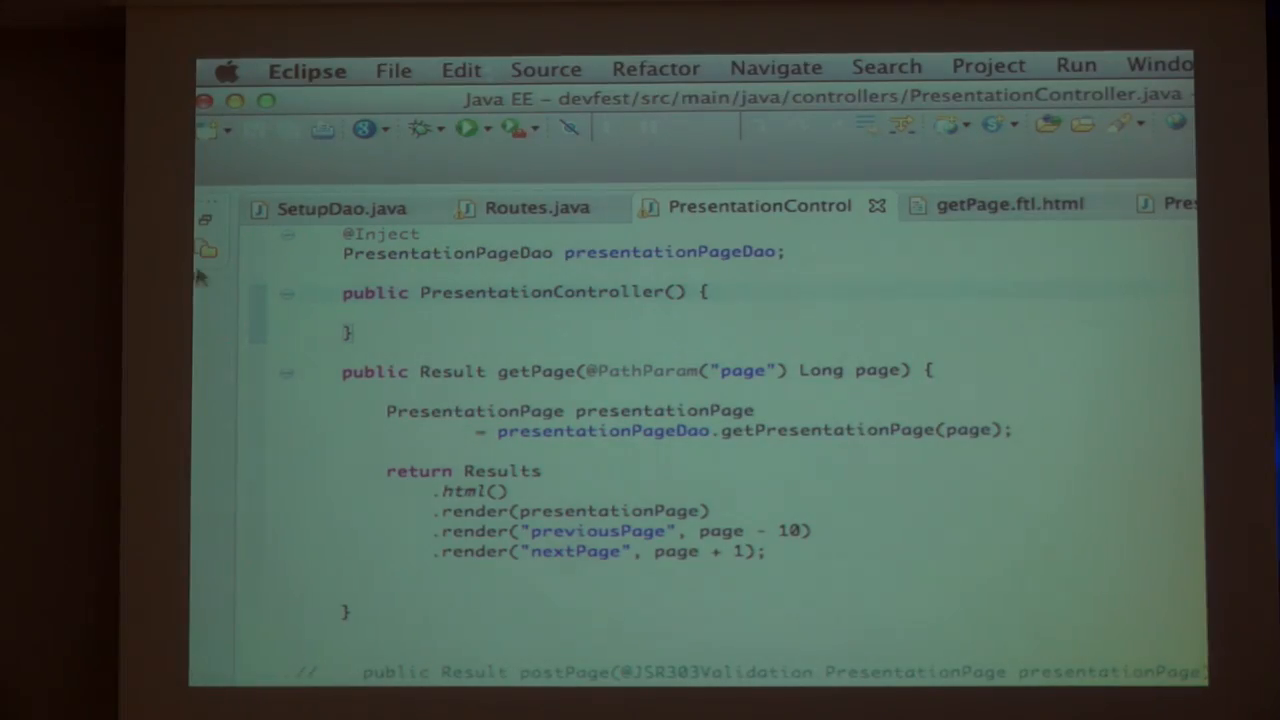
scroll("down", 3)
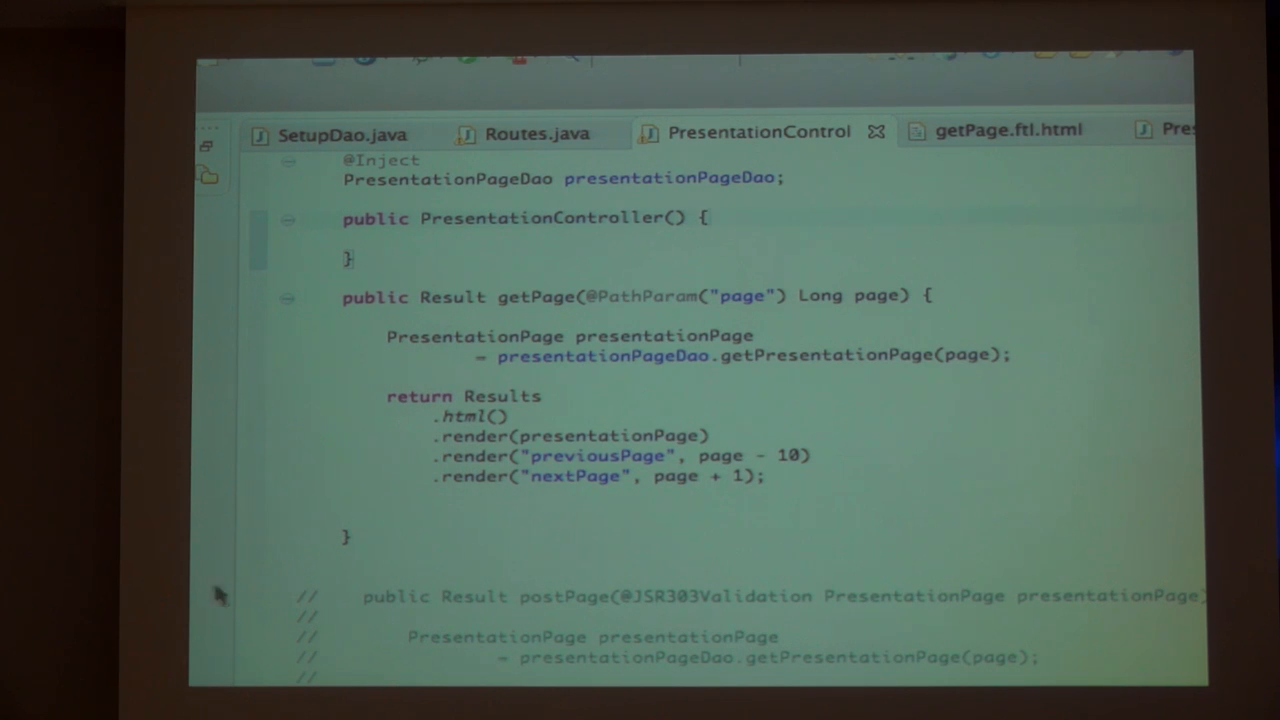
scroll("down", 3)
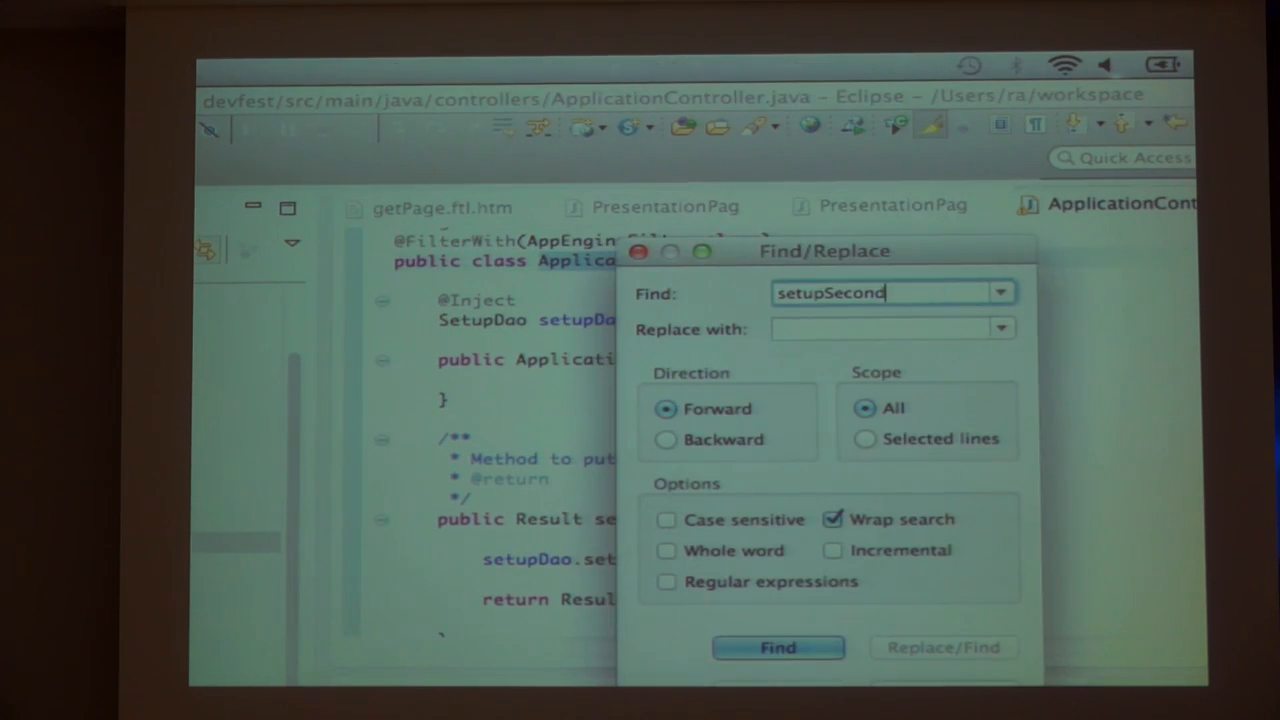
Jump from setupSecond into SetupDao and read the seeded slides down to putAllPages.
left_click(778, 648)
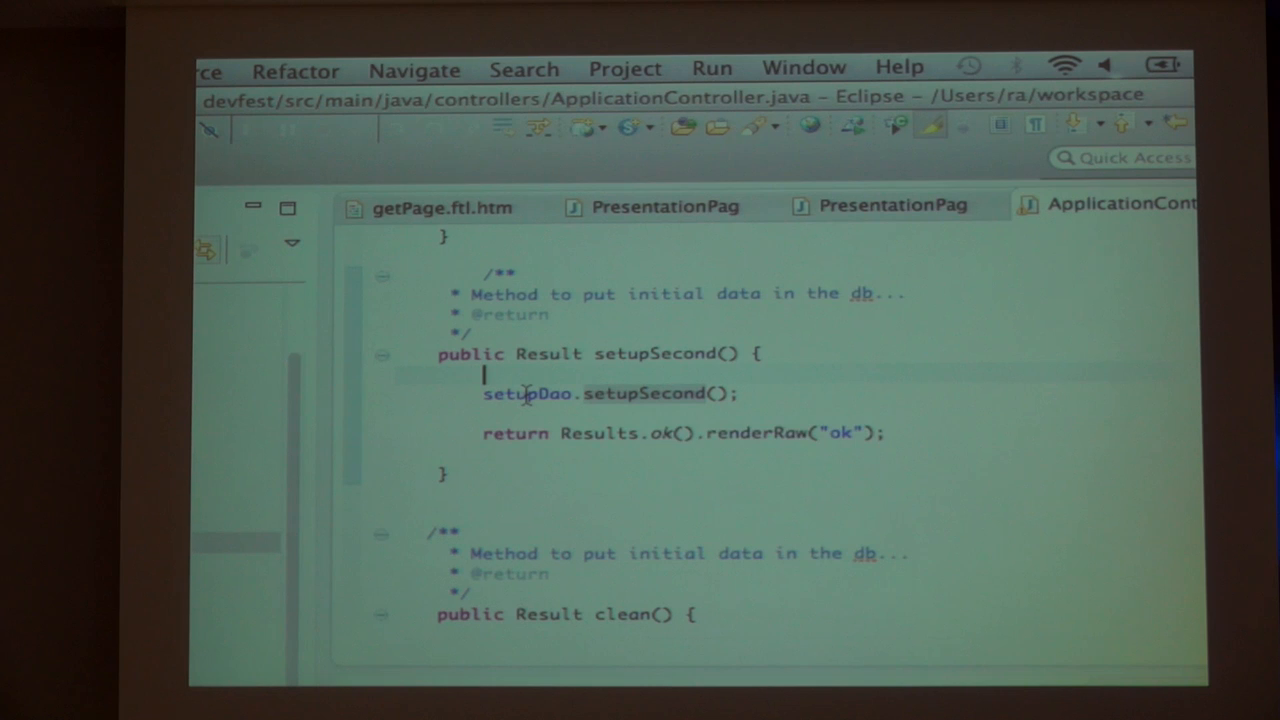
mouse_move(618, 384)
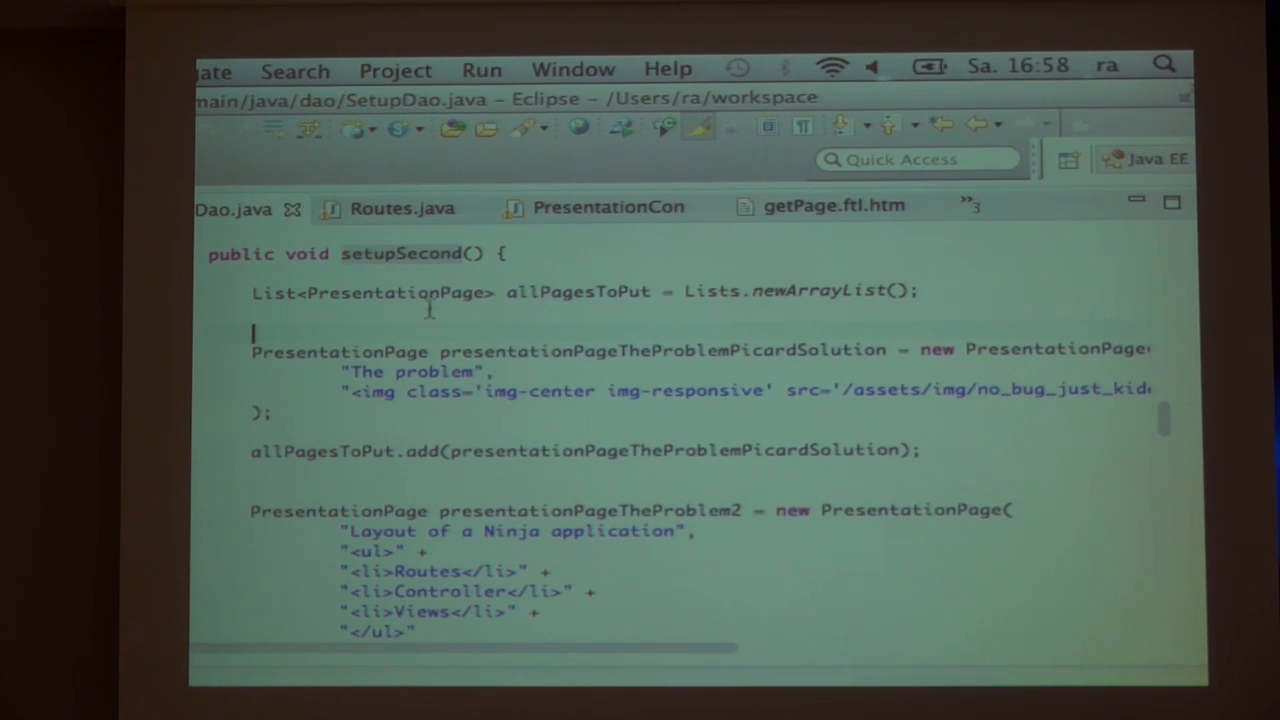
scroll("down", 3)
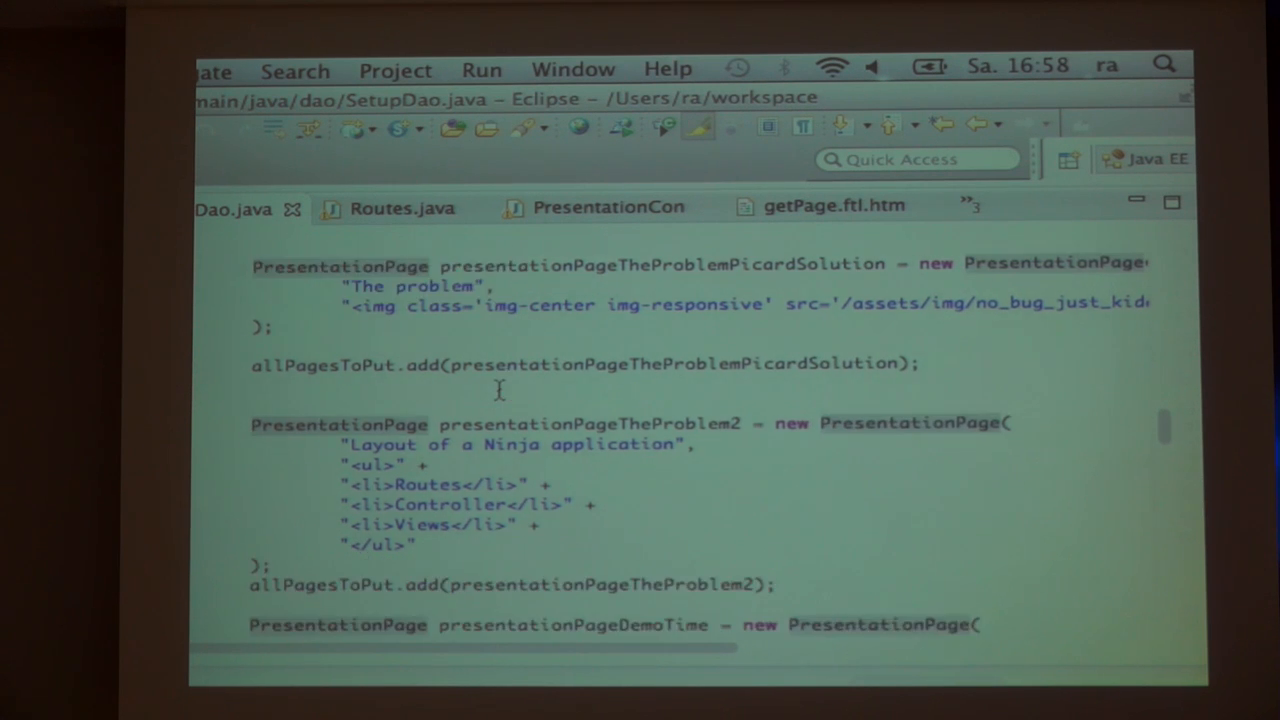
scroll("down", 3)
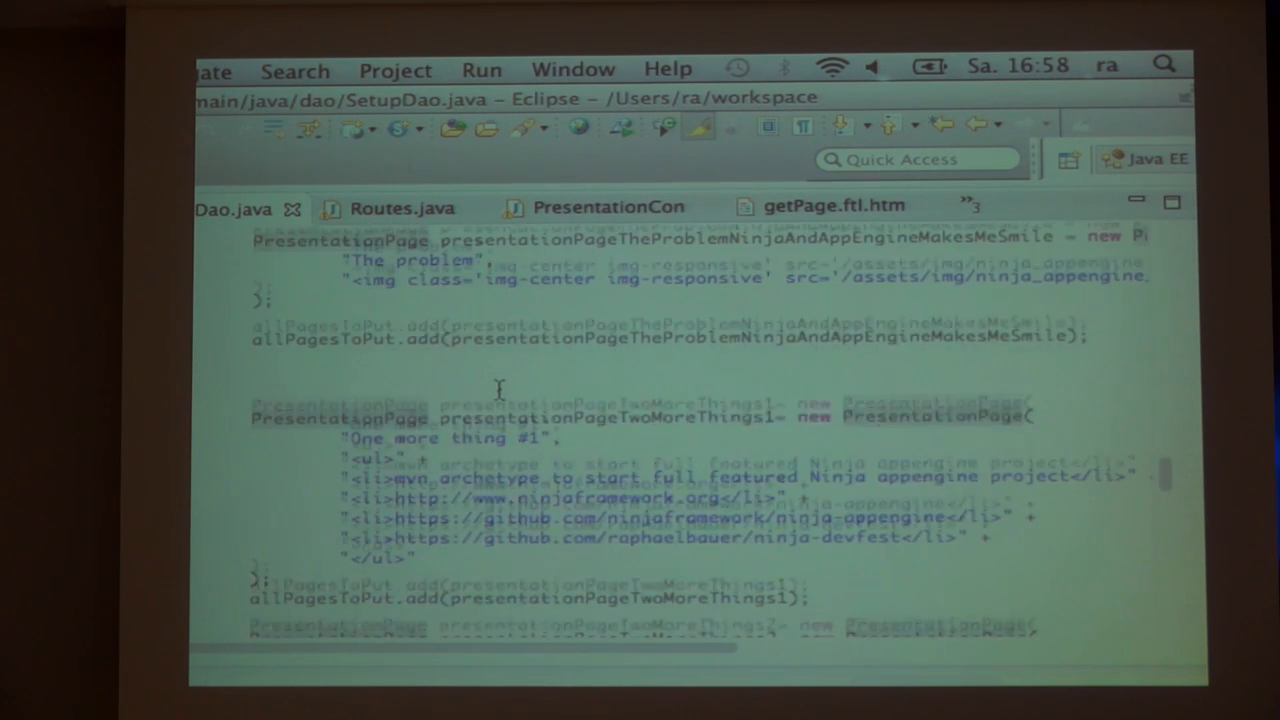
scroll("down", 3)
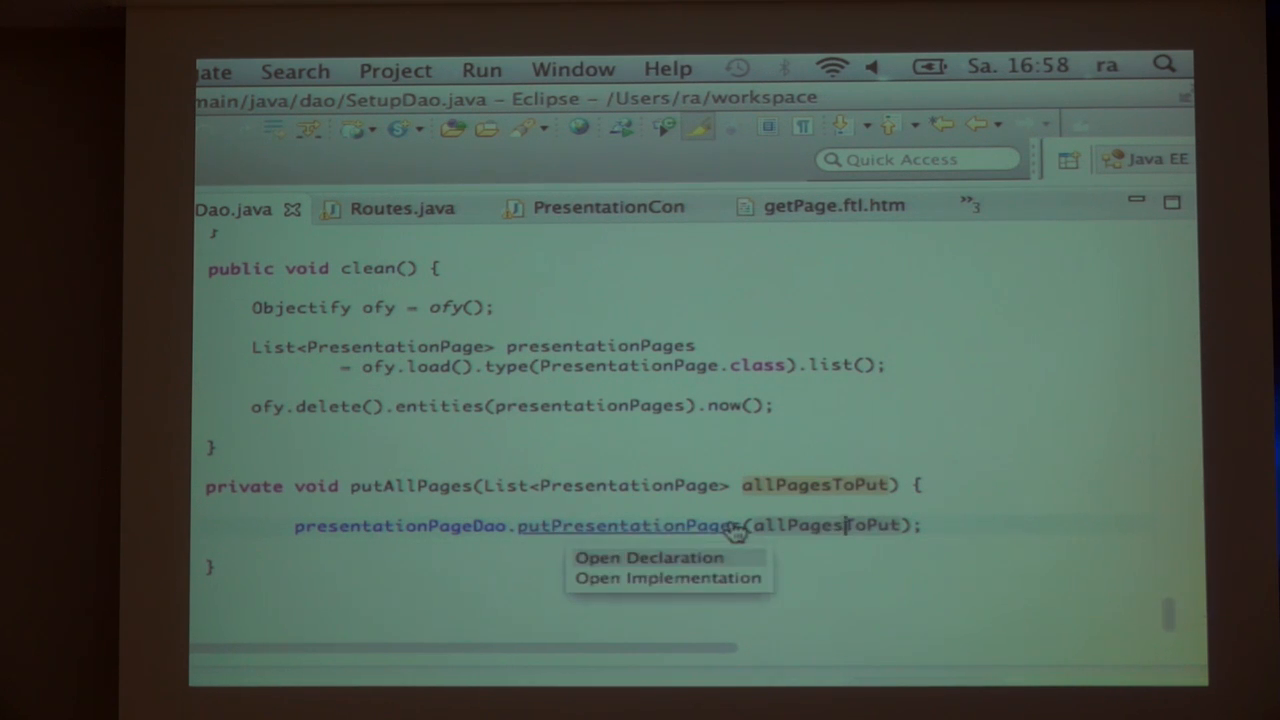
Open the putPresentationPages implementation in PresentationPageDao and restore the Project Explorer.
left_click(648, 556)
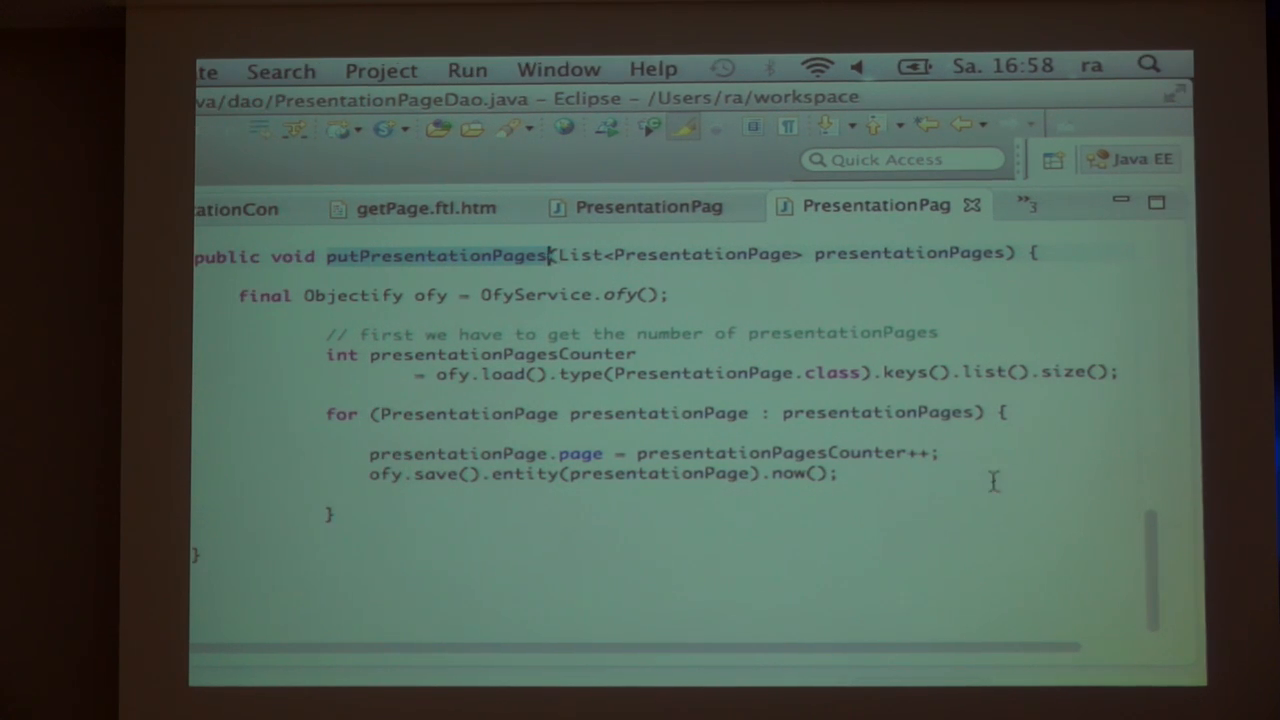
mouse_move(892, 476)
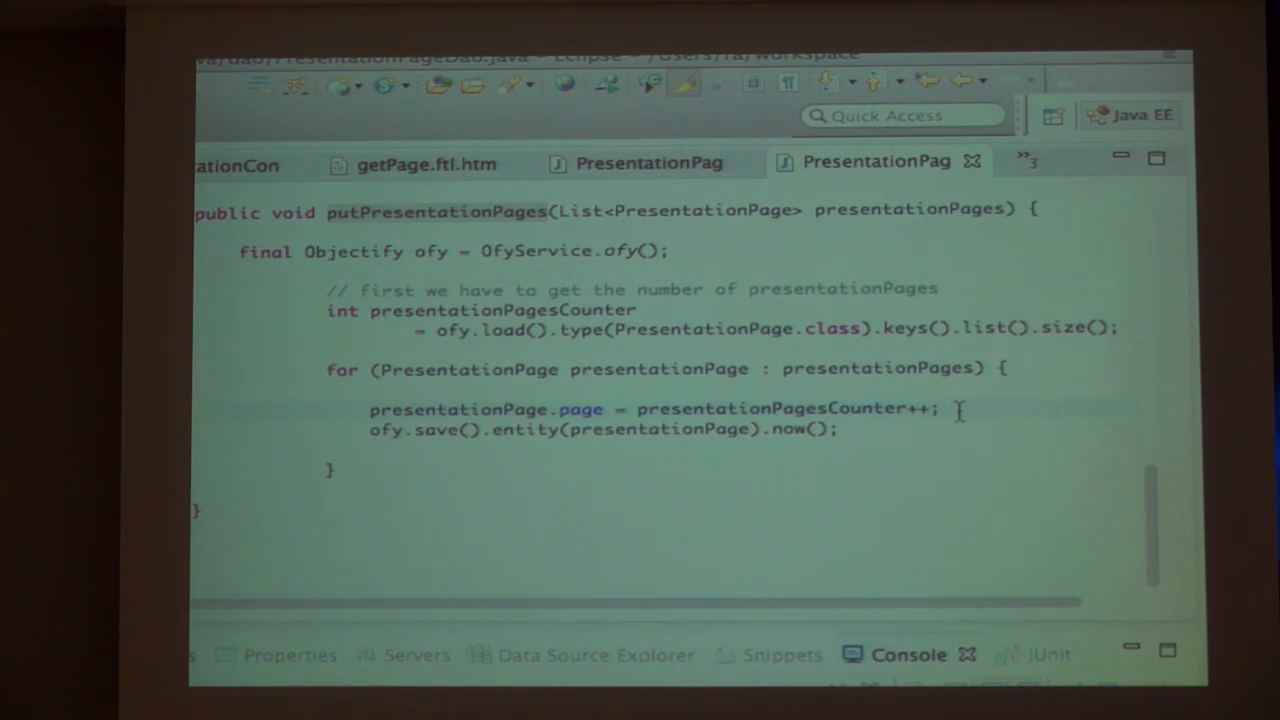
left_click(944, 408)
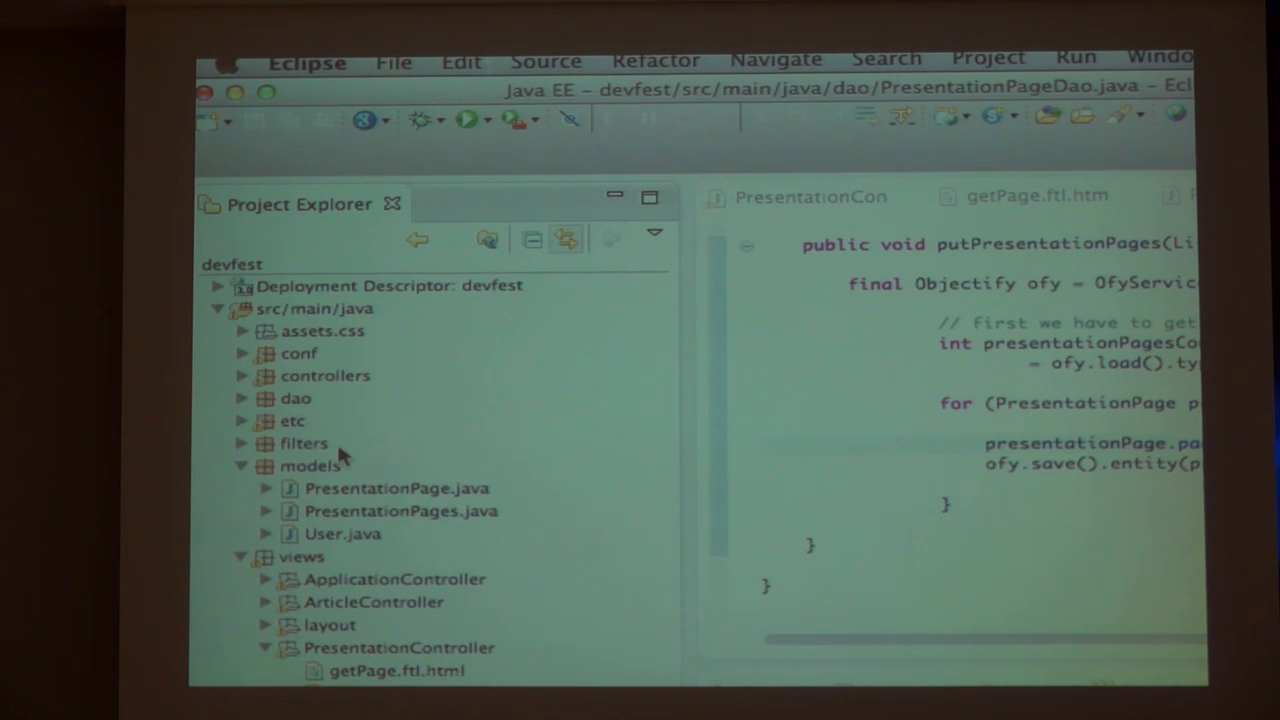
left_click(240, 464)
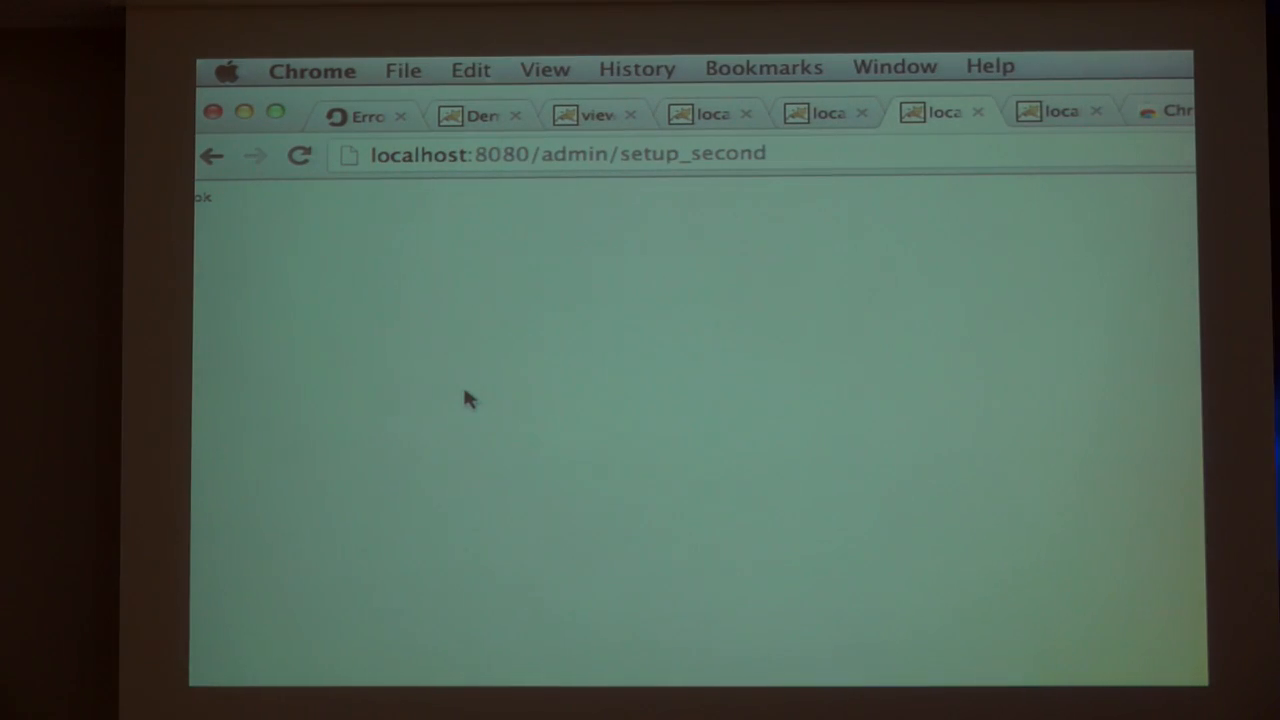
mouse_move(570, 338)
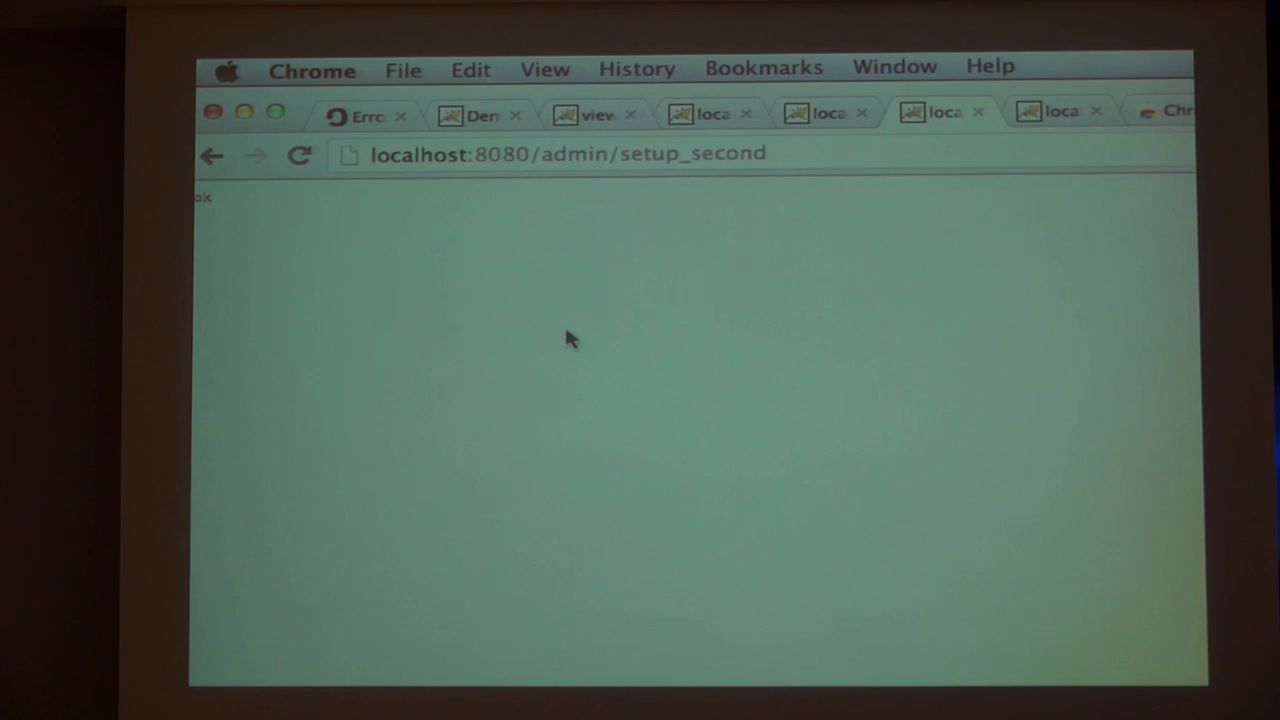
mouse_move(490, 276)
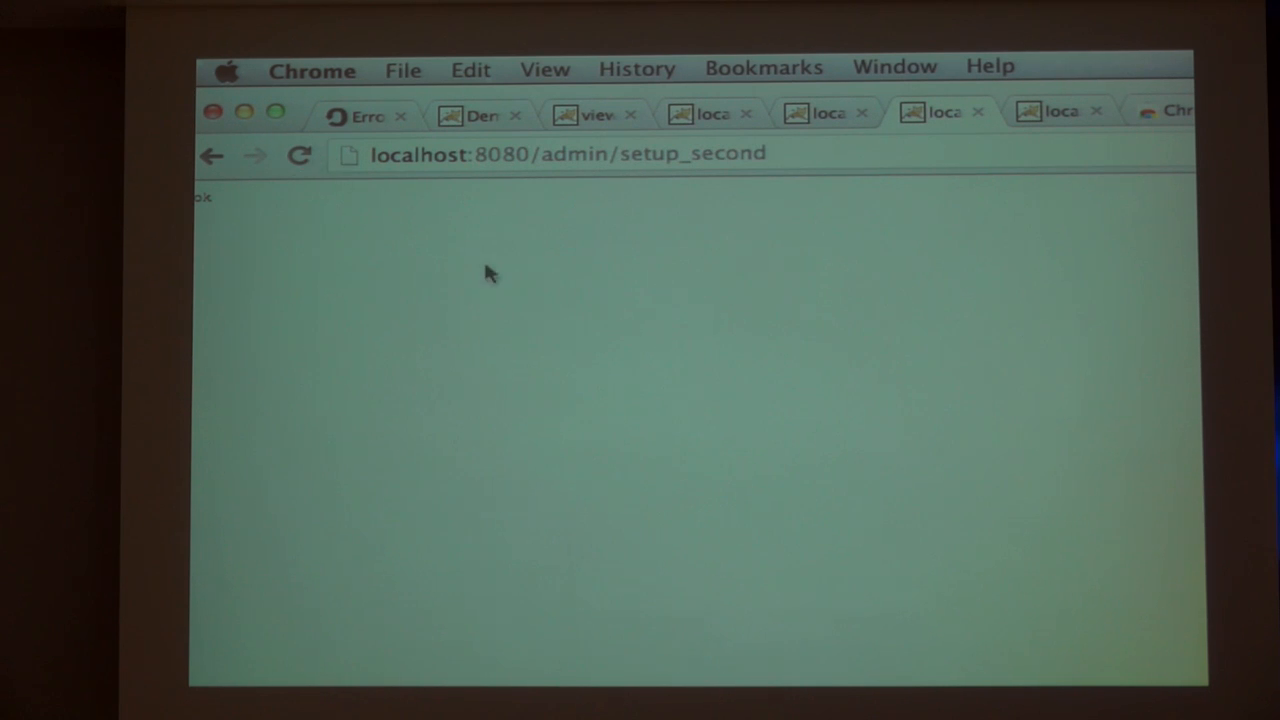
mouse_move(596, 248)
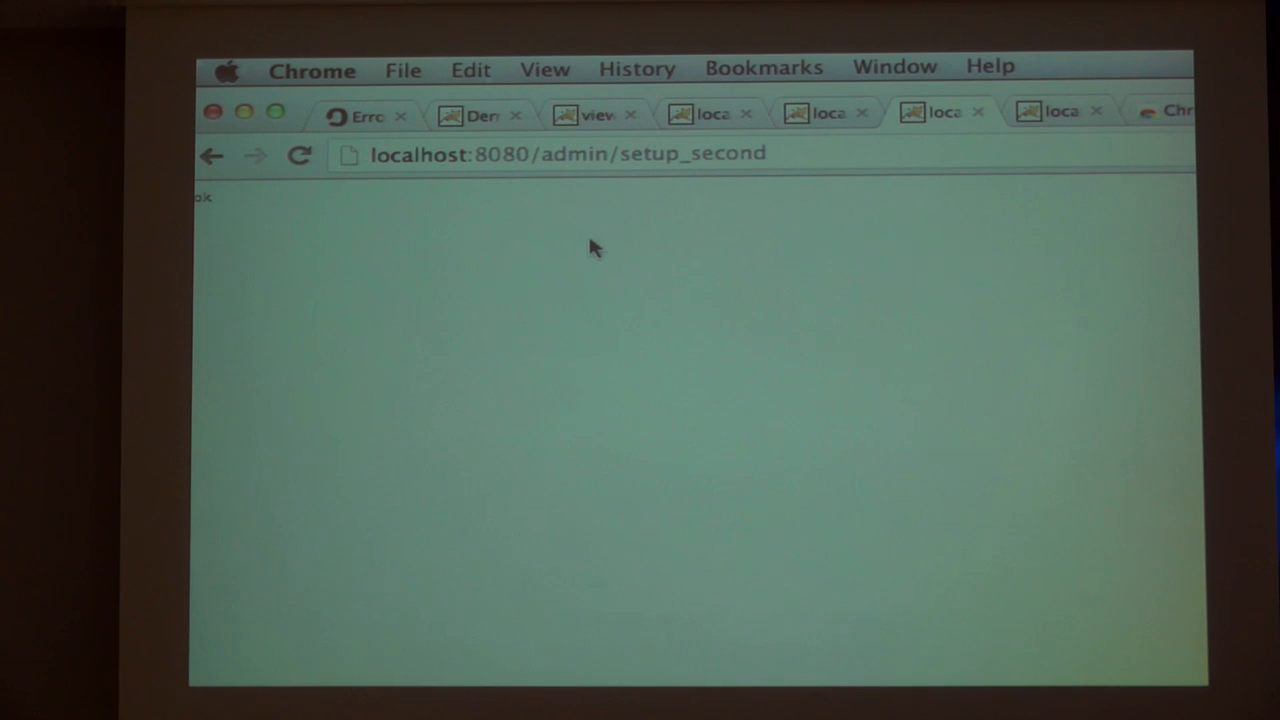
mouse_move(588, 136)
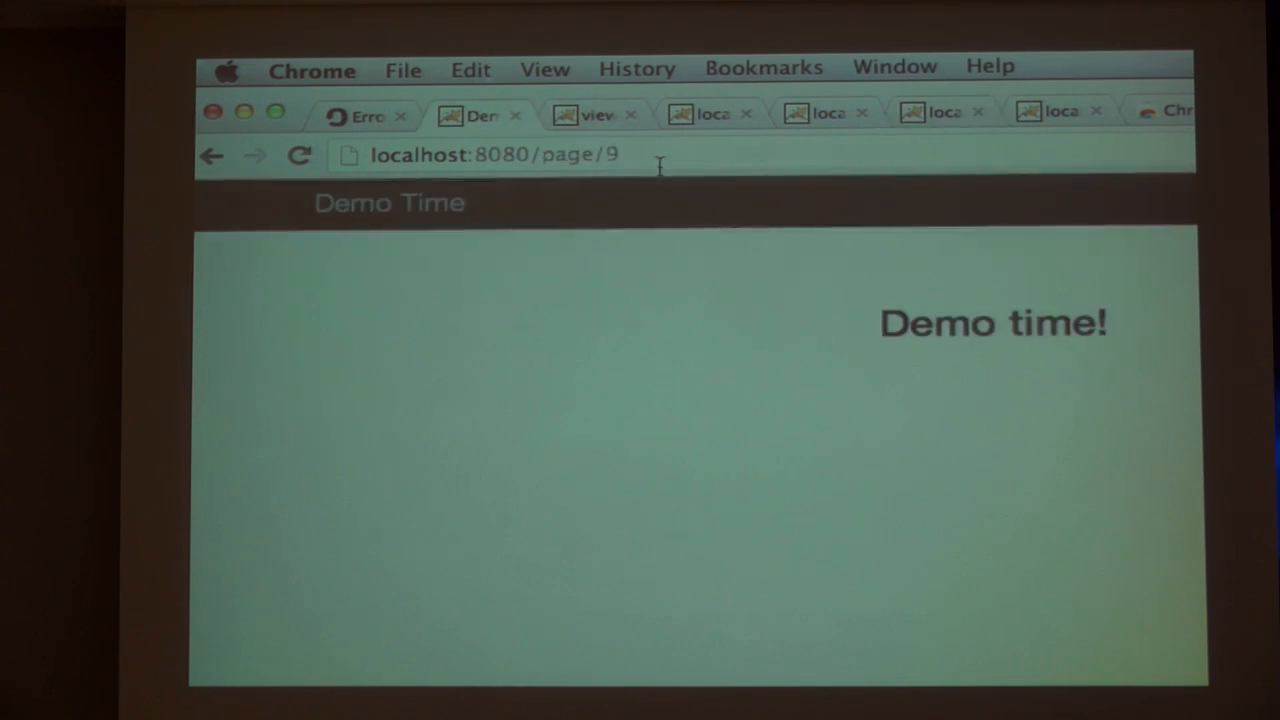
mouse_move(684, 244)
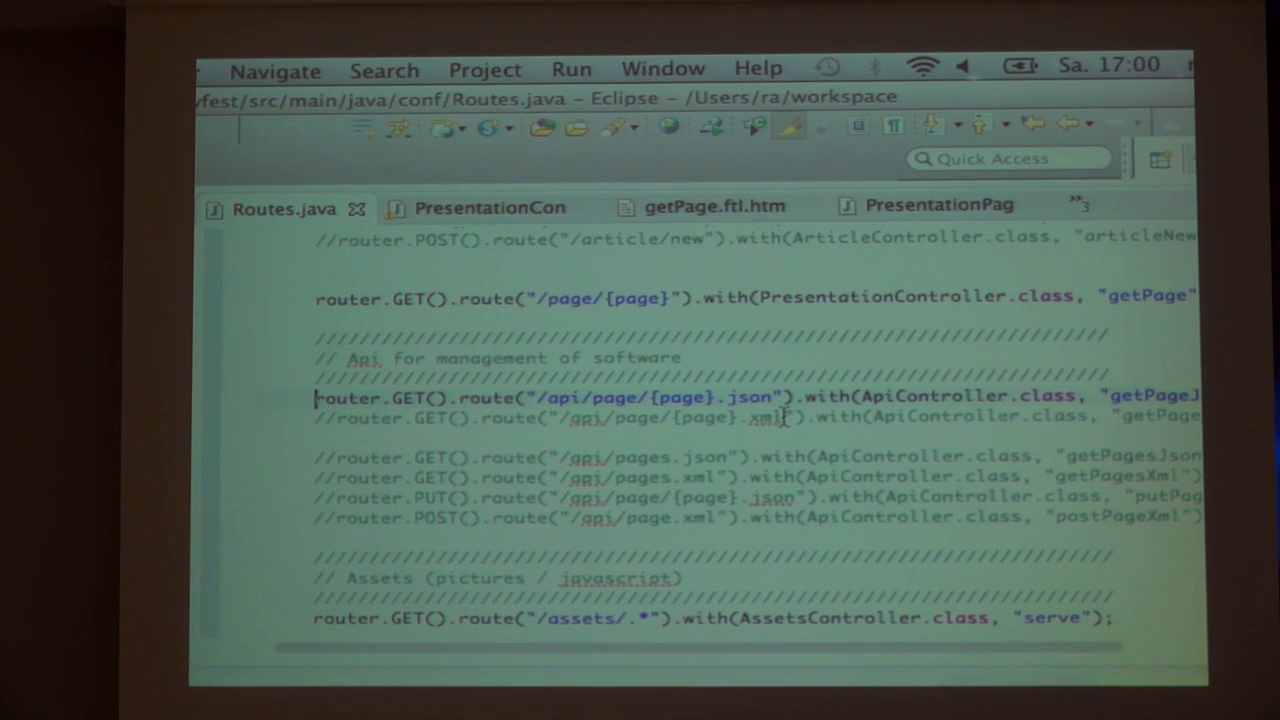
double_click(600, 396)
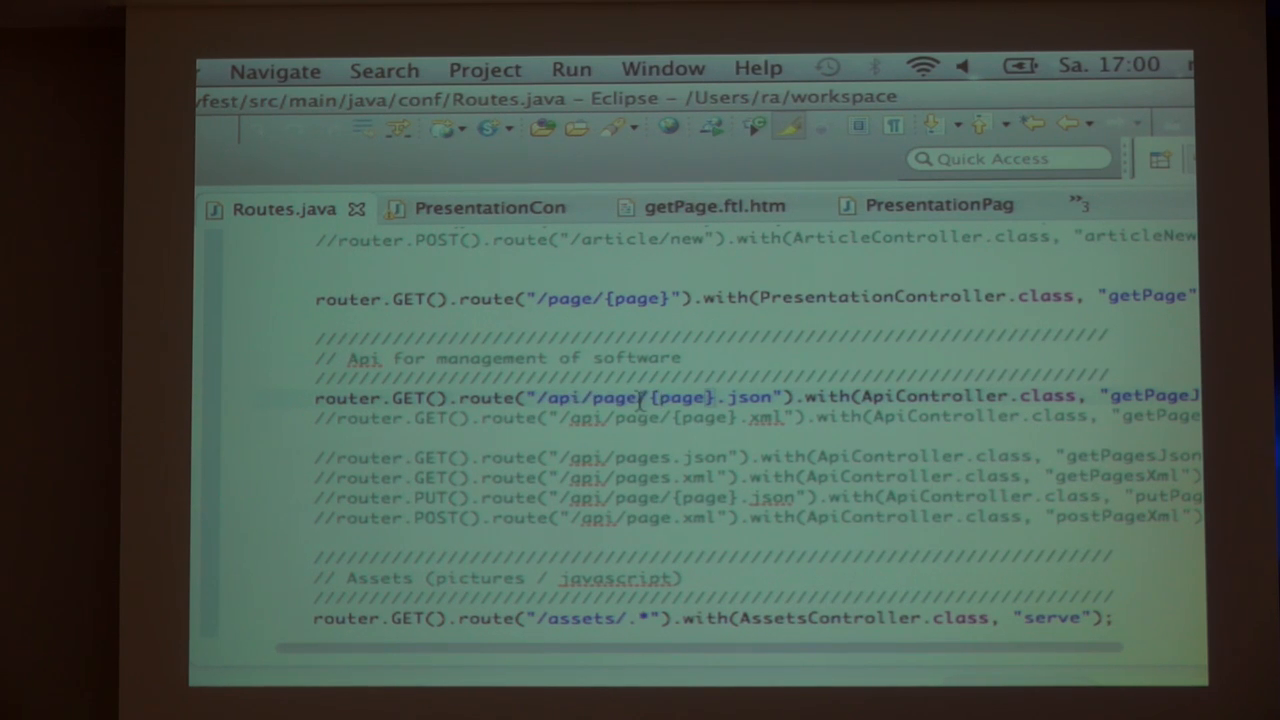
double_click(680, 396)
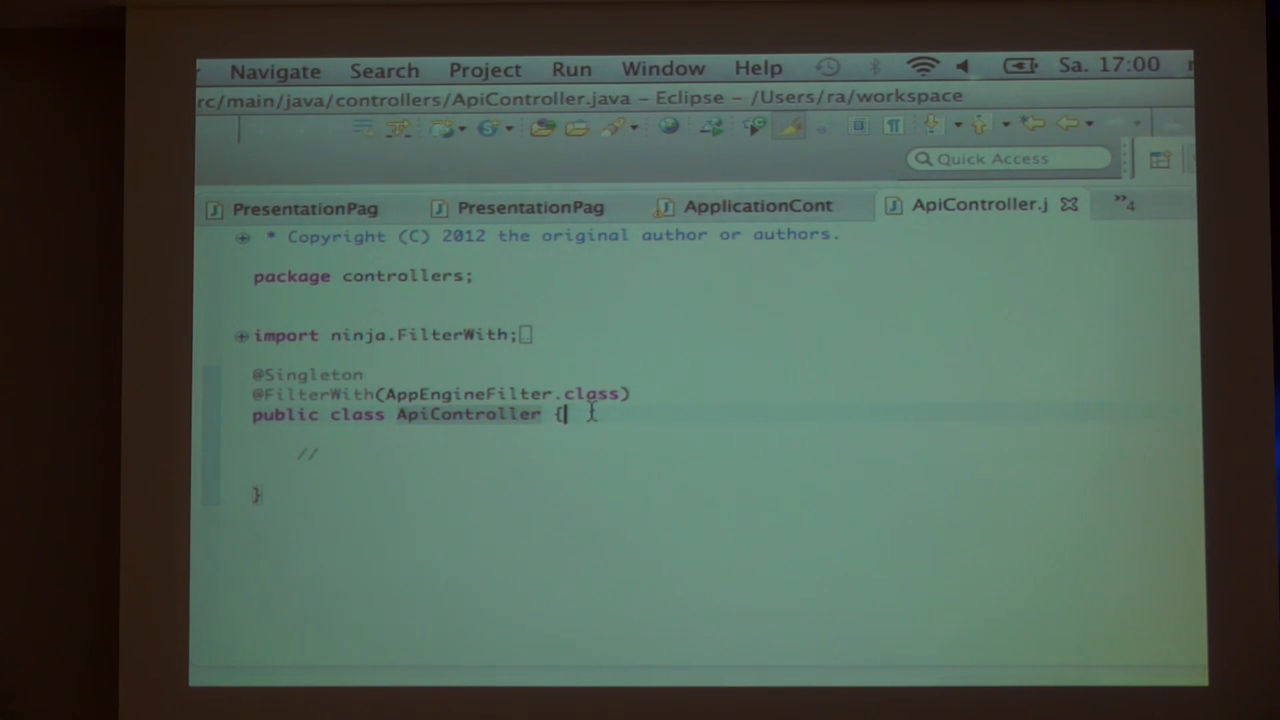
key("enter")
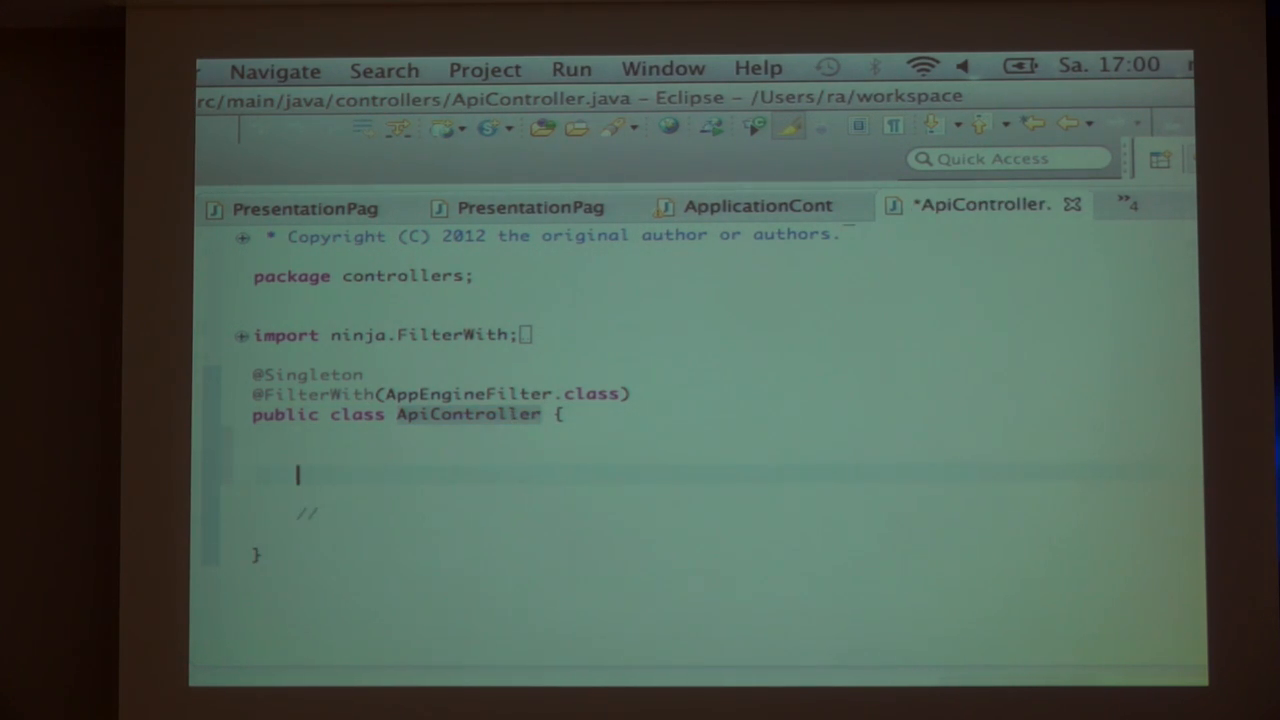
type("getPageJson")
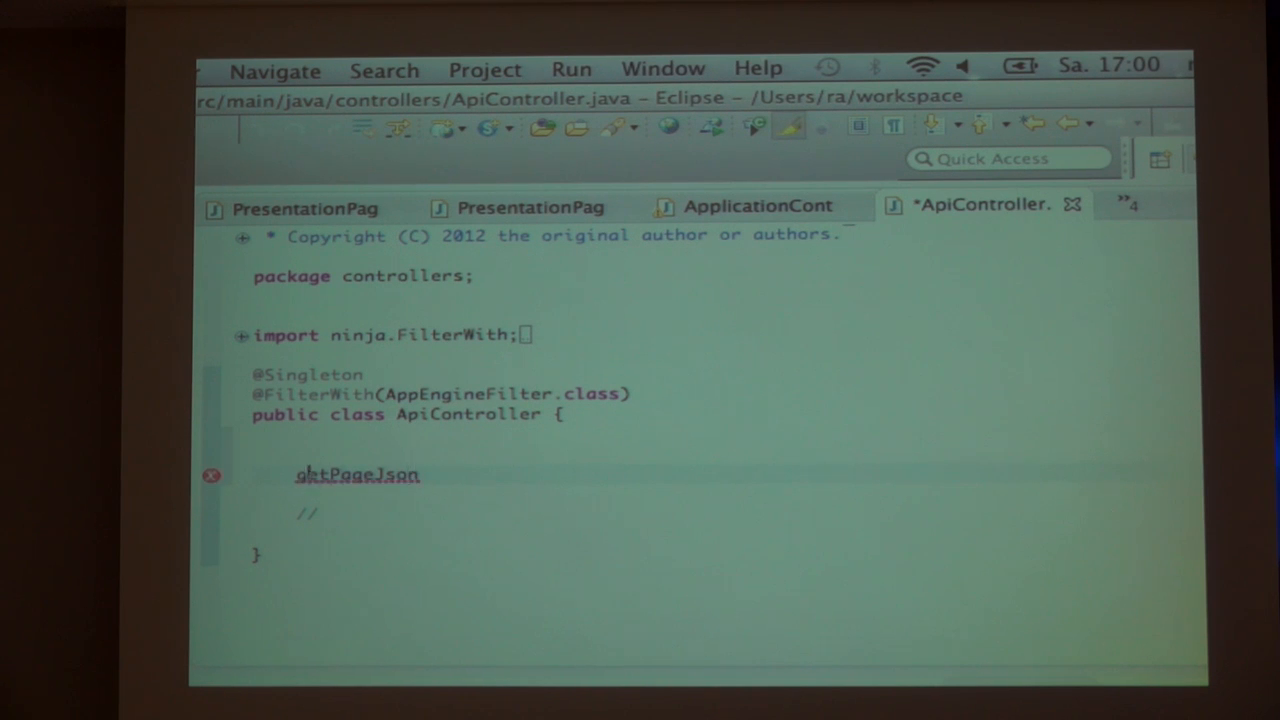
type("public")
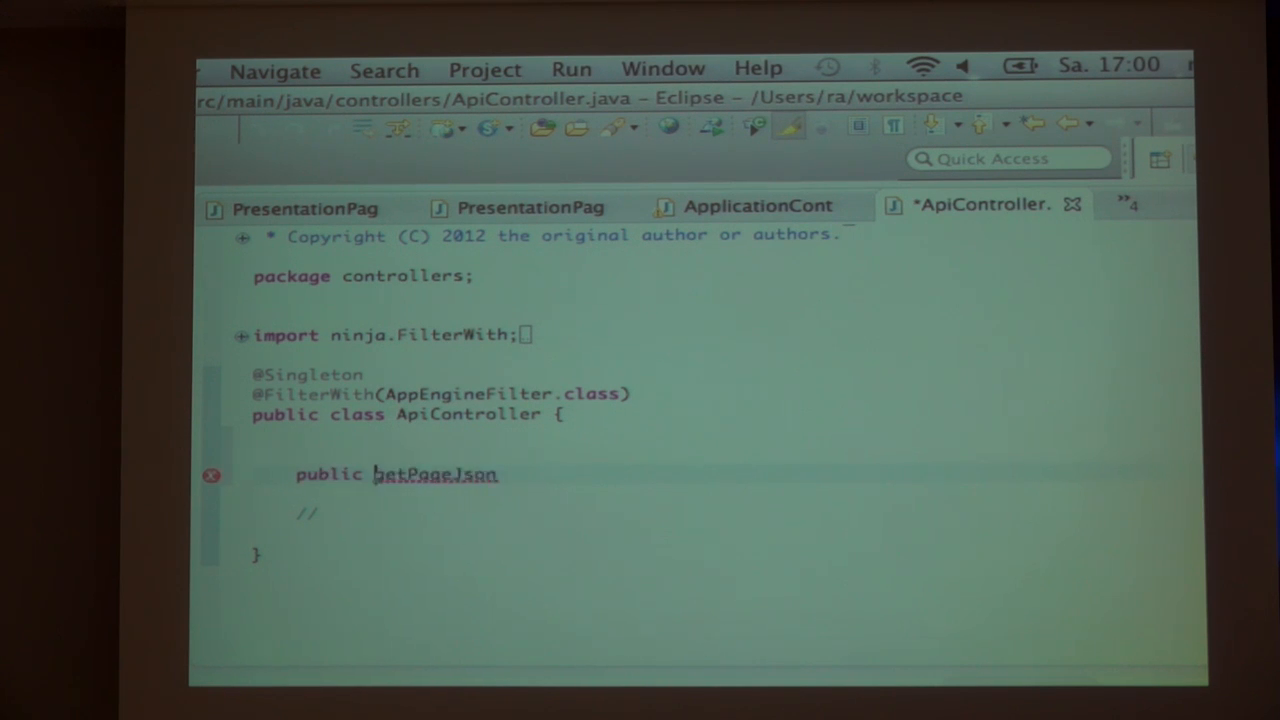
type("Result")
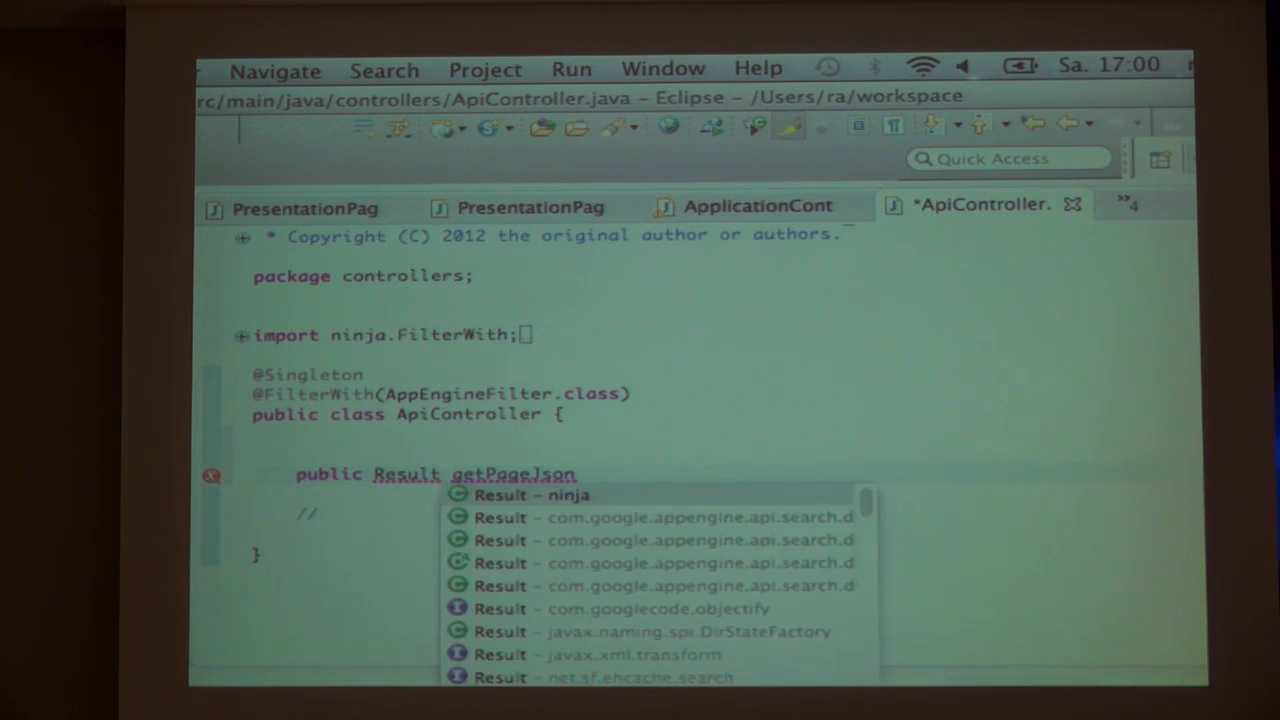
key("Escape")
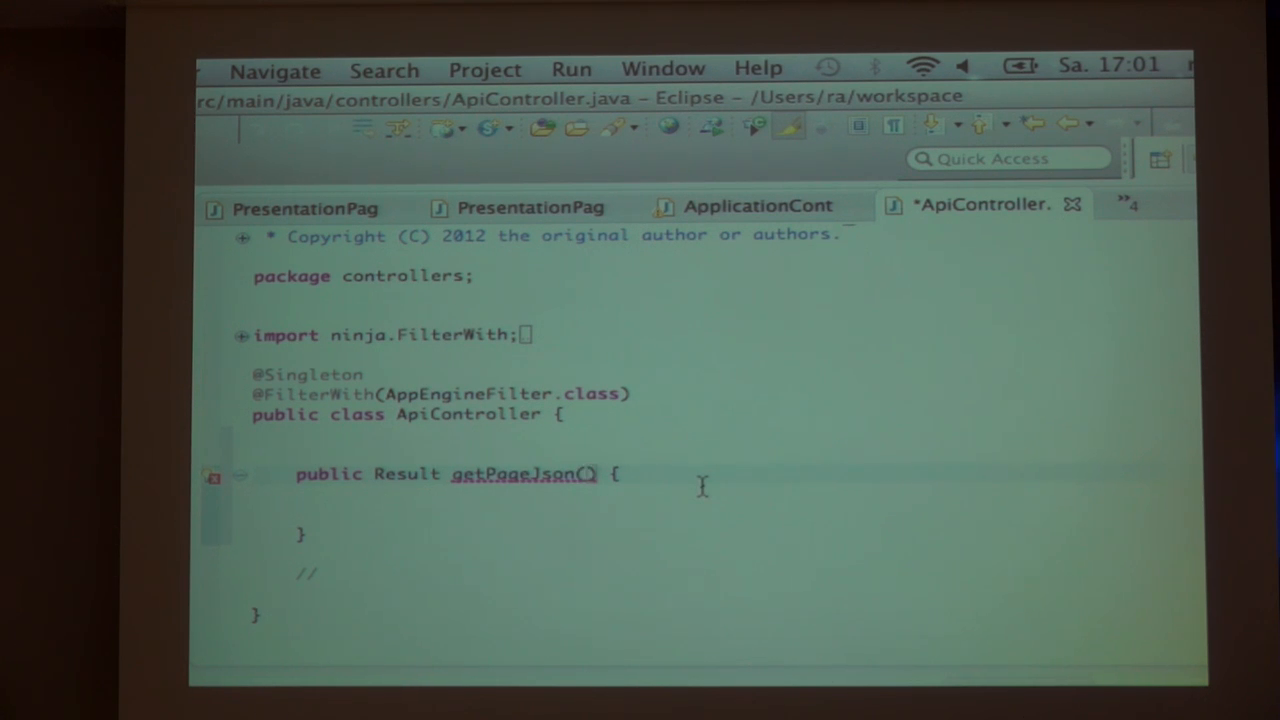
type("@Pa")
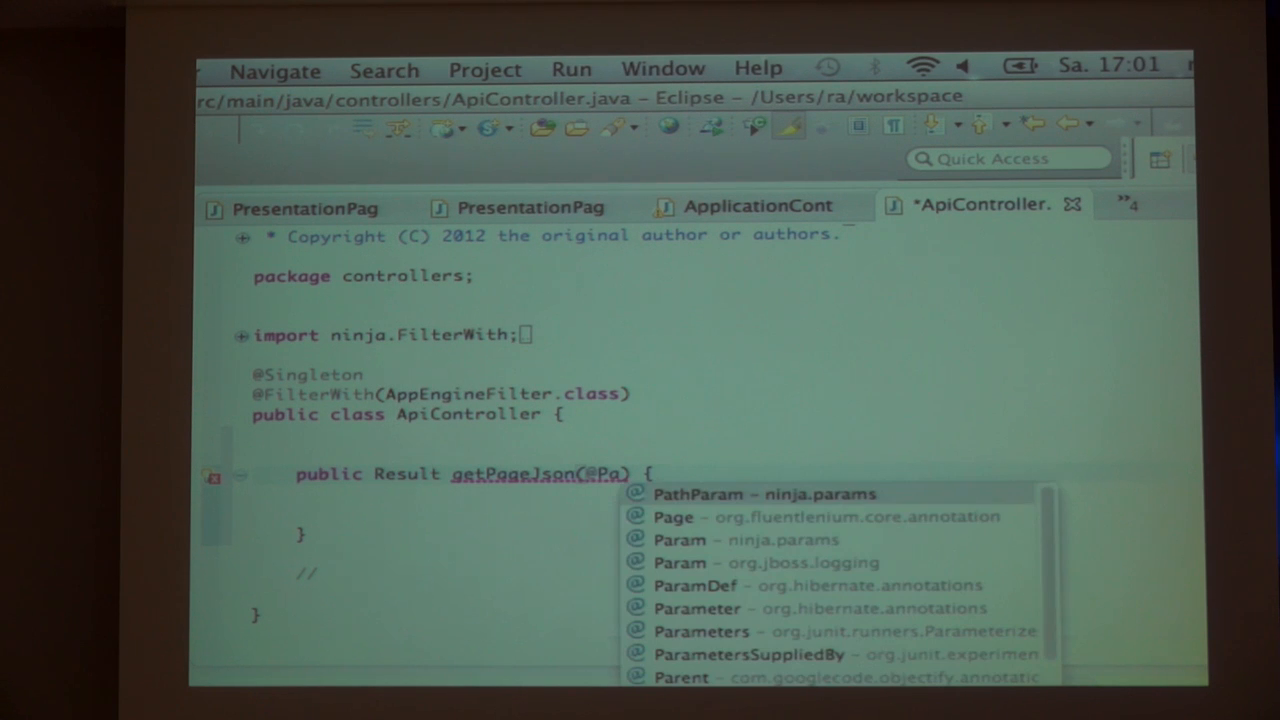
left_click(696, 492)
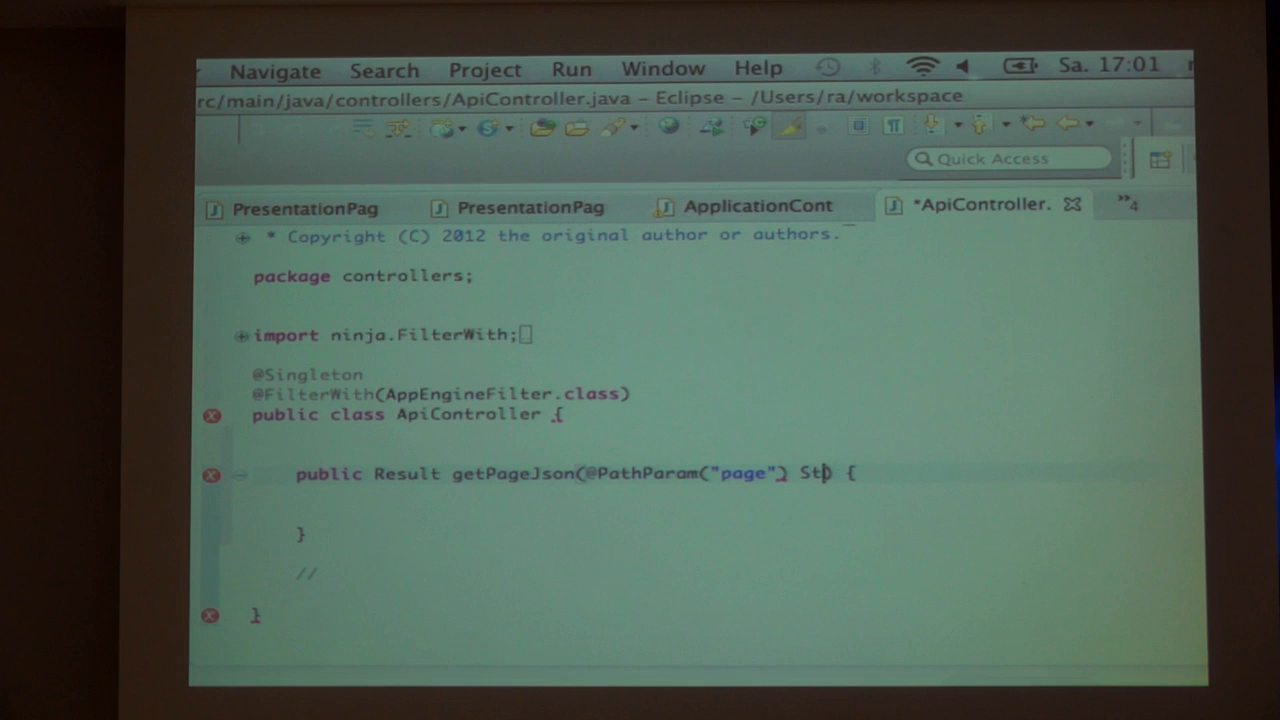
key("BackSpace")
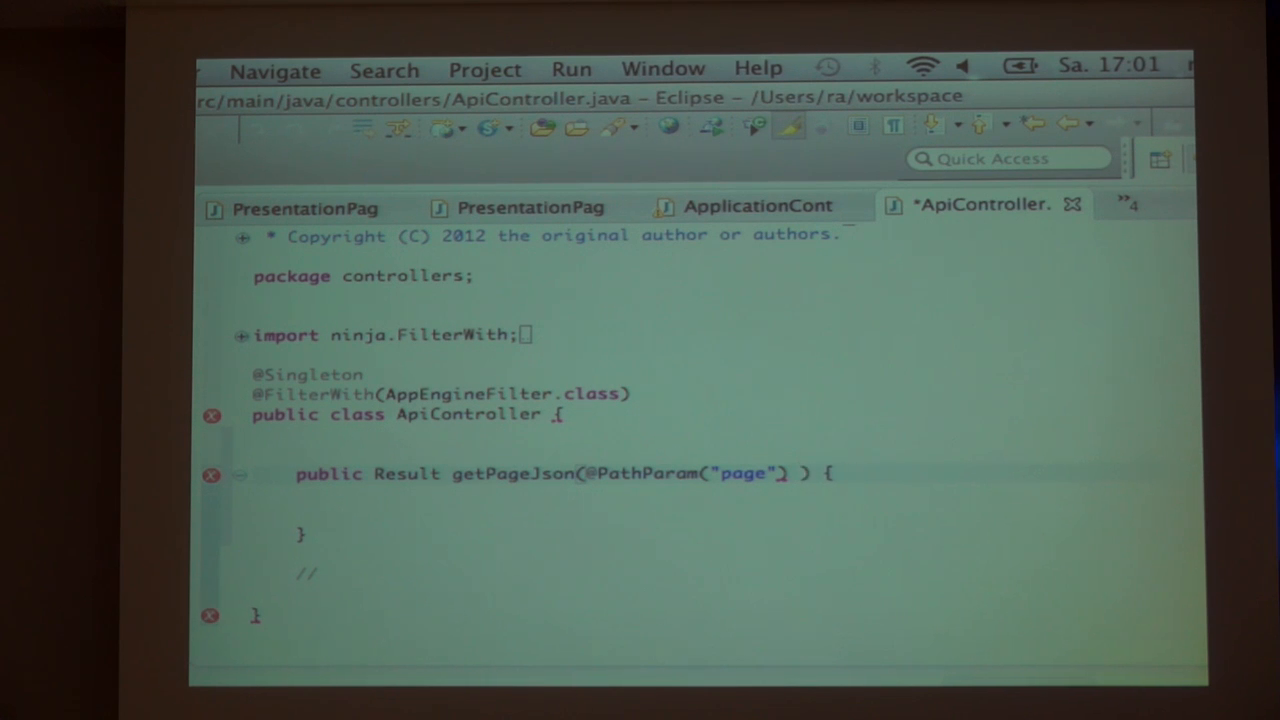
type("Long page")
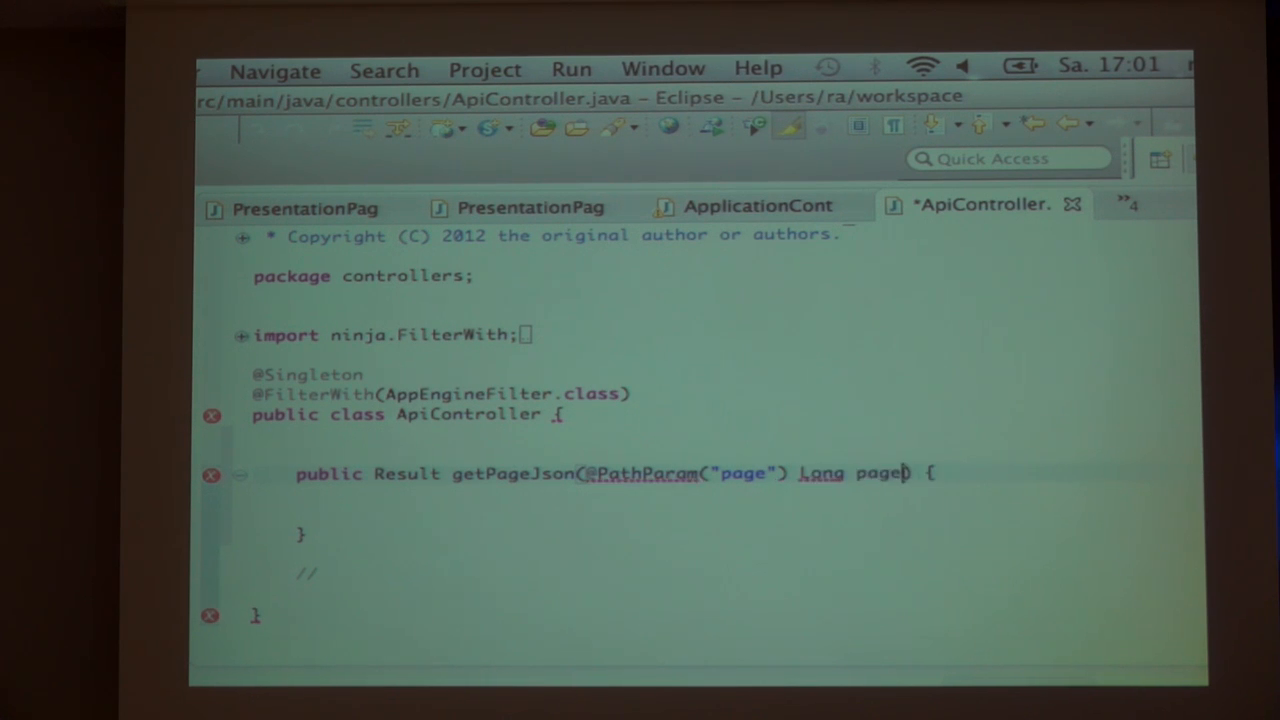
Write the method body returning Results.json of a new String test value.
key("ctrl+s")
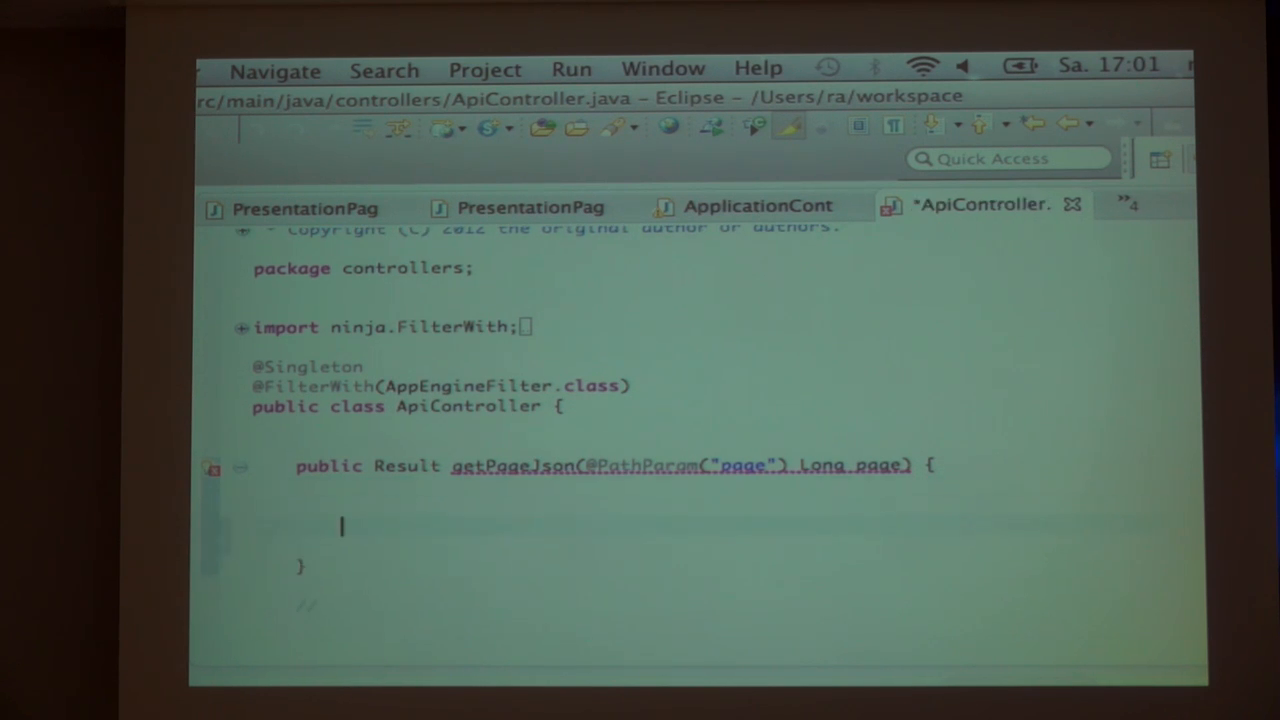
type("return Rest")
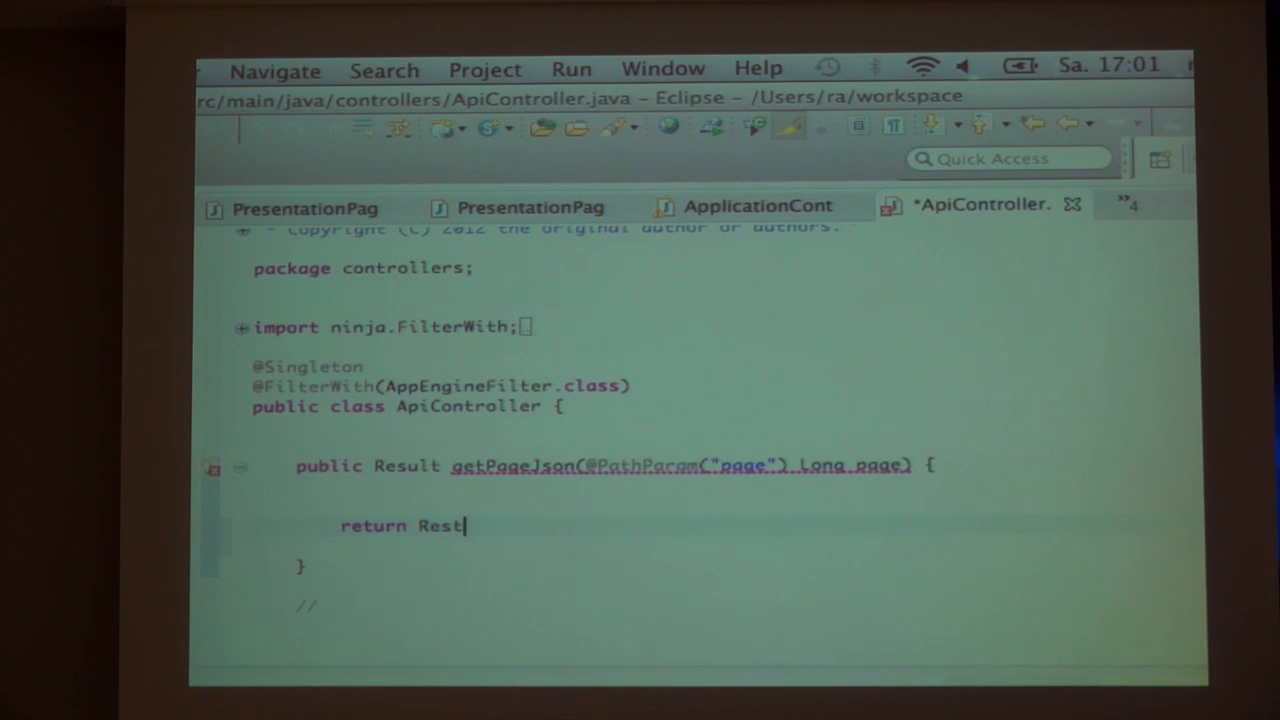
type("s")
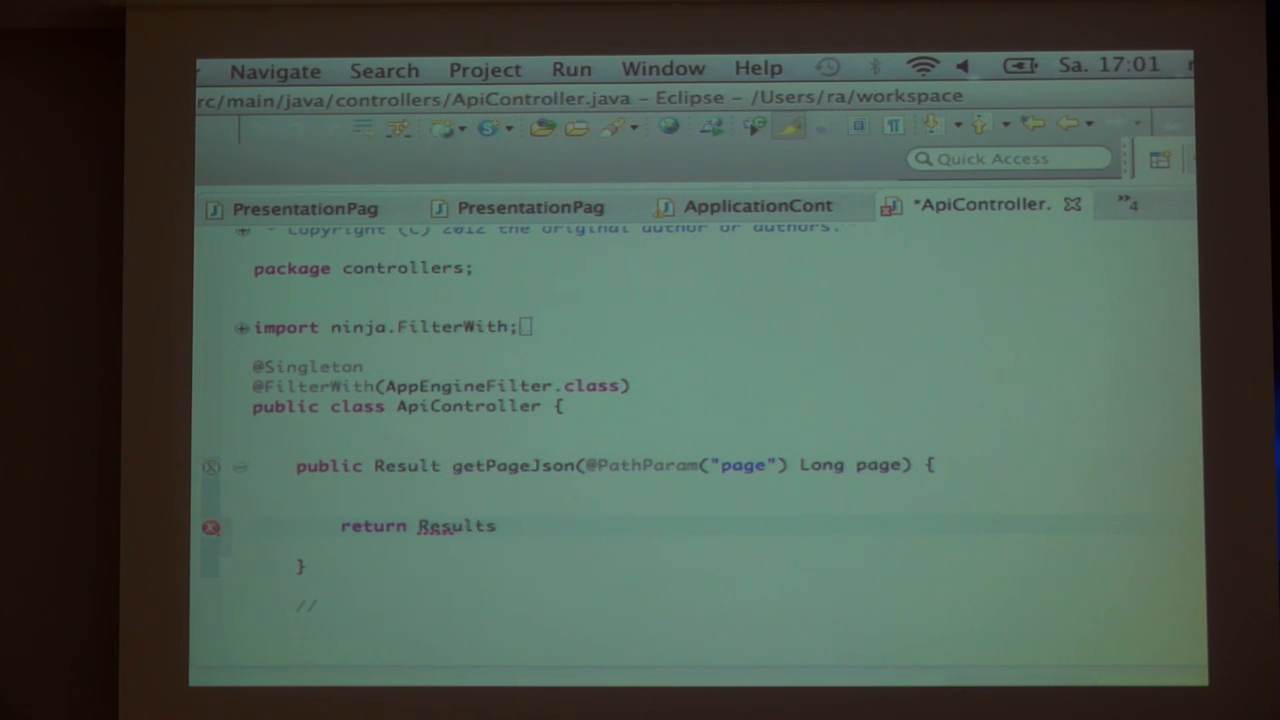
type(".html();")
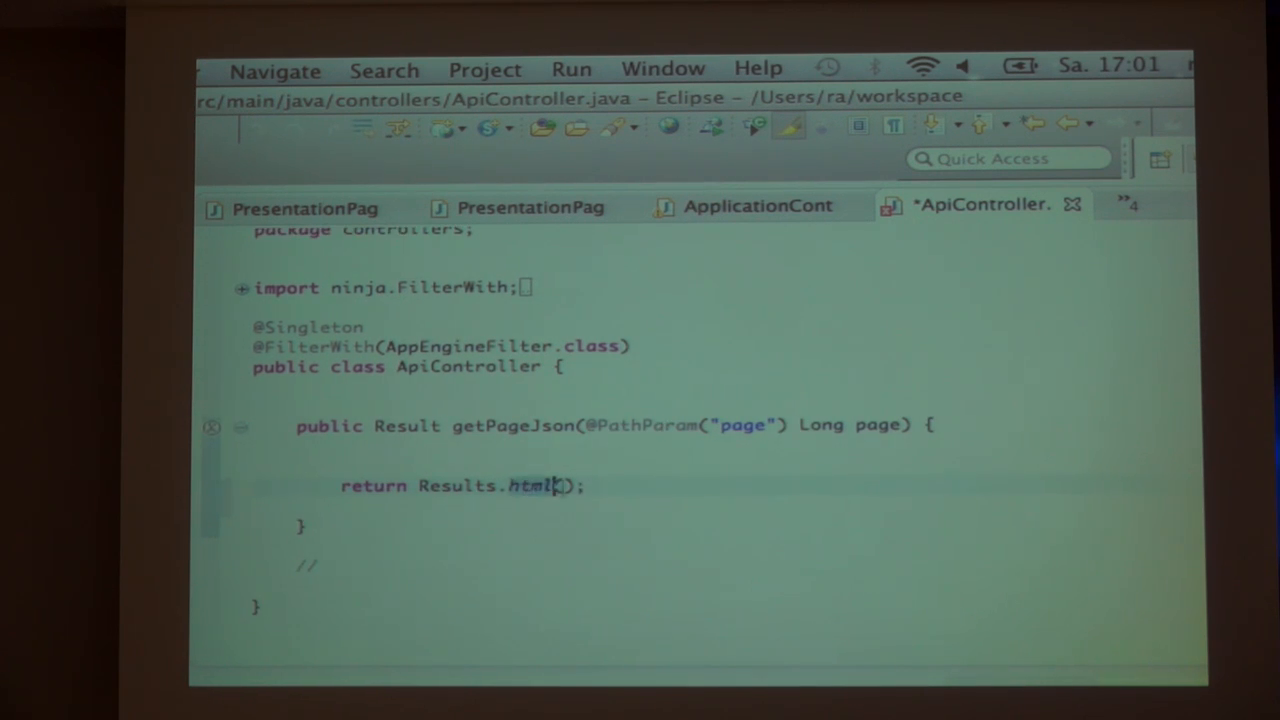
type("json")
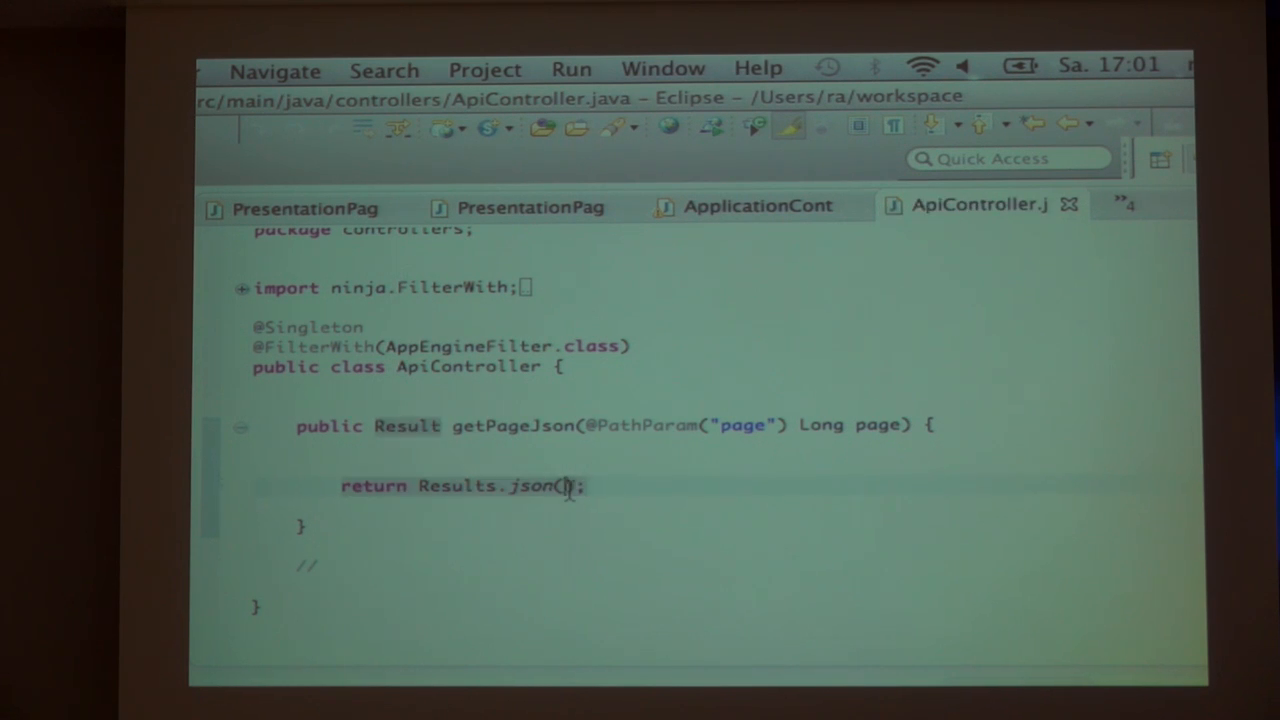
type("new String(\"boooooo!")
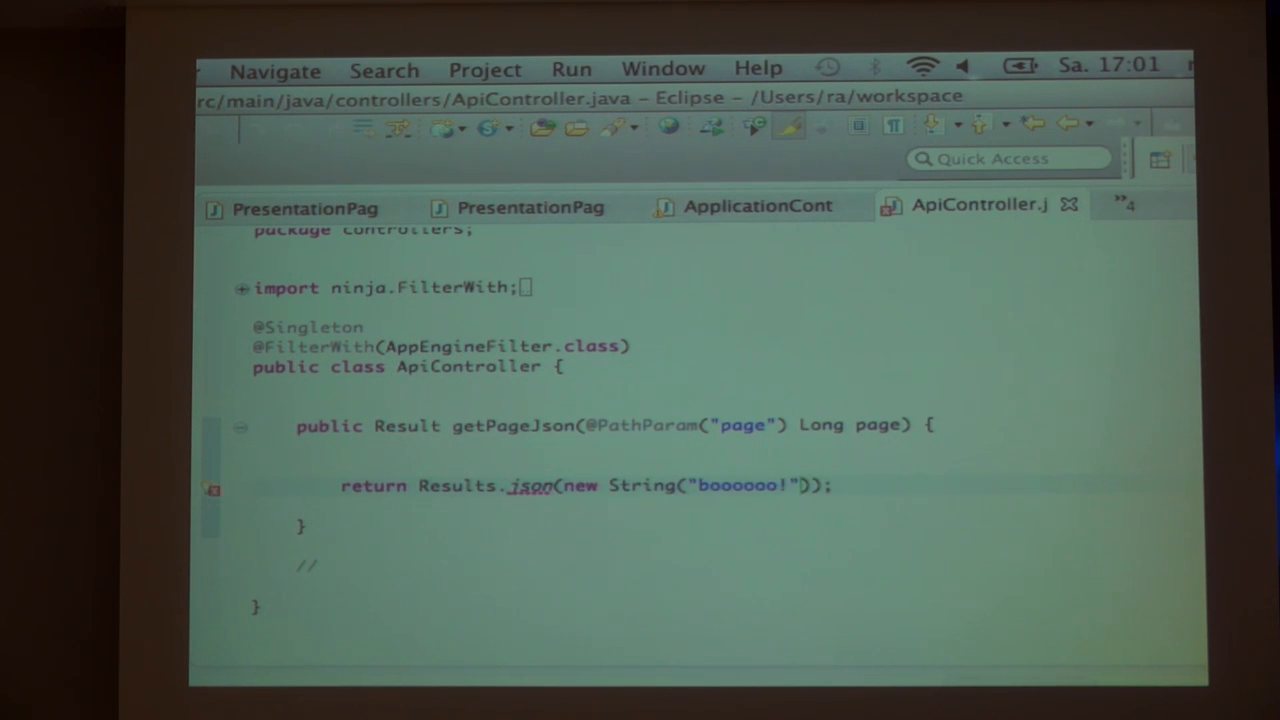
mouse_move(890, 532)
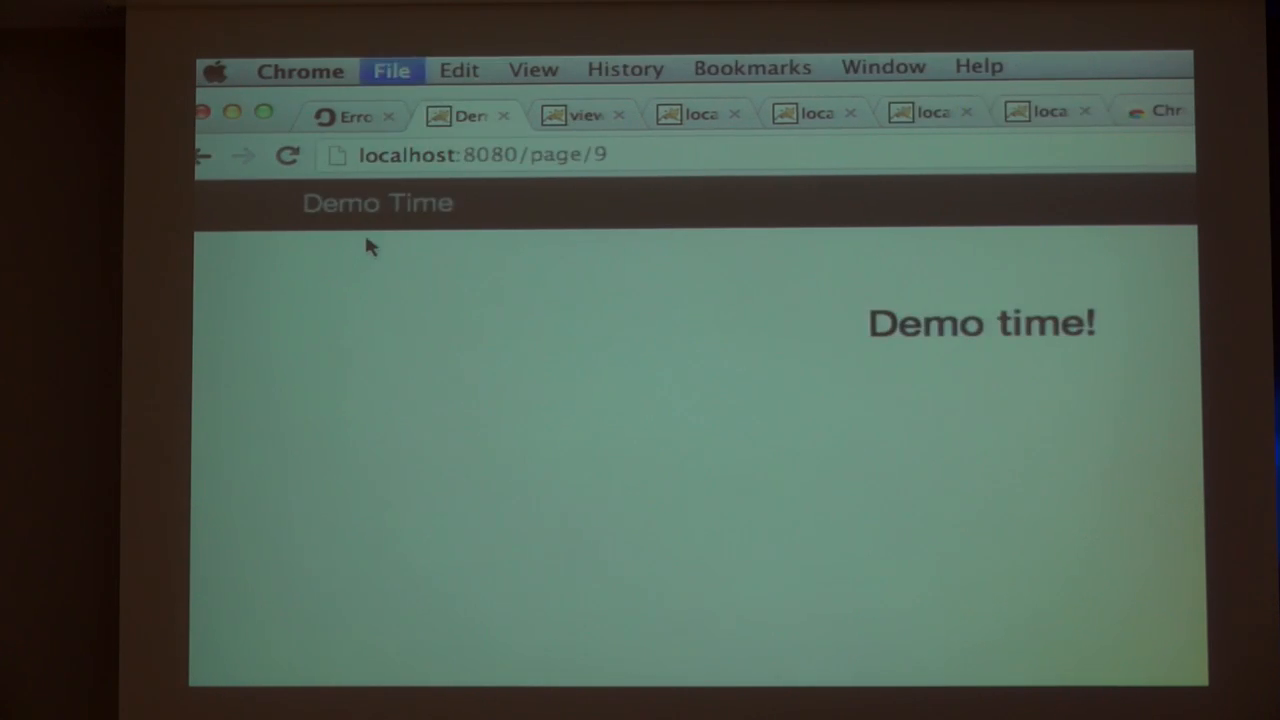
Draft the localhost /api/page/.json address in the Chrome omnibox, dropping the {page} placeholder.
type("/api/page/{page}.json")
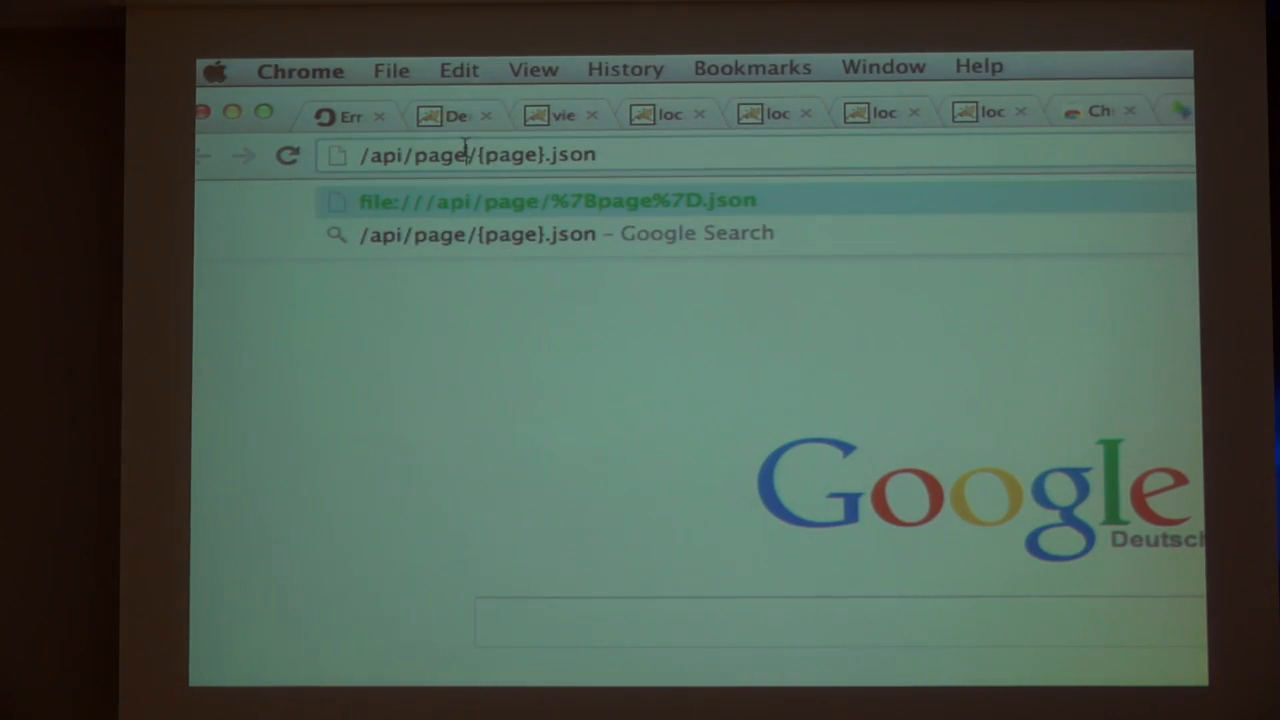
key("Backspace")
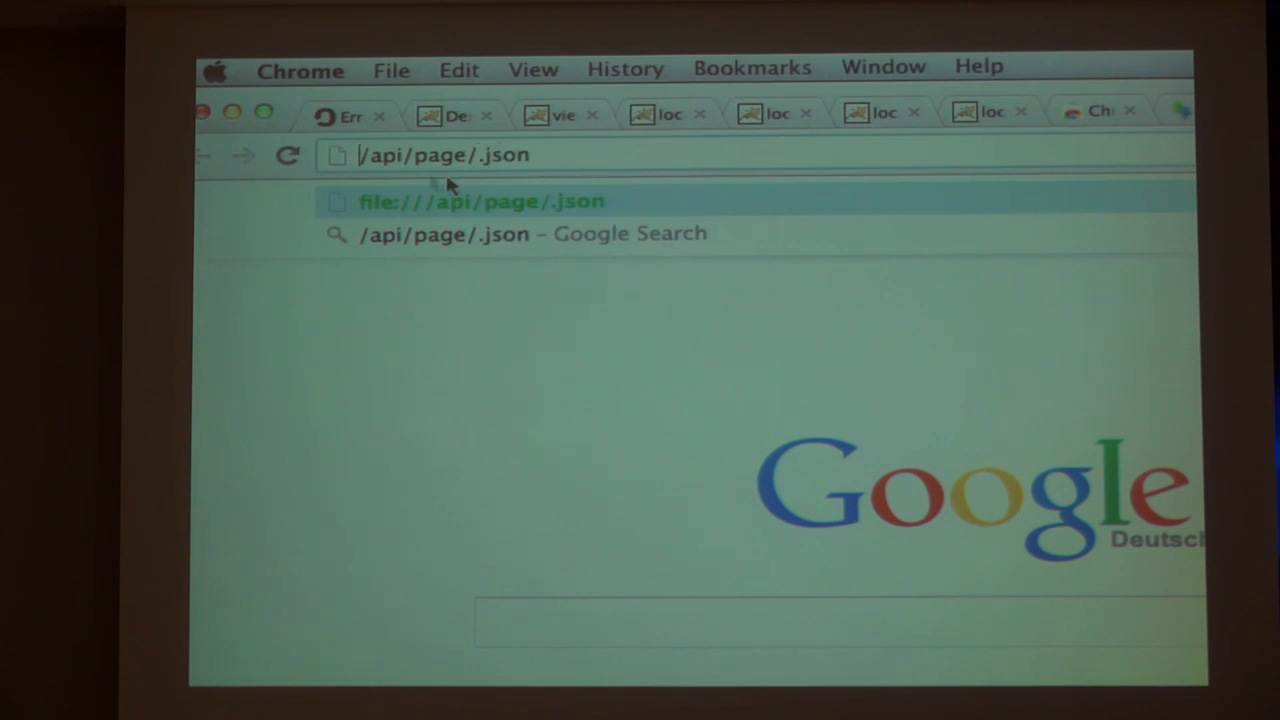
type("localhost:88080")
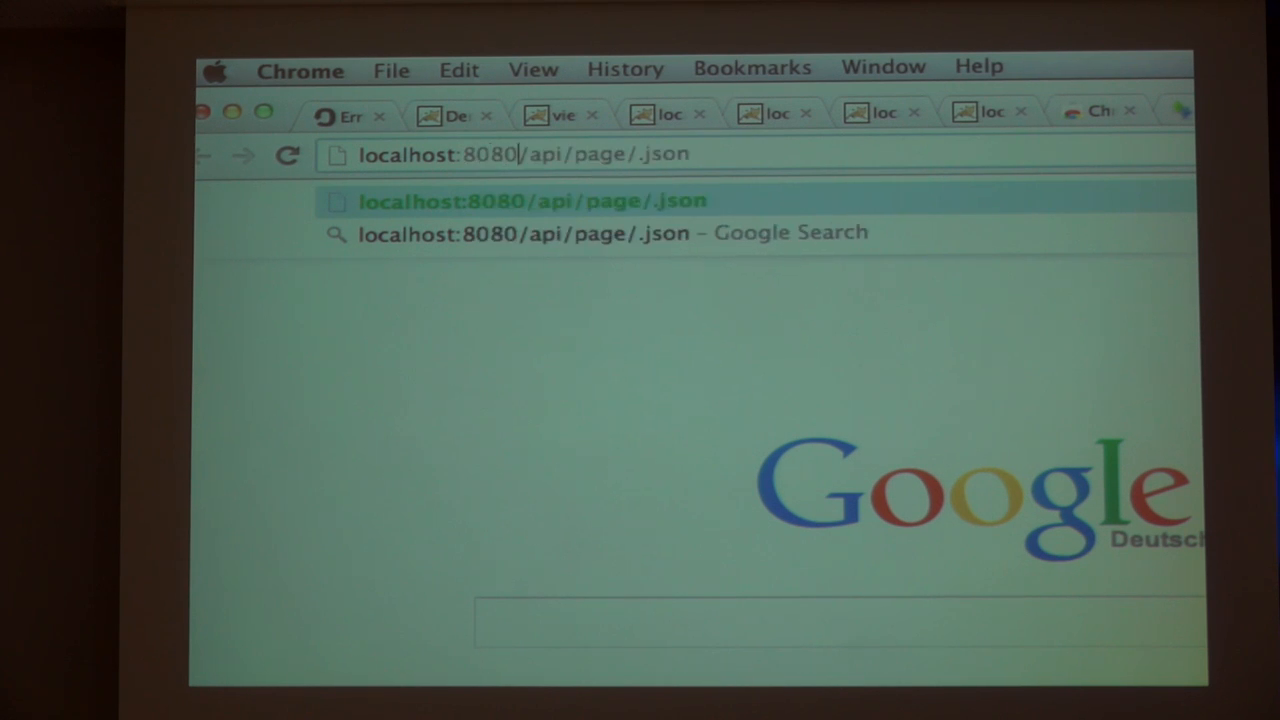
right_click(700, 160)
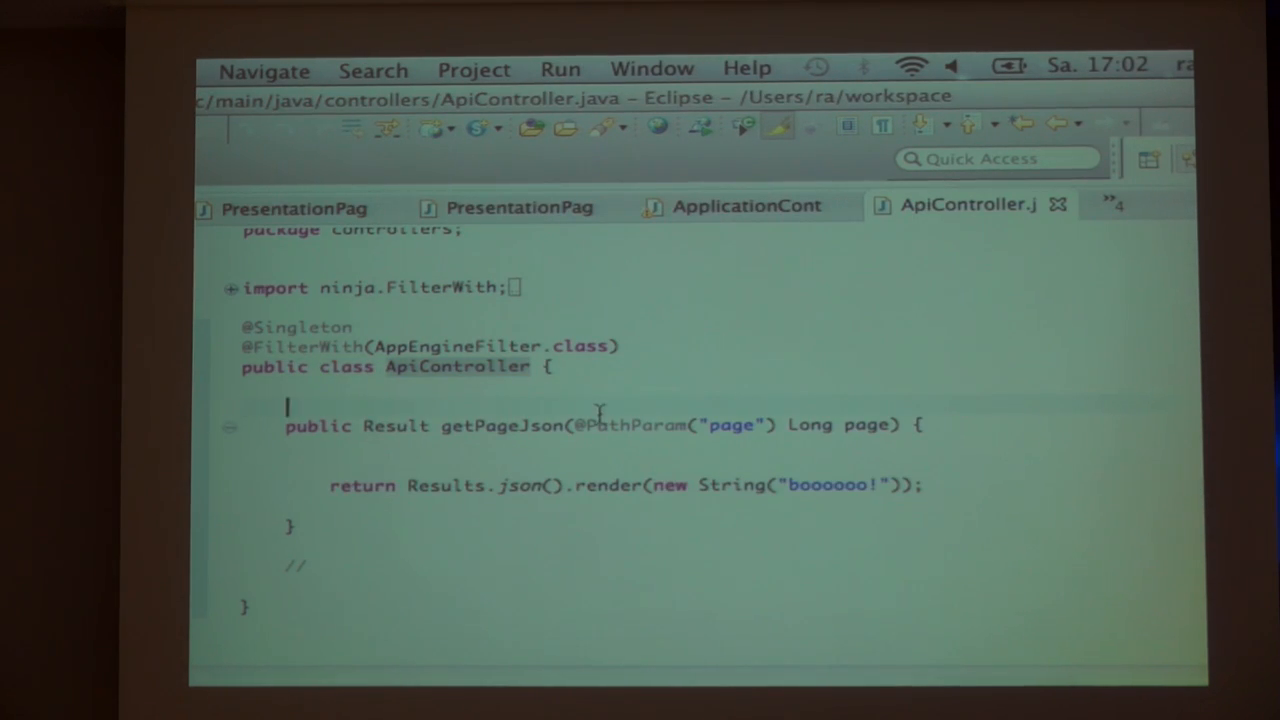
type("@Inject")
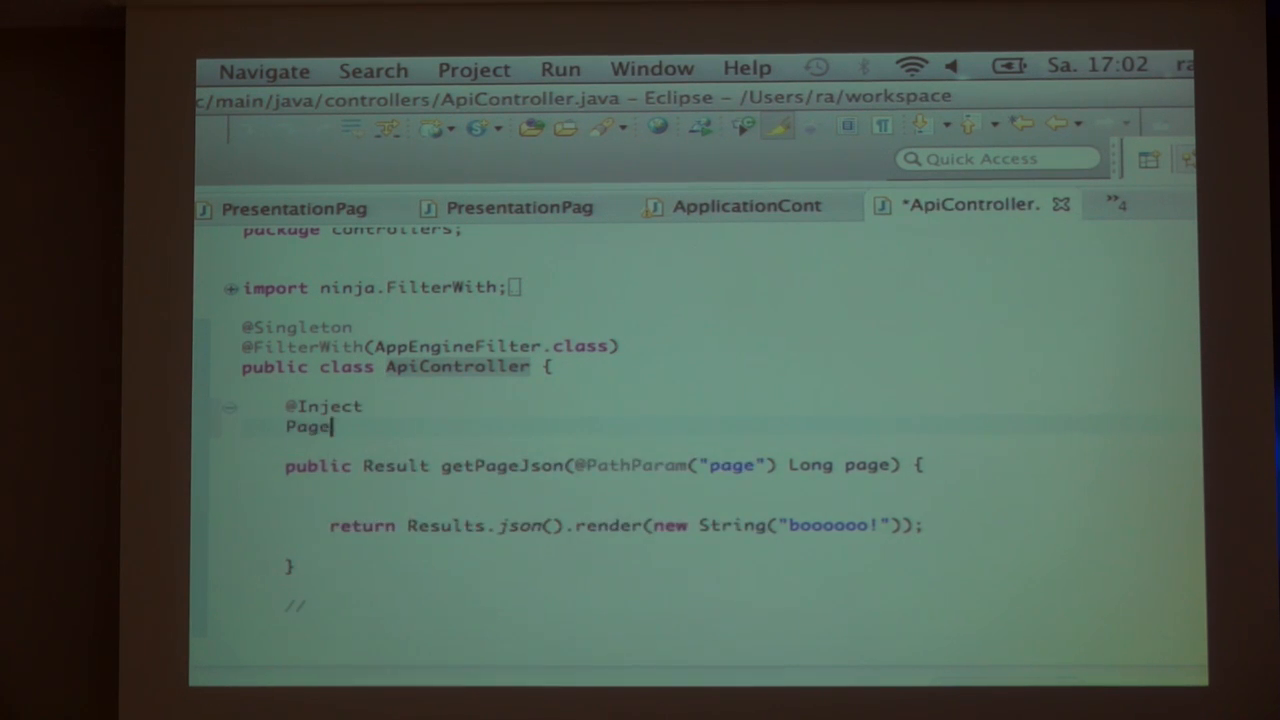
key("ctrl+space")
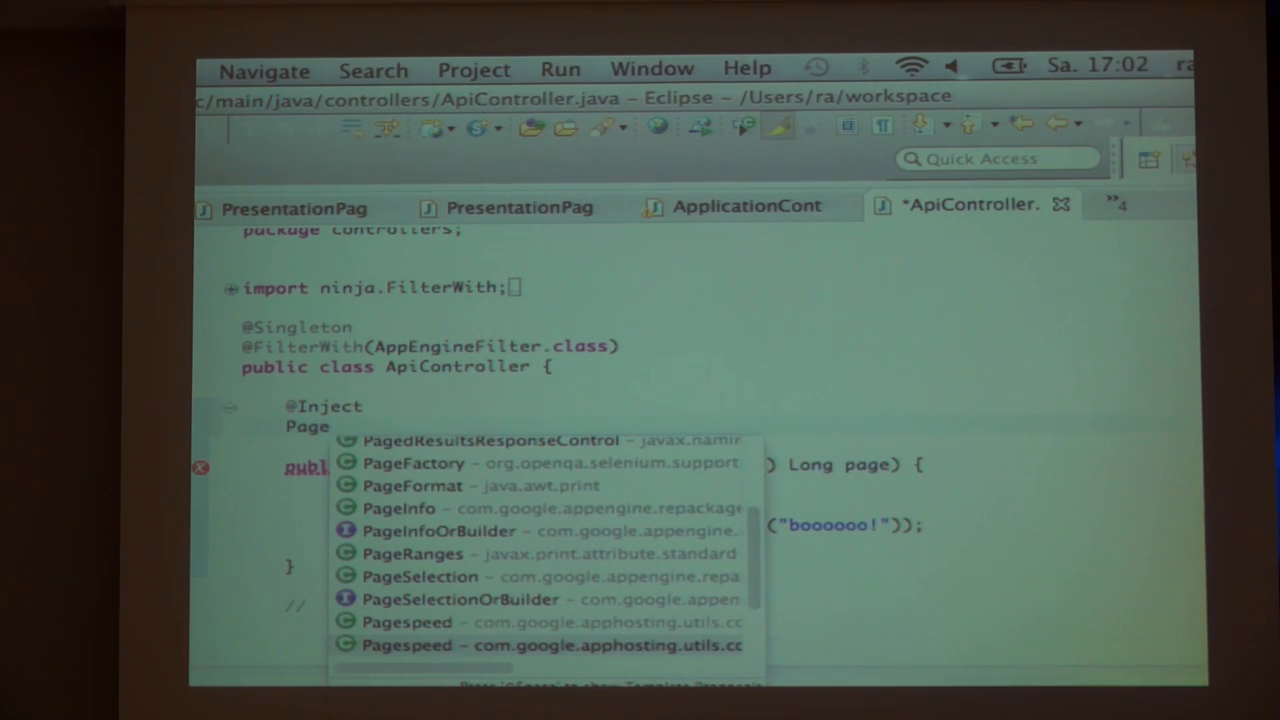
type("Present")
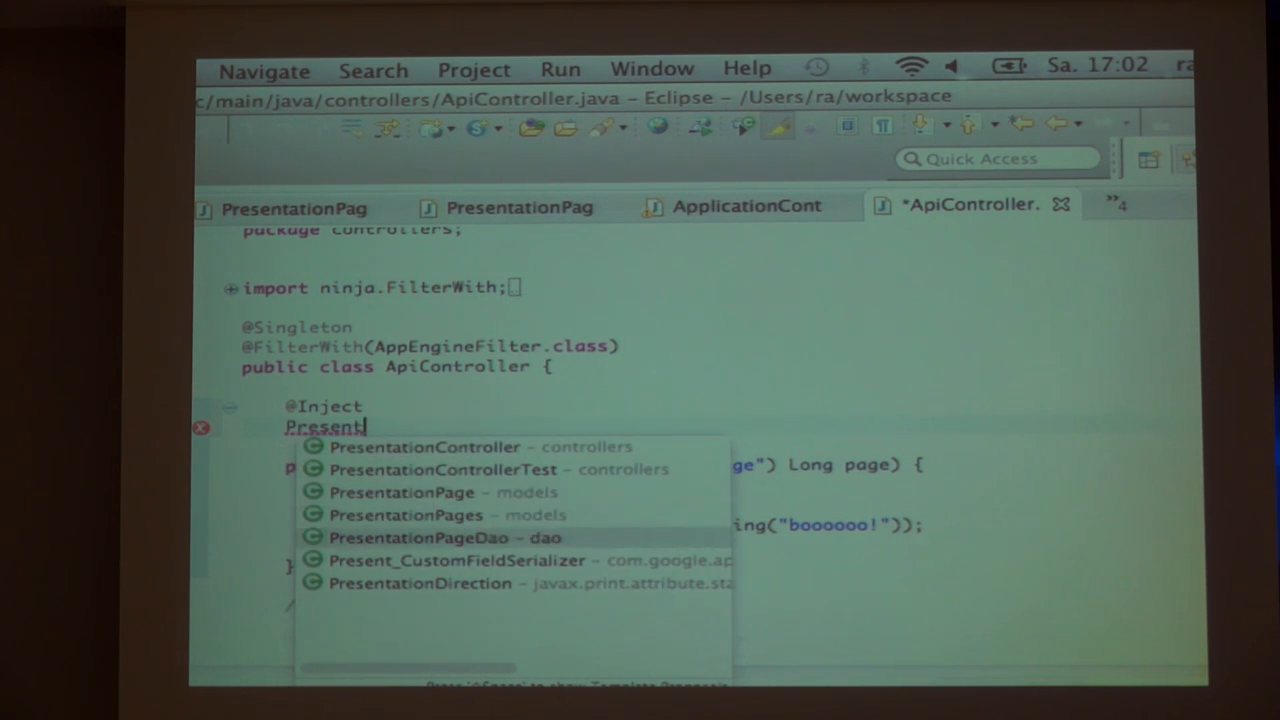
left_click(436, 536)
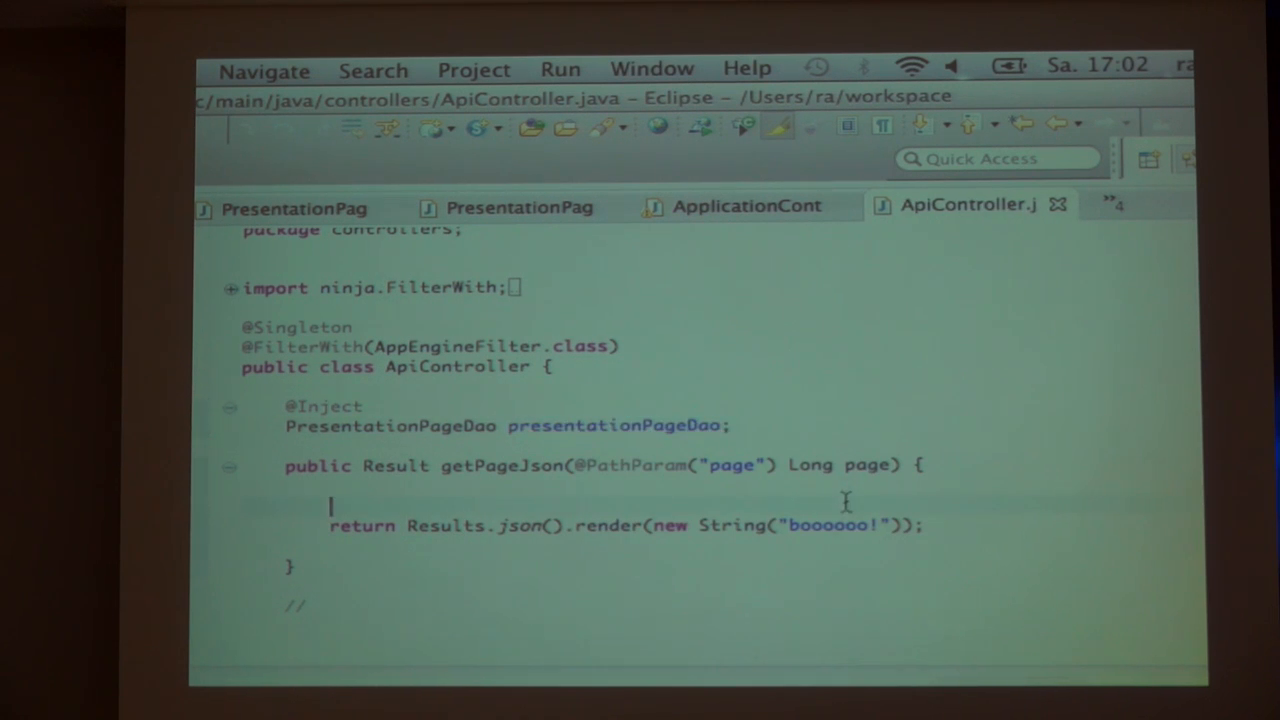
Declare PresentationPage presentationPage = presentationPageDao.getPresentationPage(page) in getPageJson.
type("PresentationPage presentationPage")
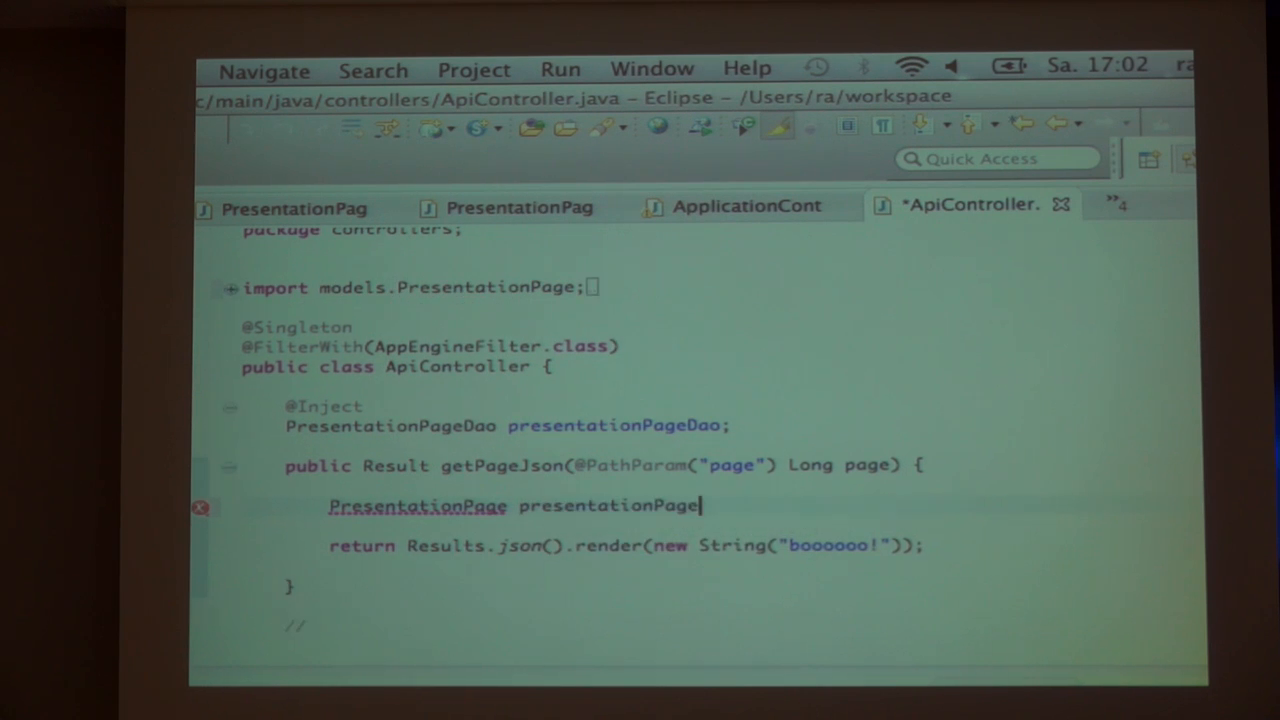
type("= presen")
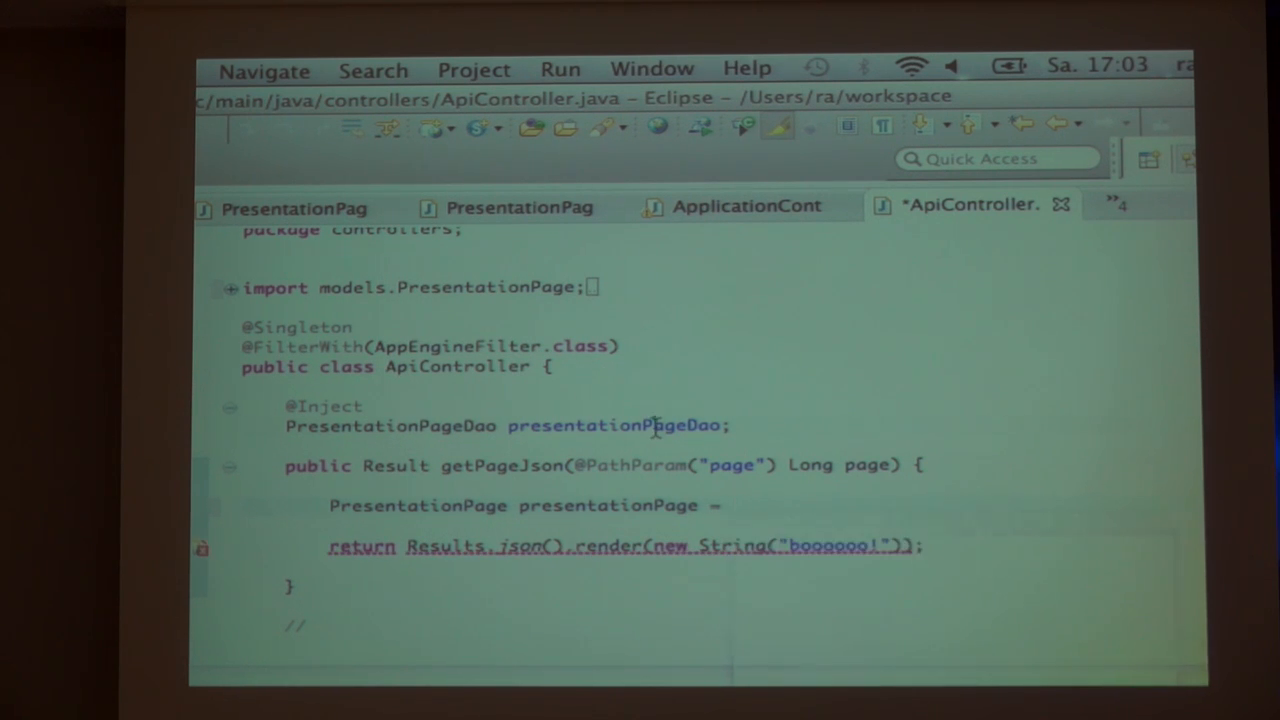
type("presentationPageDao.getPresentationPage(page);")
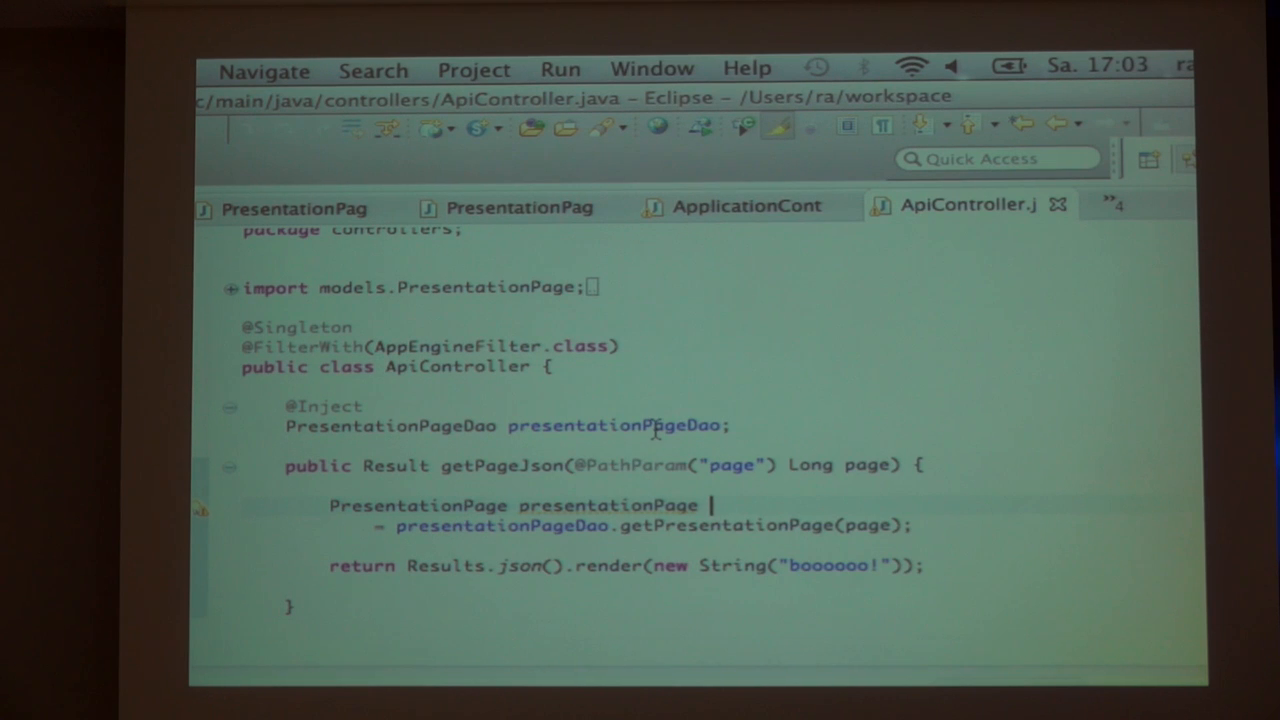
mouse_move(478, 418)
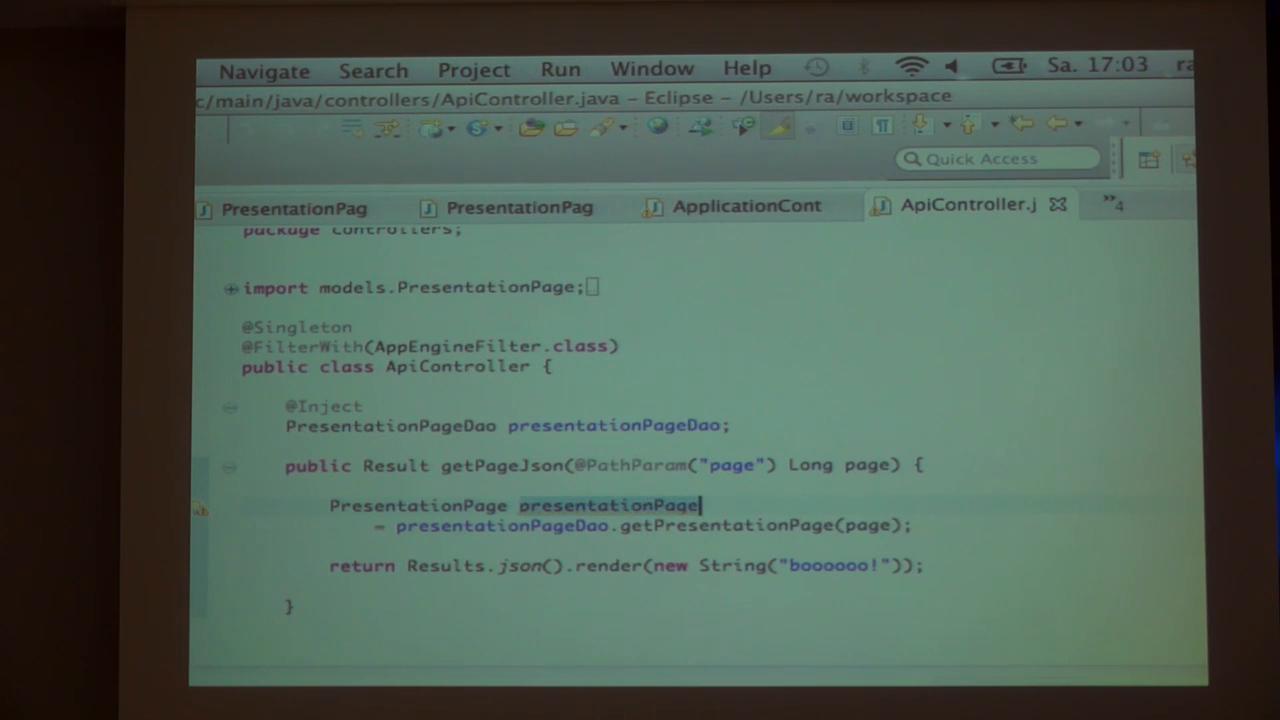
left_click(736, 564)
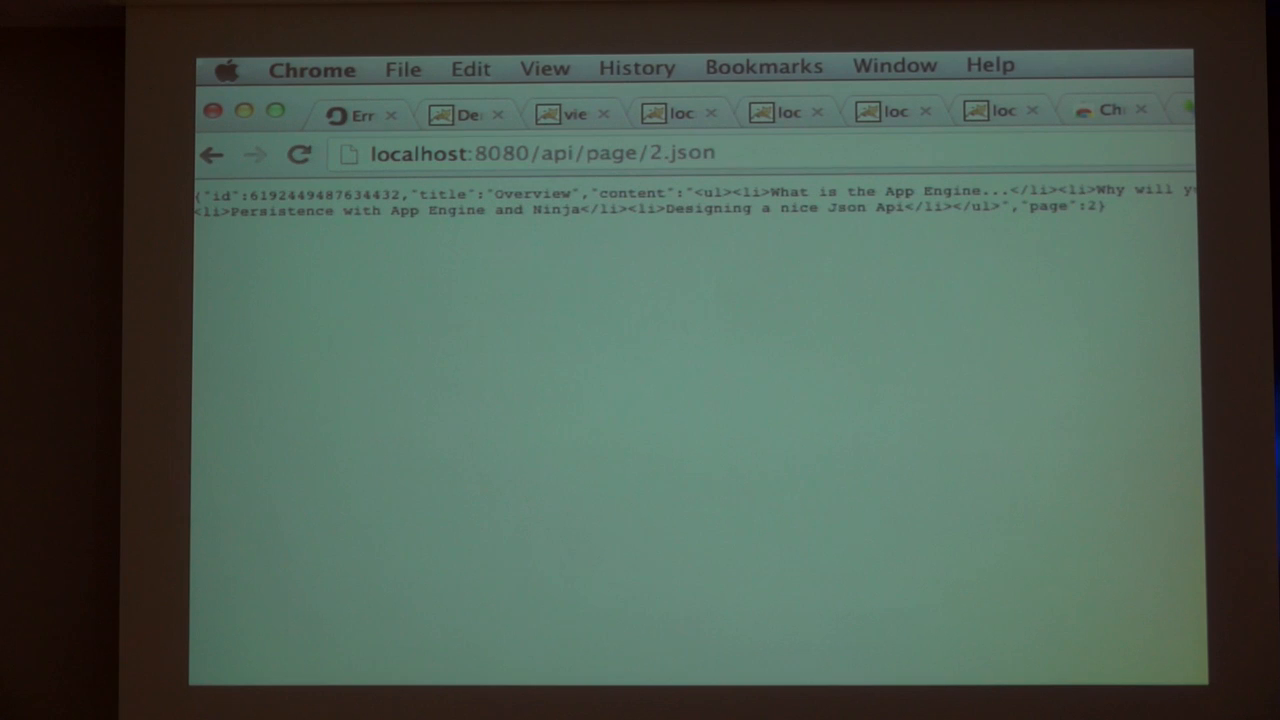
Change the API URL from page/2.json to page/3.json to load the third slide.
left_click(664, 152)
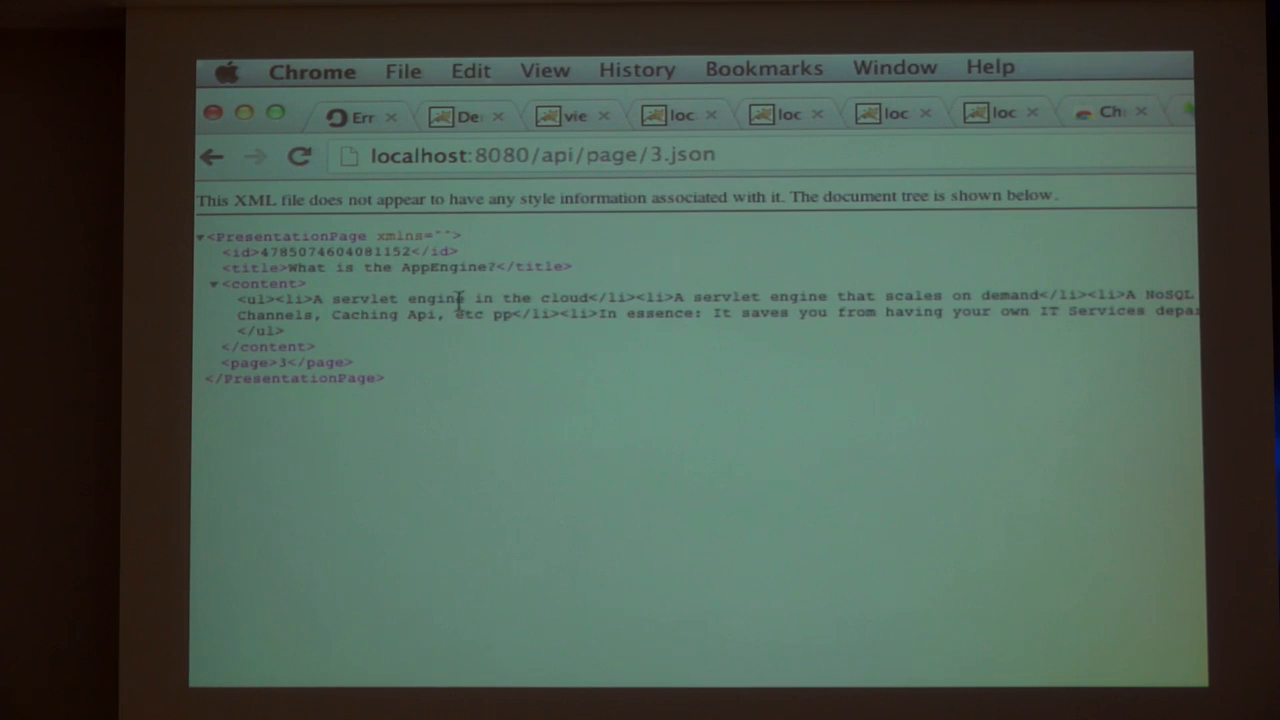
mouse_move(536, 376)
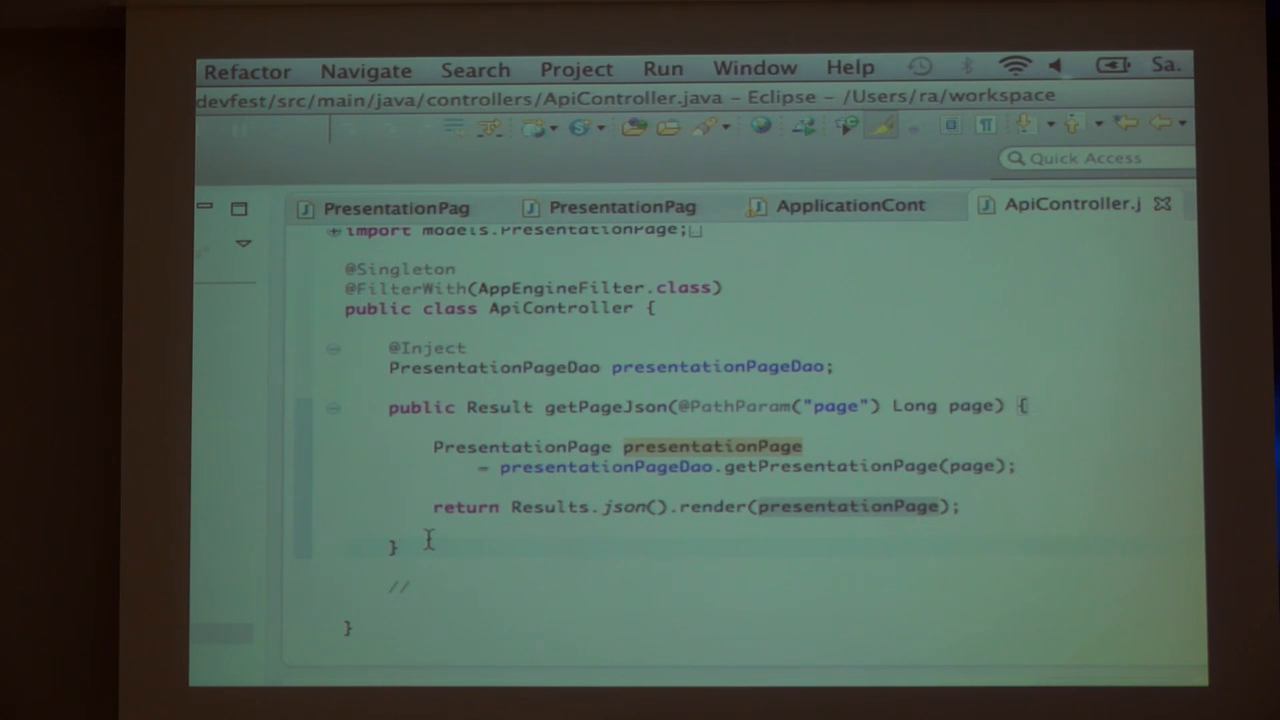
Position the cursor below getPageJson to start a new method.
left_click(398, 544)
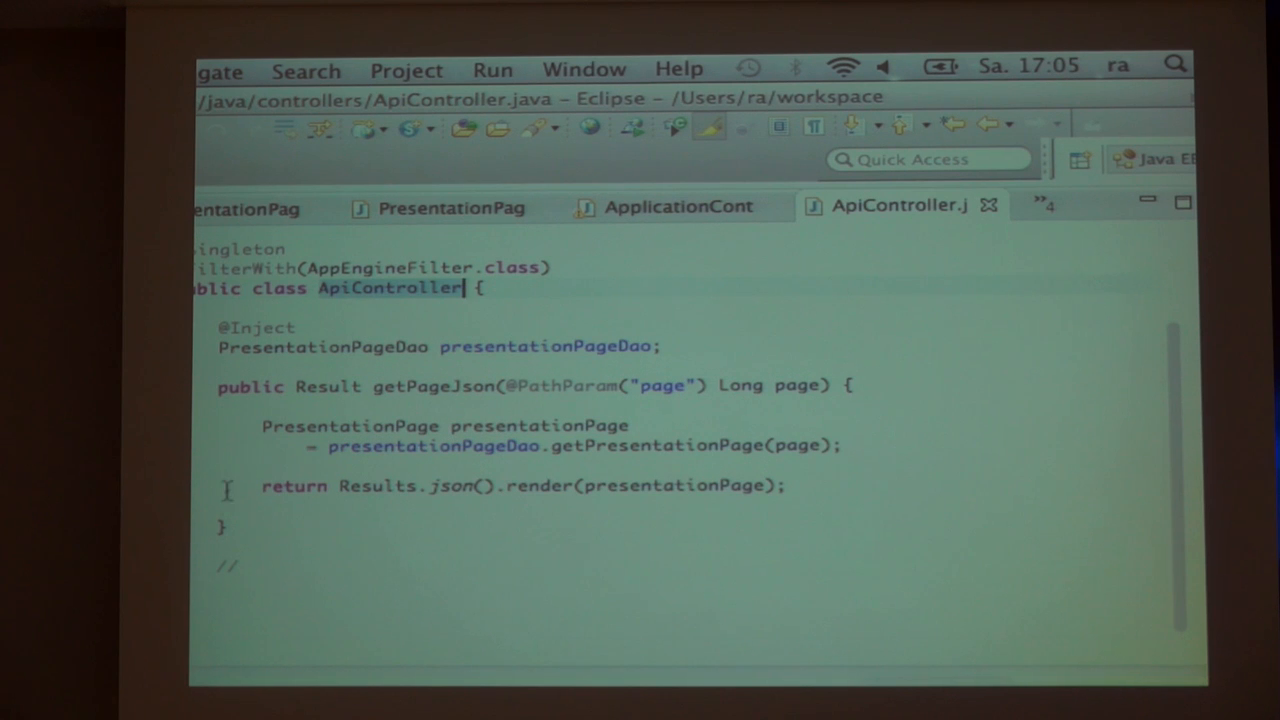
Declare public Result putPageJson(PresentationPage presentationPage) below getPageJson.
type("publci")
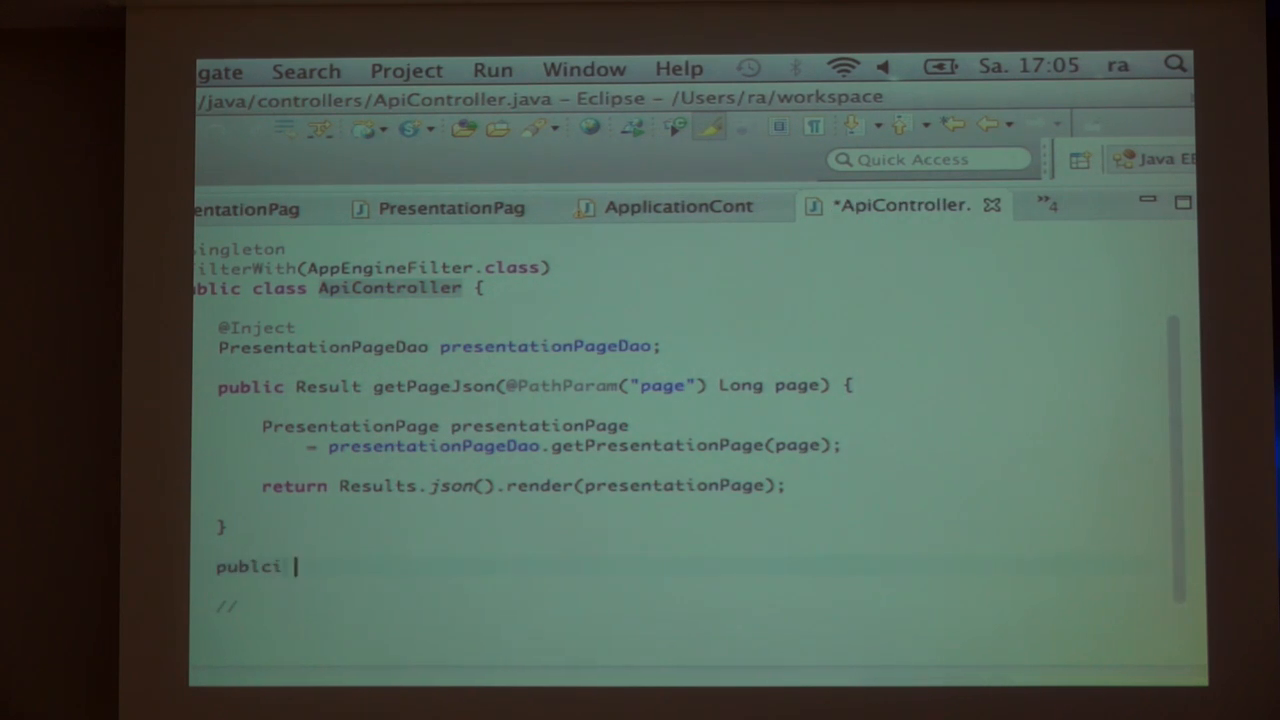
type("Resutl")
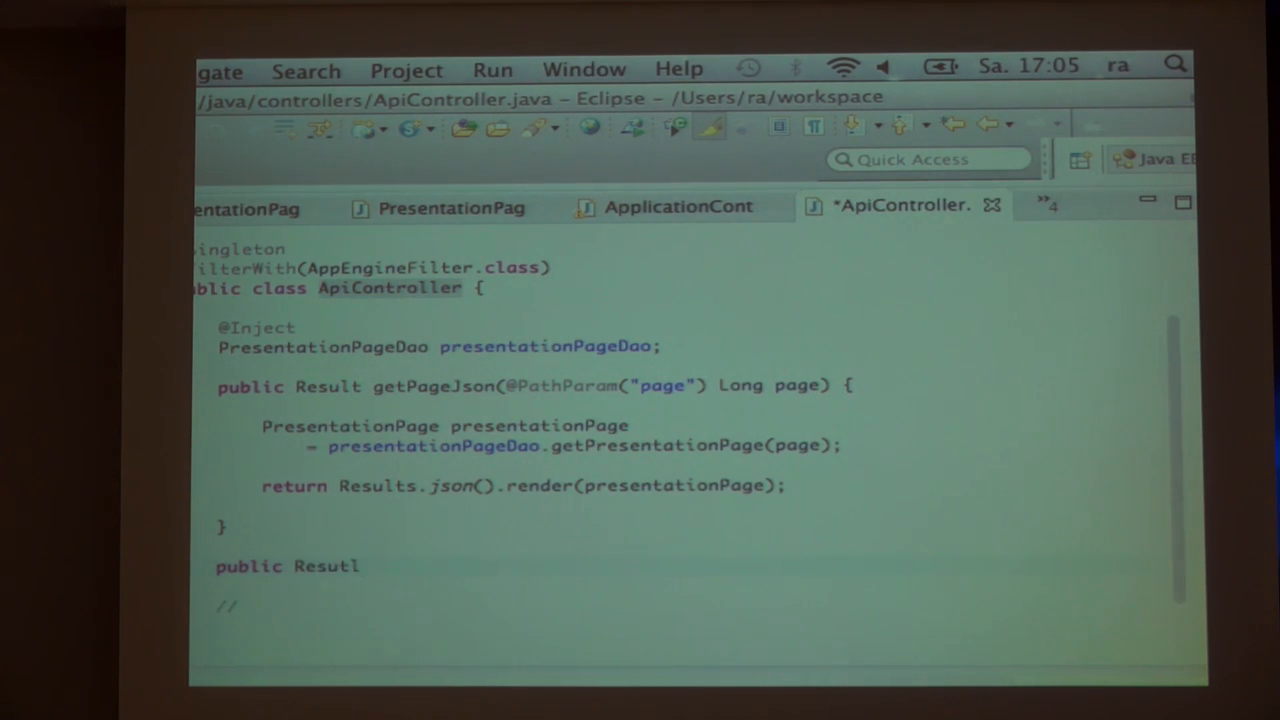
type("putPageJson() {")
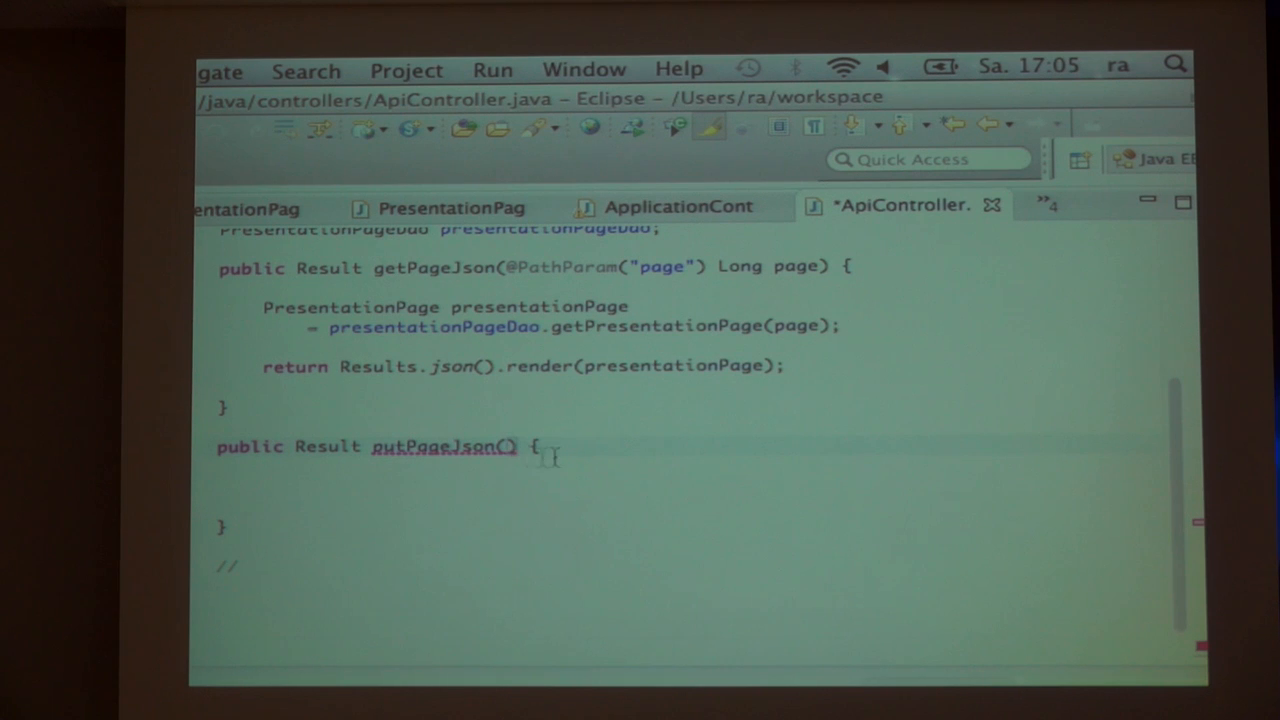
mouse_move(618, 456)
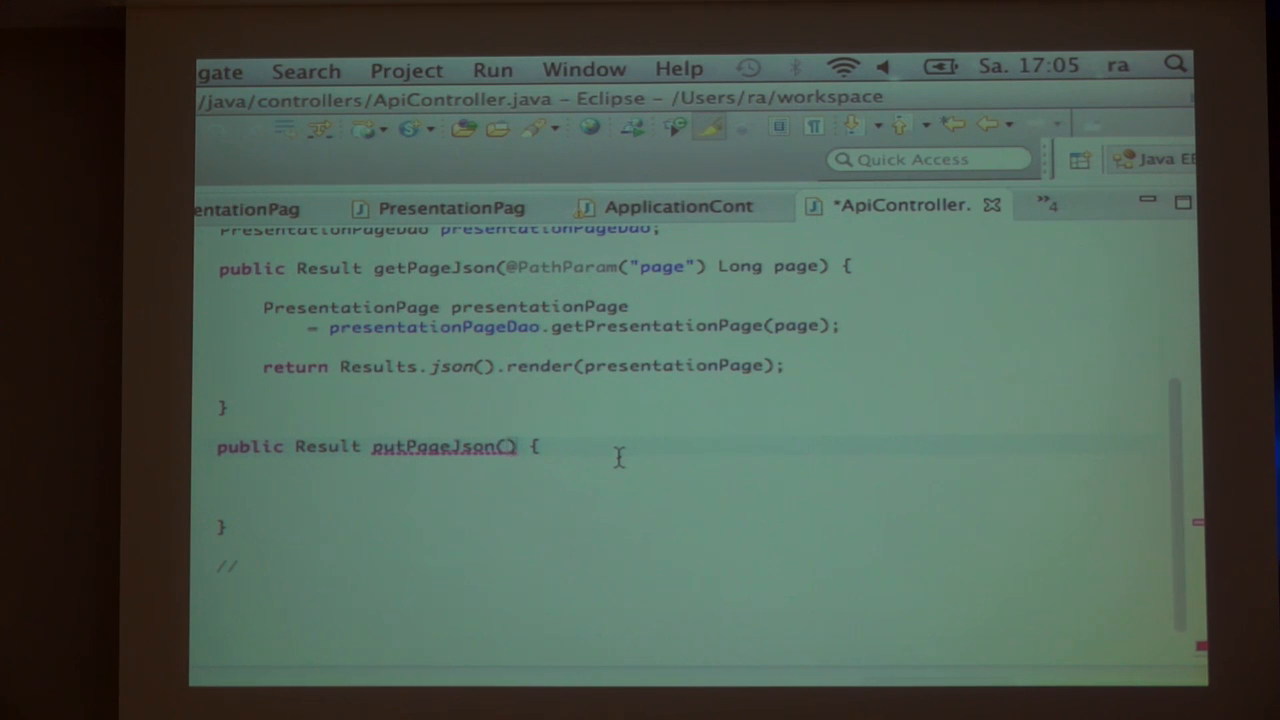
type("P")
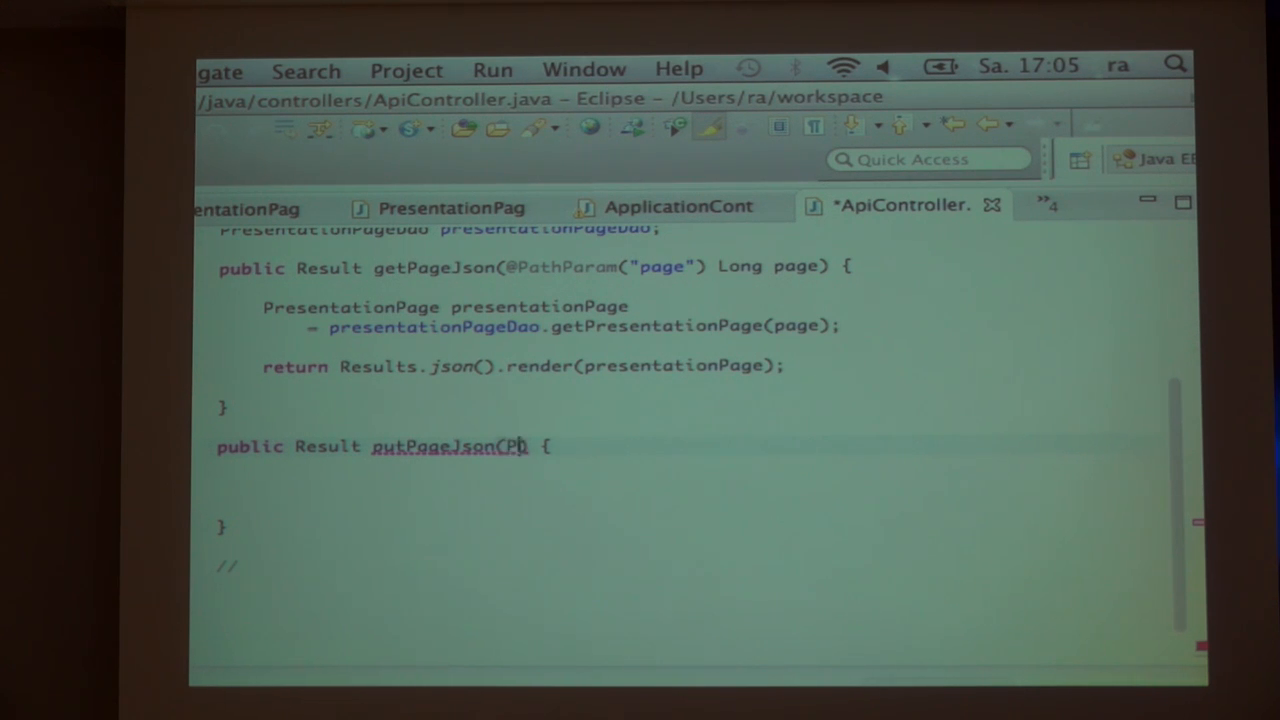
type("PresentationPage")
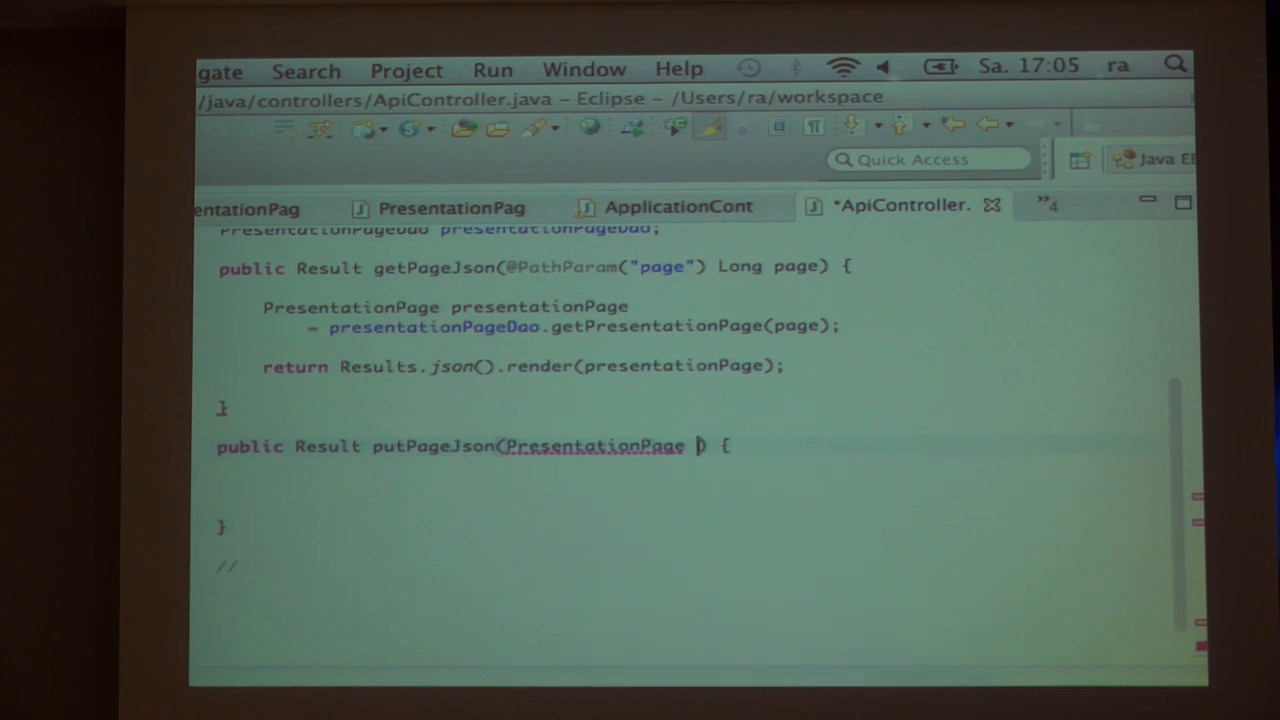
type("presentationPage")
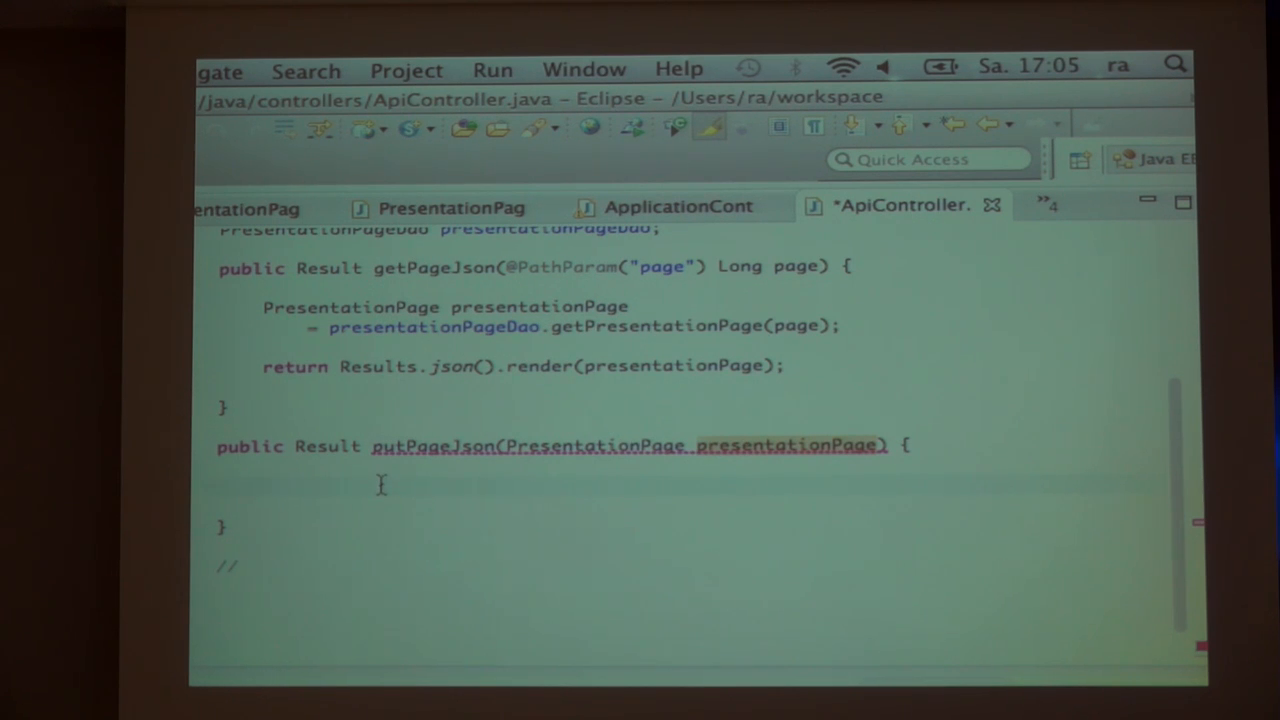
Store the page via presentationPageDao.putPresentationPage, return Results.json().render(presentationPage), and save.
left_click(264, 486)
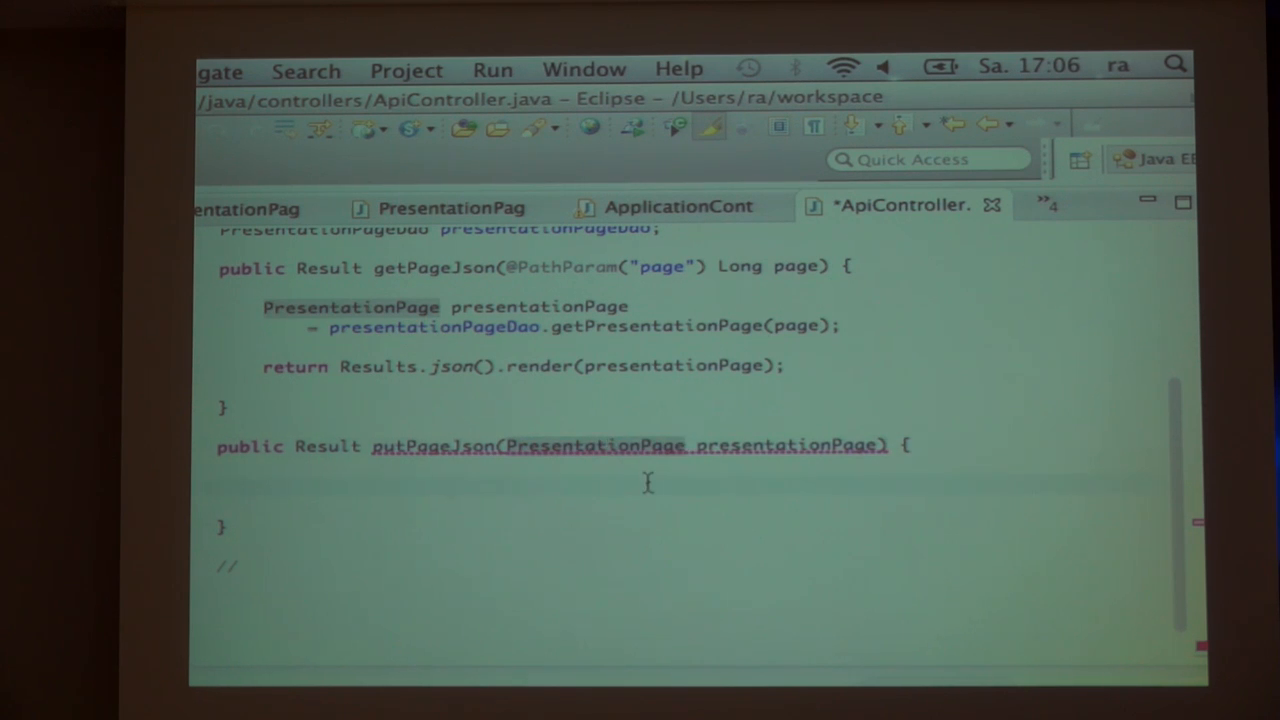
type("presentationPageDao.")
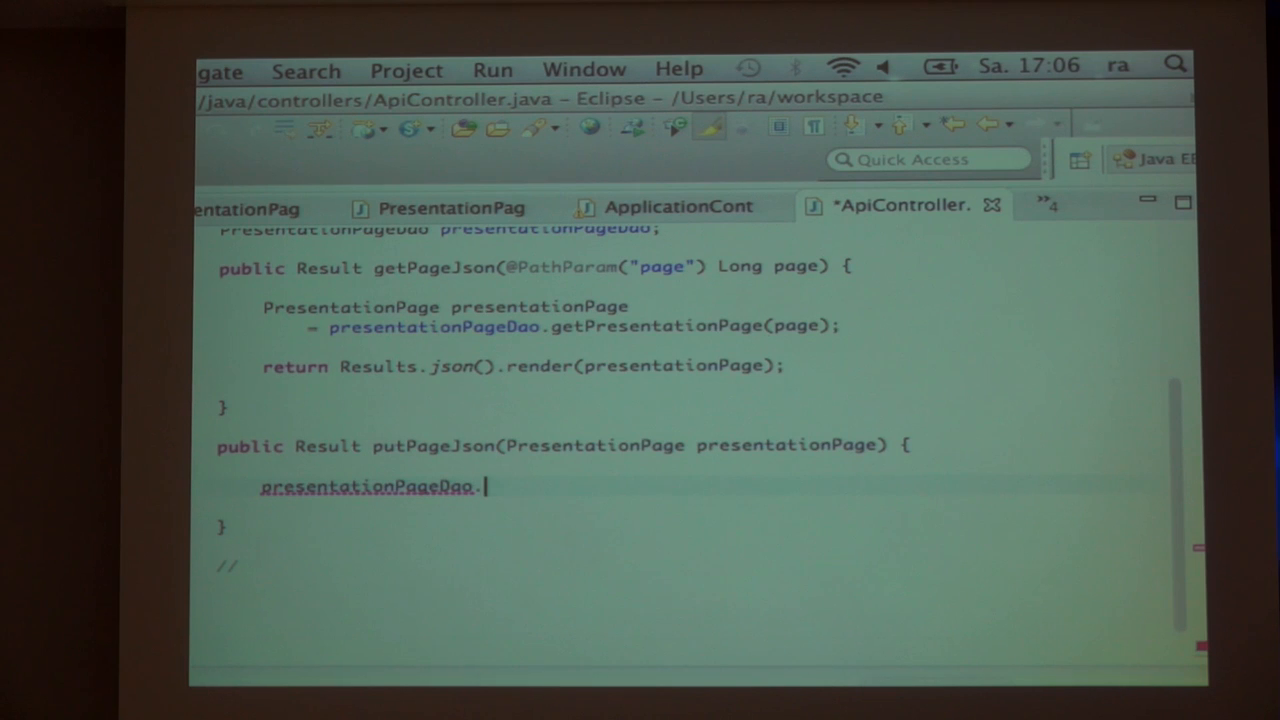
type("p")
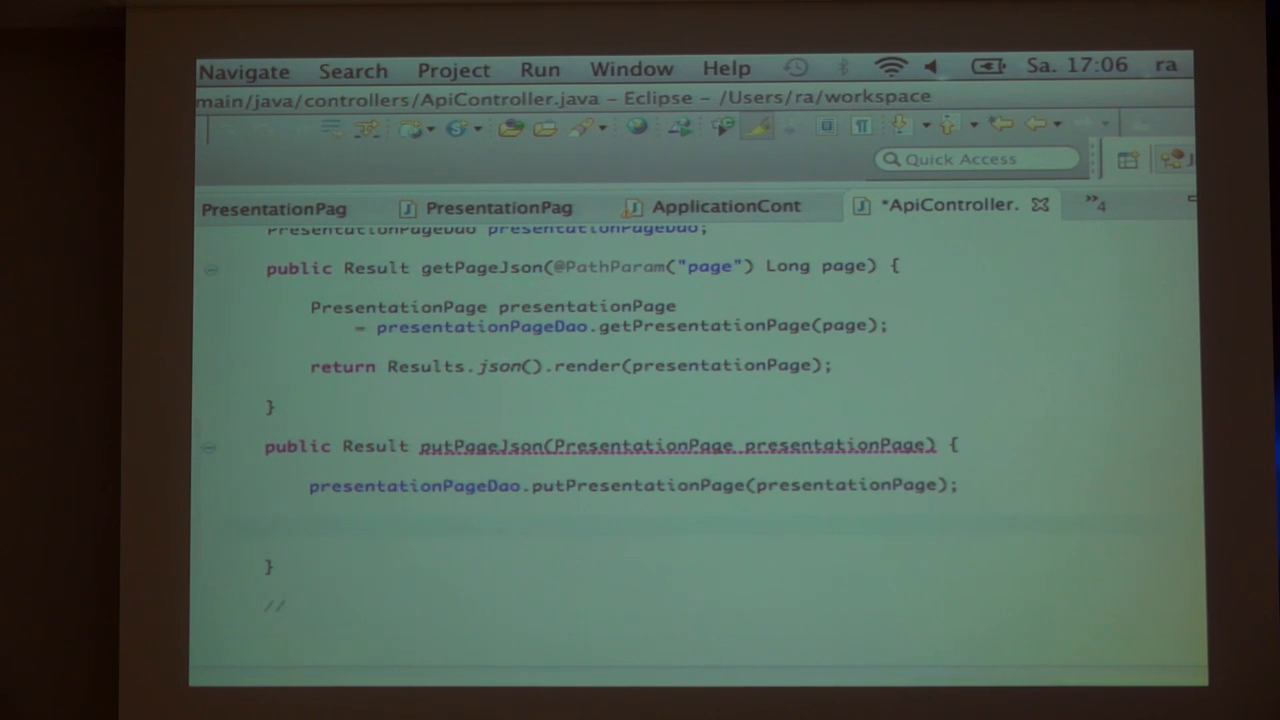
type("return")
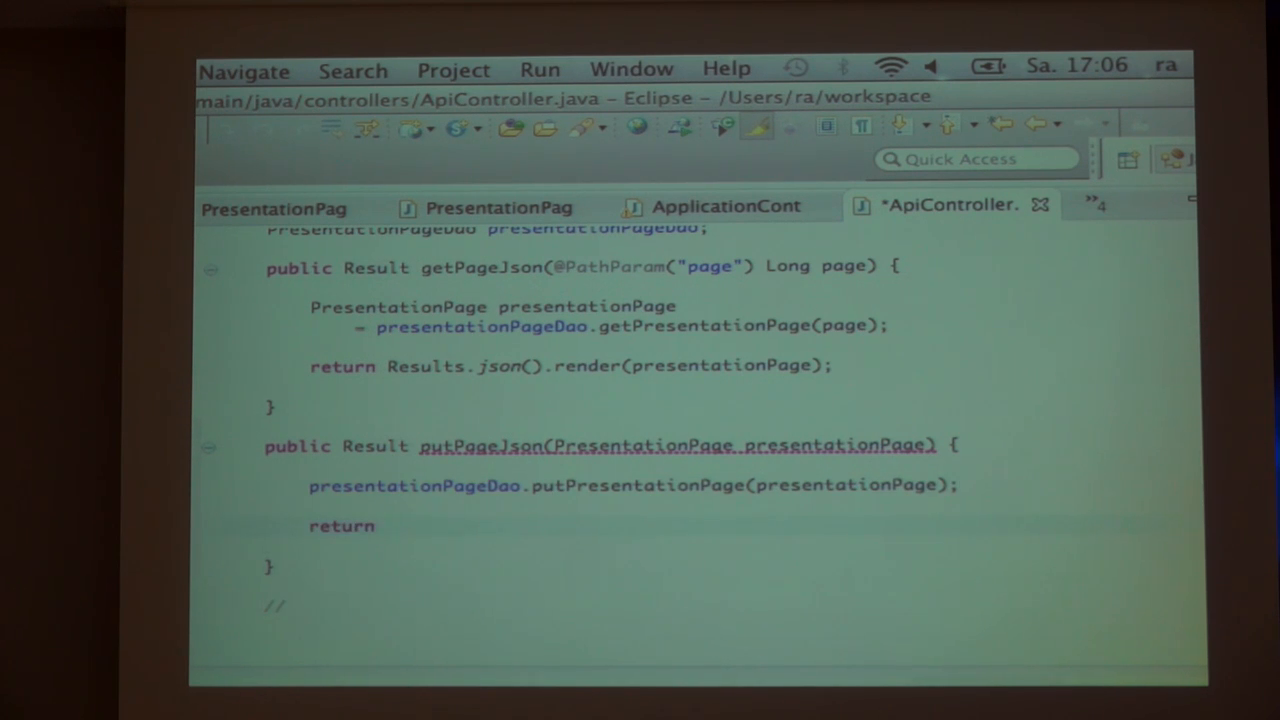
type("Results.json(")
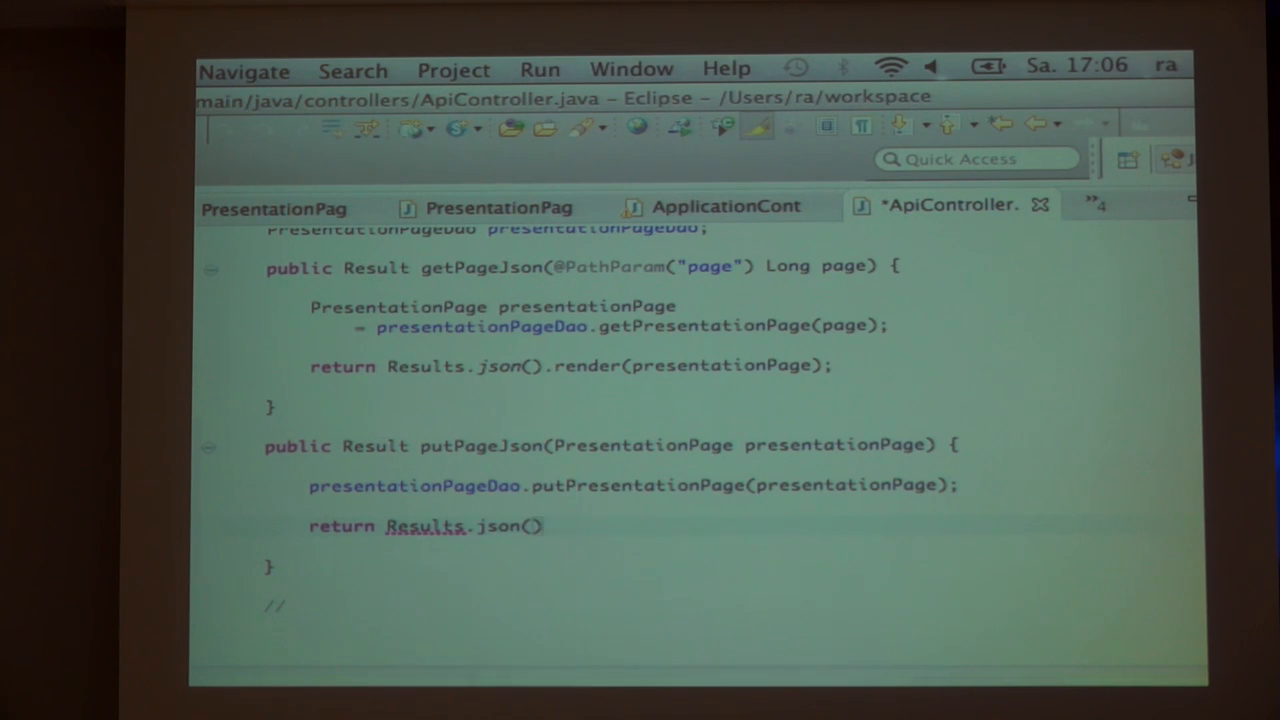
type(".renn")
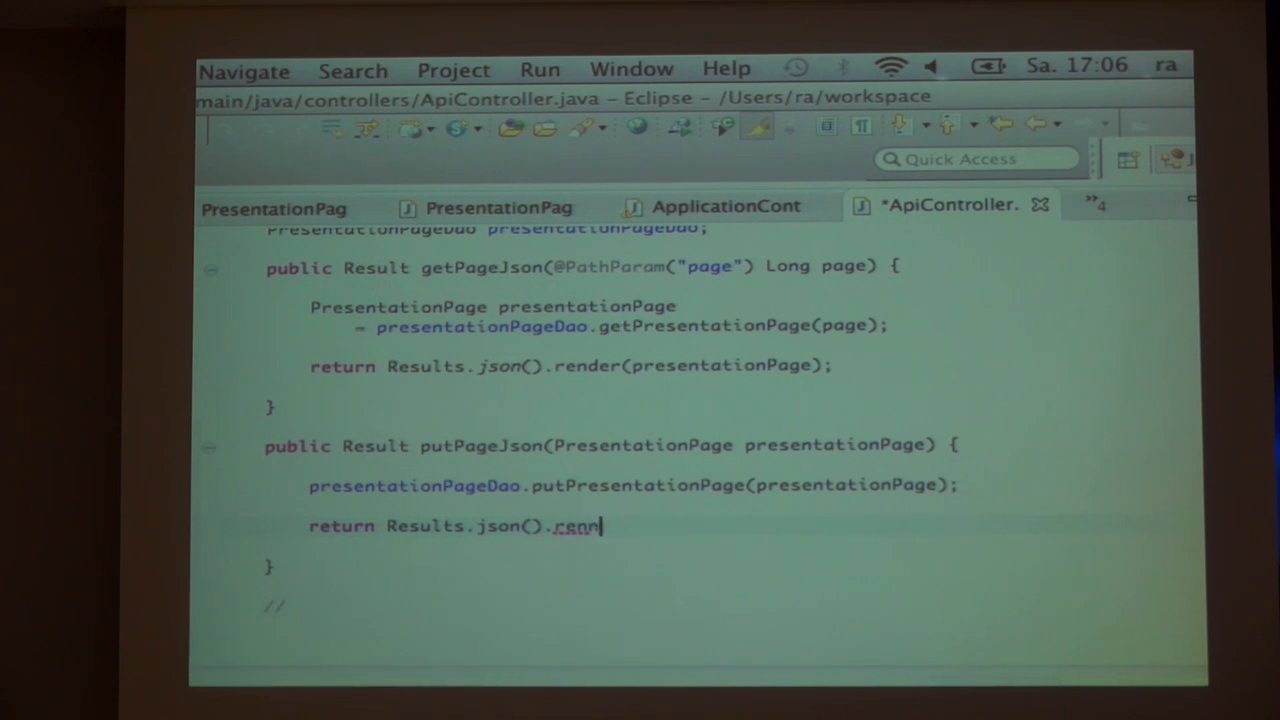
type("der(presentationPage);")
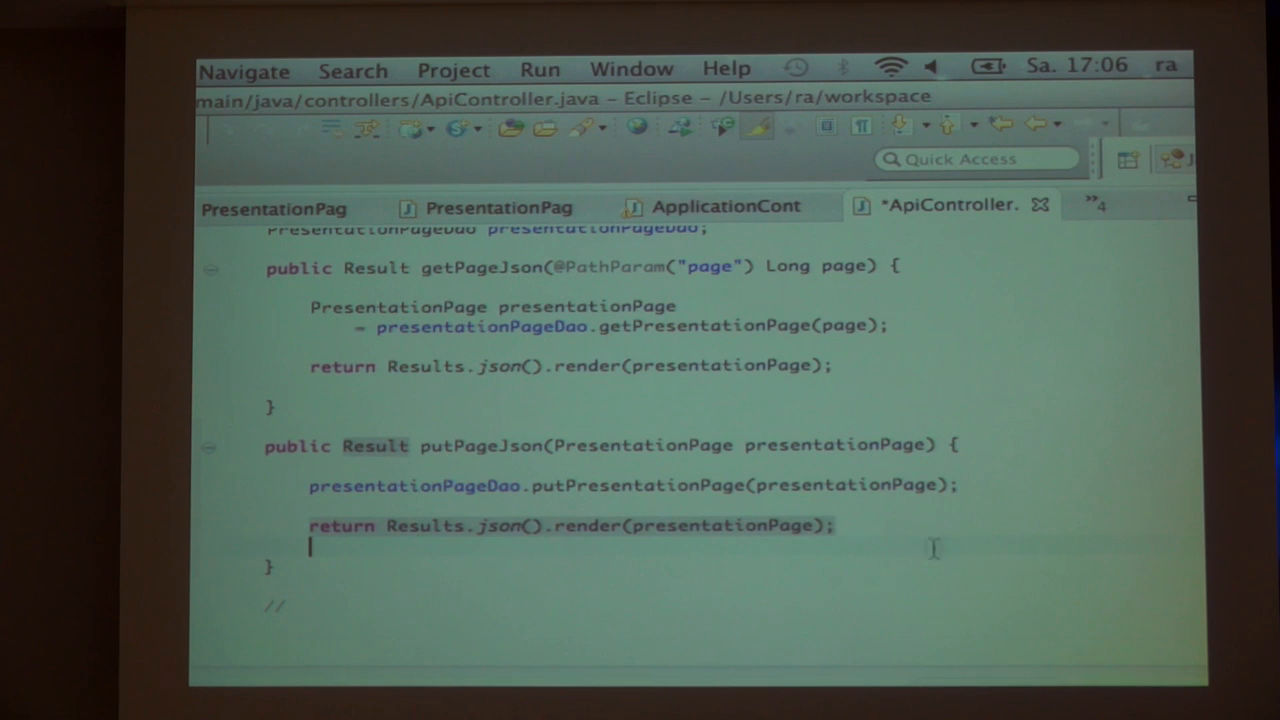
key("ctrl+s")
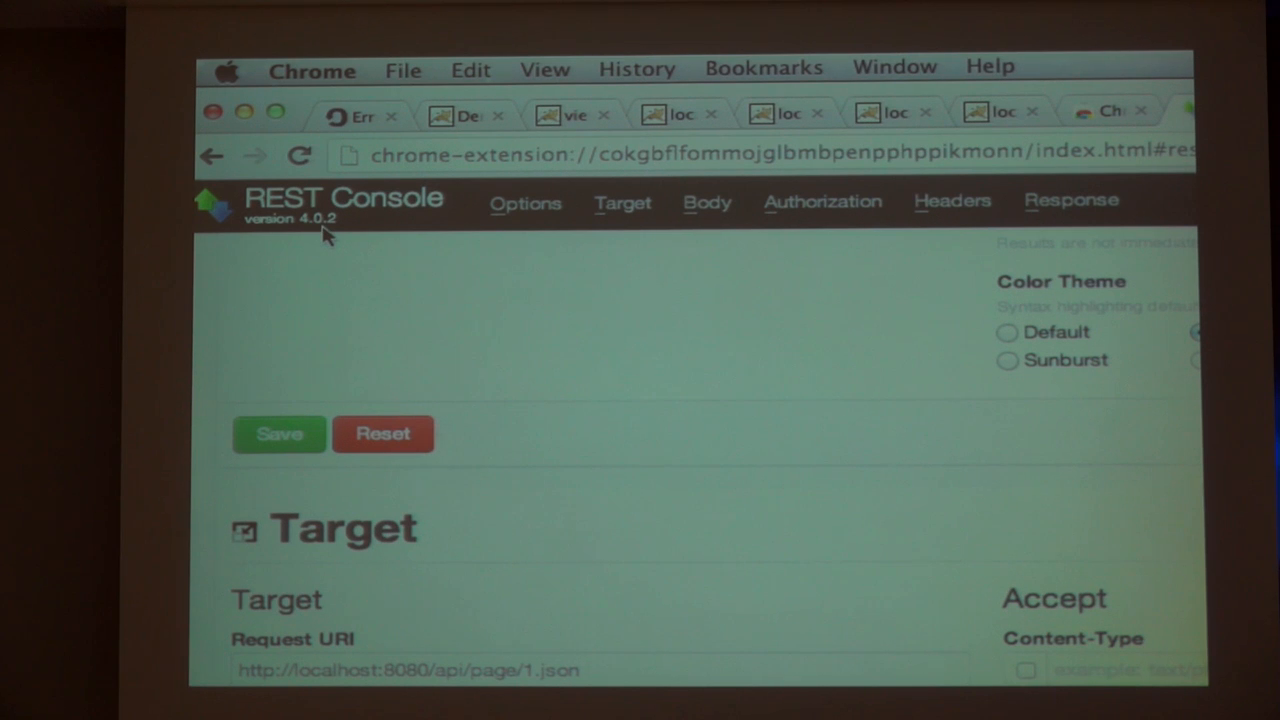
mouse_move(398, 348)
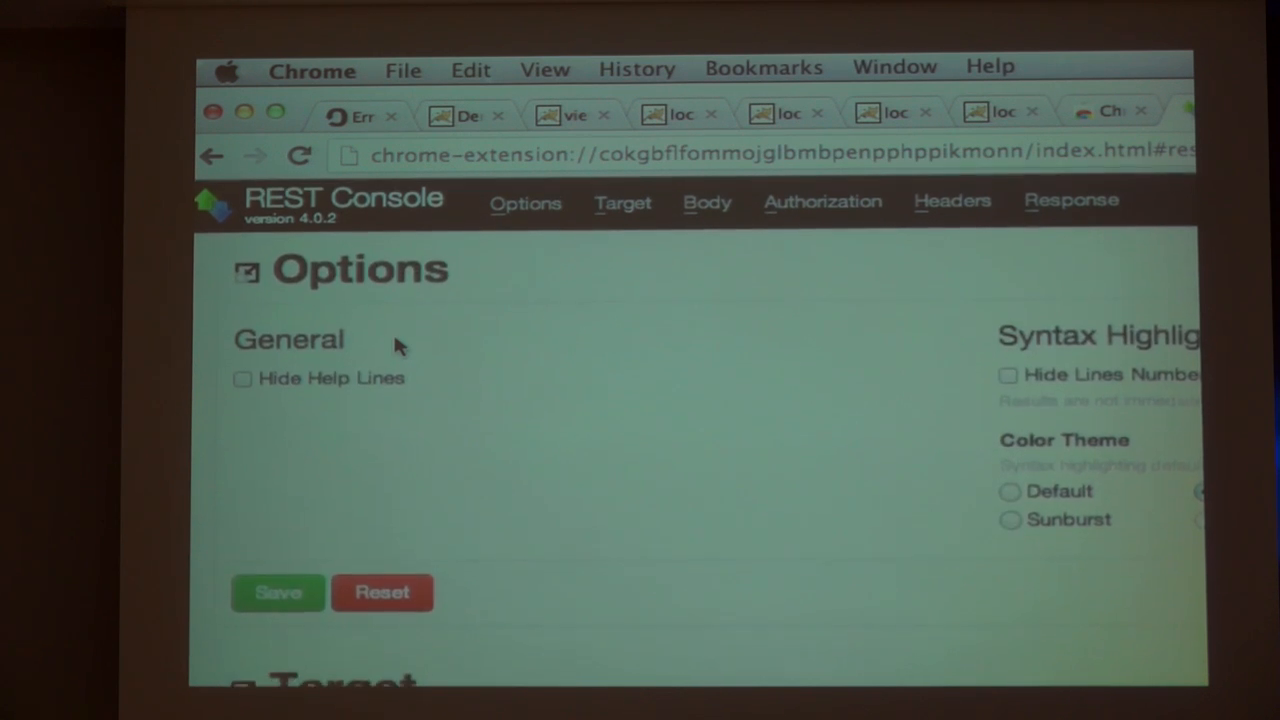
Point the PUT request URI at /api/page/0.json and move to the request body settings.
left_click(622, 200)
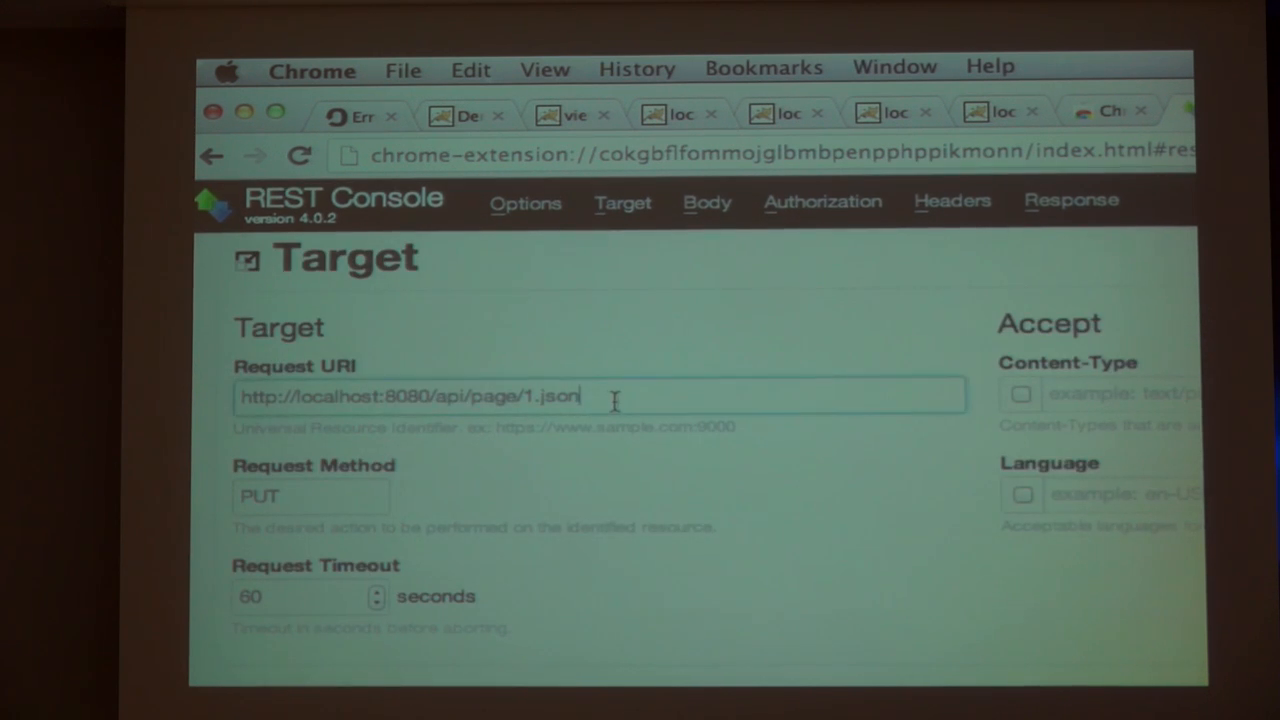
key("Backspace")
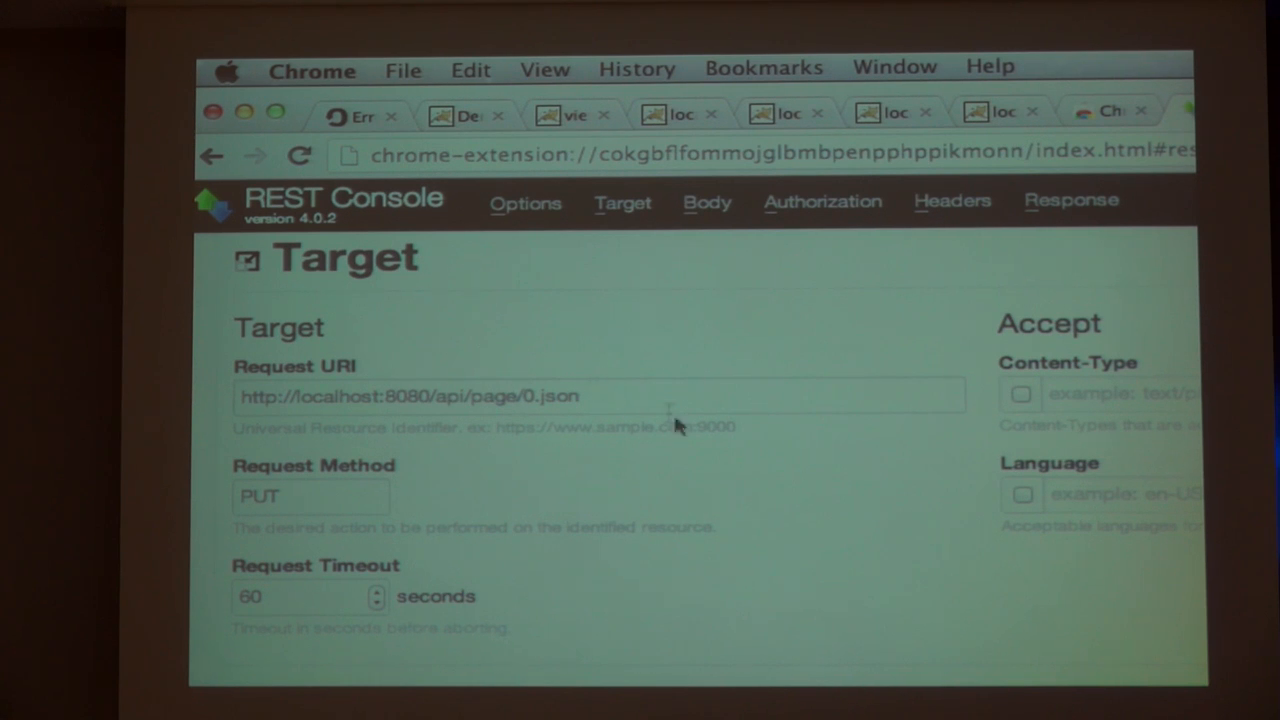
scroll("down", 3)
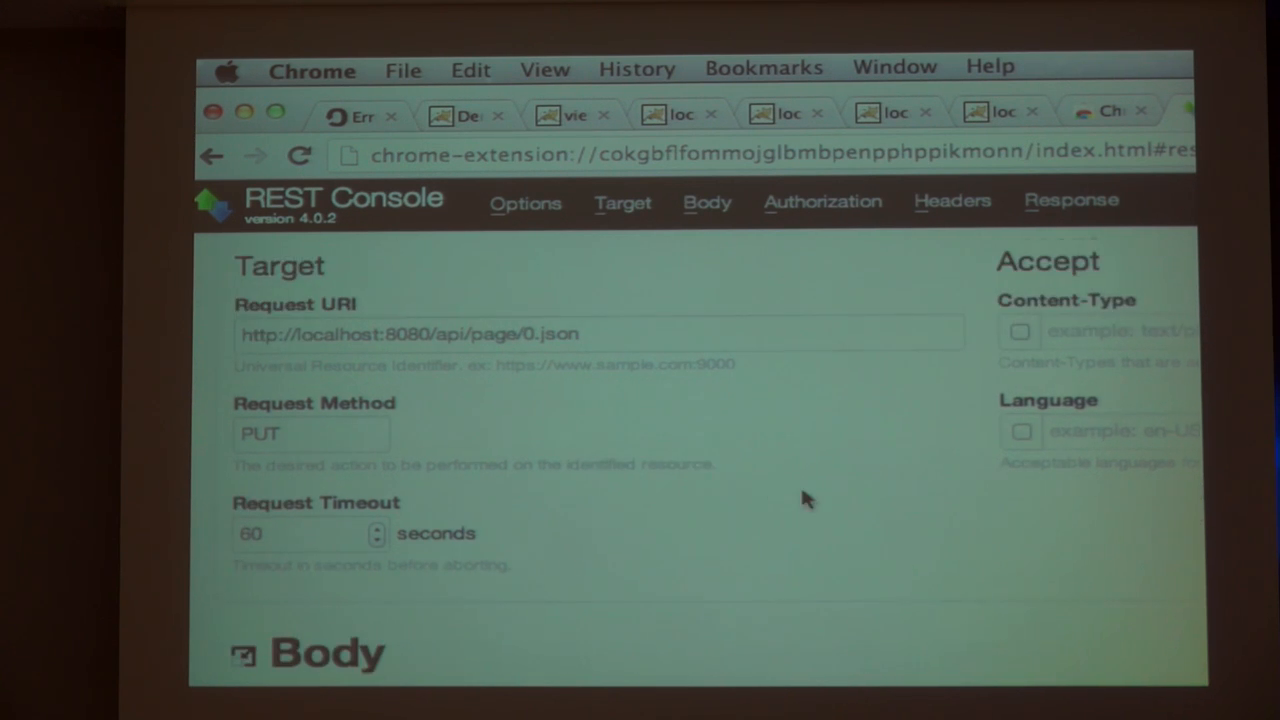
left_click(952, 200)
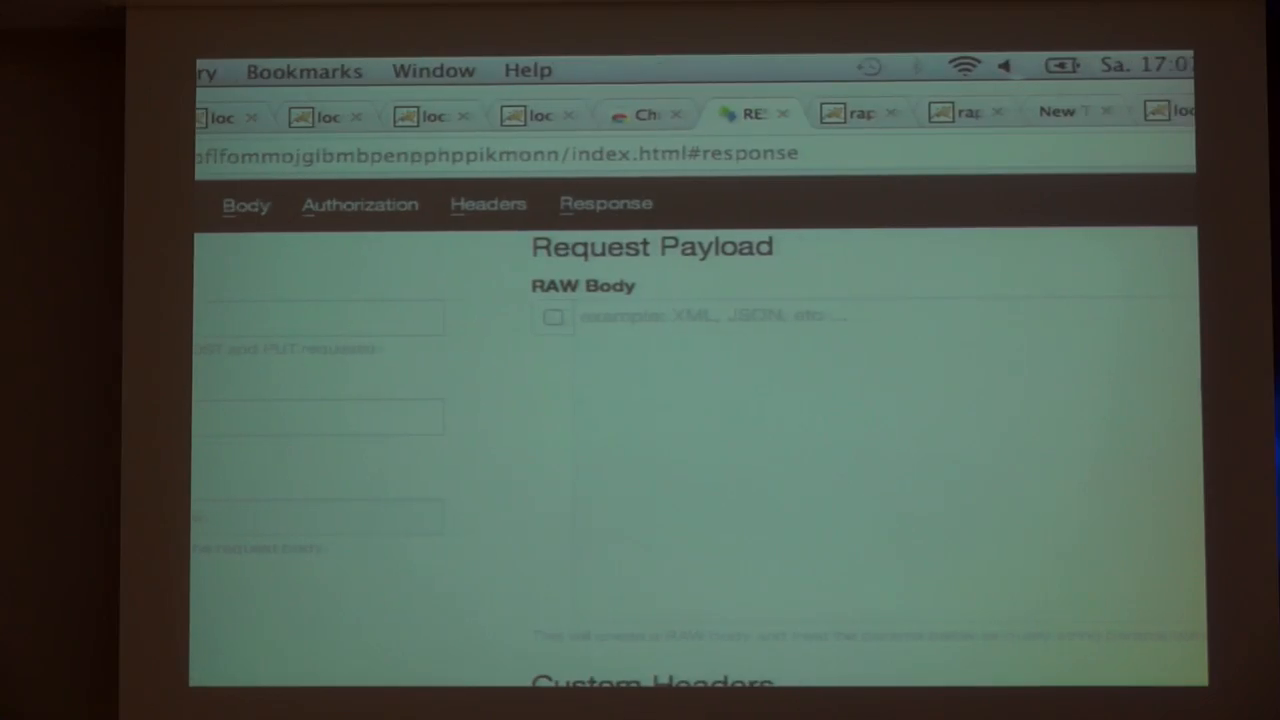
type("{\"id\":5629499534213120,\"title\":\"Ninja\",\"content\":\"<h1 class='text-center'>Ninja<br/><br/>the very best web application framework<br/> for the App Engine</h1><br/><br/><h3 class='text-center'>http://www.ninjaframework.org<br/")
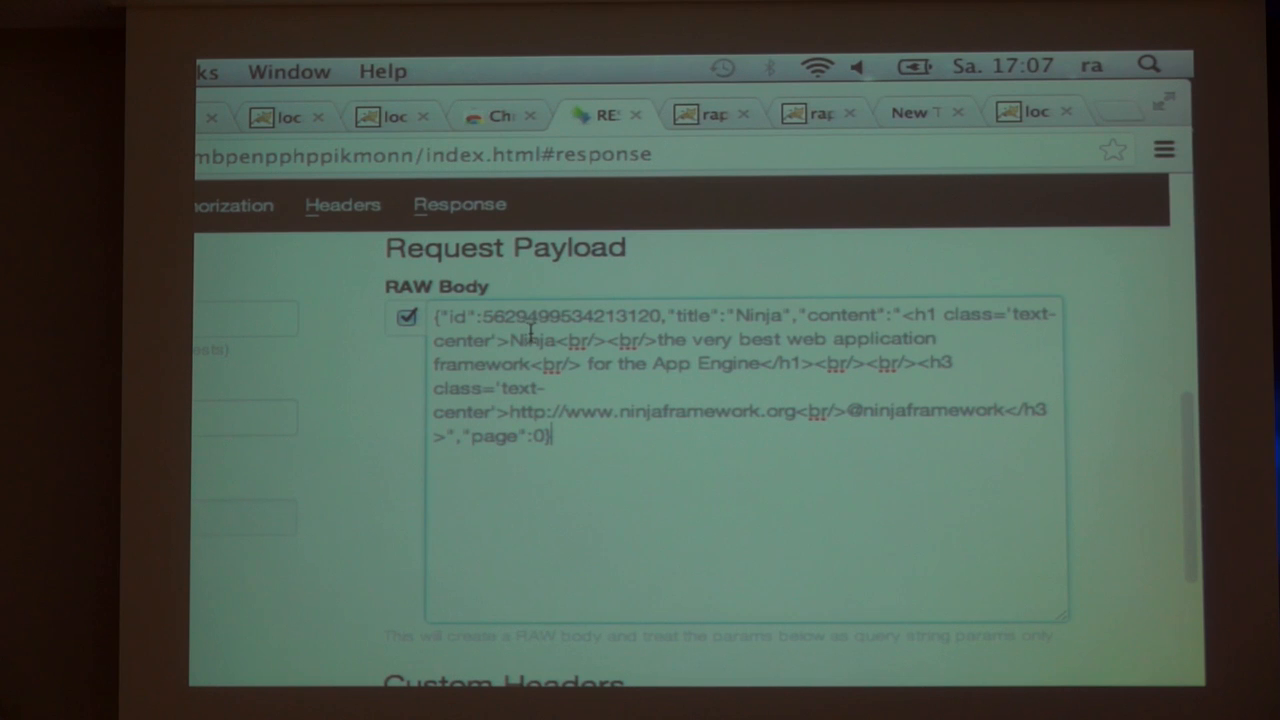
mouse_move(644, 376)
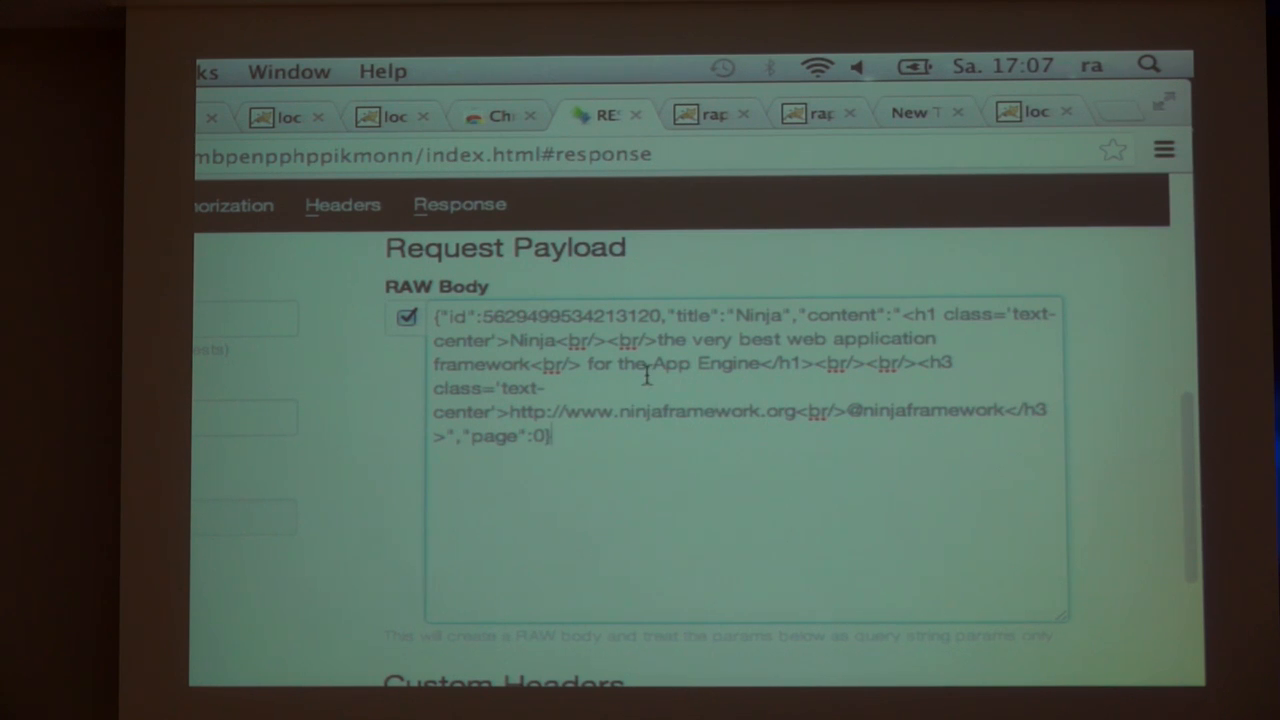
mouse_move(672, 414)
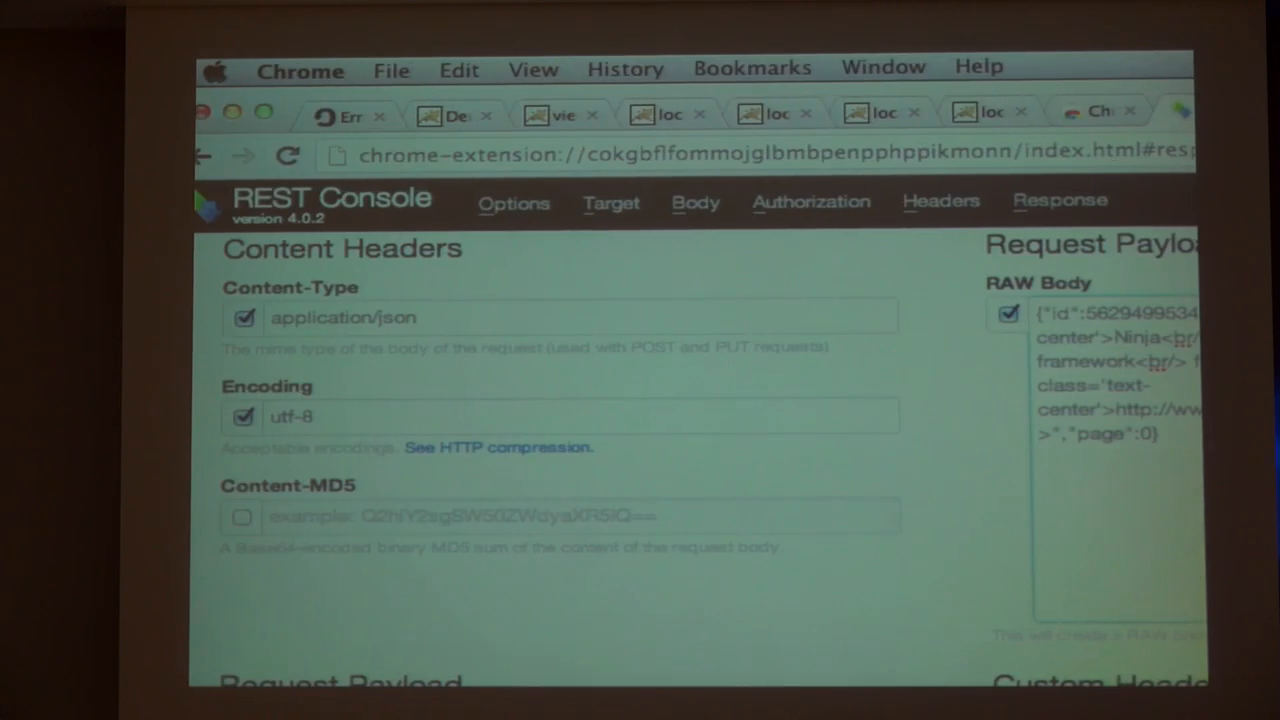
scroll("down", 3)
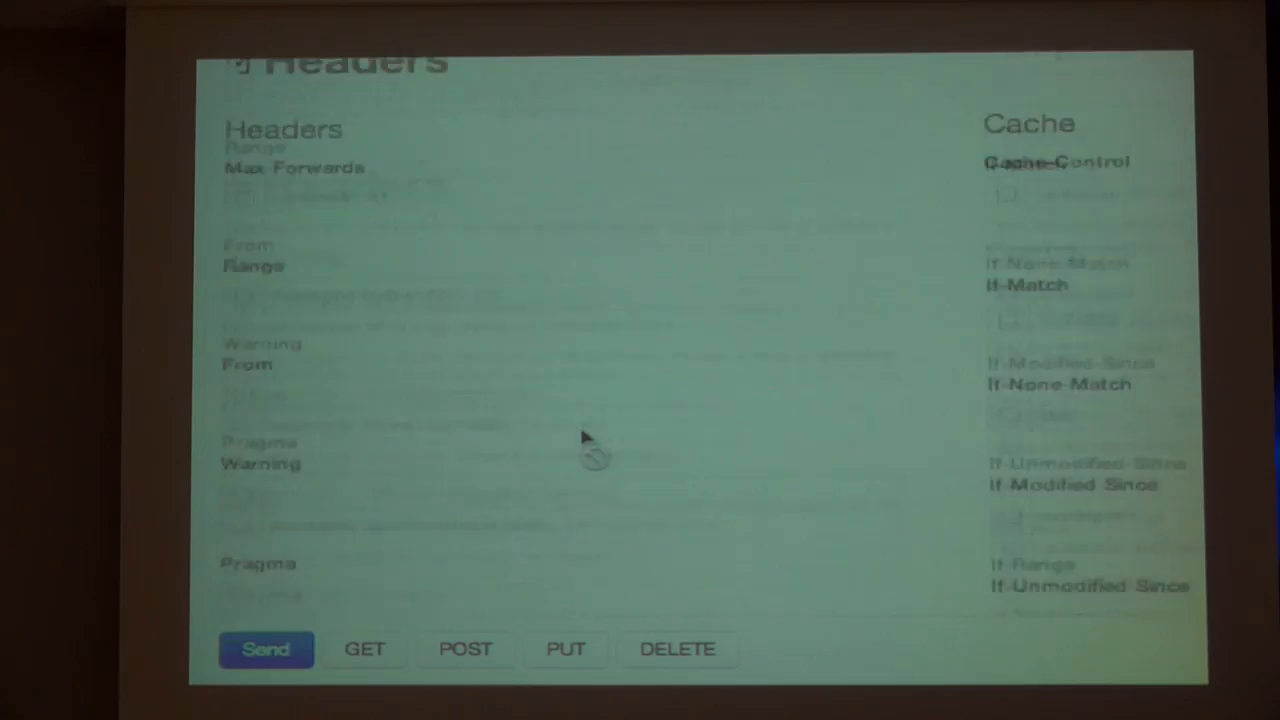
Send the PUT with the Ninja page, compare with page 1's JSON, and return to the response.
left_click(266, 648)
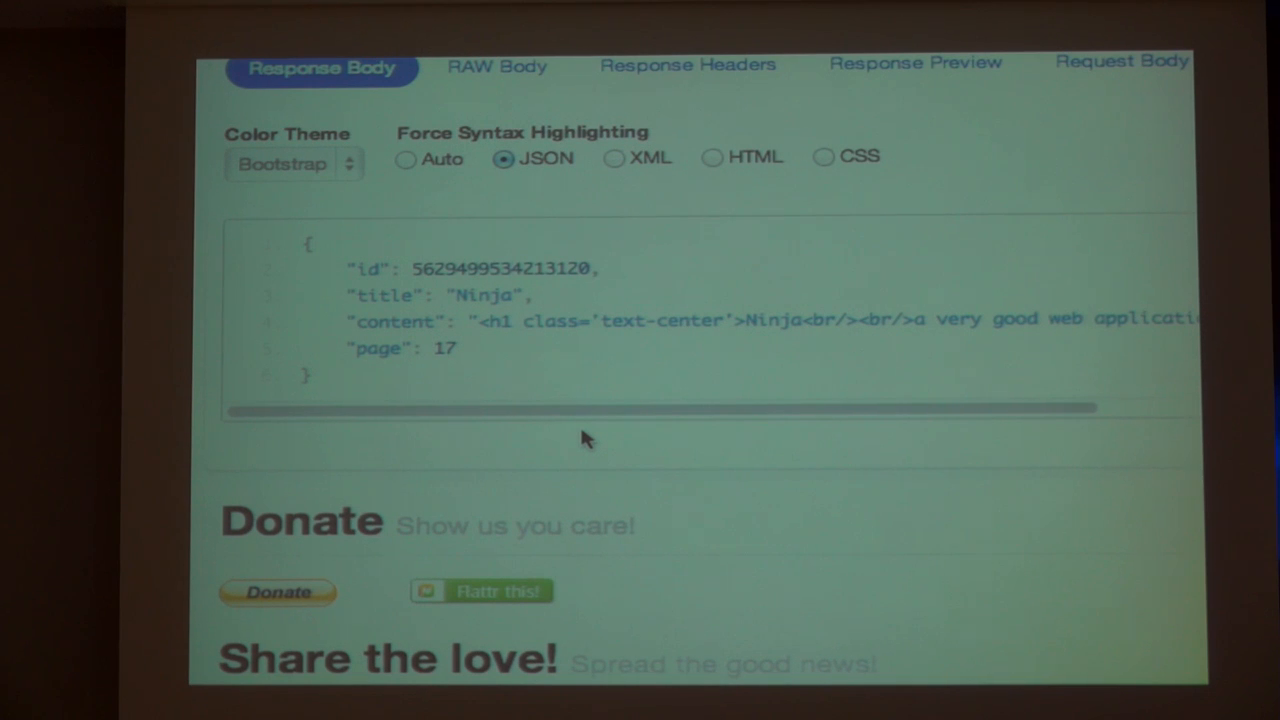
mouse_move(580, 432)
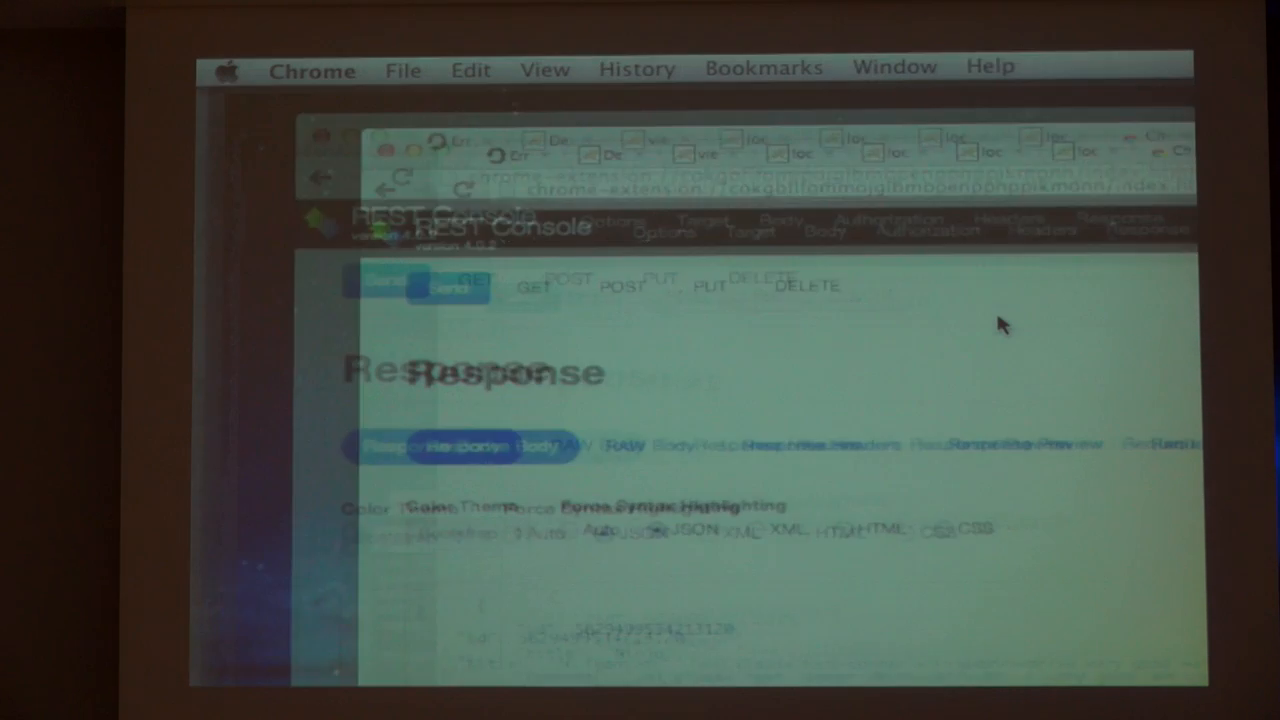
left_click(572, 112)
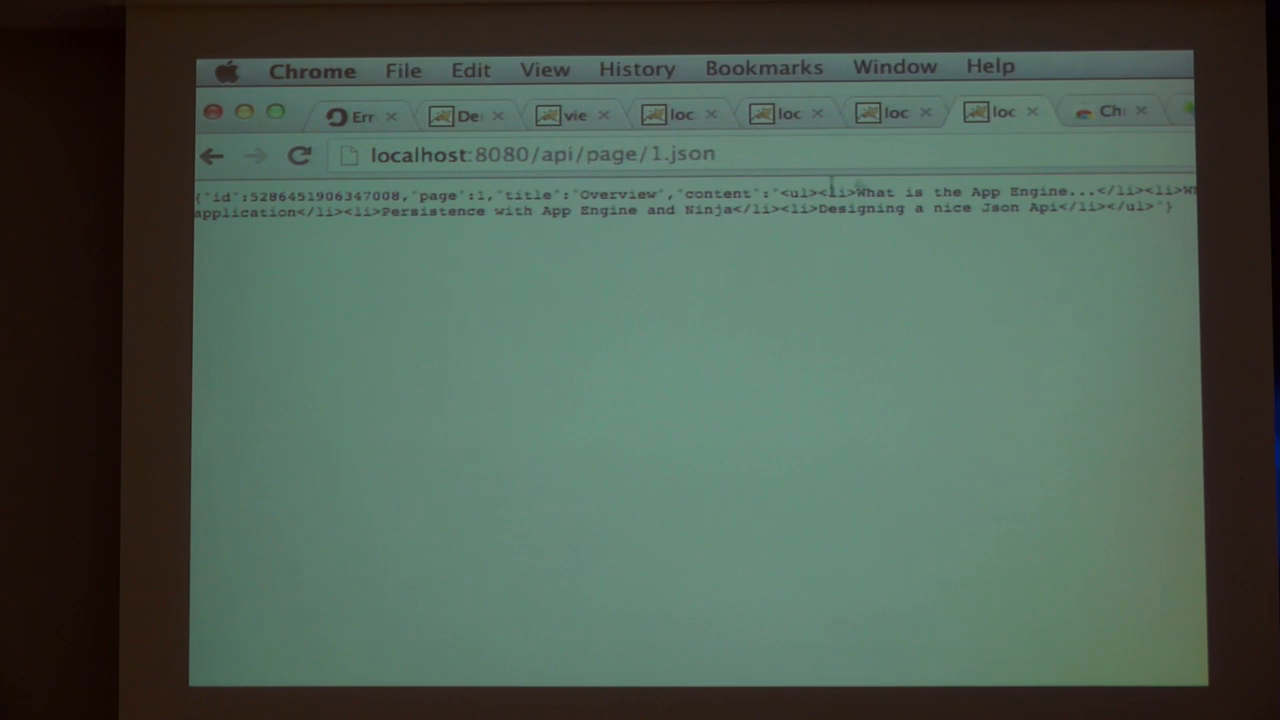
left_click(664, 154)
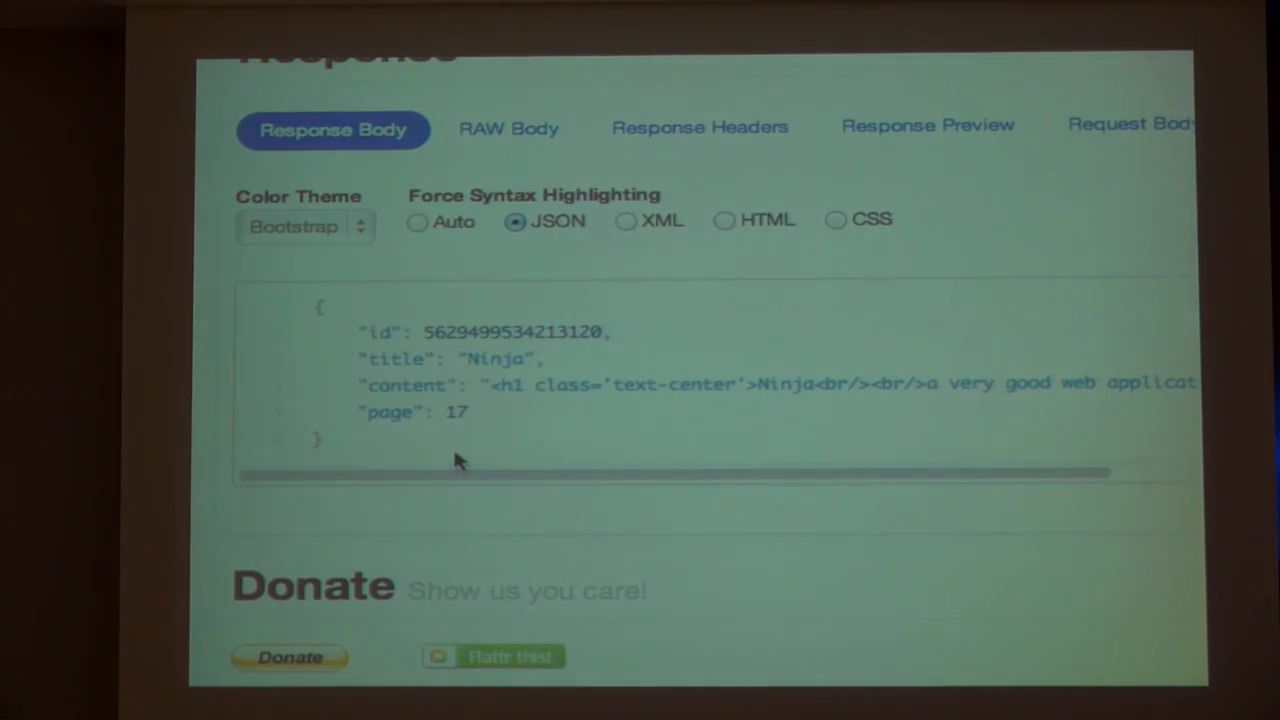
Scroll through the REST Console response showing the Ninja slide saved as page 17.
scroll("up", 3)
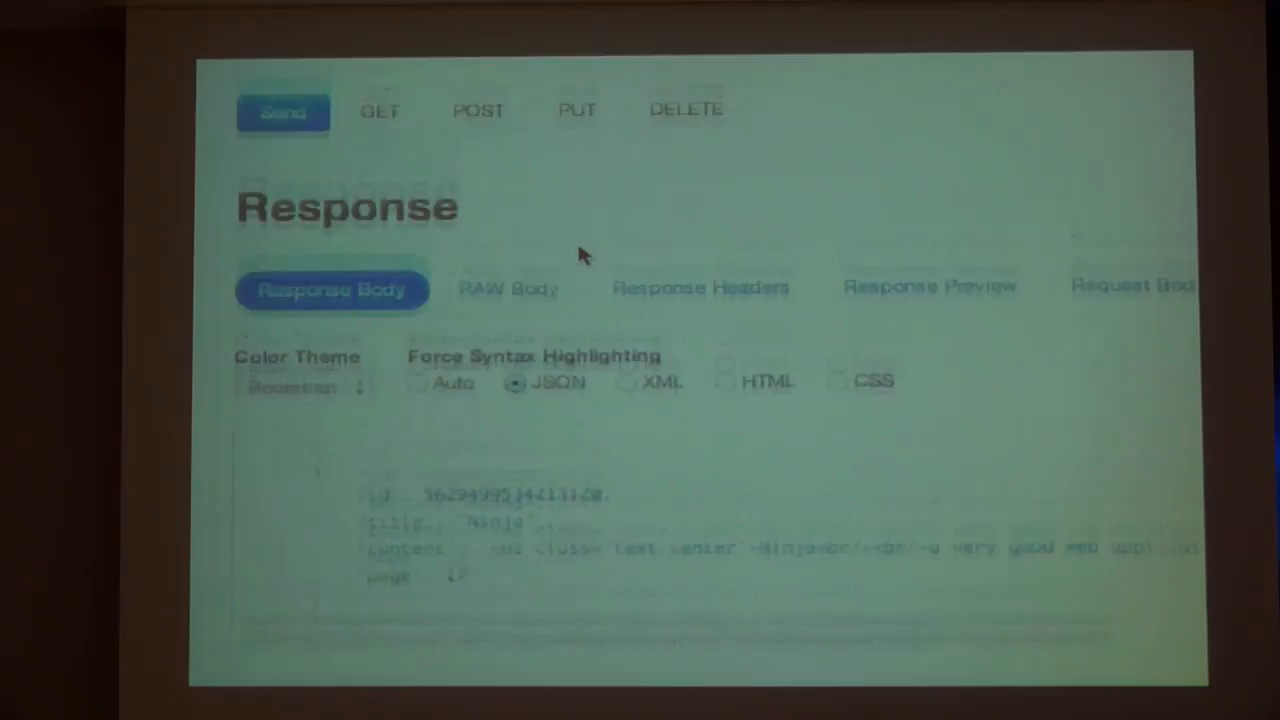
scroll("down", 3)
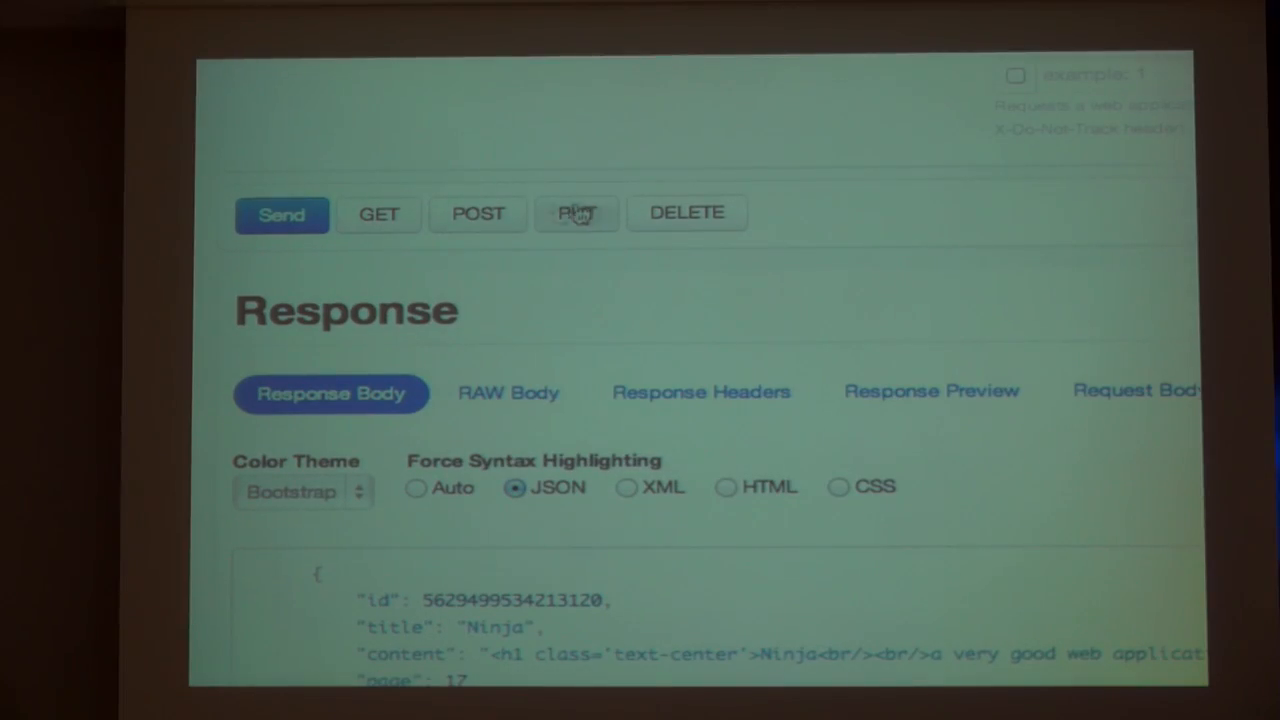
scroll("down", 3)
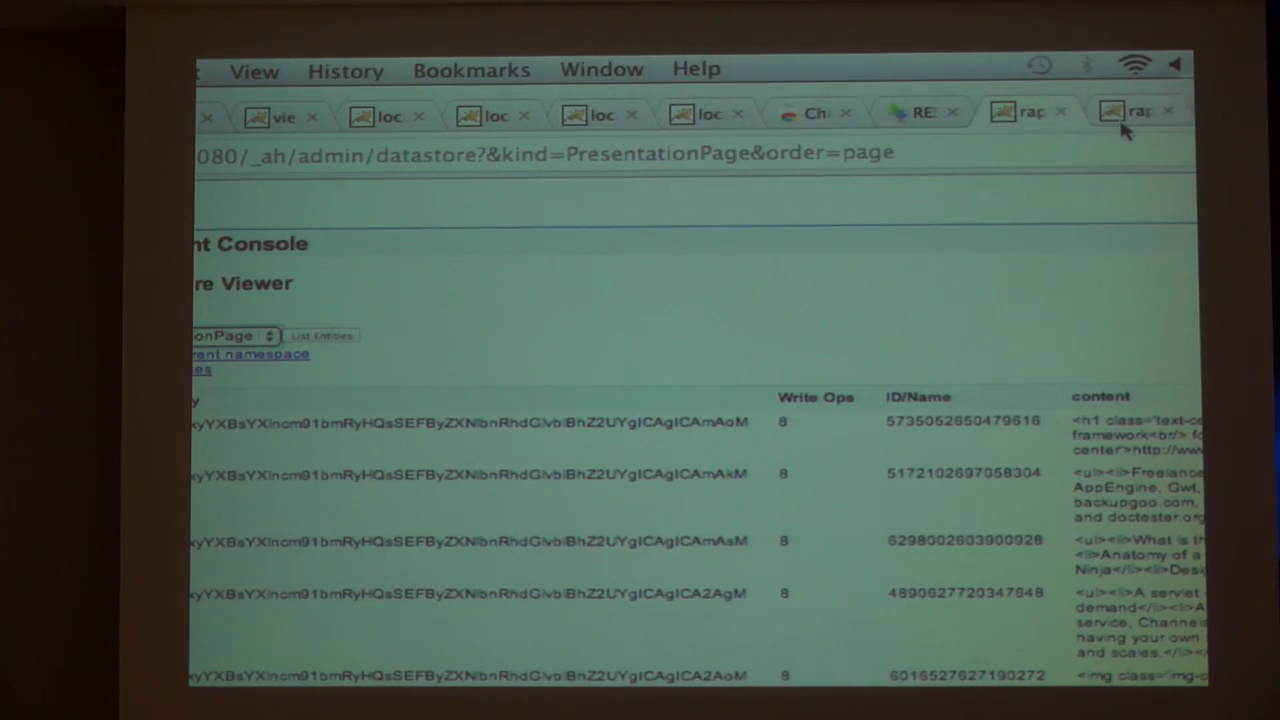
View the stored PresentationPage entities in the Datastore Viewer ordered by page.
left_click(704, 112)
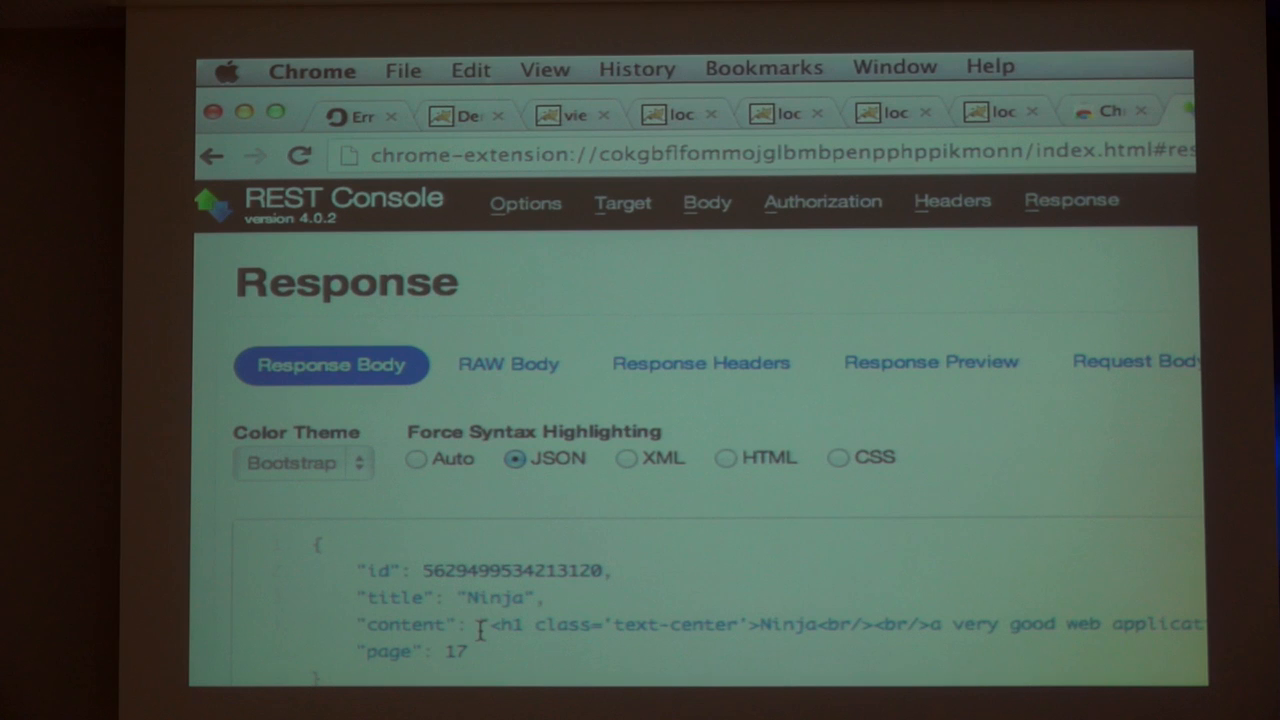
Scroll the page 17 JSON showing the saved Ninja slide's id, title and content.
scroll("down", 3)
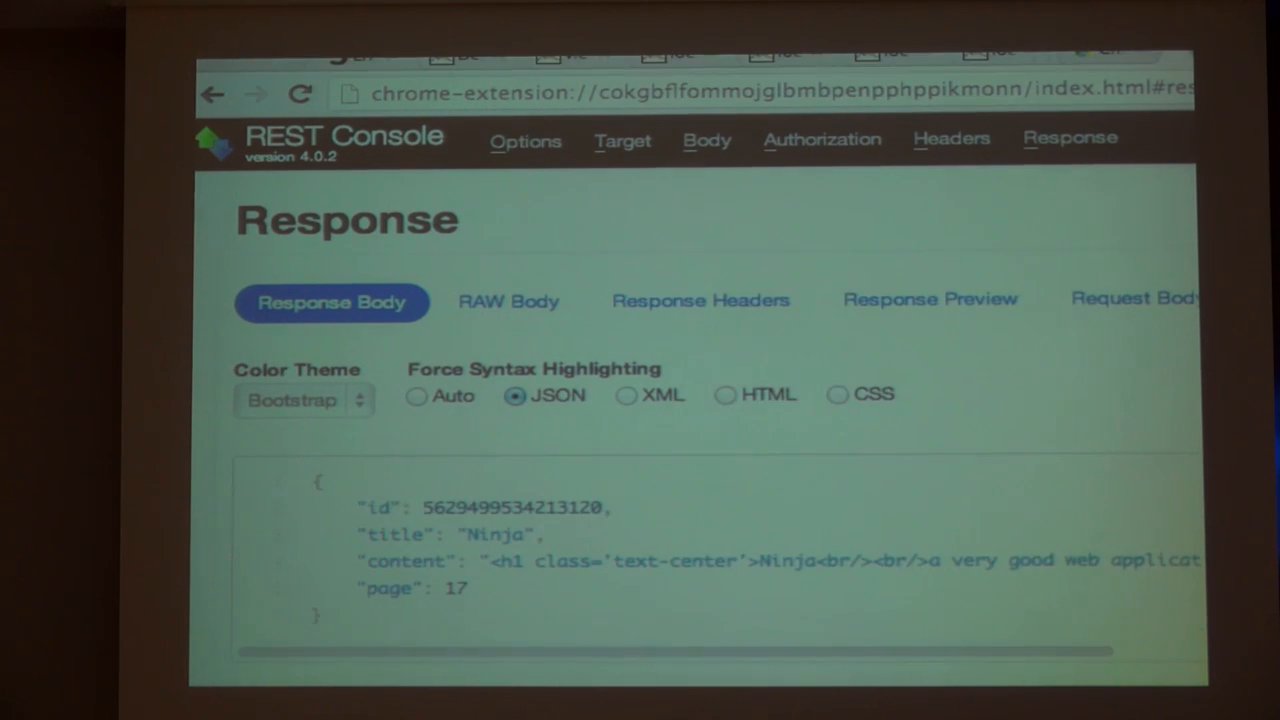
mouse_move(510, 560)
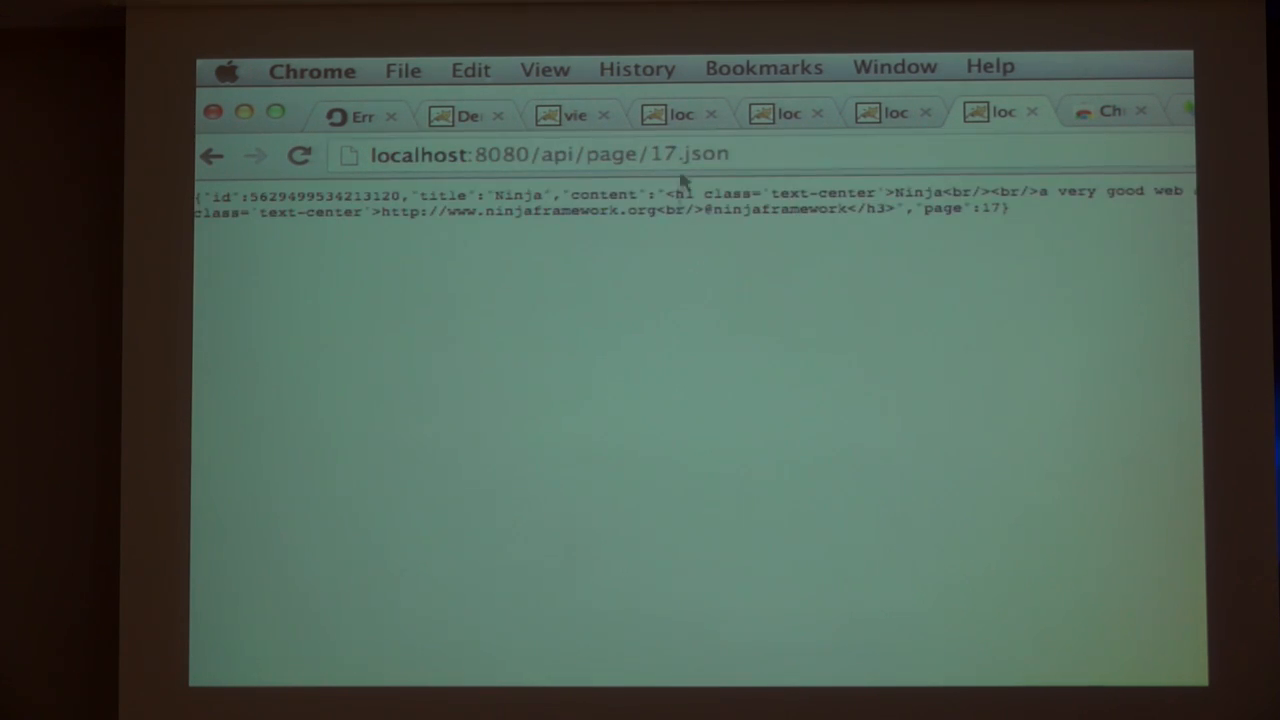
mouse_move(748, 356)
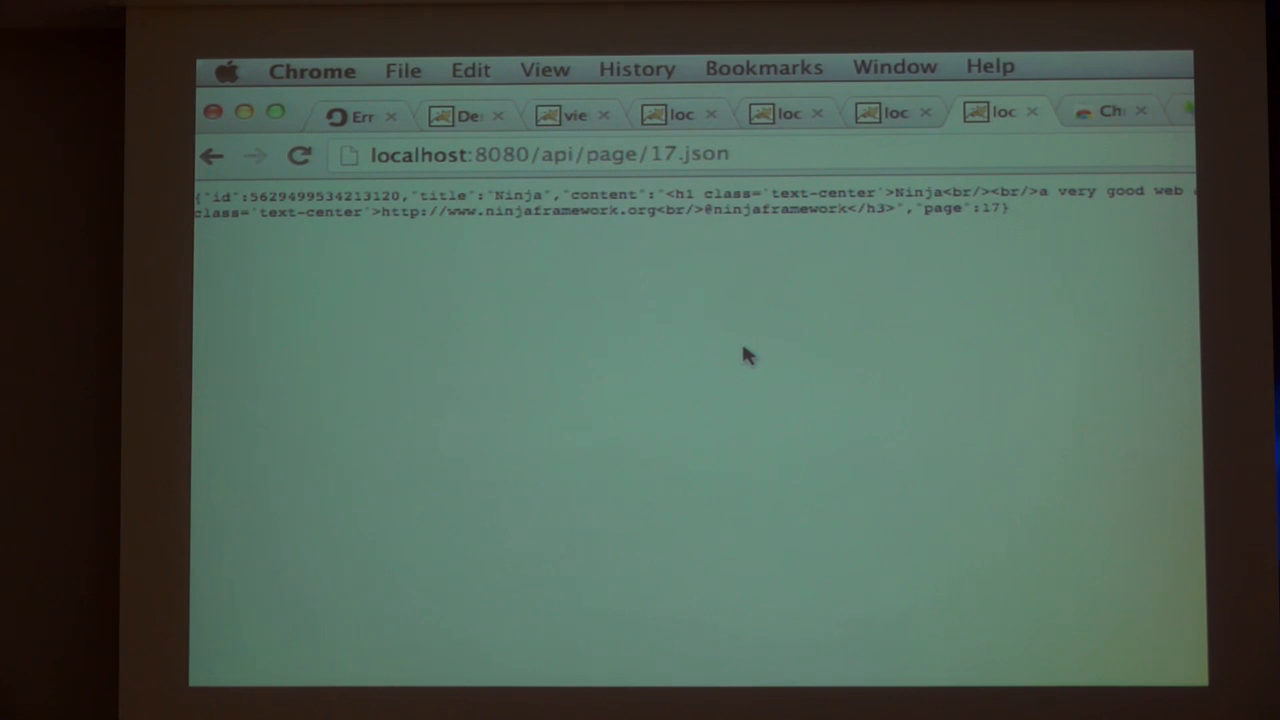
mouse_move(820, 344)
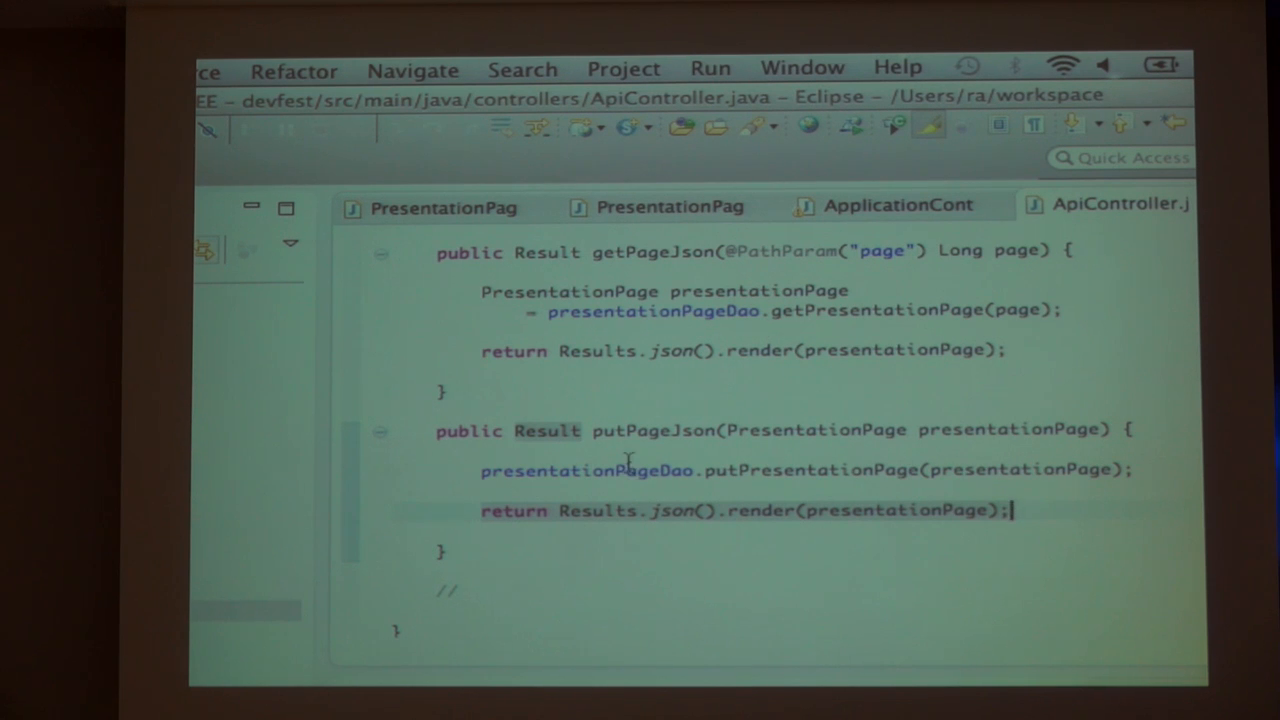
double_click(816, 430)
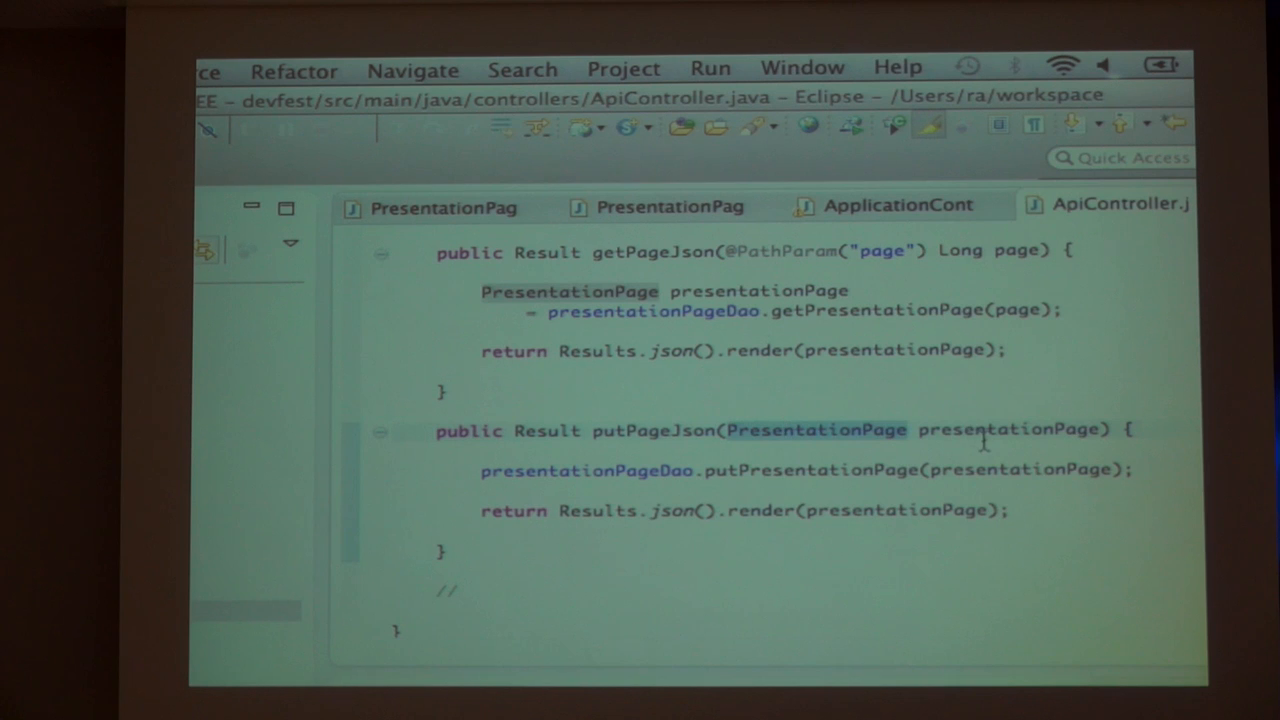
left_click(810, 470)
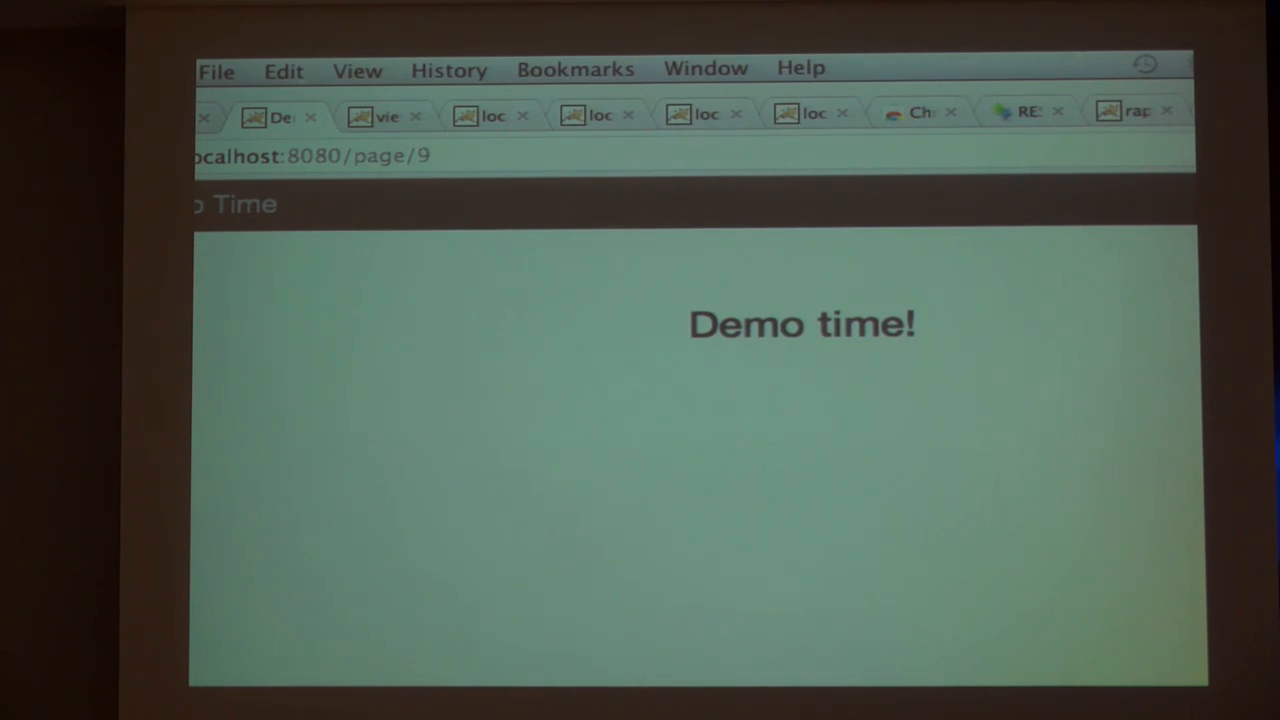
mouse_move(800, 192)
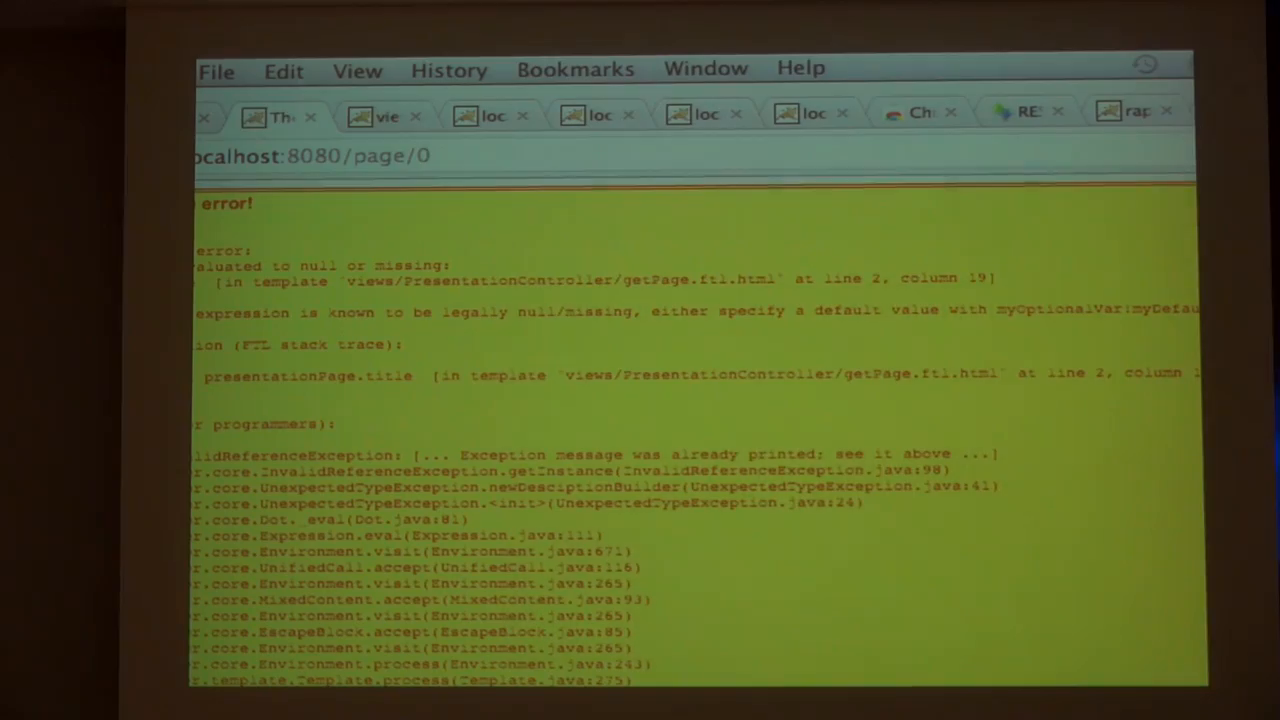
Scroll through the FreeMarker template error raised by slide page 0's missing title.
scroll("down", 3)
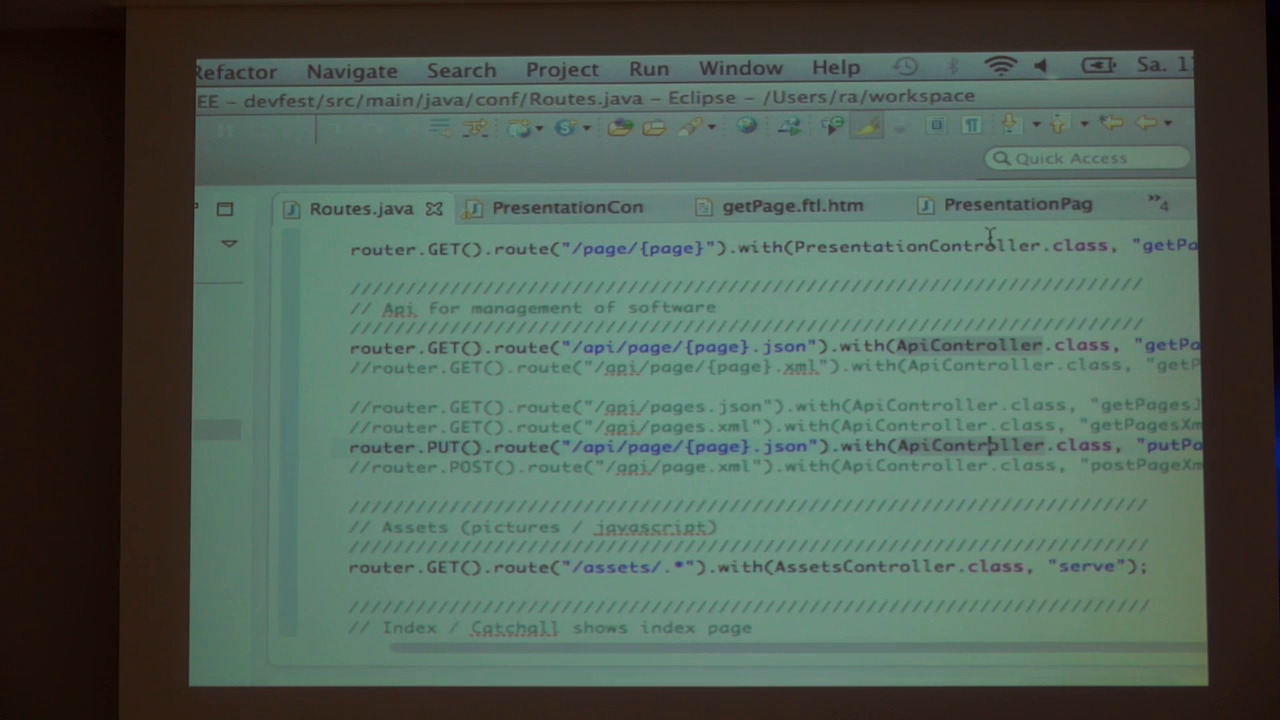
Adjust the previousPage expression in getPage of PresentationController to subtract 1.
left_click(566, 206)
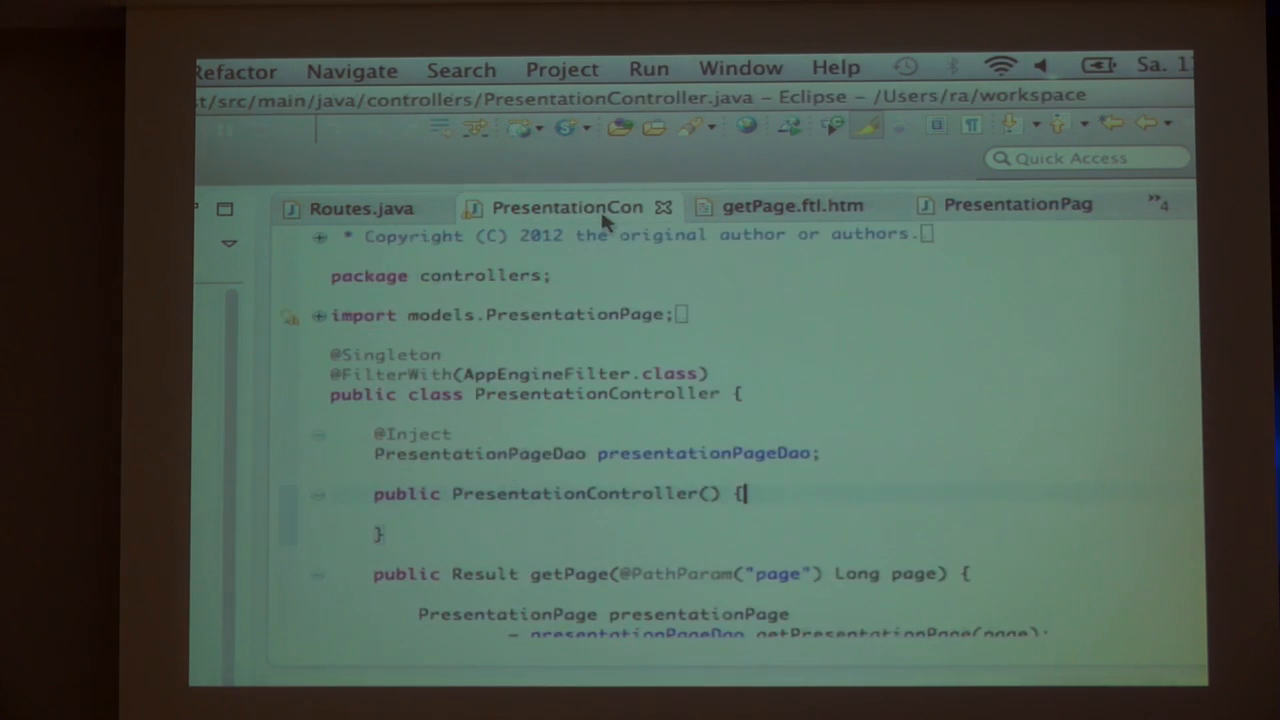
scroll("down", 3)
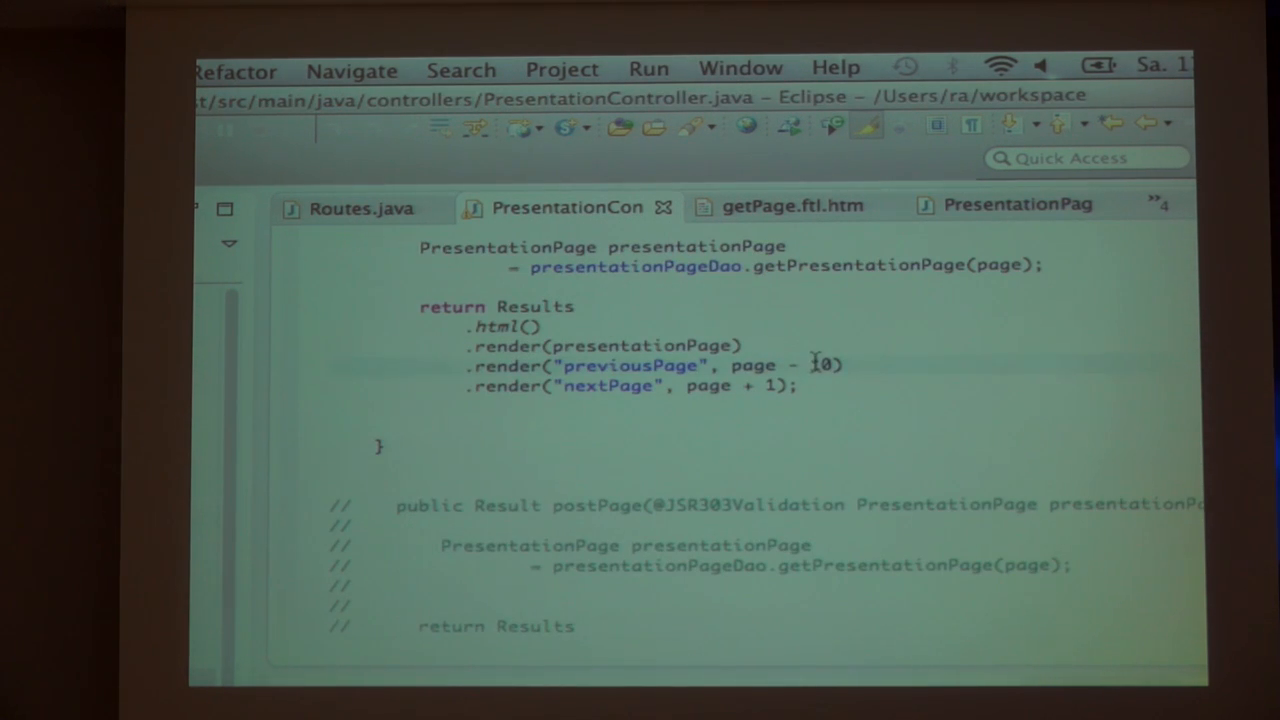
type("12")
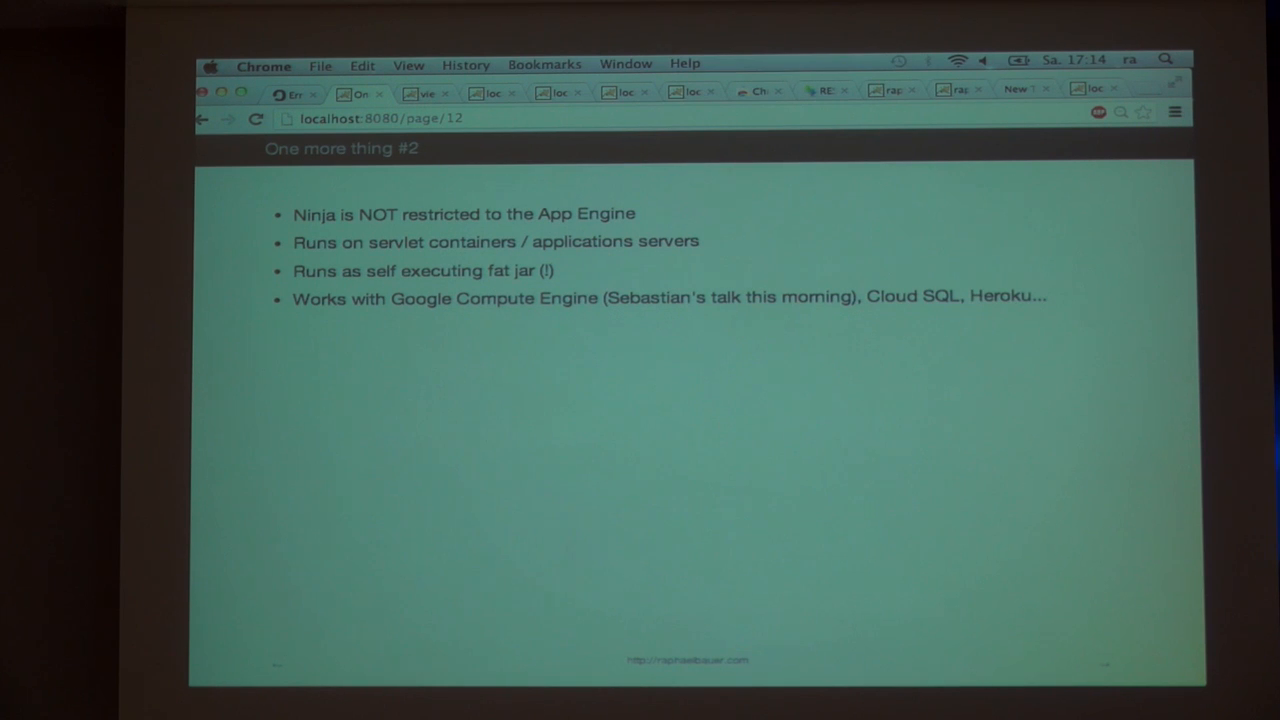
mouse_move(378, 308)
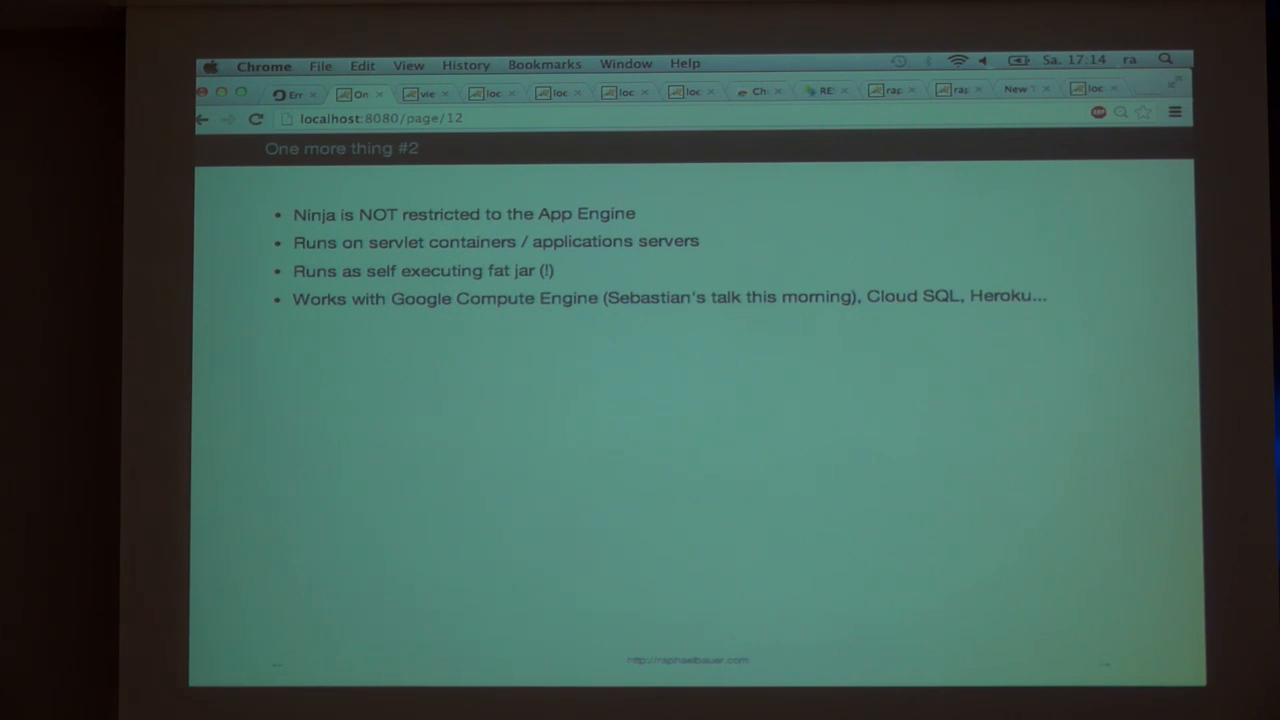
Advance the presentation to slide 13, "One more thing #3", listing Ninja's features.
key("right")
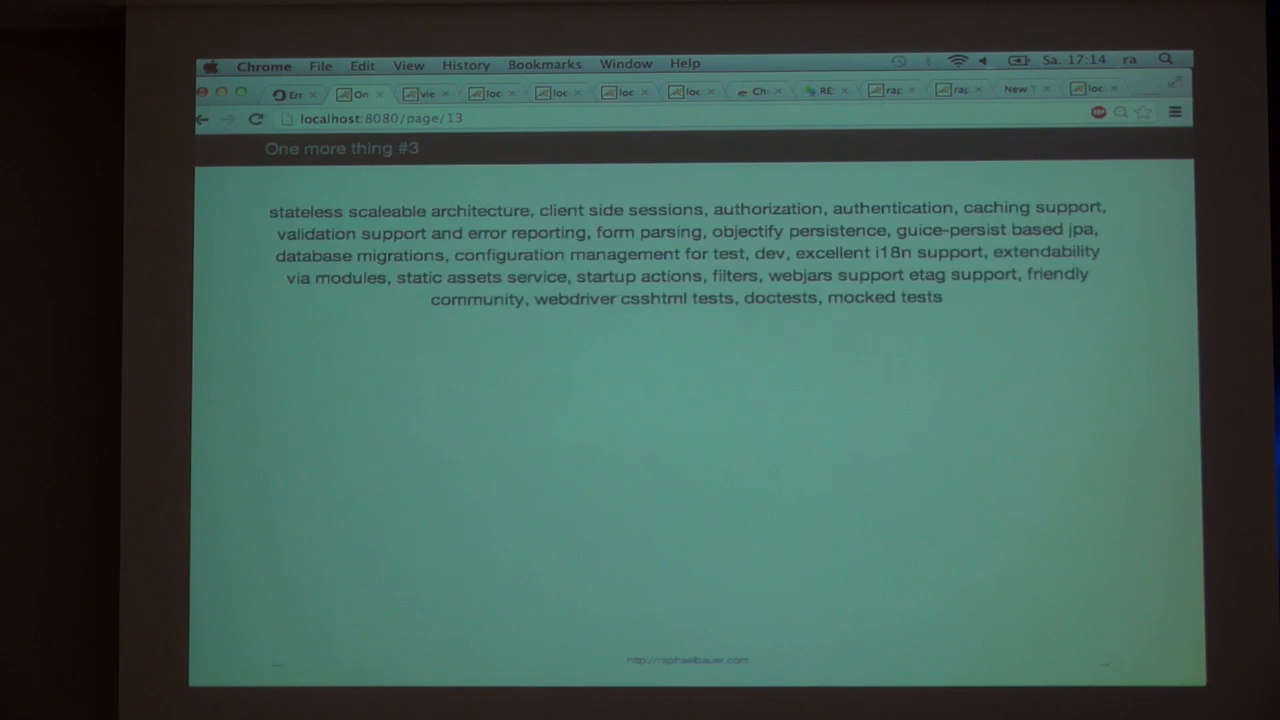